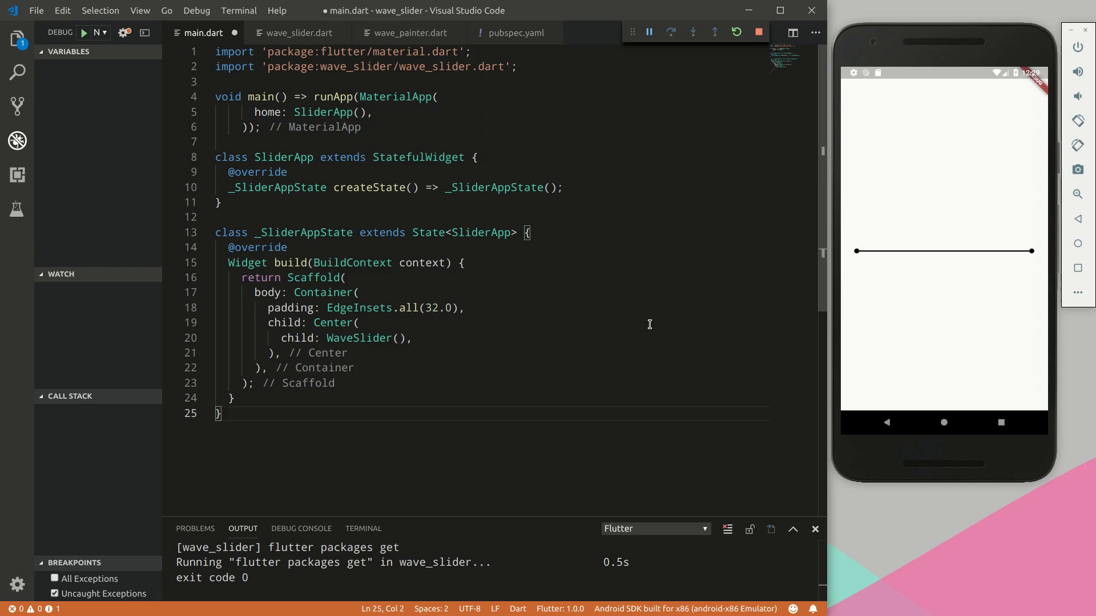
mouse_move(628, 293)
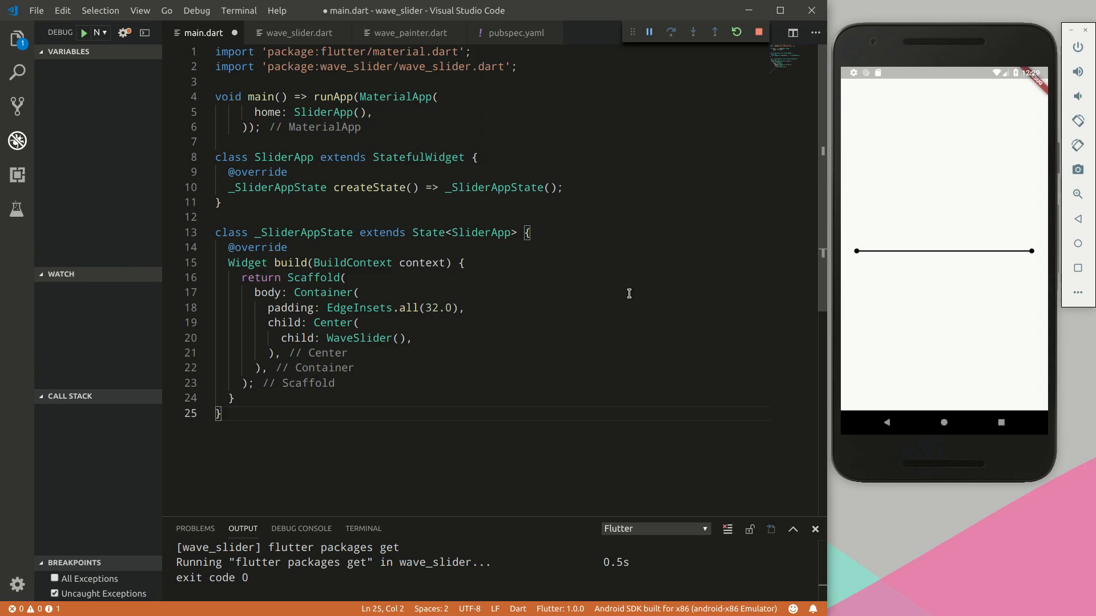
mouse_move(313, 111)
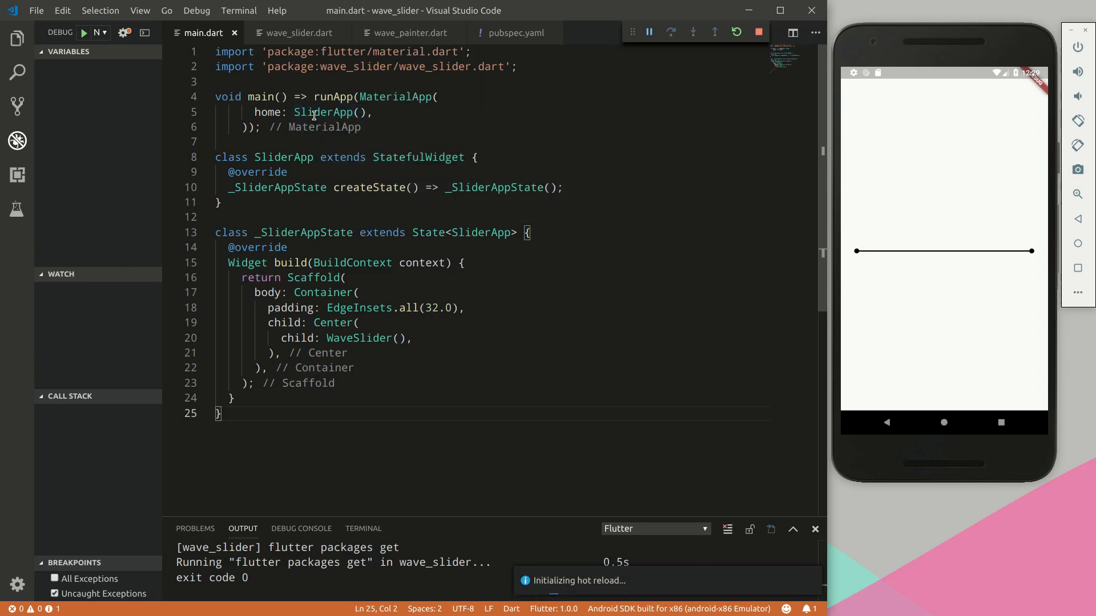
mouse_move(314, 277)
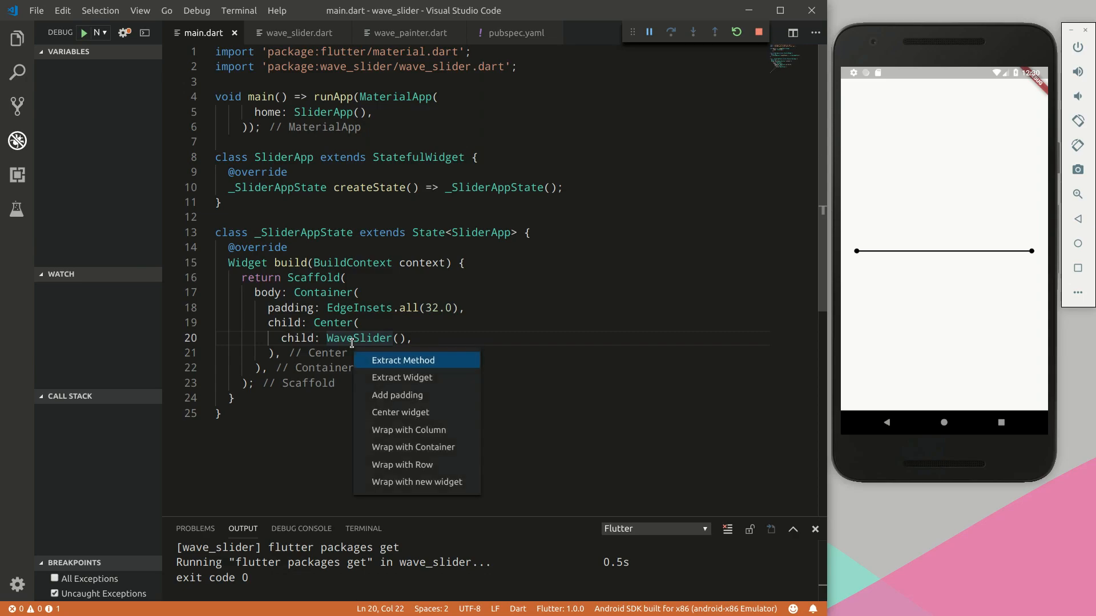
Wrap the WaveSlider in a Column with mainAxisAlignment: MainAxisAlignment.center
click(408, 430)
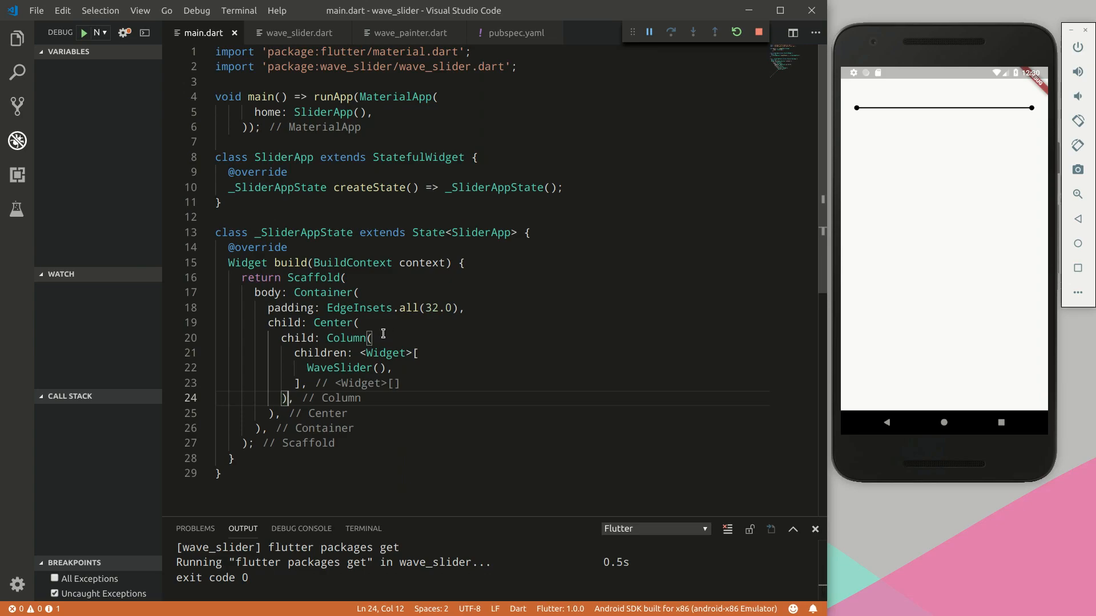
key(enter)
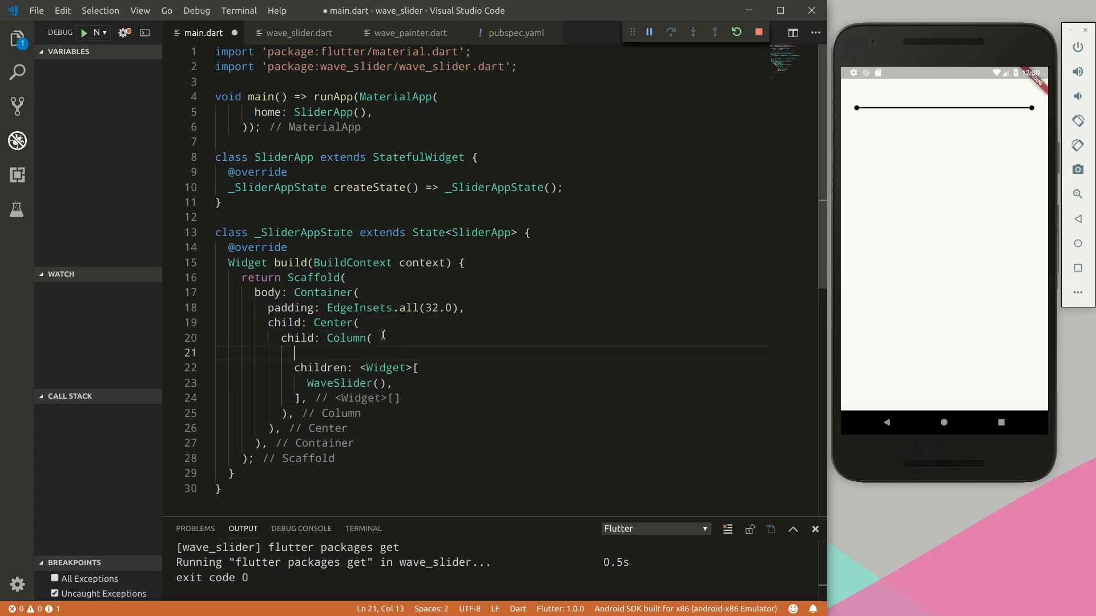
text(mainAxisAlignment: MainAxisAlignment.center,)
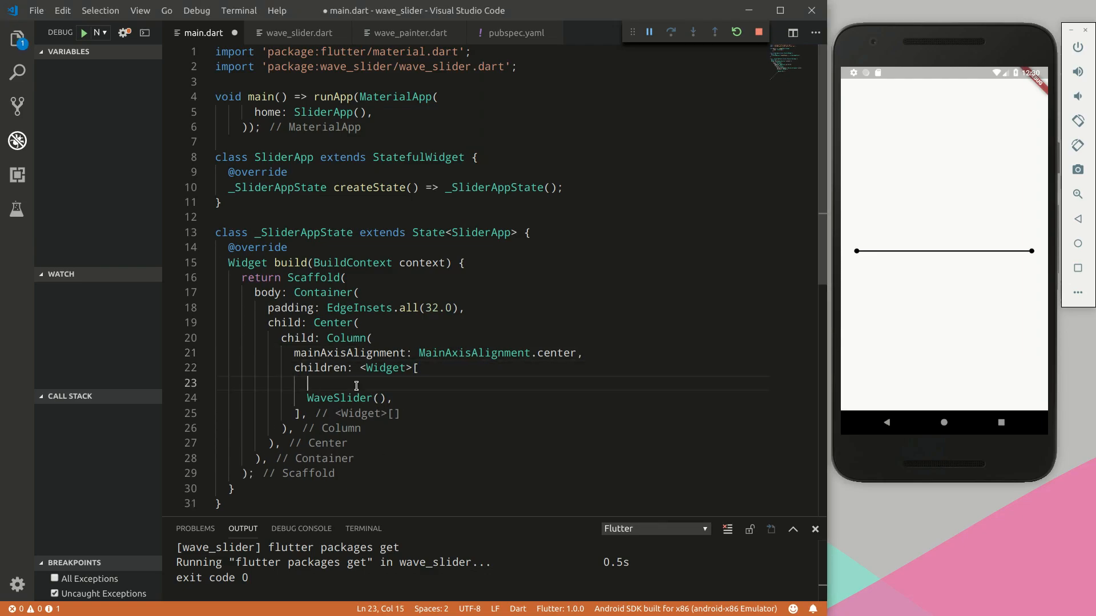
Add Text('Select your age') above WaveSlider() in the Column and hot reload
text(Text()
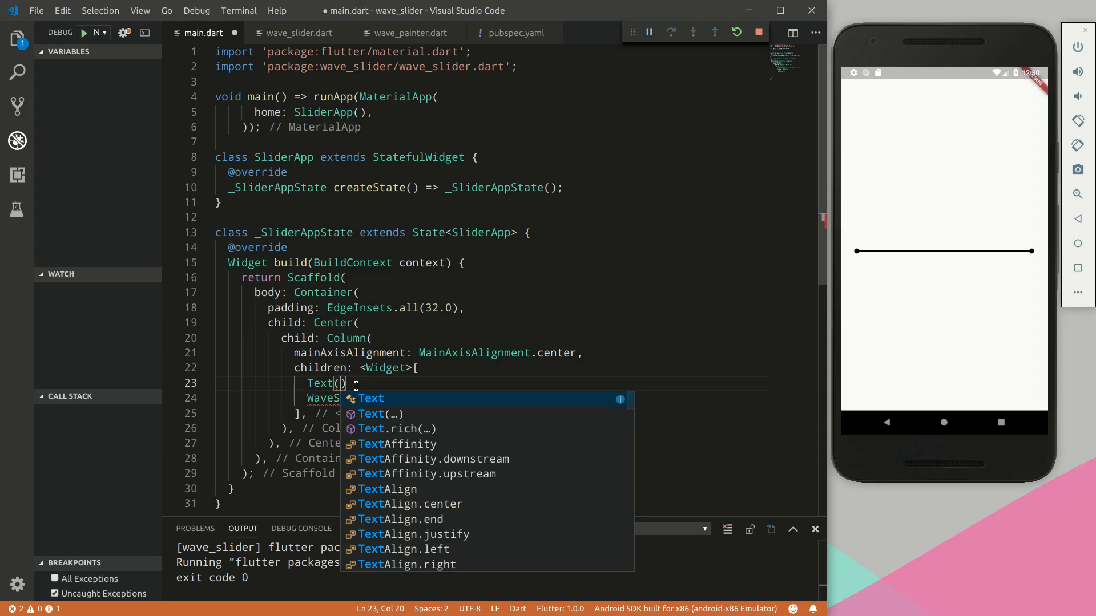
text(')
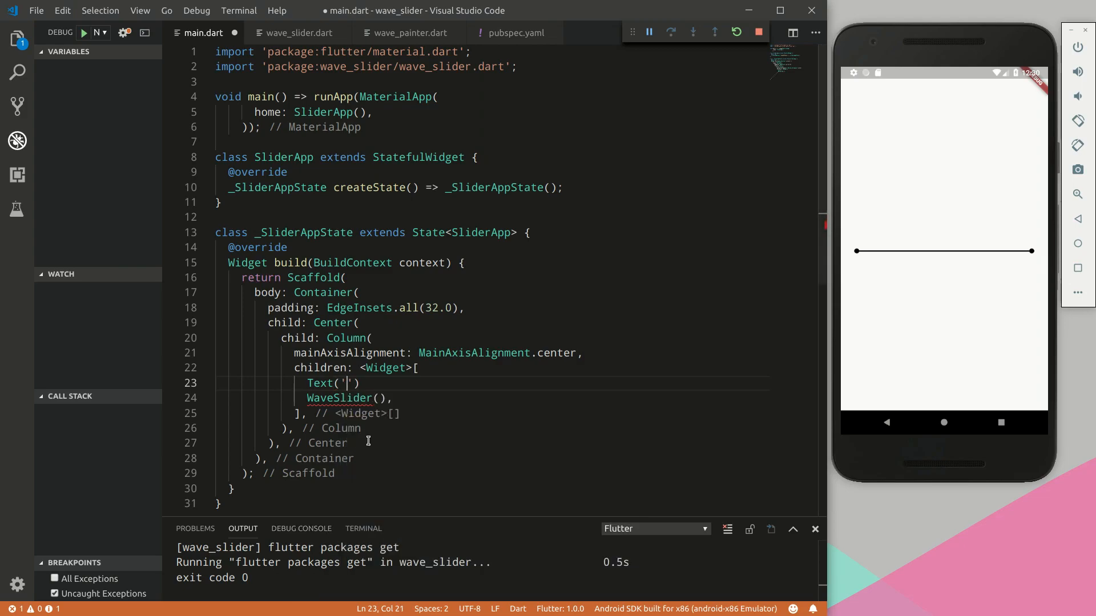
text(Select your age)
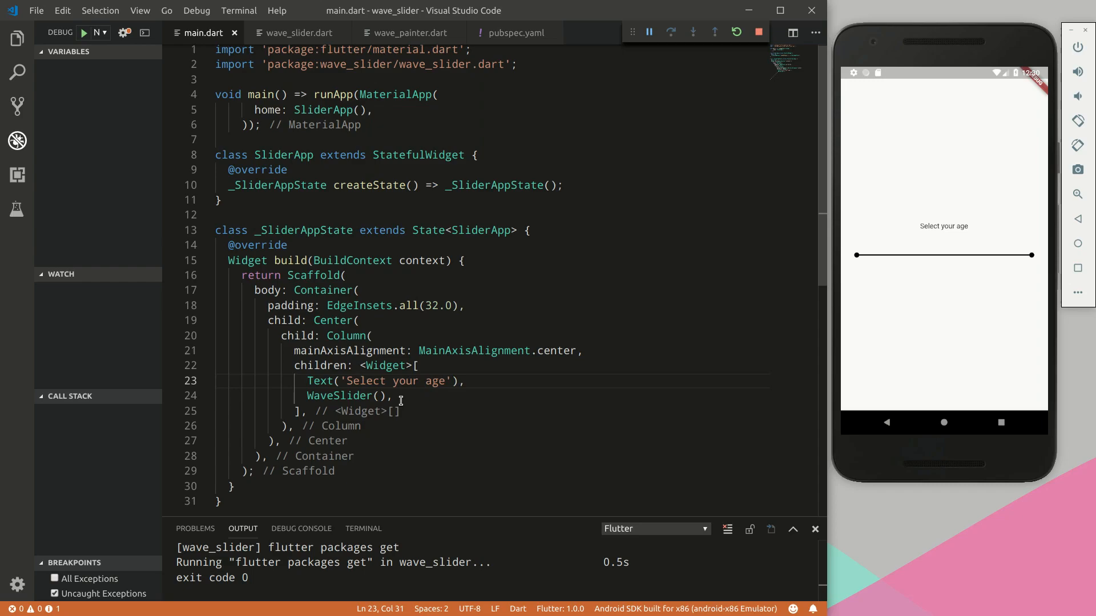
key(enter)
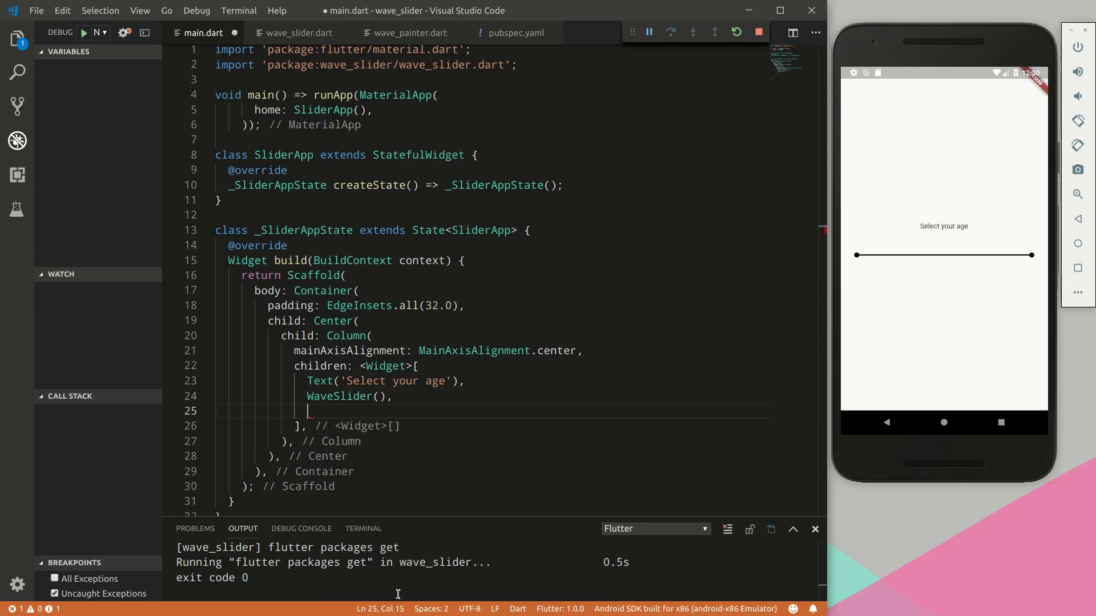
Add a Row after WaveSlider holding Text('value') and Text('YEARS')
text(Row())
text(children: <Widget>[)
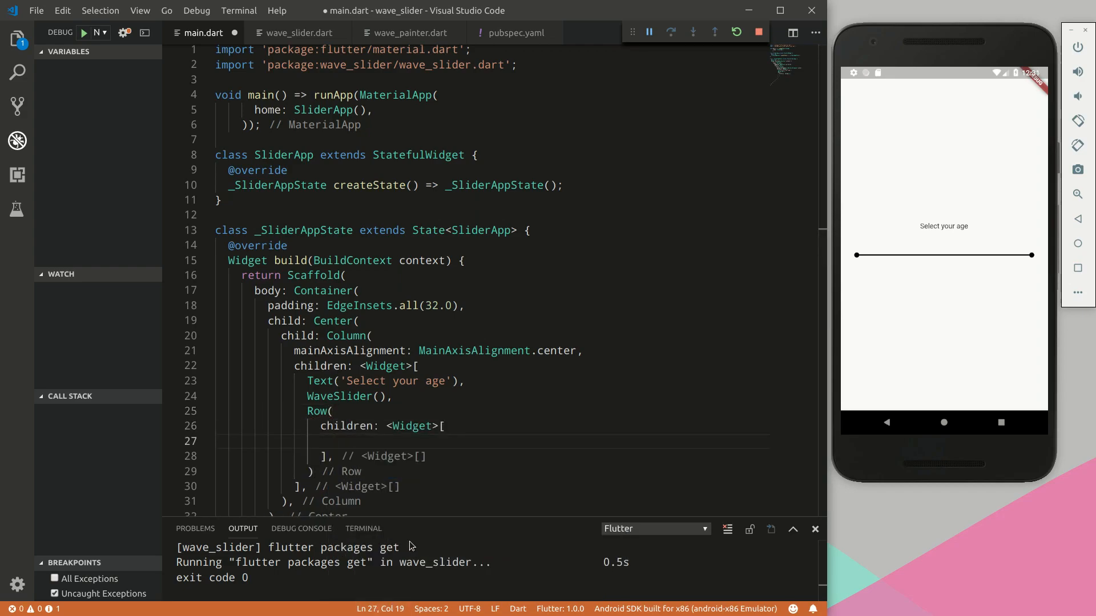
text(Text(')
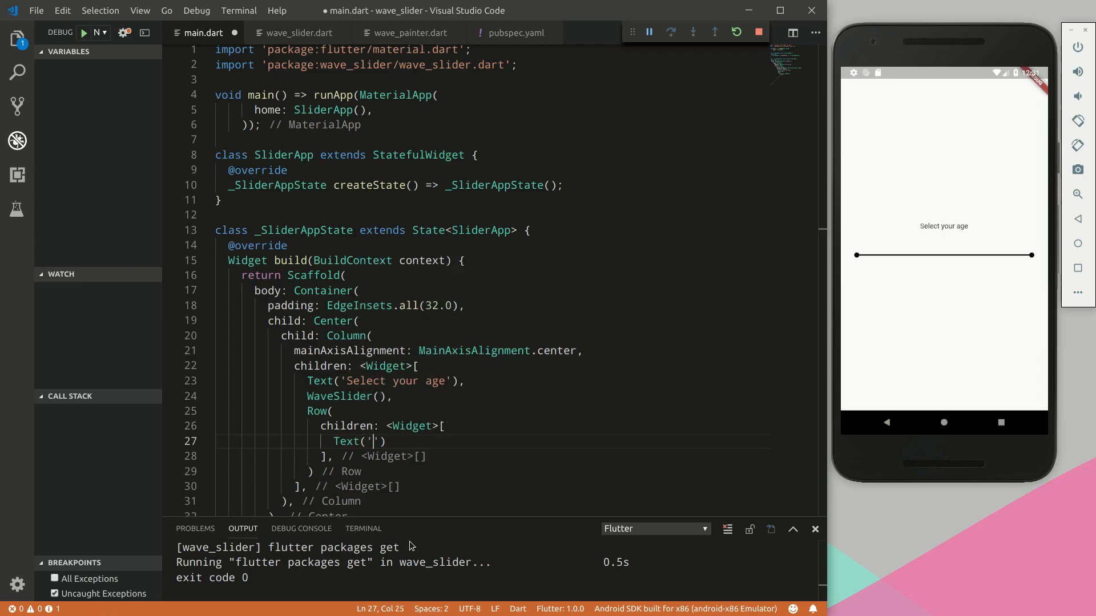
text(value)
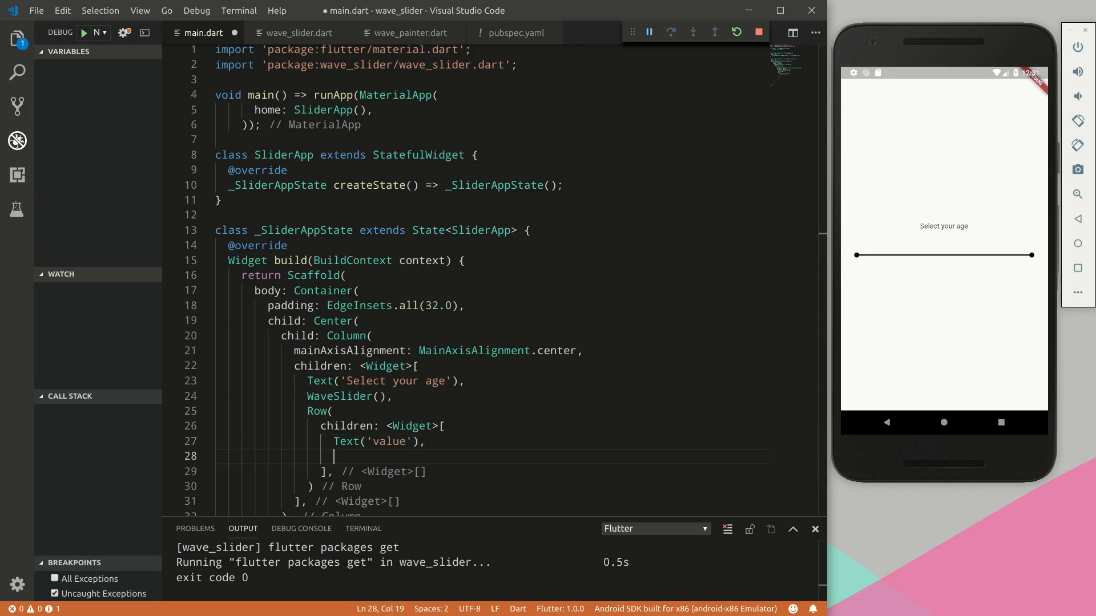
text(Text('YEA)
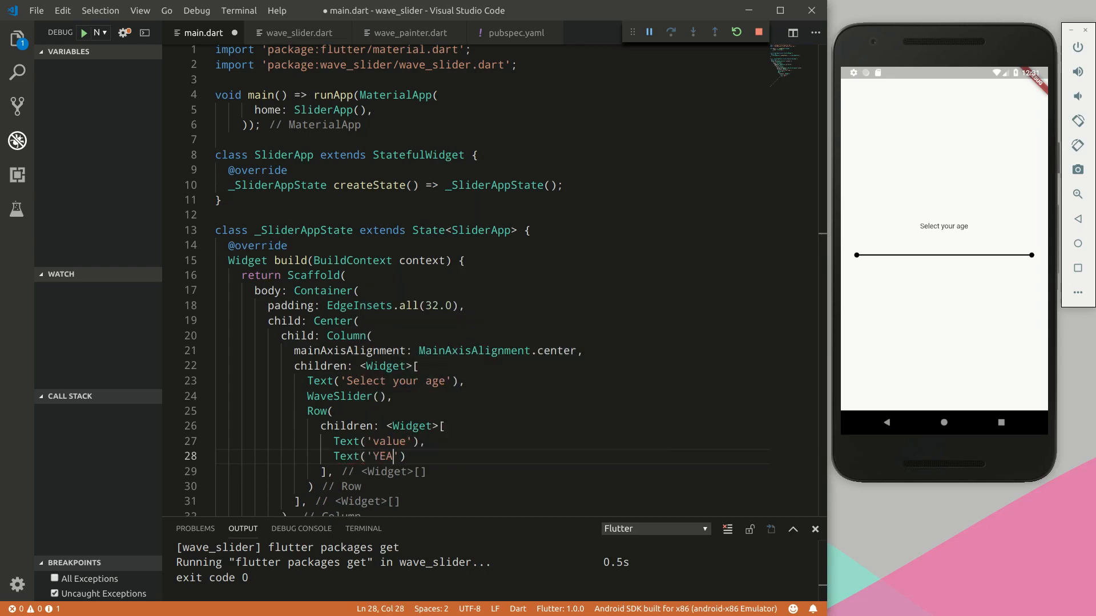
text(RS)
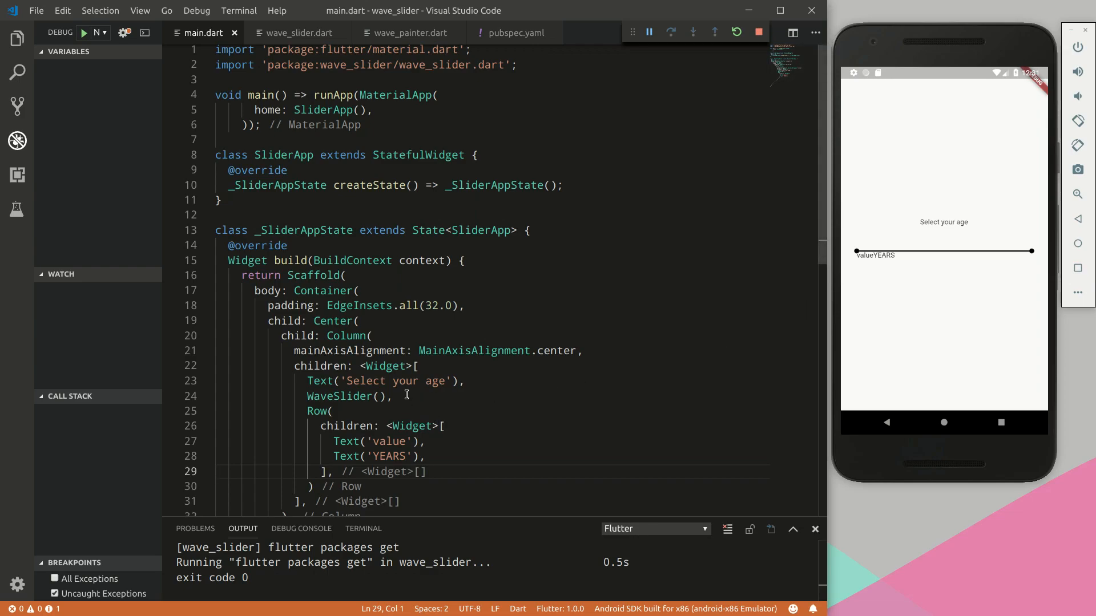
mouse_move(441, 426)
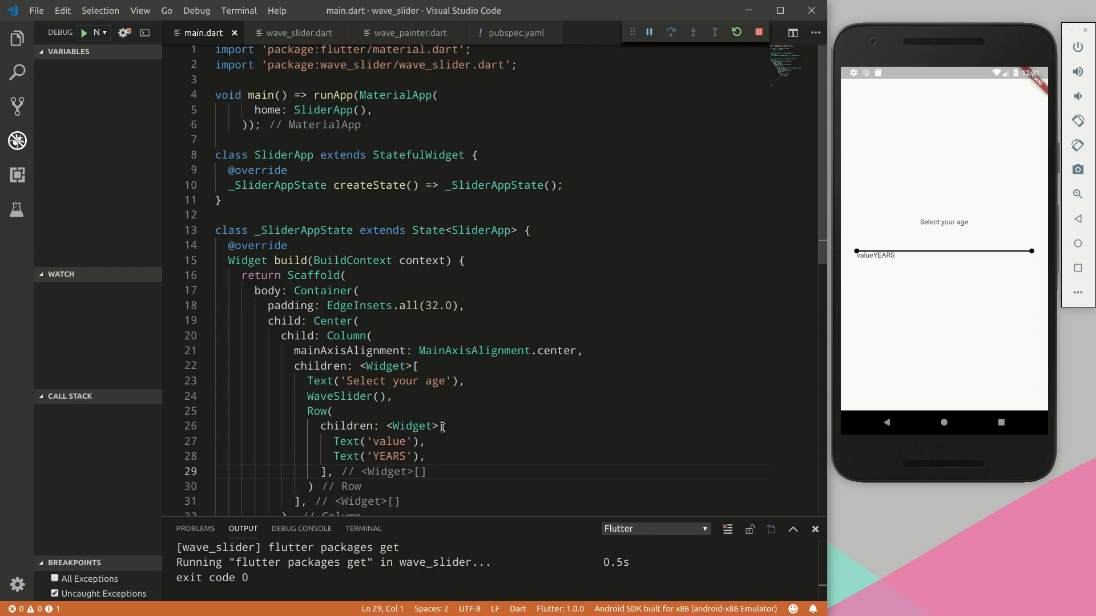
Insert SizedBox(height: 50.0) between the WaveSlider and the value/YEARS Row
text(Si)
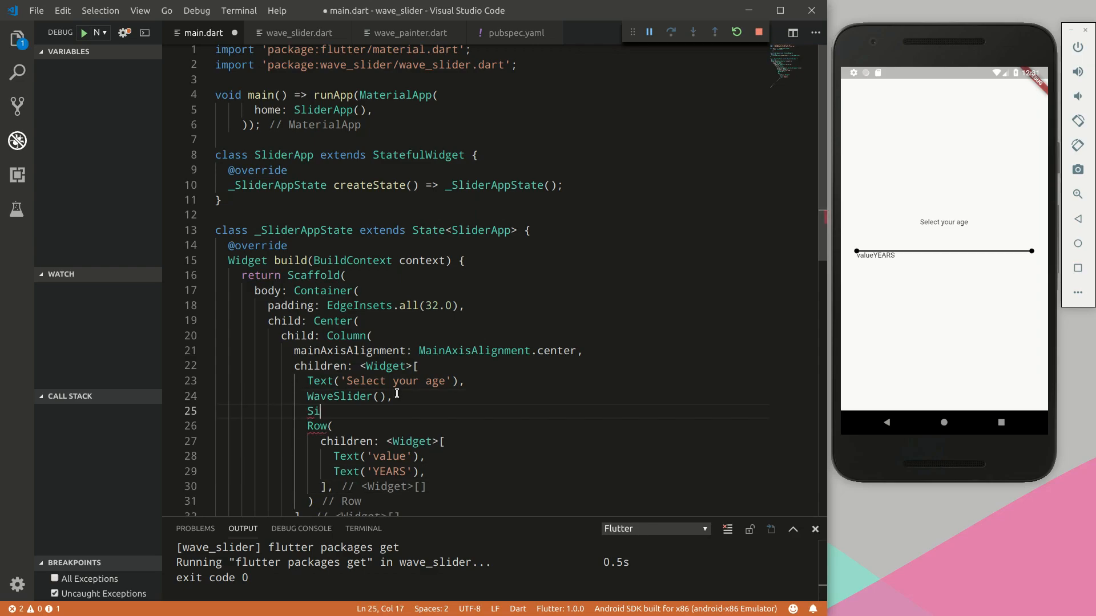
text(zedBox)
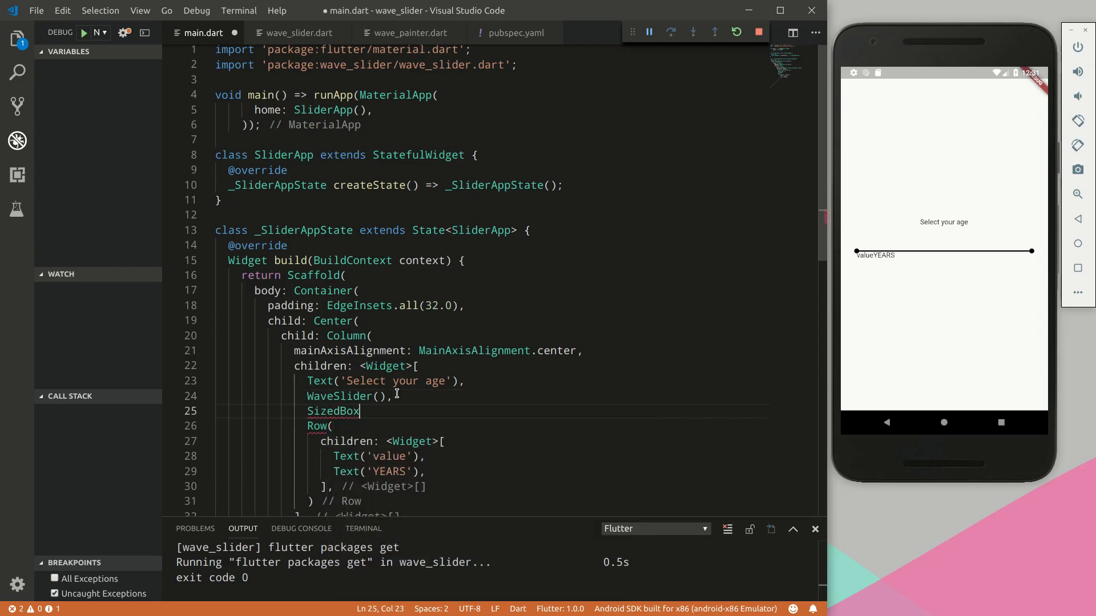
text((child: ,)
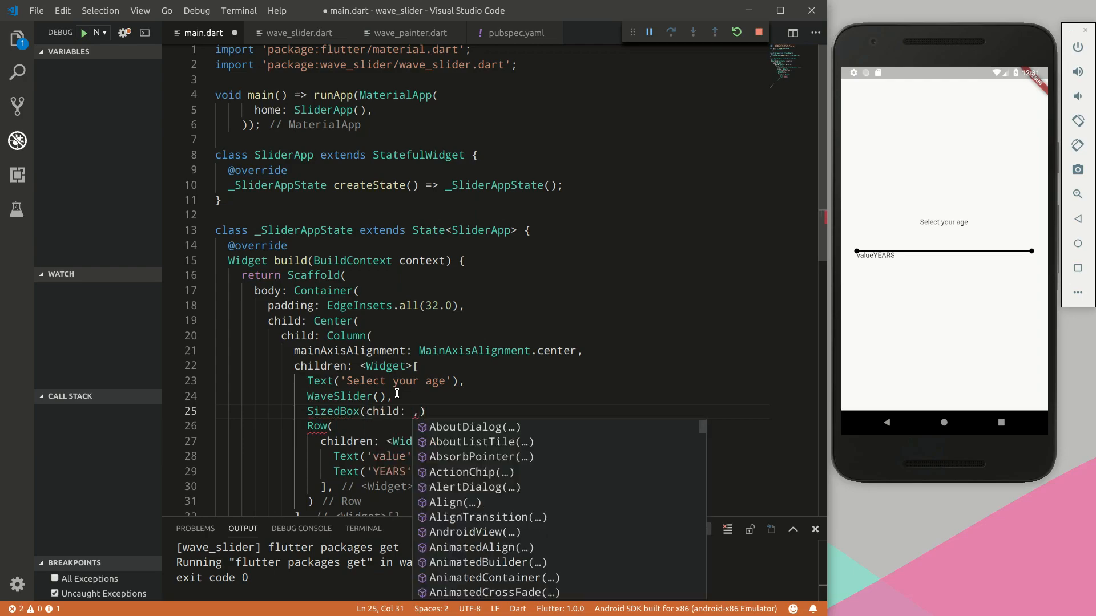
text(height)
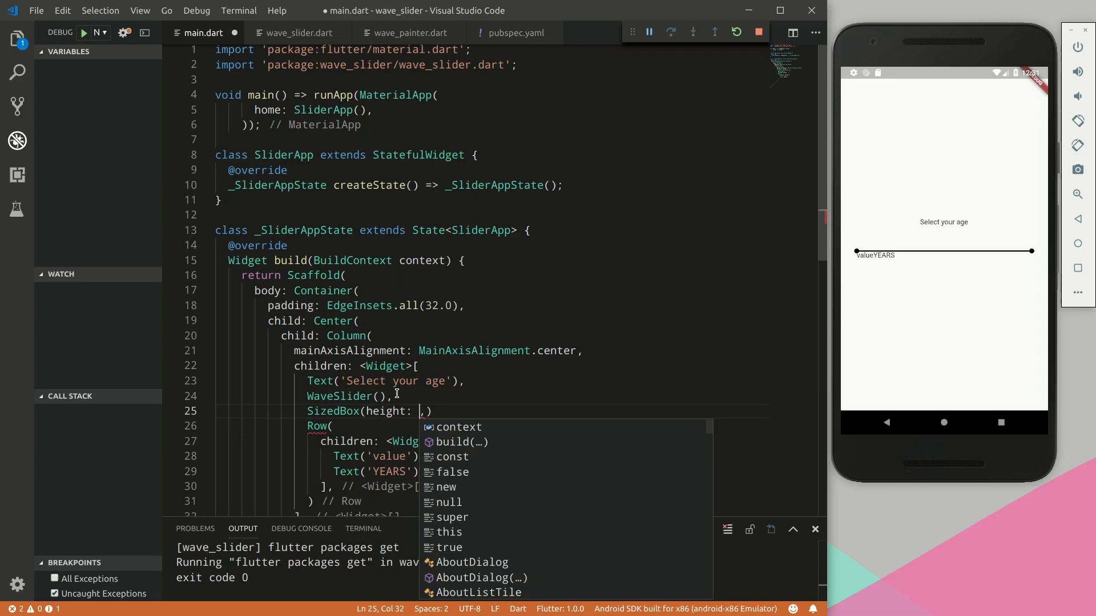
text(50.0,)
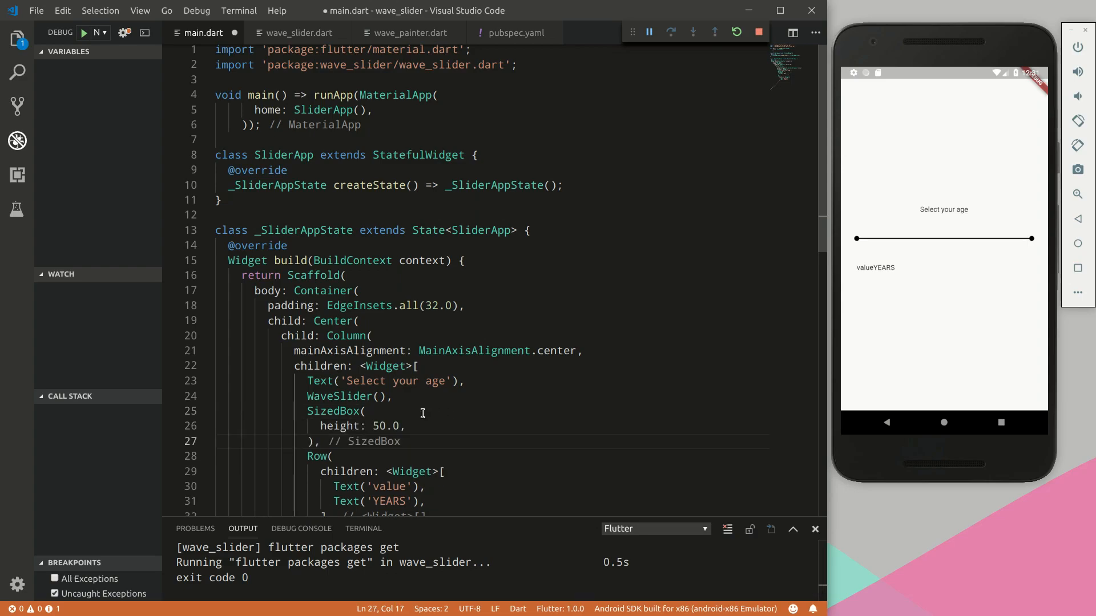
click(449, 380)
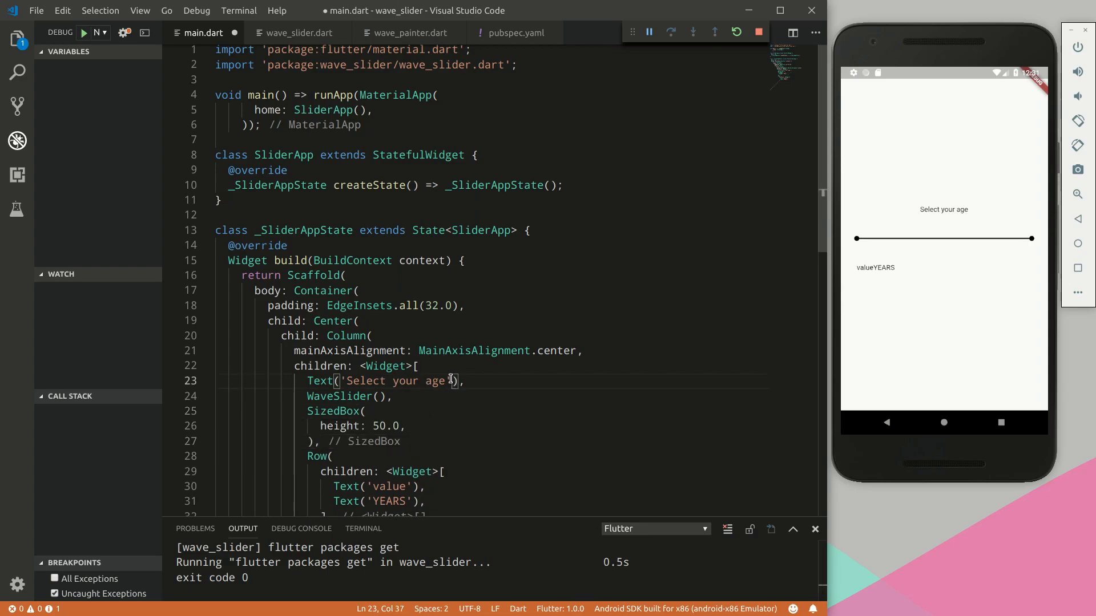
Give the 'Select your age' Text a TextStyle with fontSize: 45
text(s),)
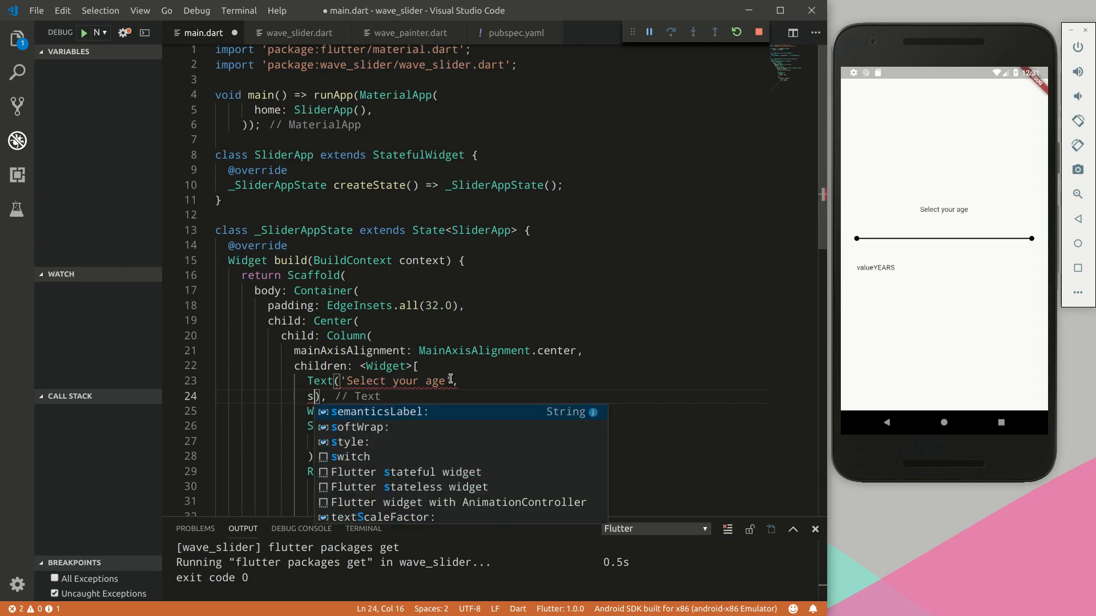
text(tyle: TextStyle()
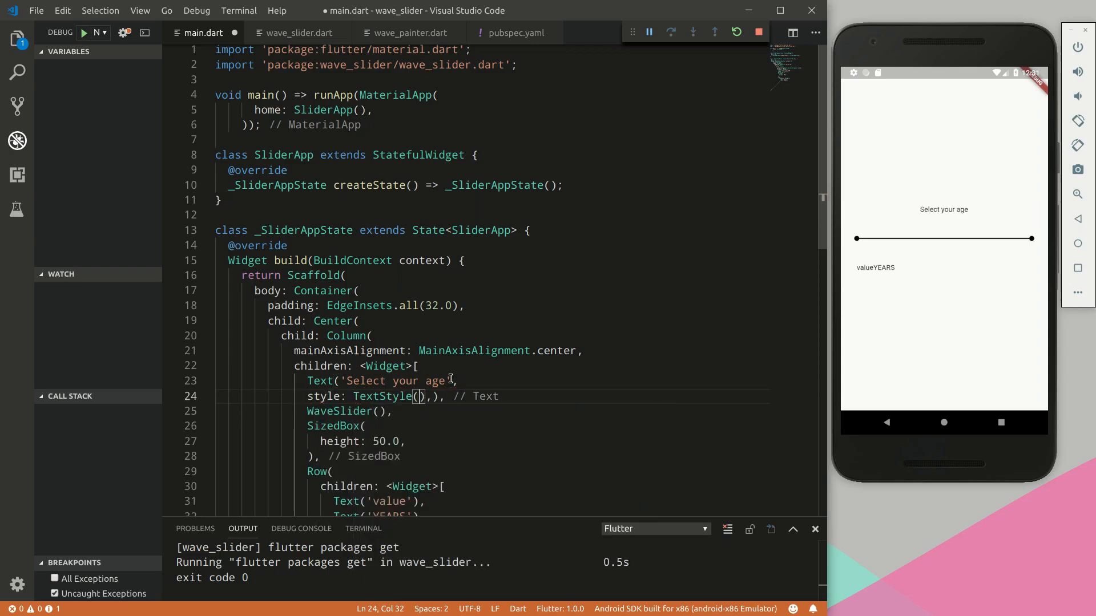
key(Enter)
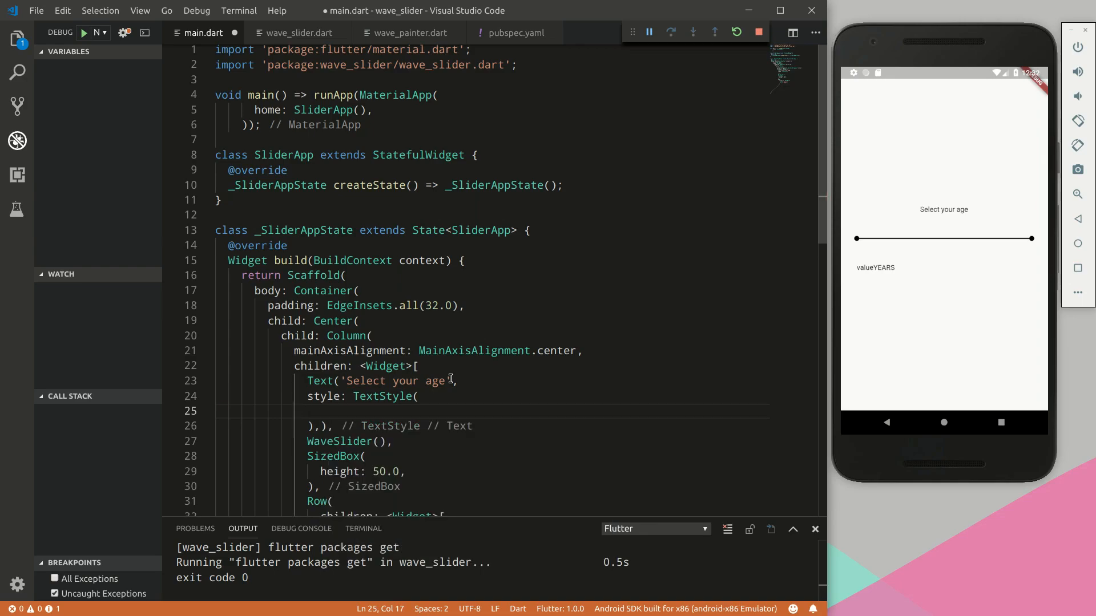
text(fontsi)
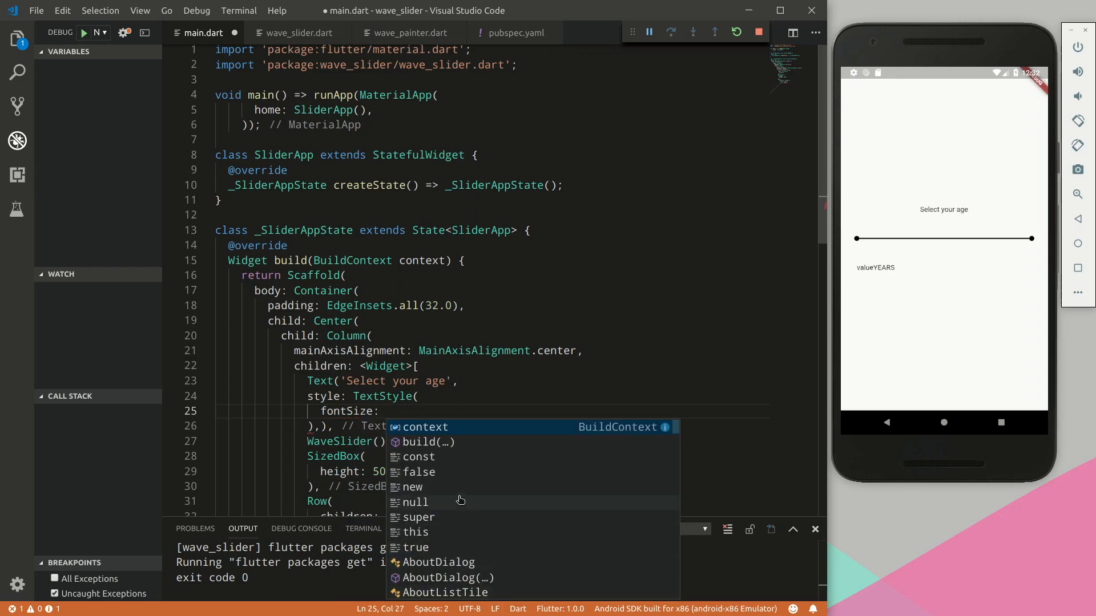
text(4)
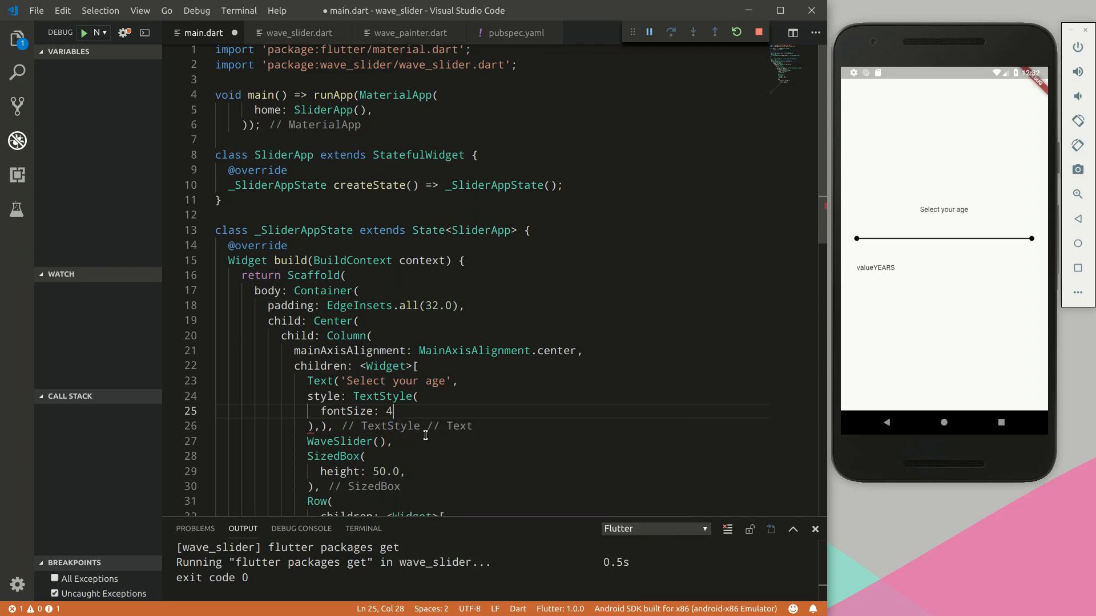
text(5,)
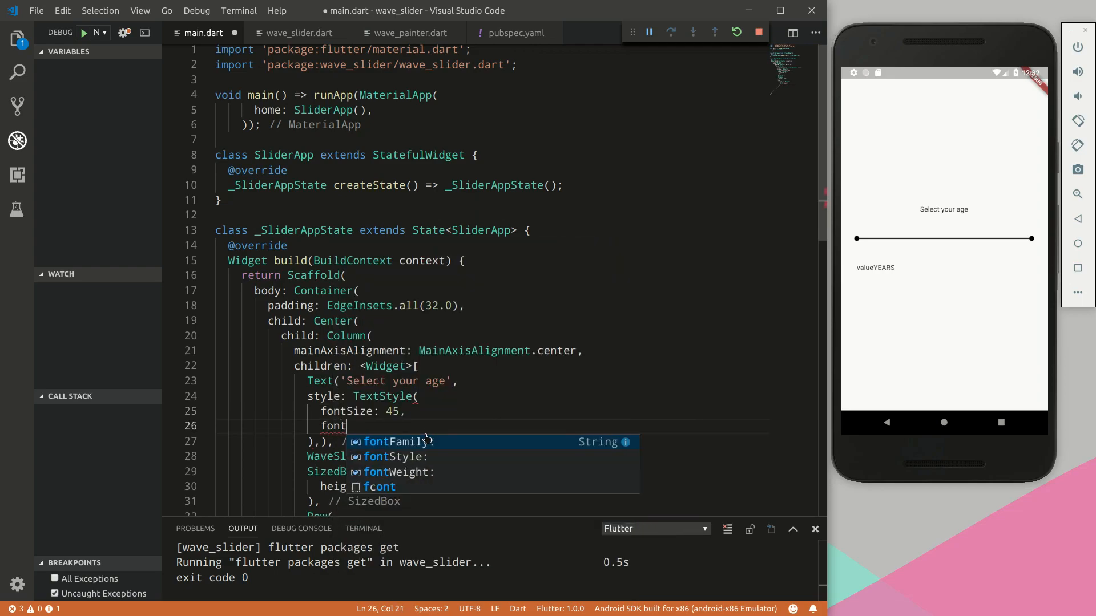
Add fontFamily: 'Exo' to that TextStyle and hot reload
text(Family:)
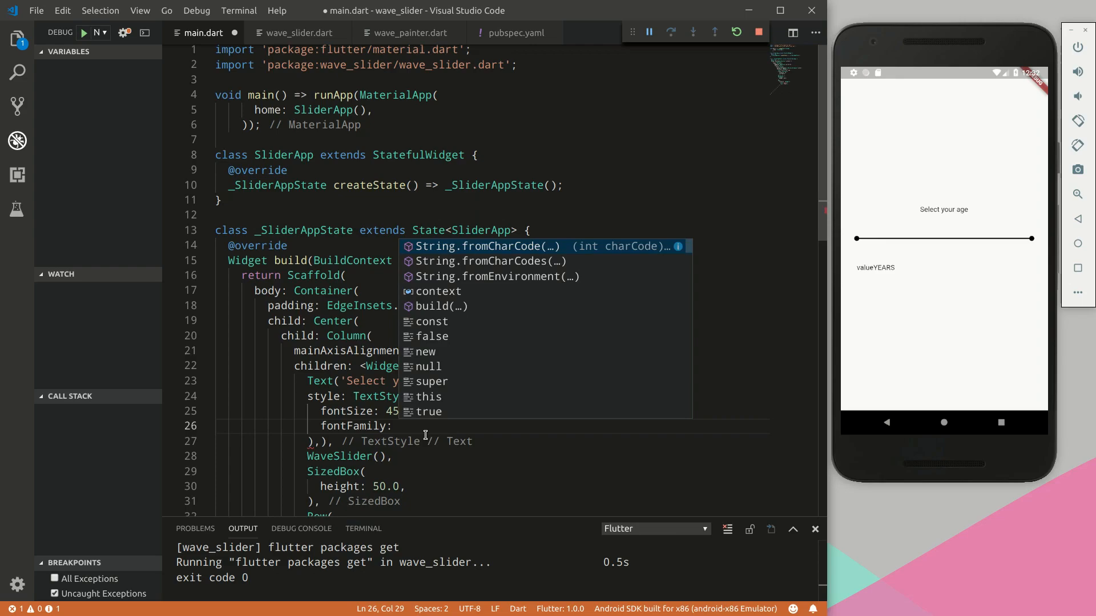
text(E')
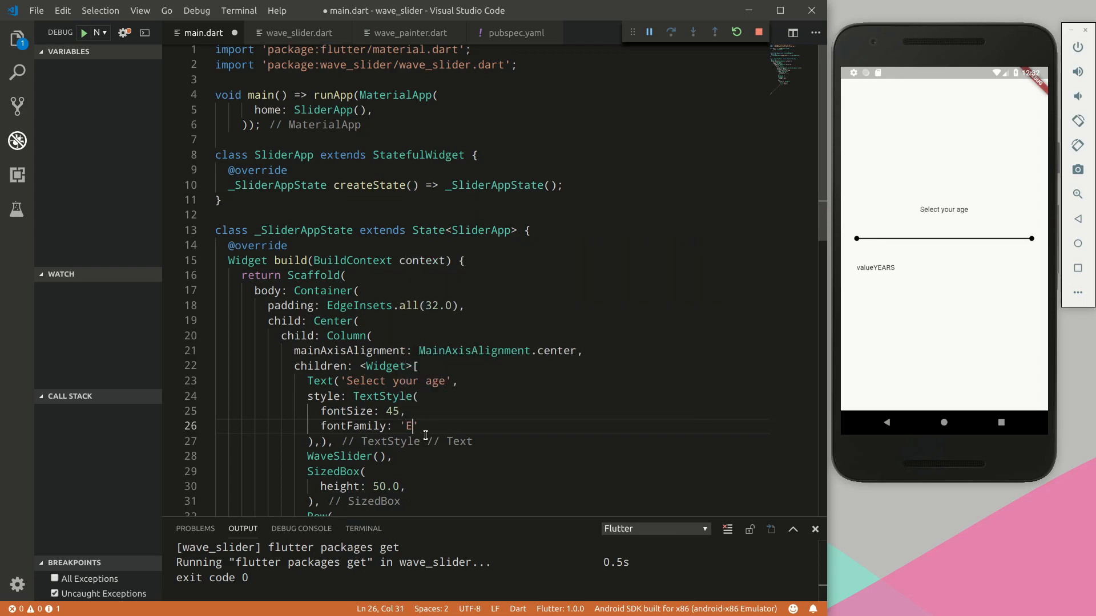
text(xo)
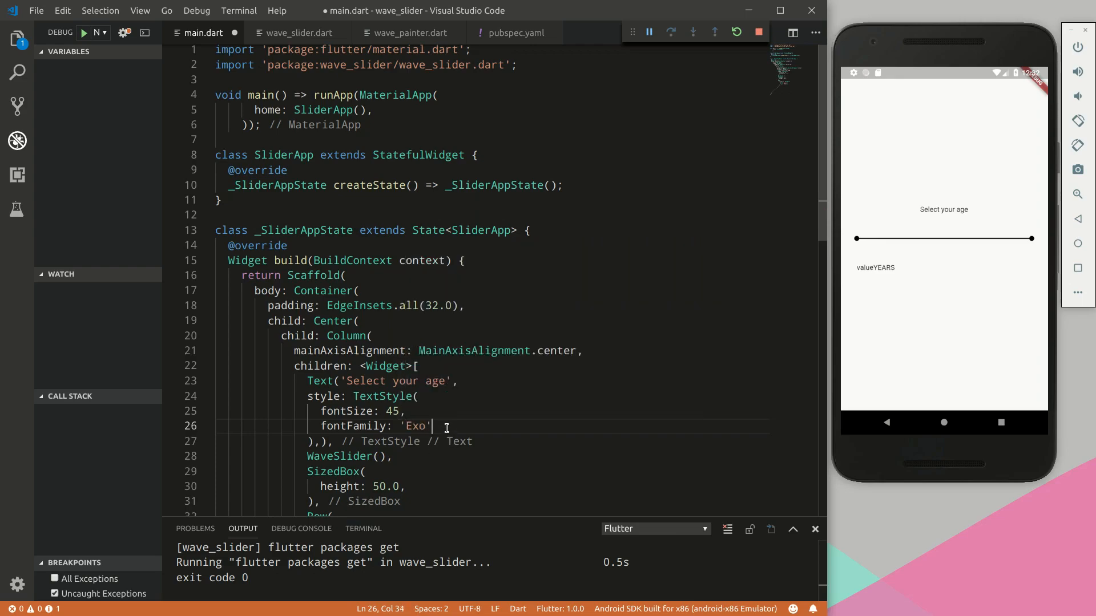
text(,)
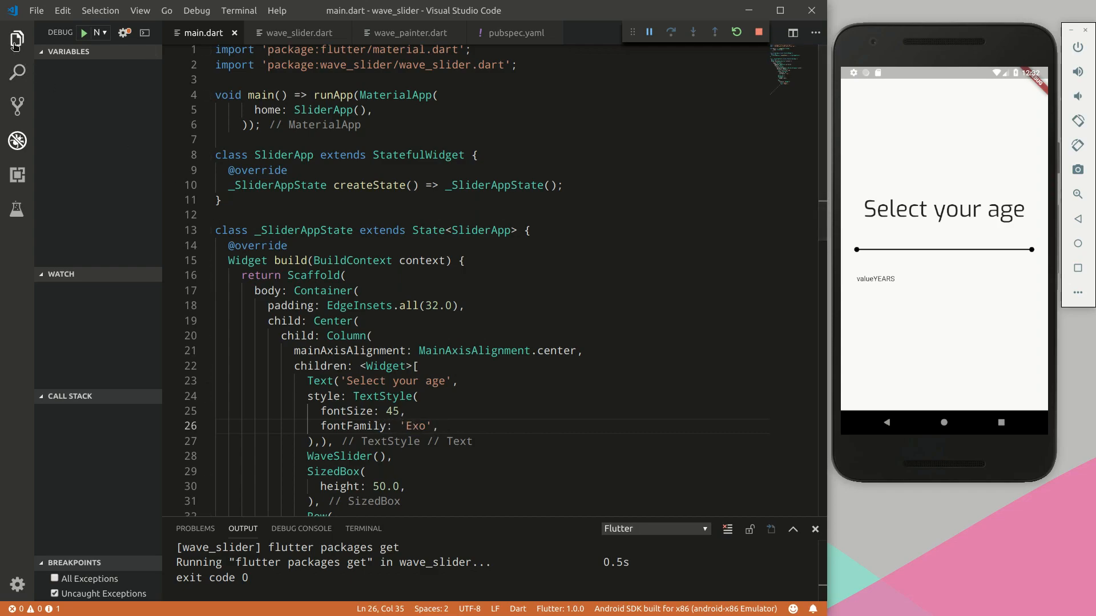
Browse the fonts folder and view pubspec.yaml's Exo and TextMeOne font entries
click(16, 41)
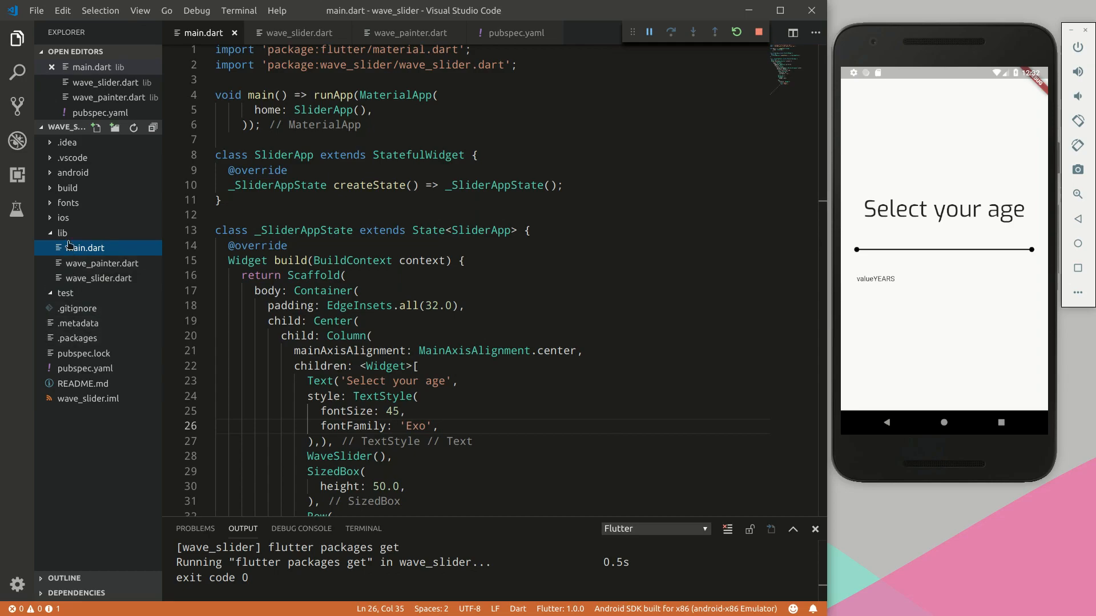
click(68, 202)
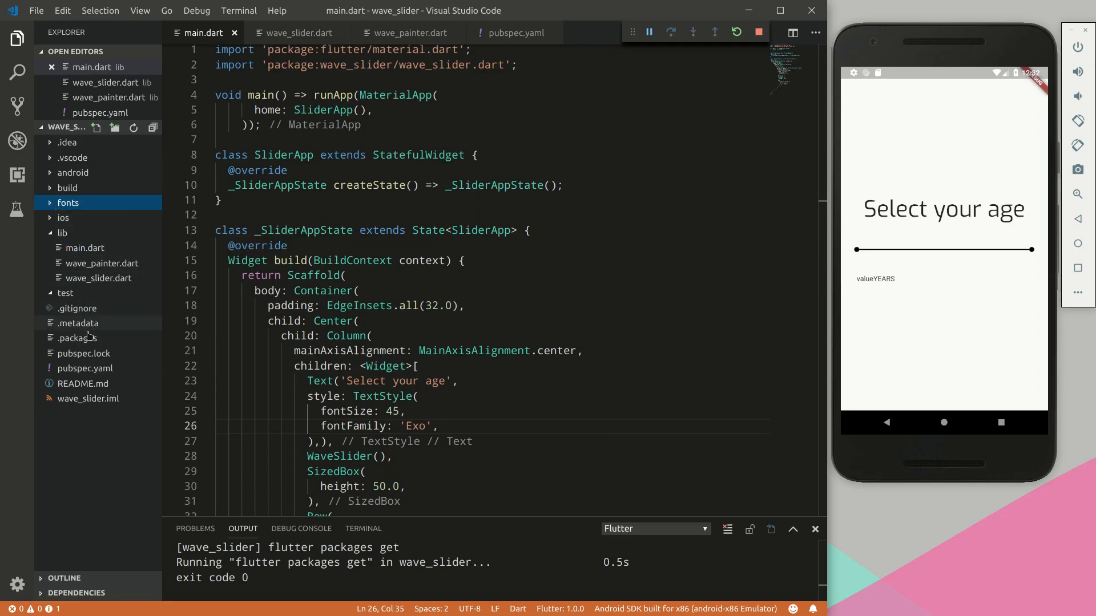
click(85, 368)
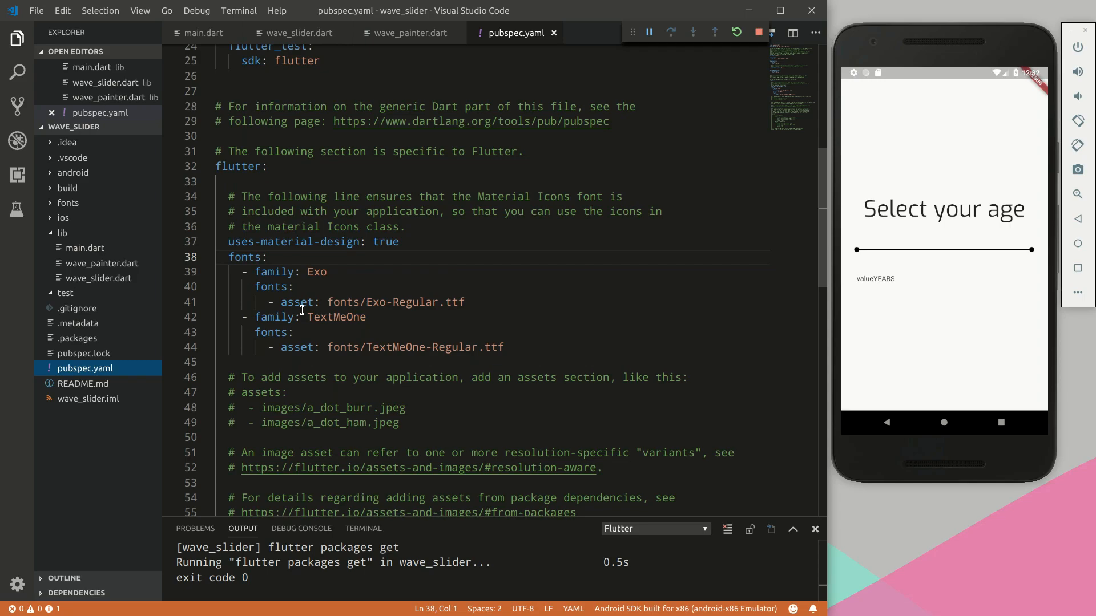
mouse_move(366, 302)
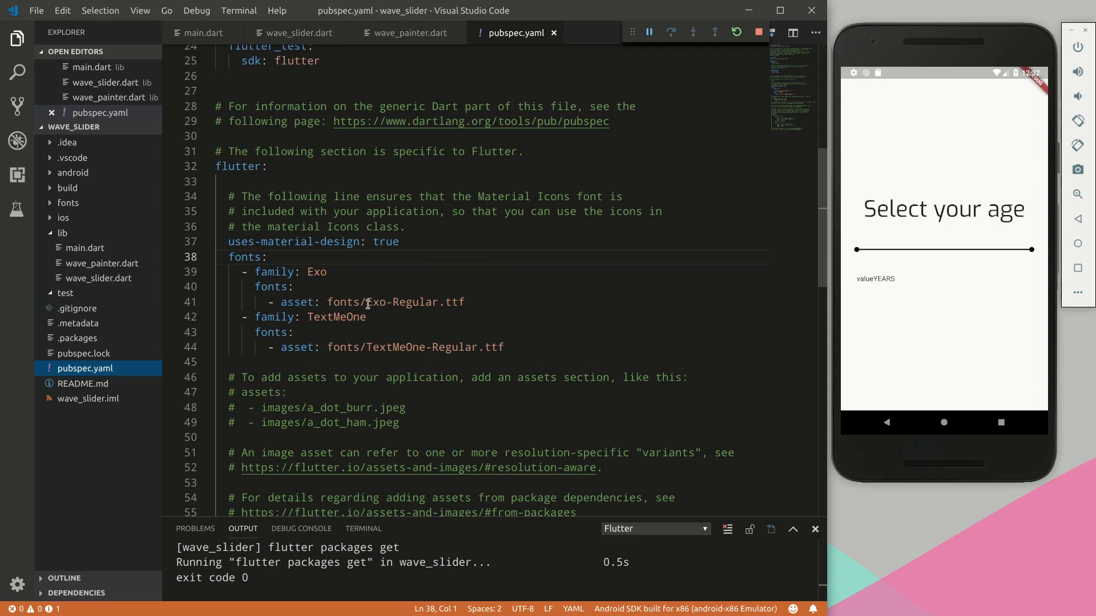
mouse_move(411, 306)
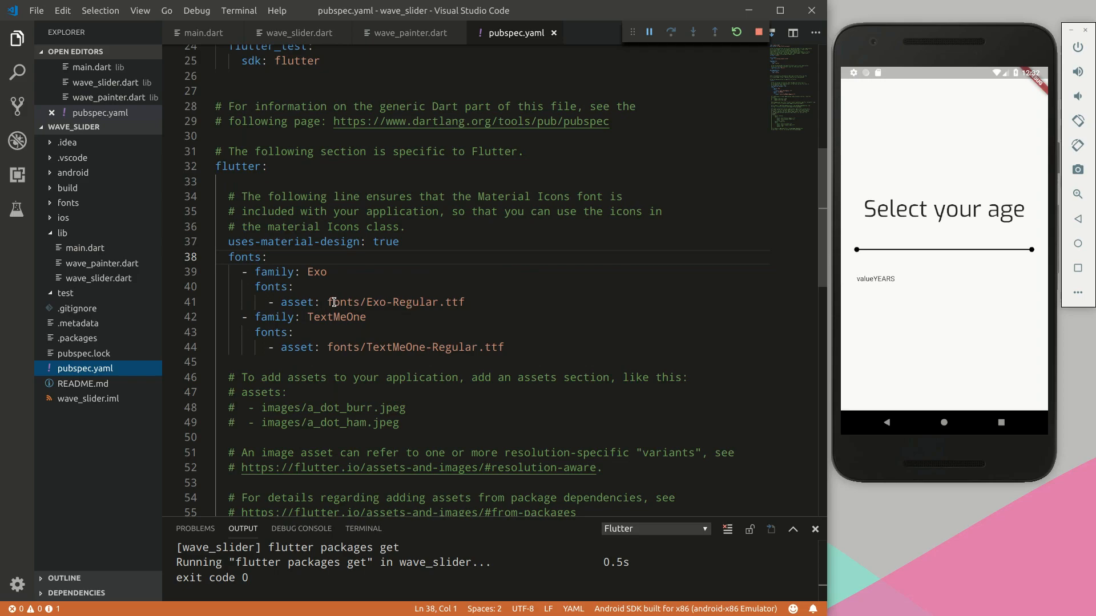
mouse_move(306, 293)
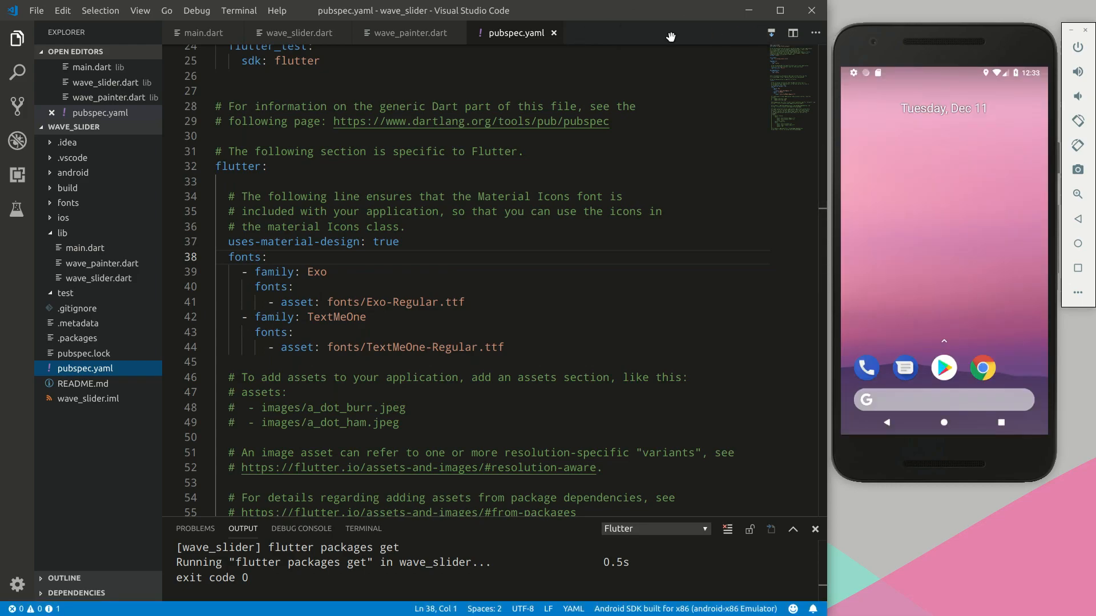
Return to main.dart and relaunch the debug session on the emulator
click(670, 32)
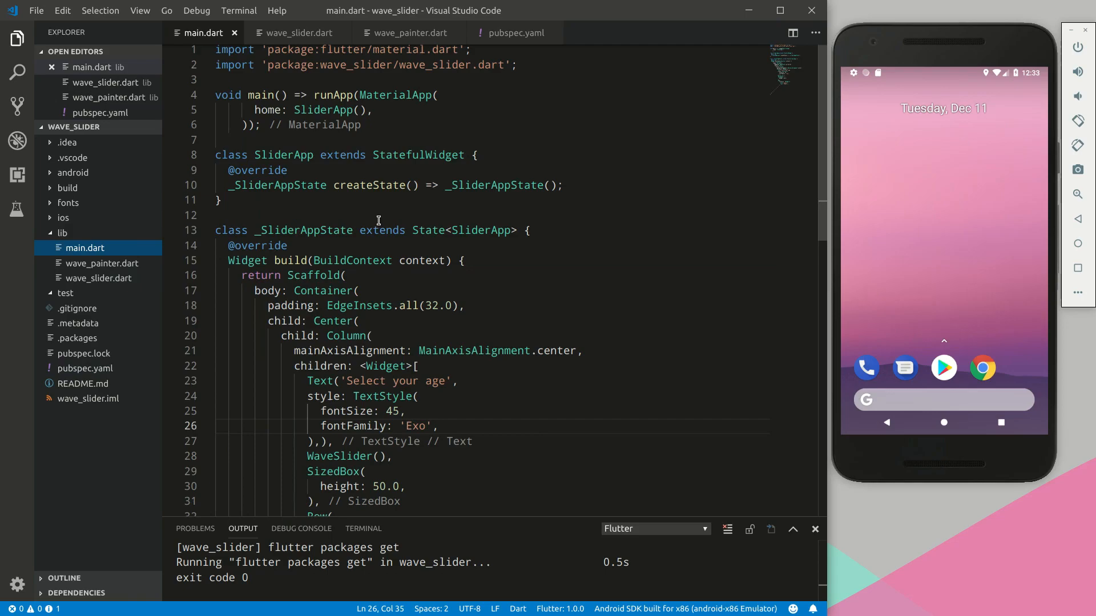
mouse_move(369, 305)
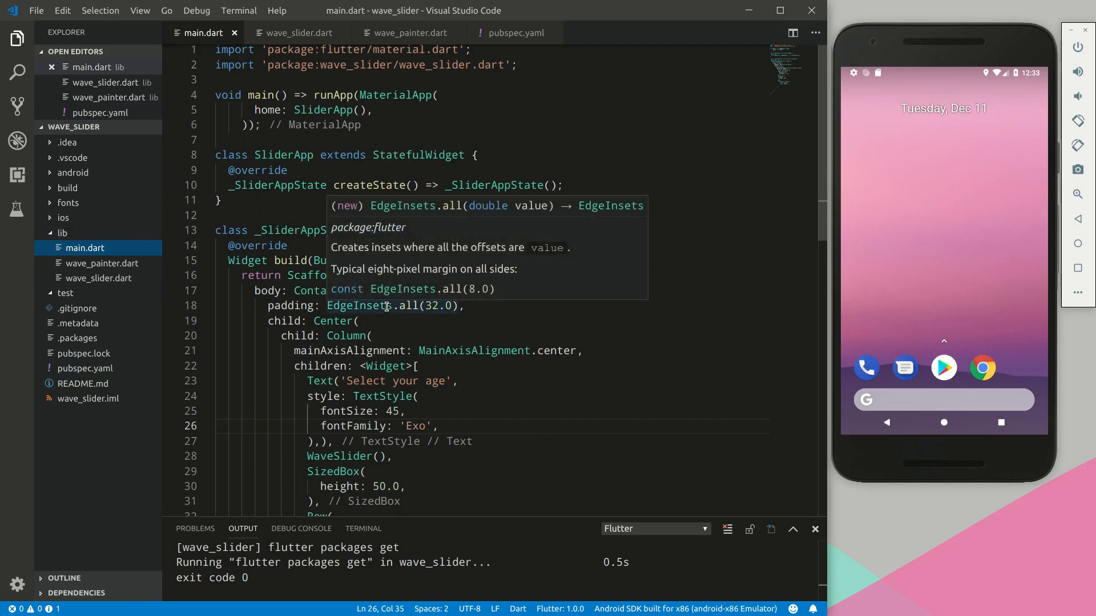
click(17, 140)
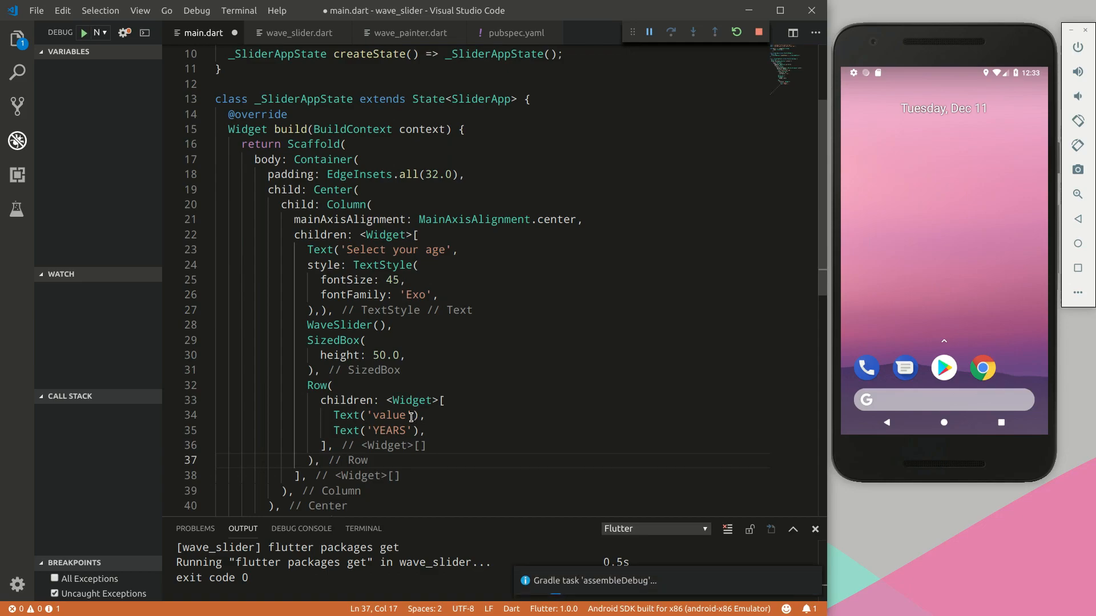
Declare double _age = 0 in _SliderAppState and clear the 'value' placeholder text
double_click(388, 415)
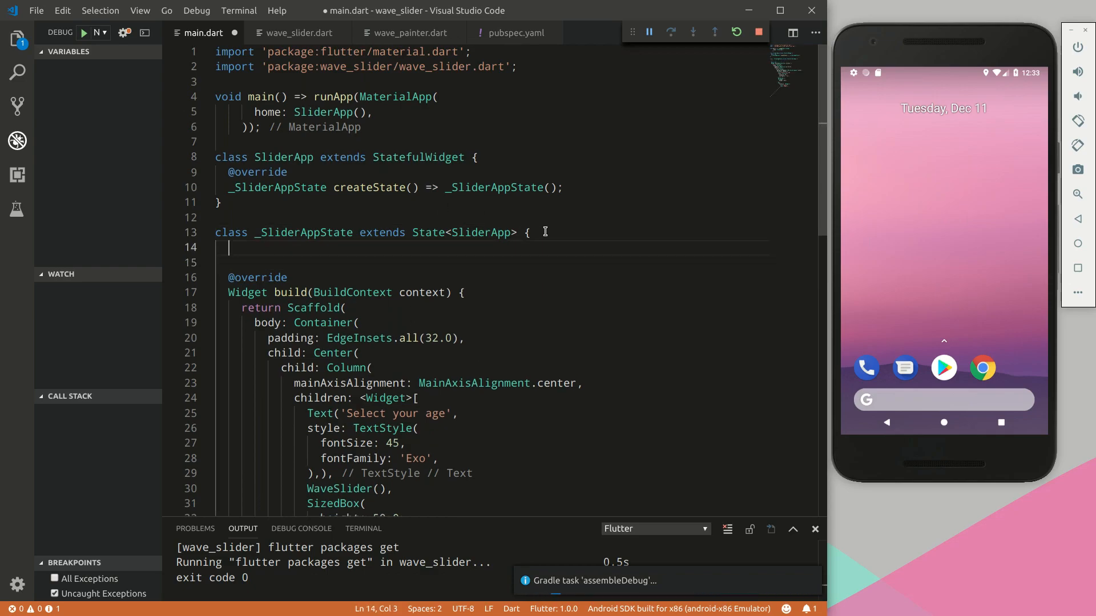
text(_ag)
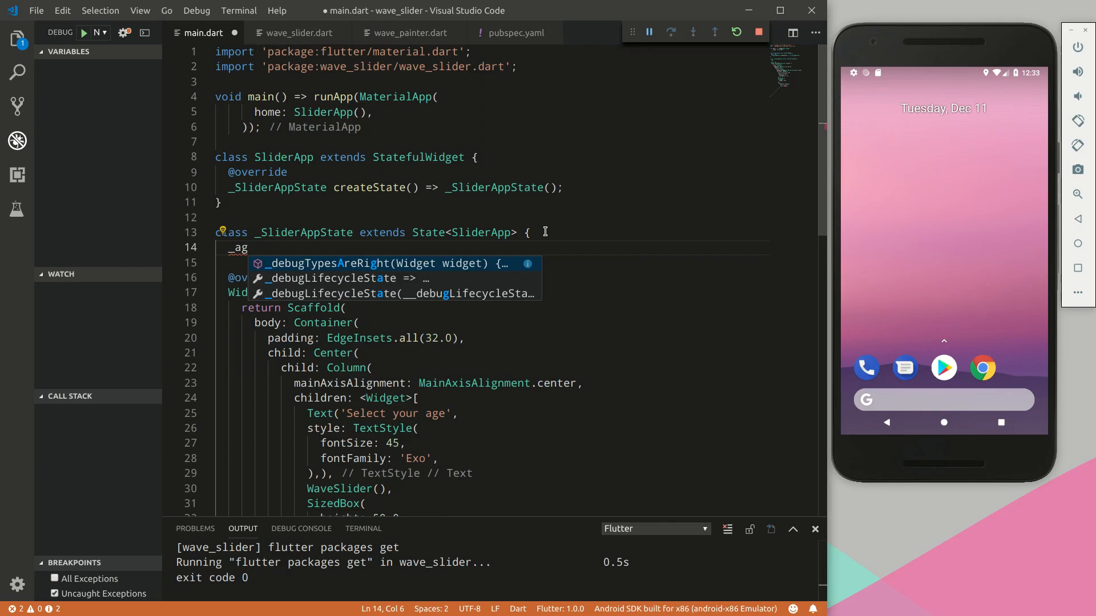
text(double)
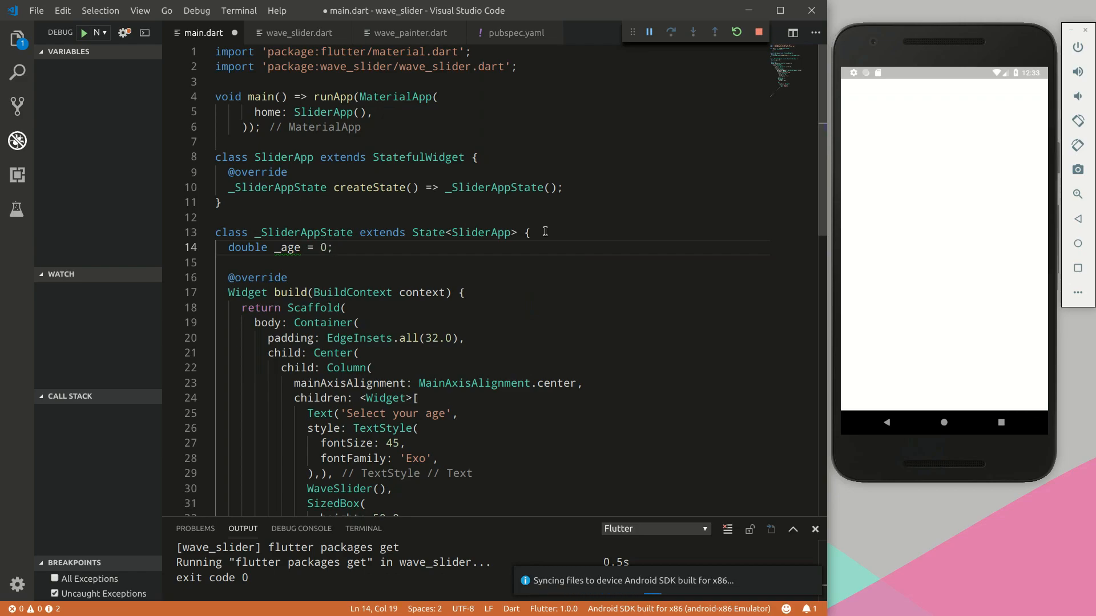
scroll(down, 3)
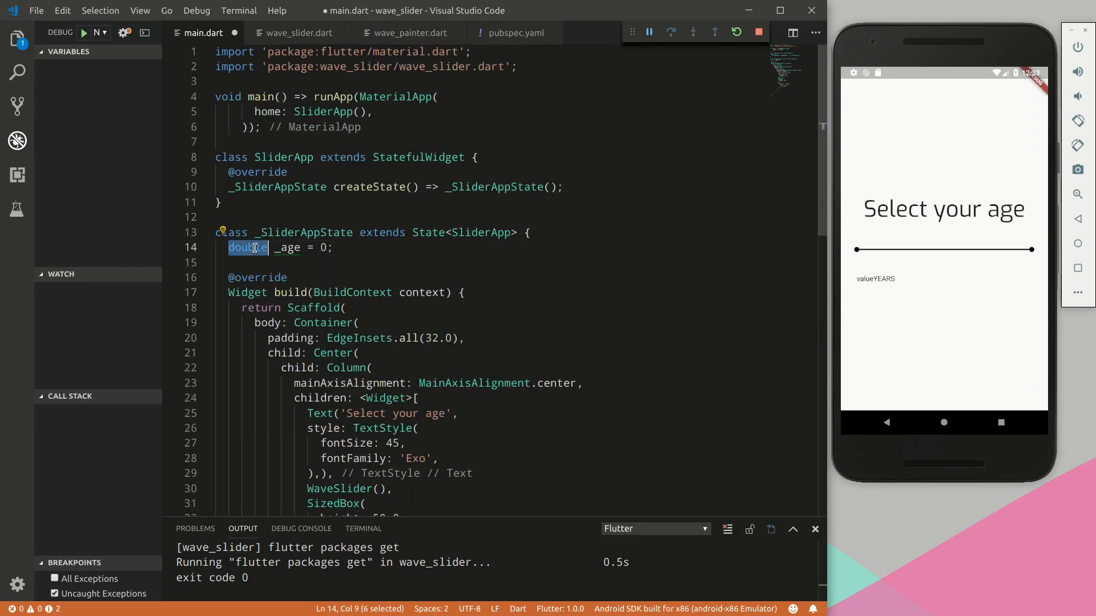
scroll(down, 3)
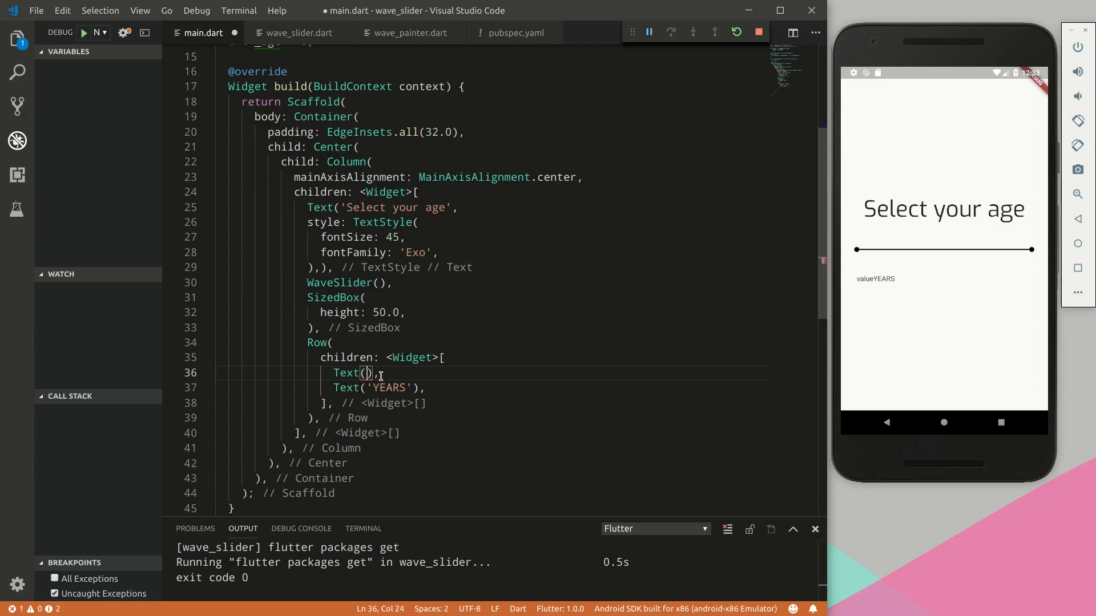
Show _age.toString() in the label with SizedBox(width: 15) before YEARS, reading 0 YEARS
text(_age.toString())
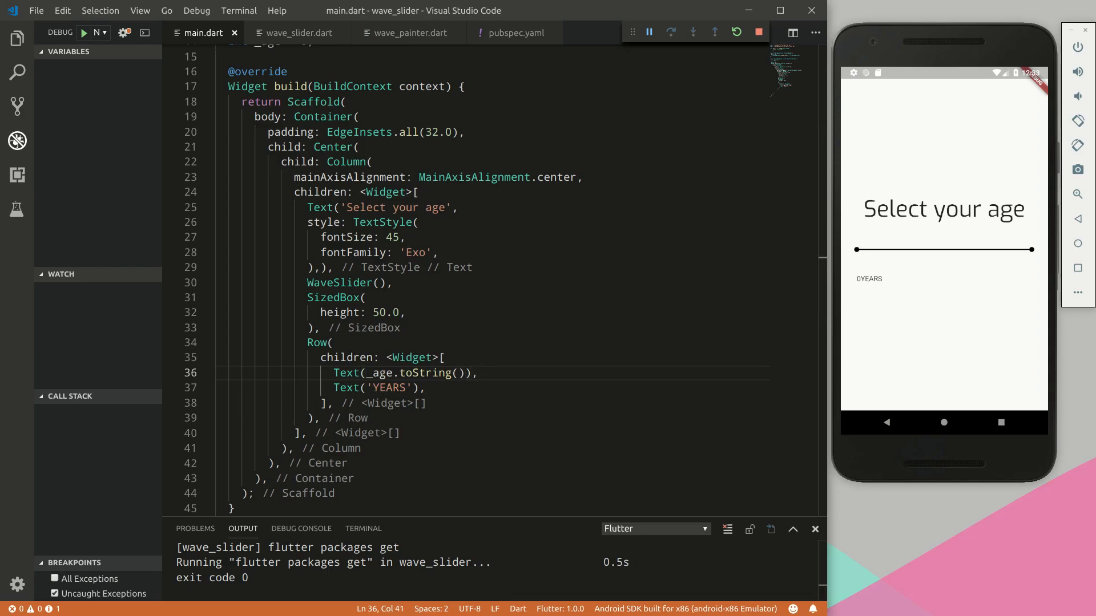
text(size)
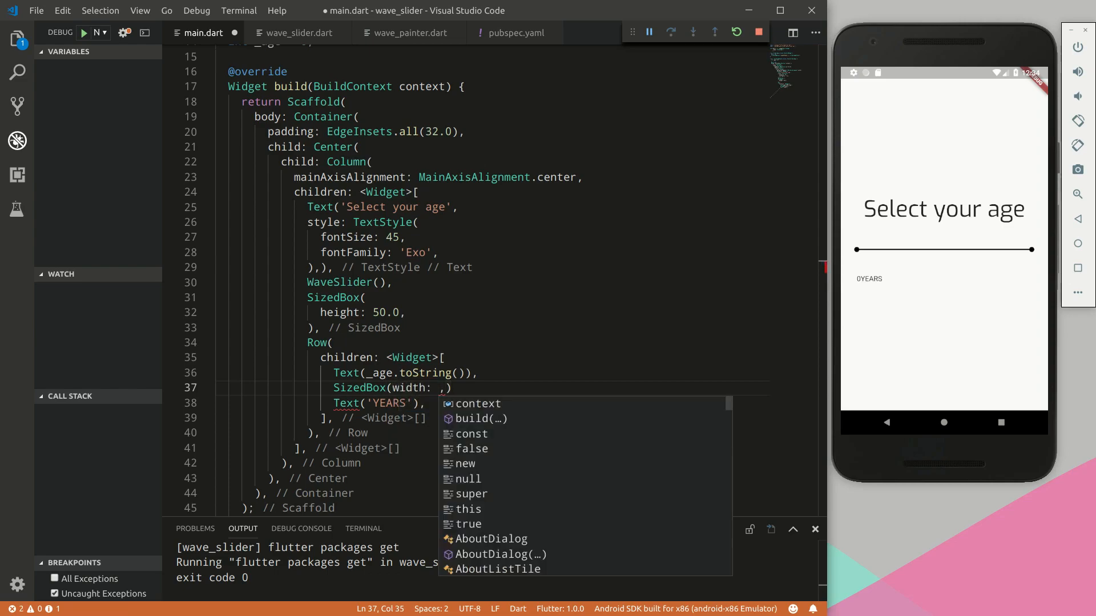
text(15.)
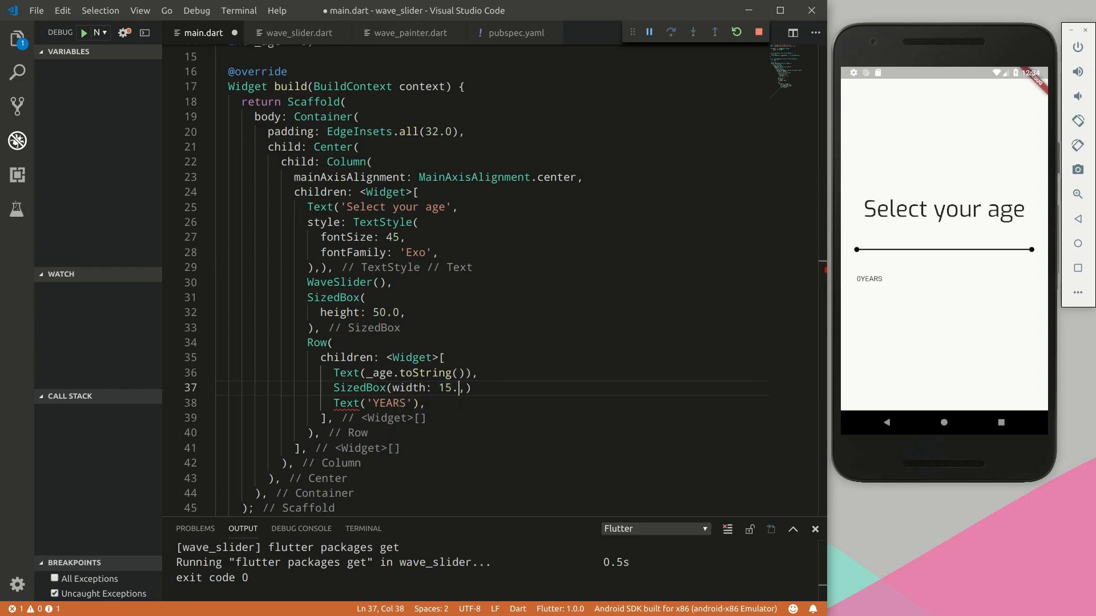
key(Backspace)
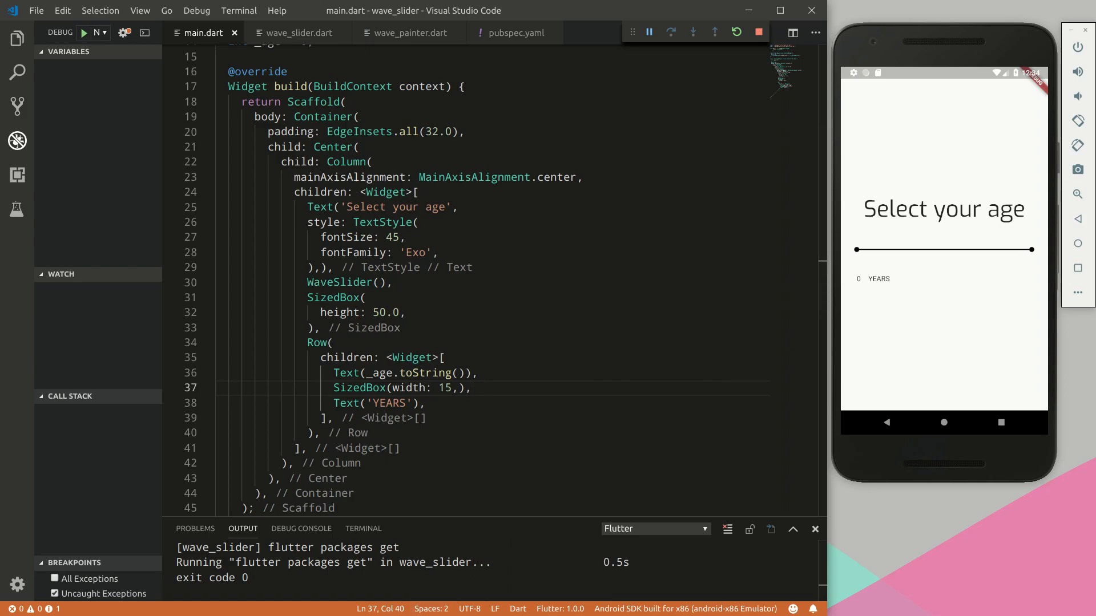
mouse_move(449, 497)
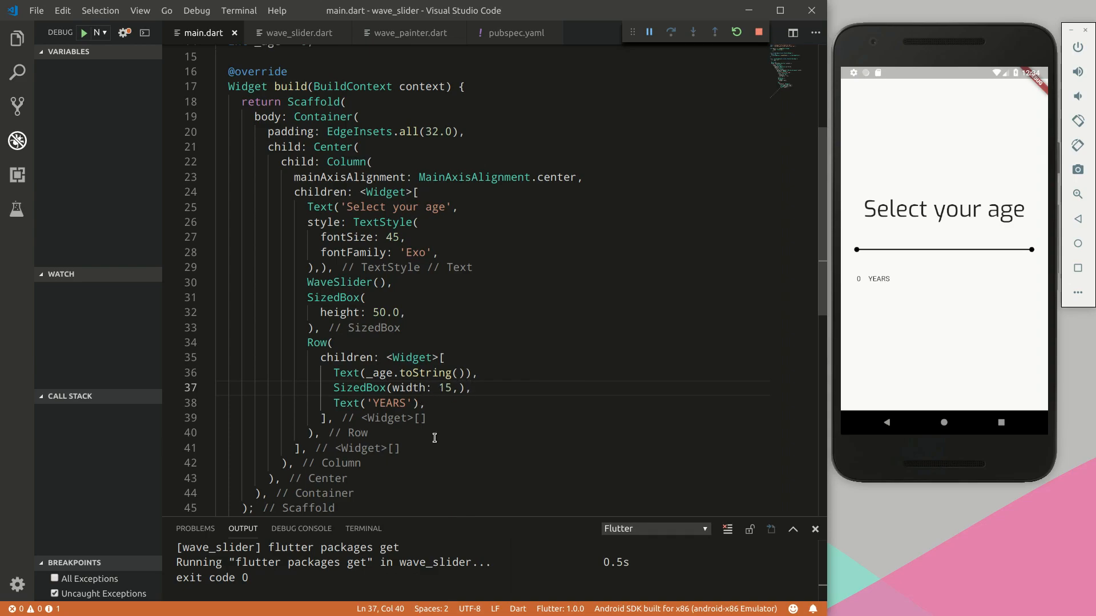
Begin a font style entry on a new line for the age label
key(Enter)
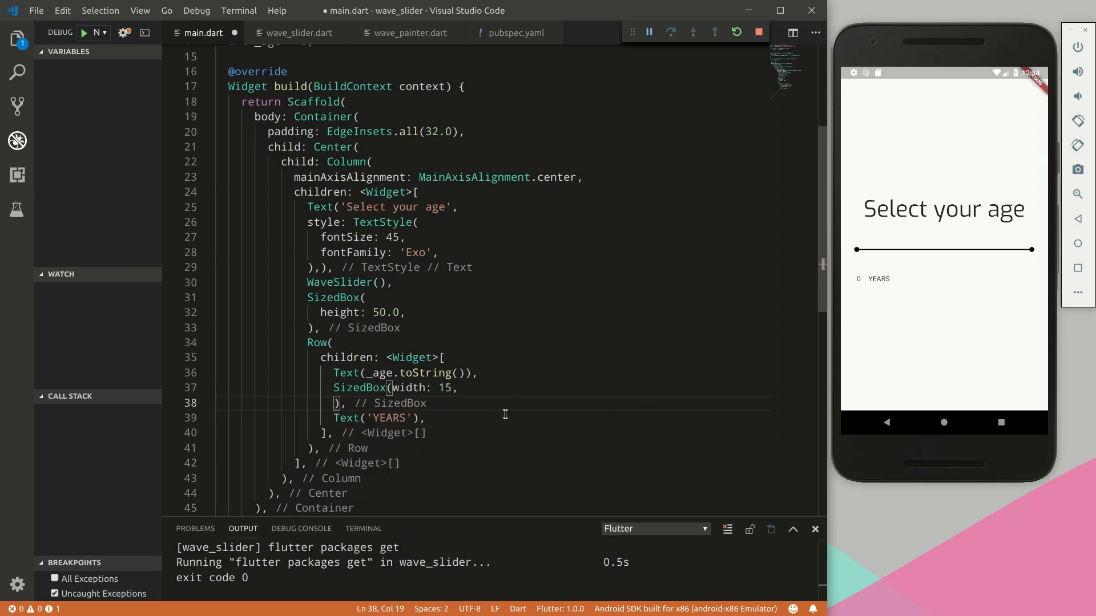
text(f)
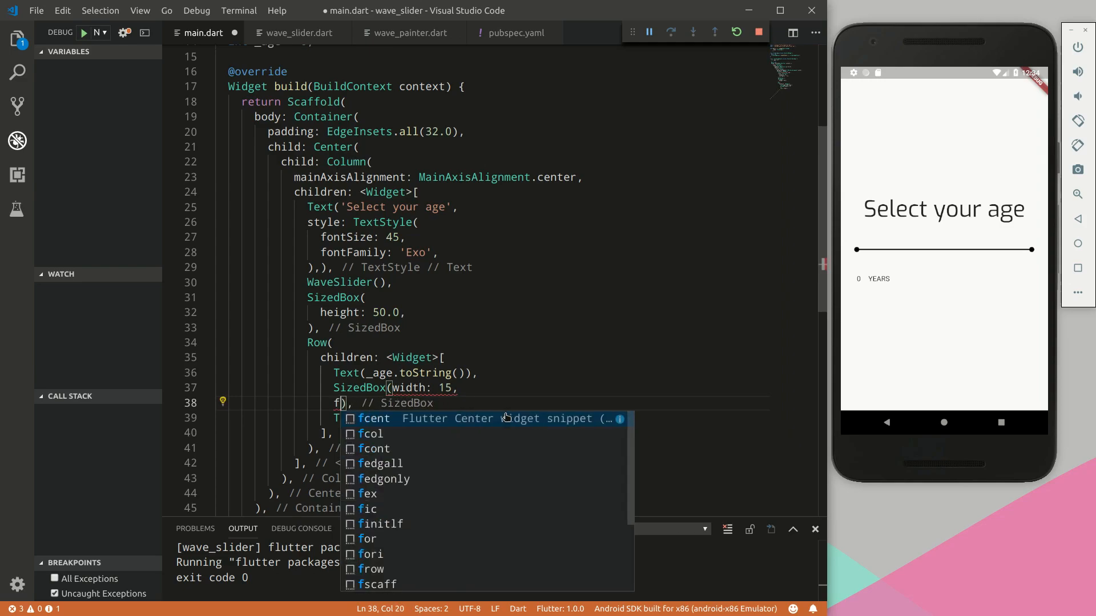
text(on)
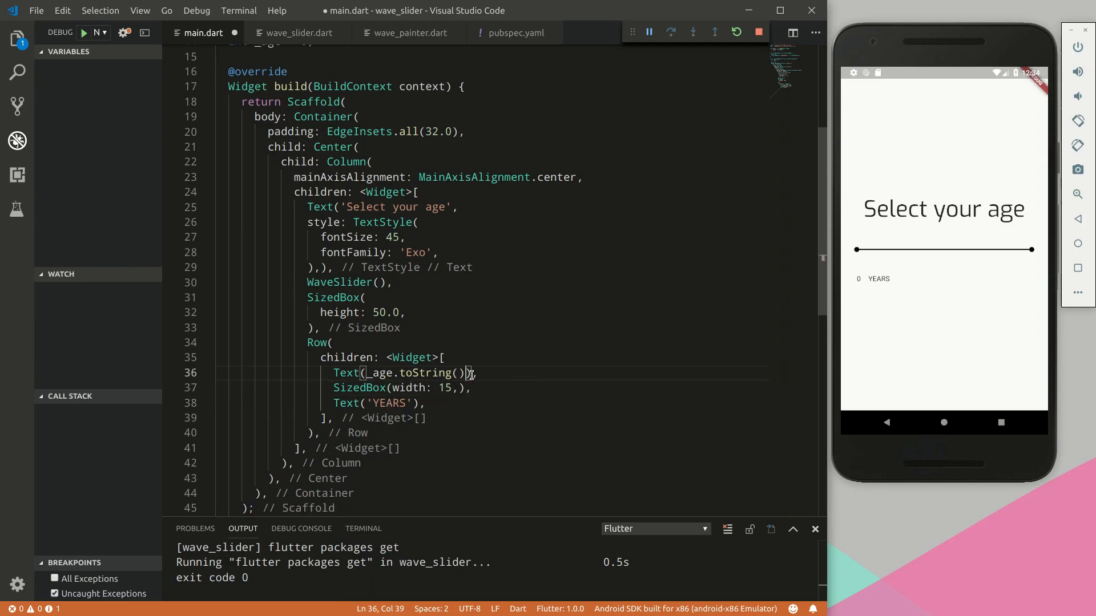
Give the age number Text a TextStyle with fontSize 45
text(fon),)
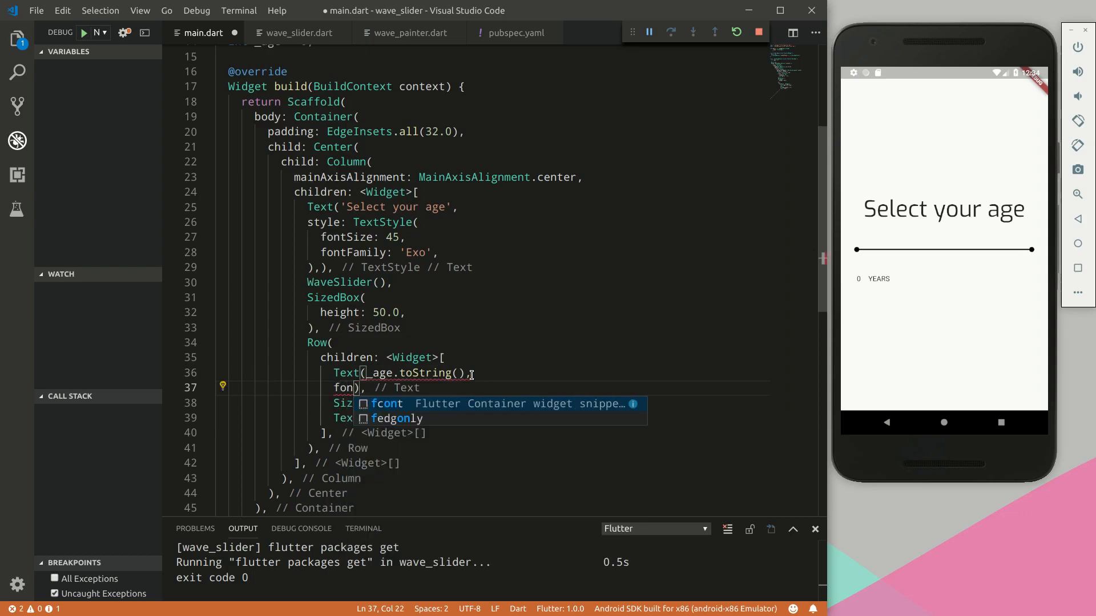
text(style: TextStyle(),))
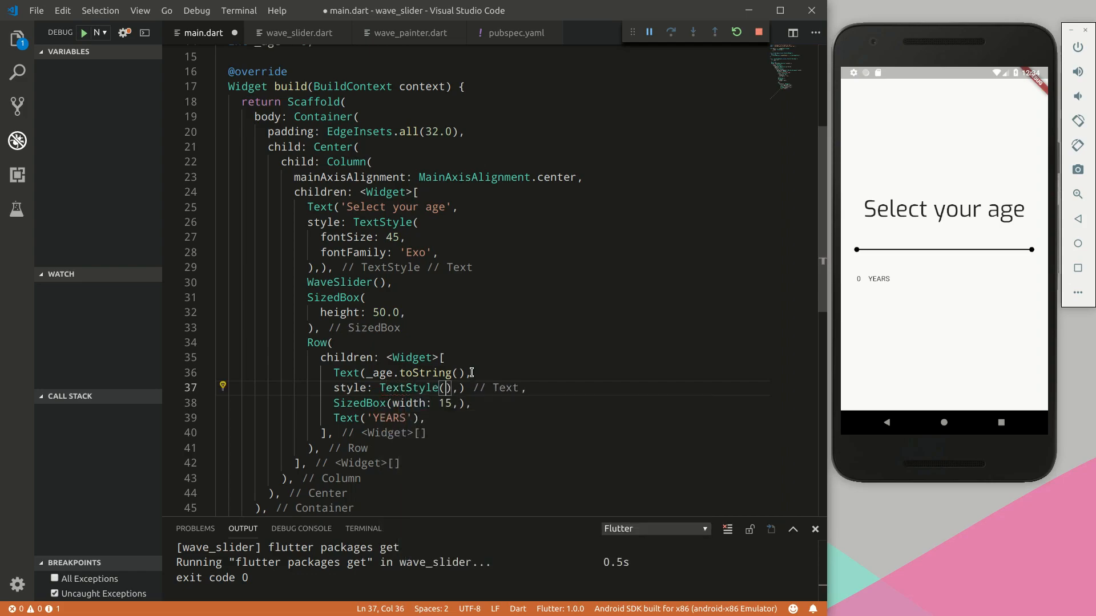
text(fon)
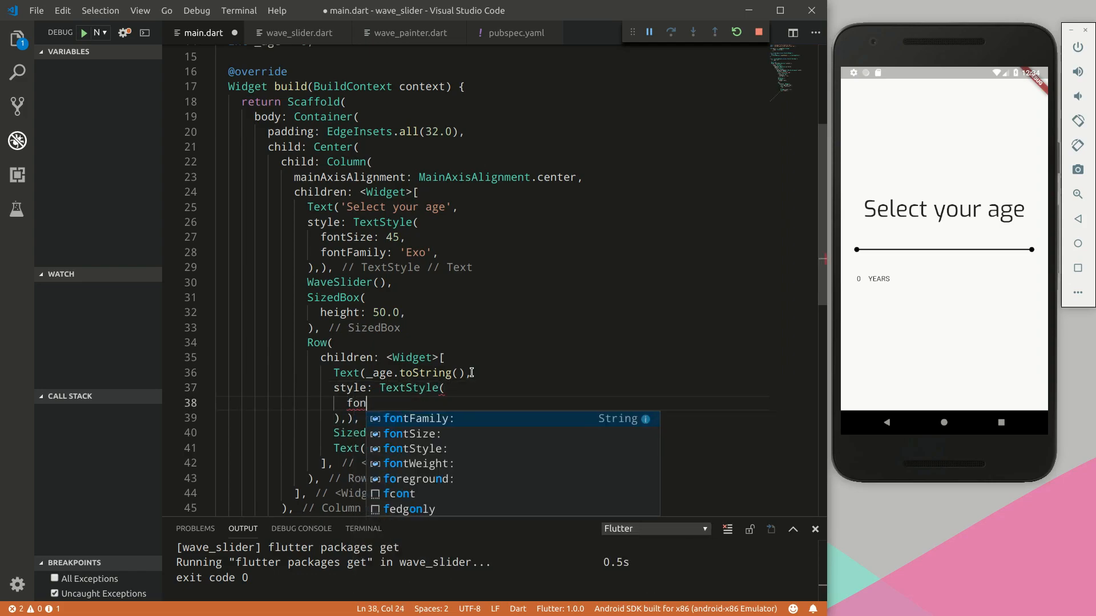
key(Tab)
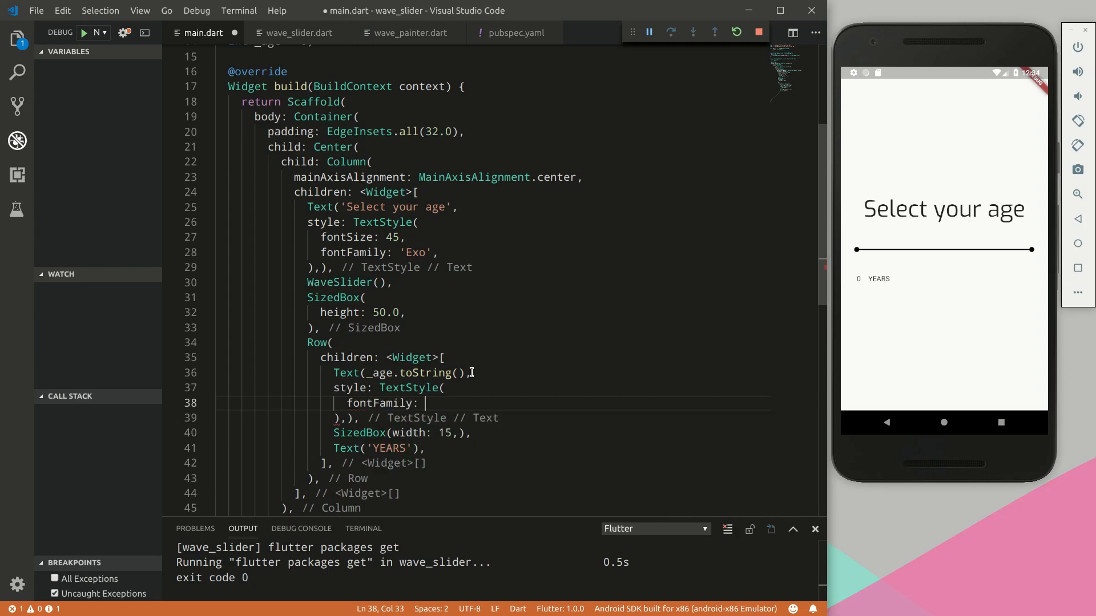
text(fontSize)
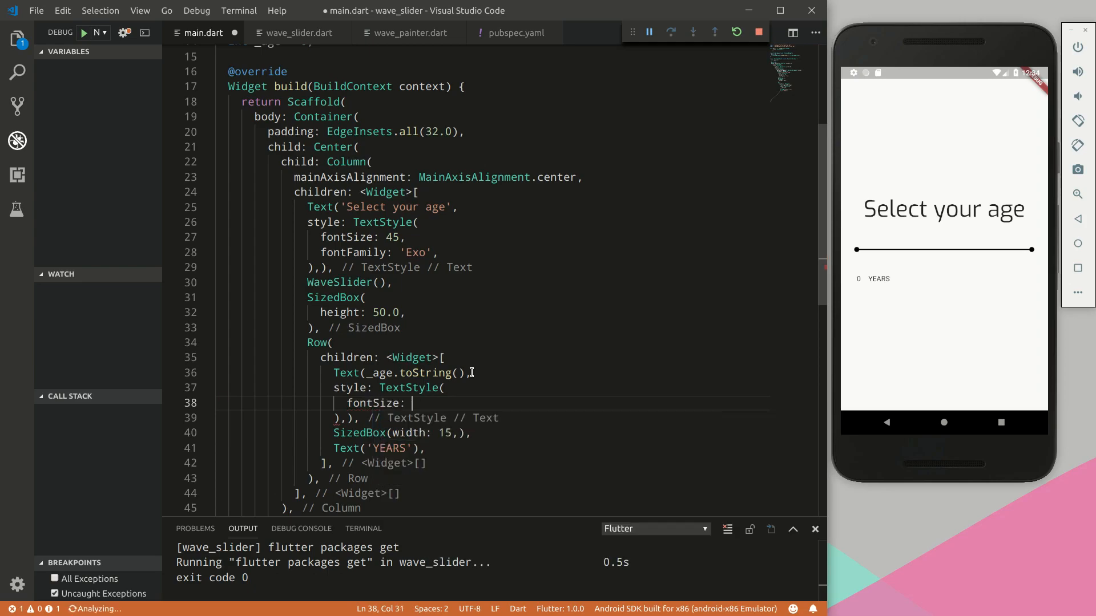
text(45)
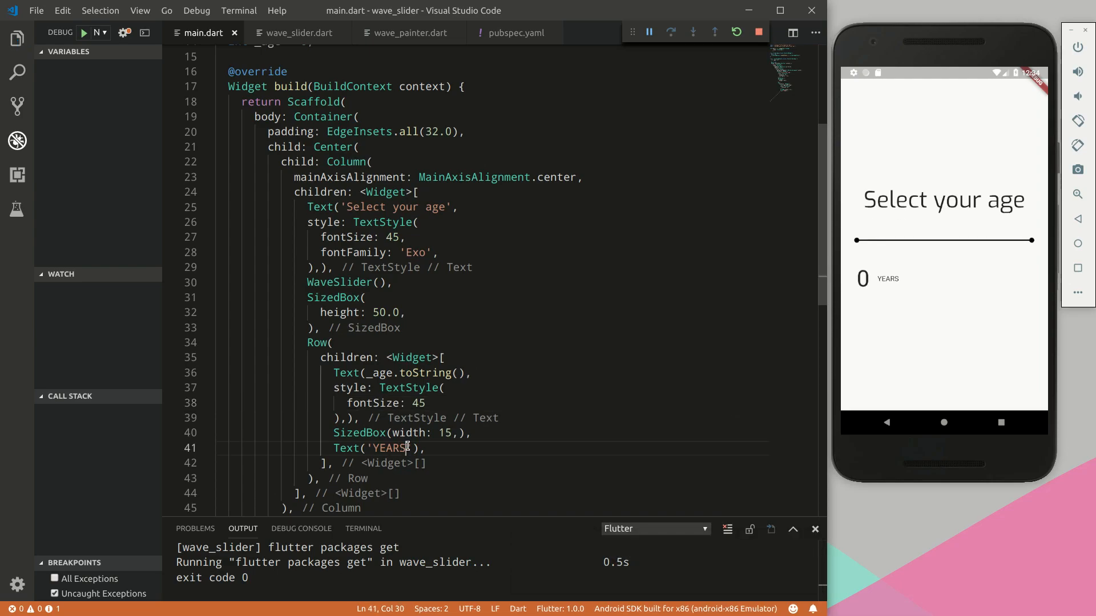
text(,)
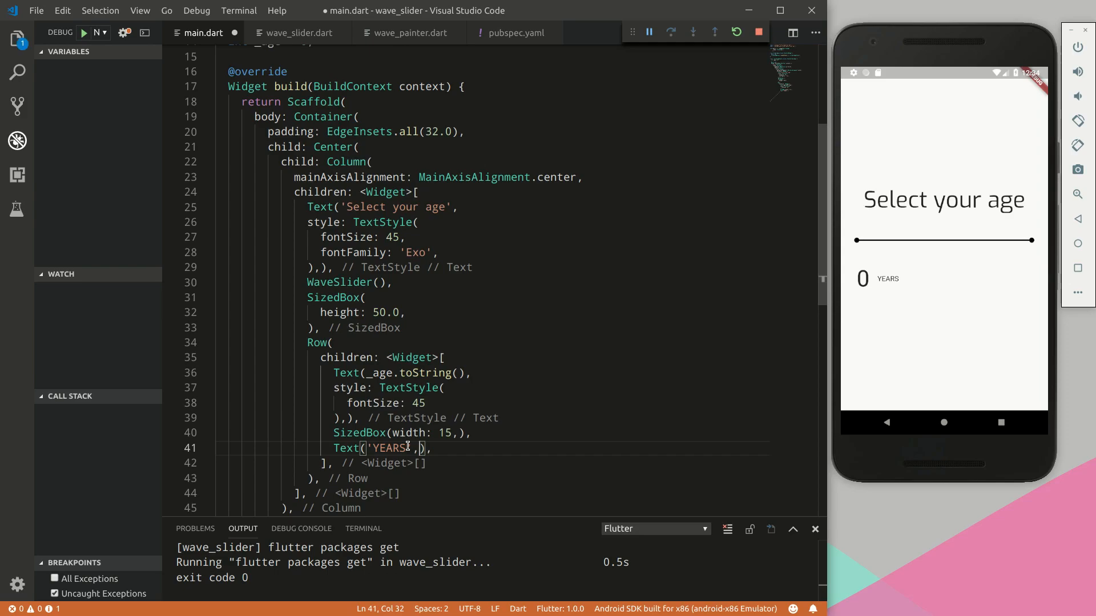
Style Text('YEARS') with fontSize: 20 and fontFamily: 'TextMeOne'
text(style: fon,)
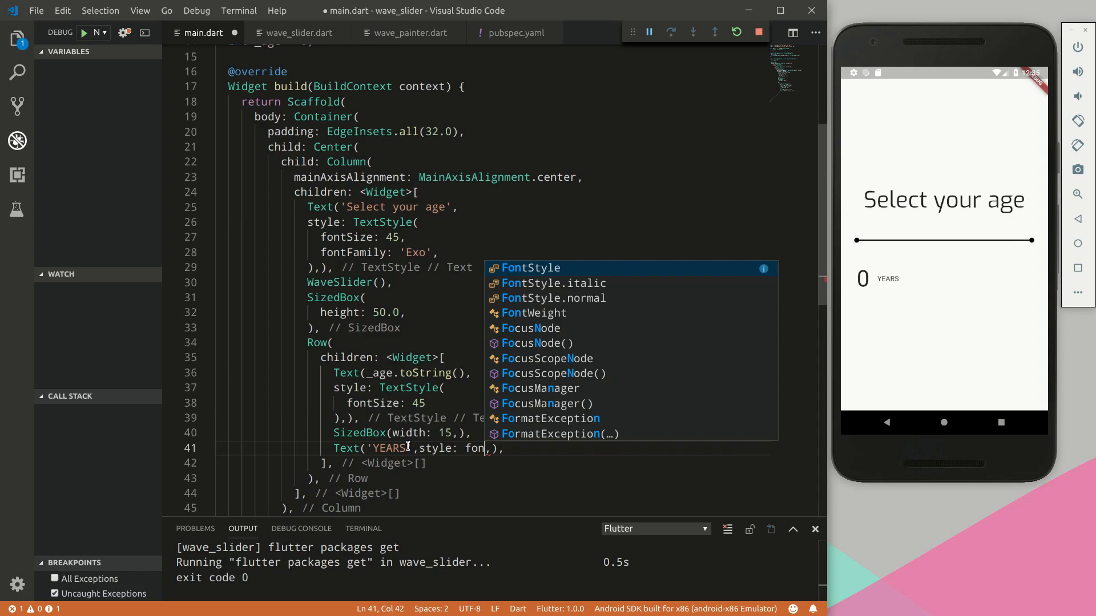
text(textS)
text(fontSize:)
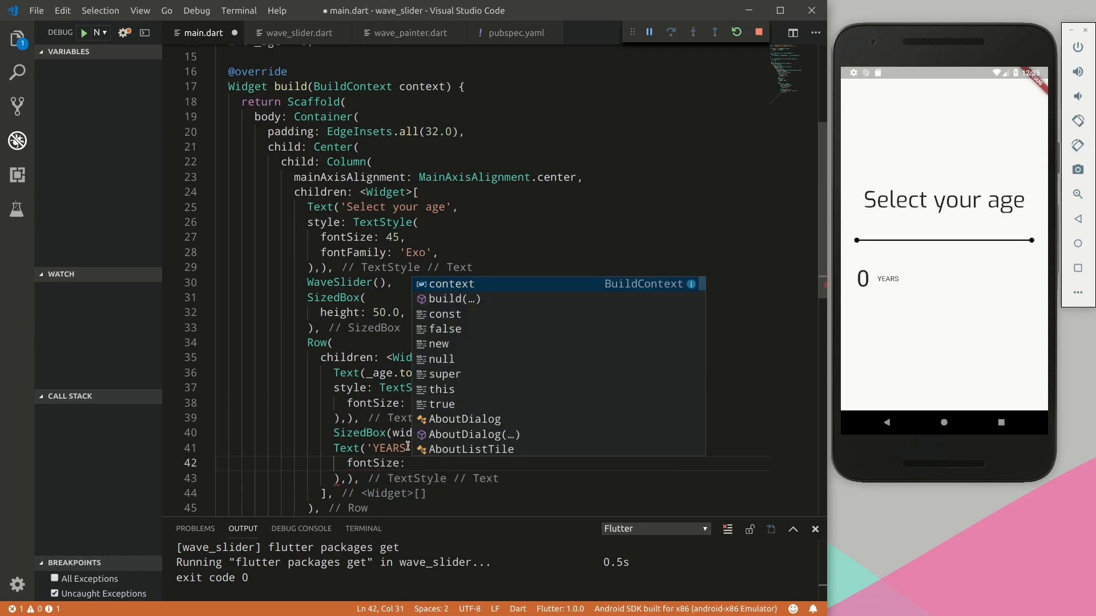
text(2)
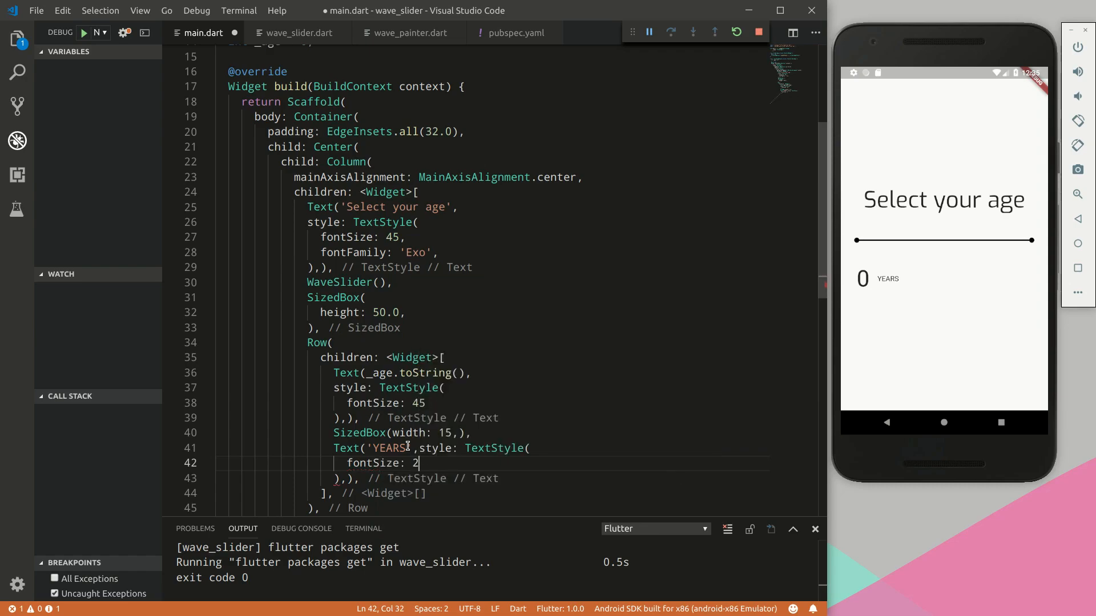
text(0,)
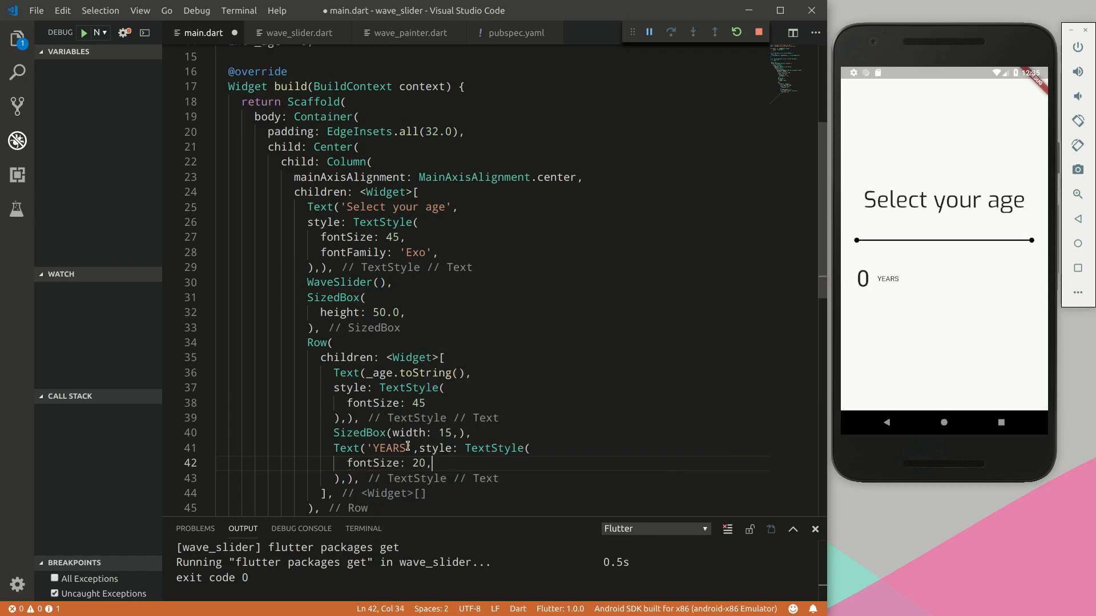
text(fontFamily:)
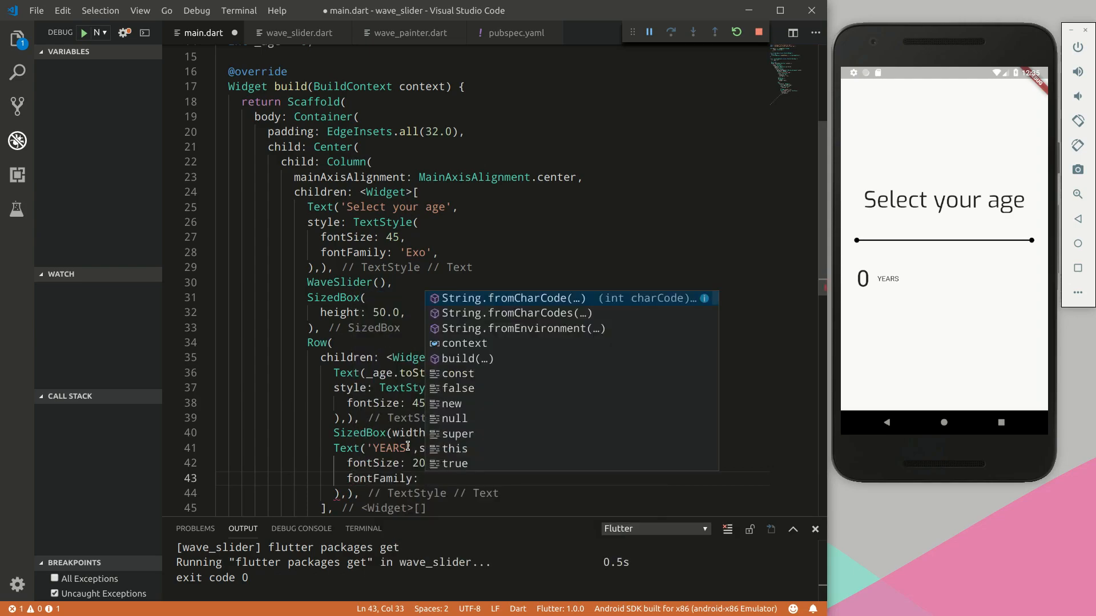
text(T')
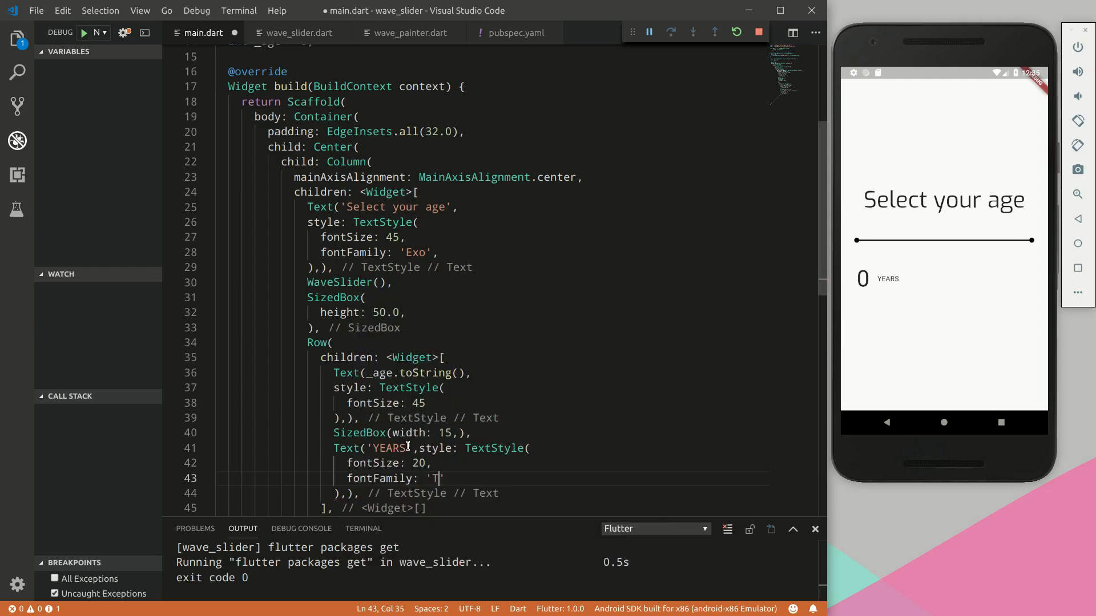
text(extMeOne)
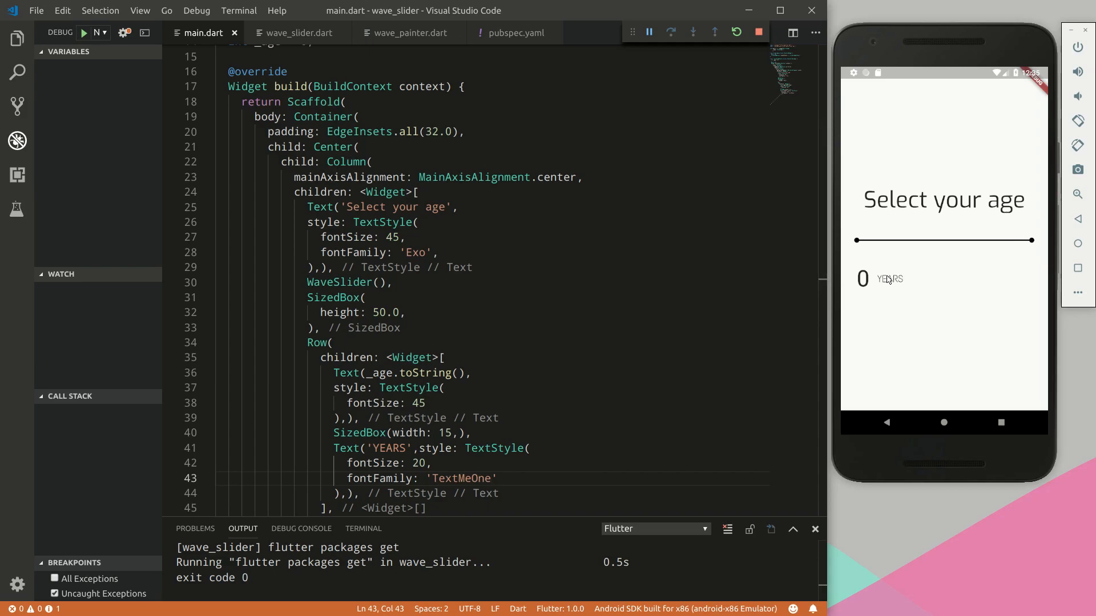
mouse_move(875, 289)
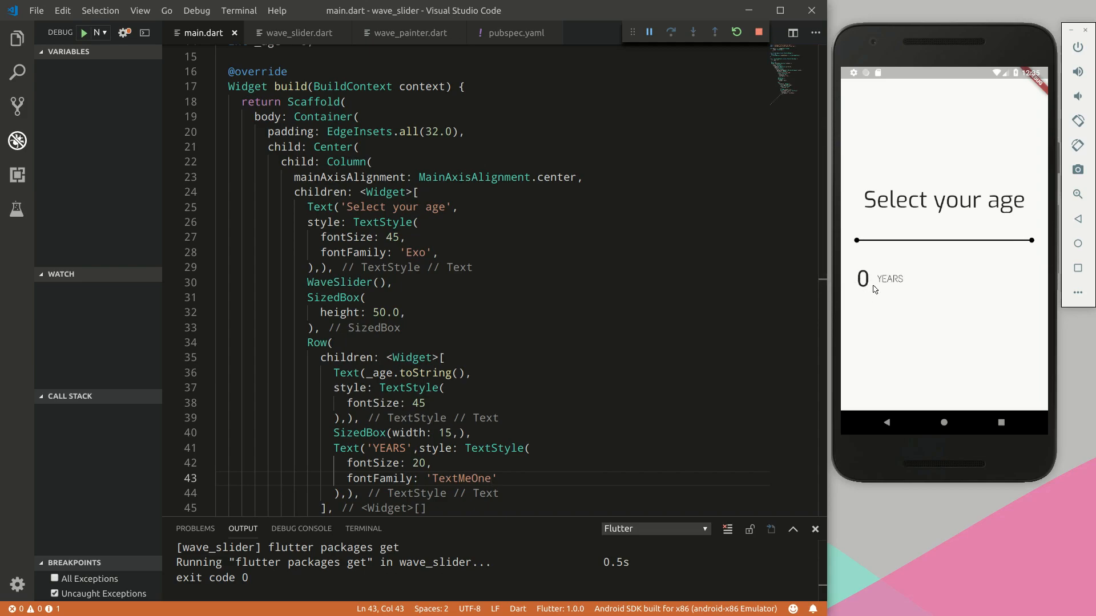
mouse_move(870, 286)
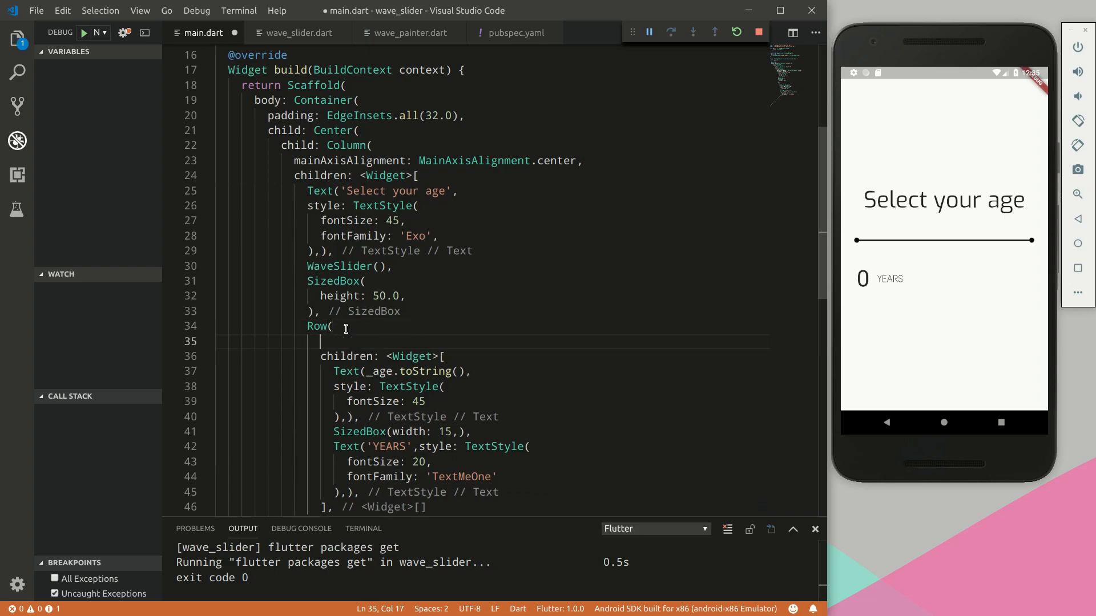
Set the Row's crossAxisAlignment to baseline with TextBaseline.alphabetic and save to hot reload
text(crossAxisAlignment: ,)
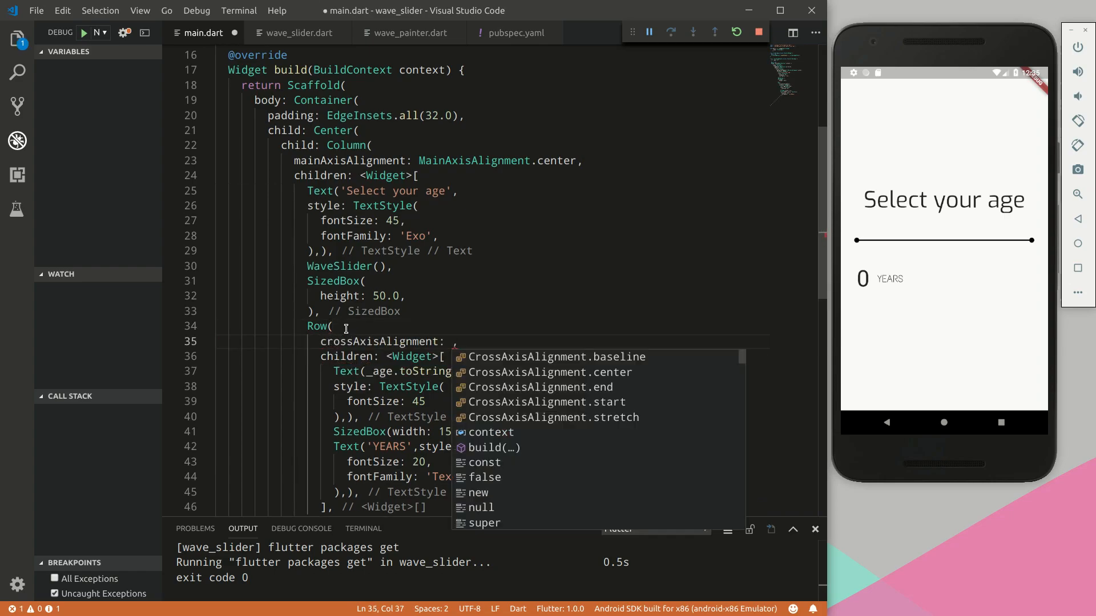
text(CrossAxisAlignment.baseline)
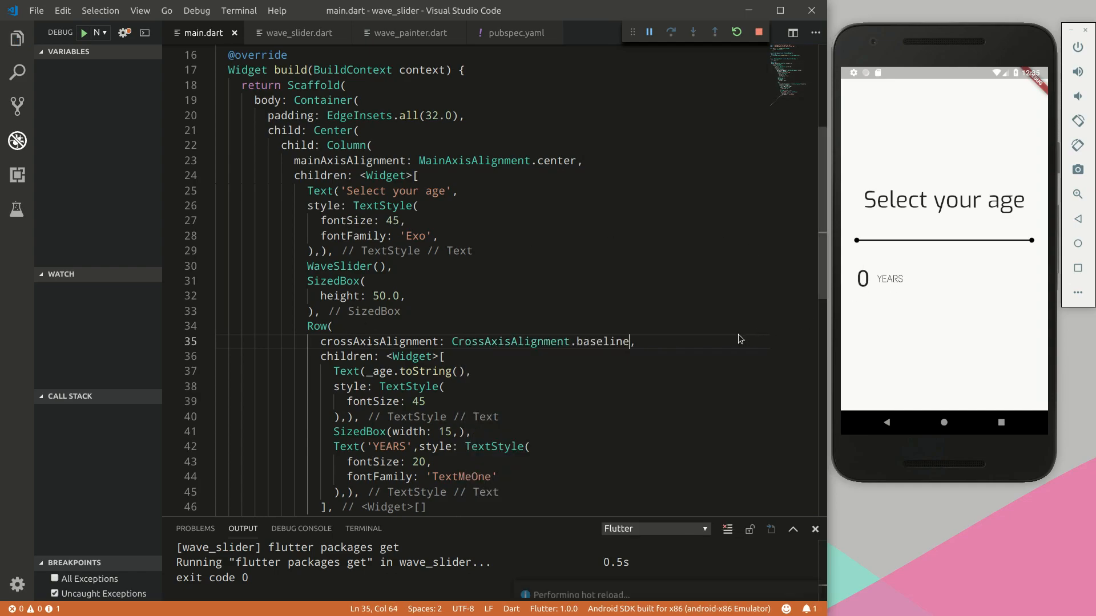
text(,)
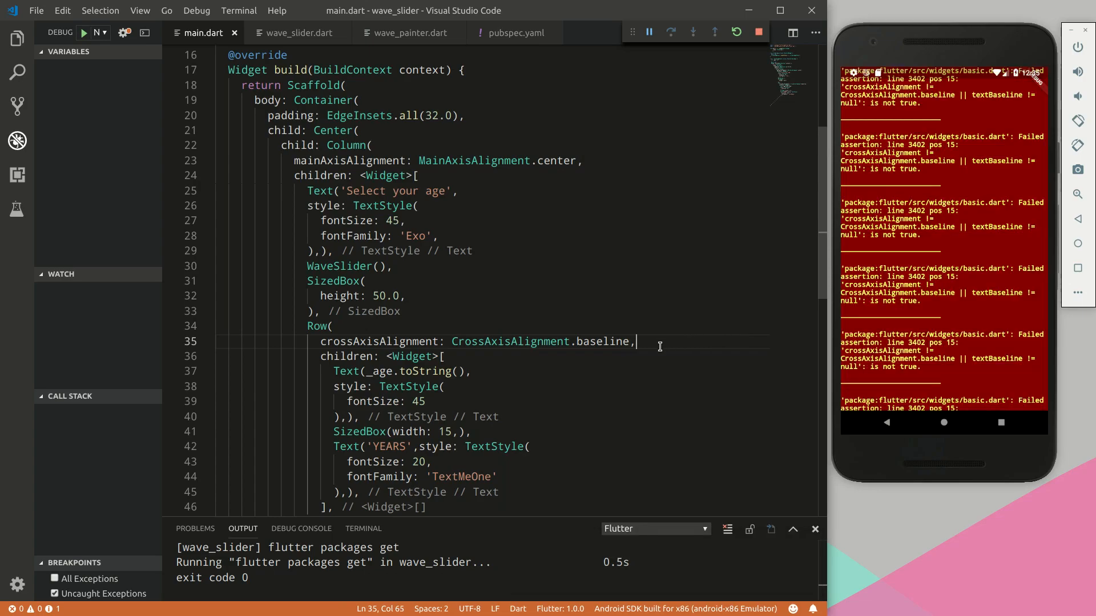
text(textBaseline: ,)
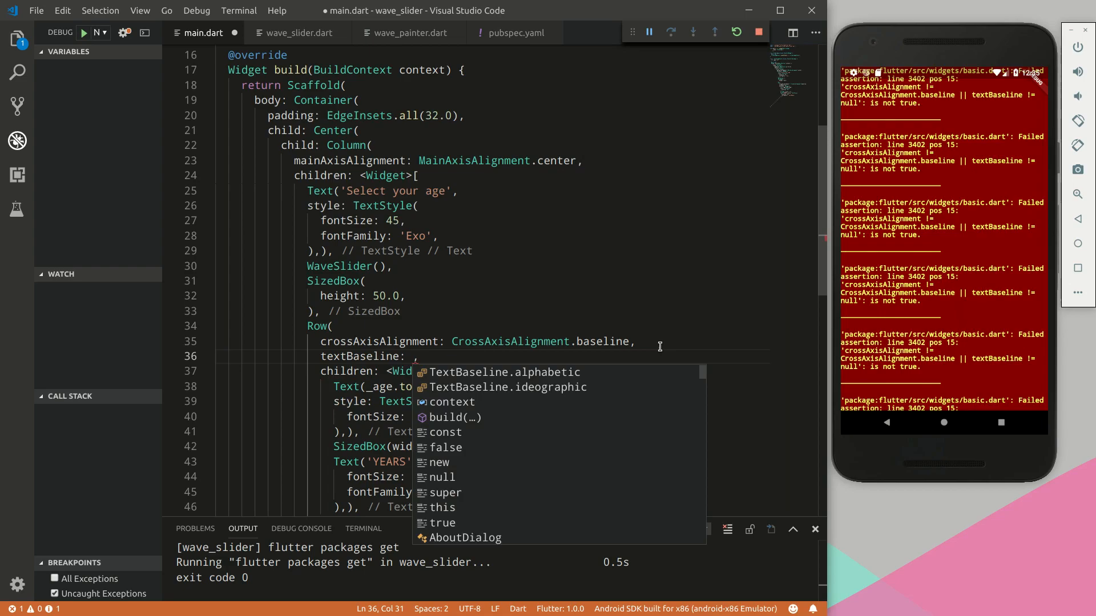
click(504, 371)
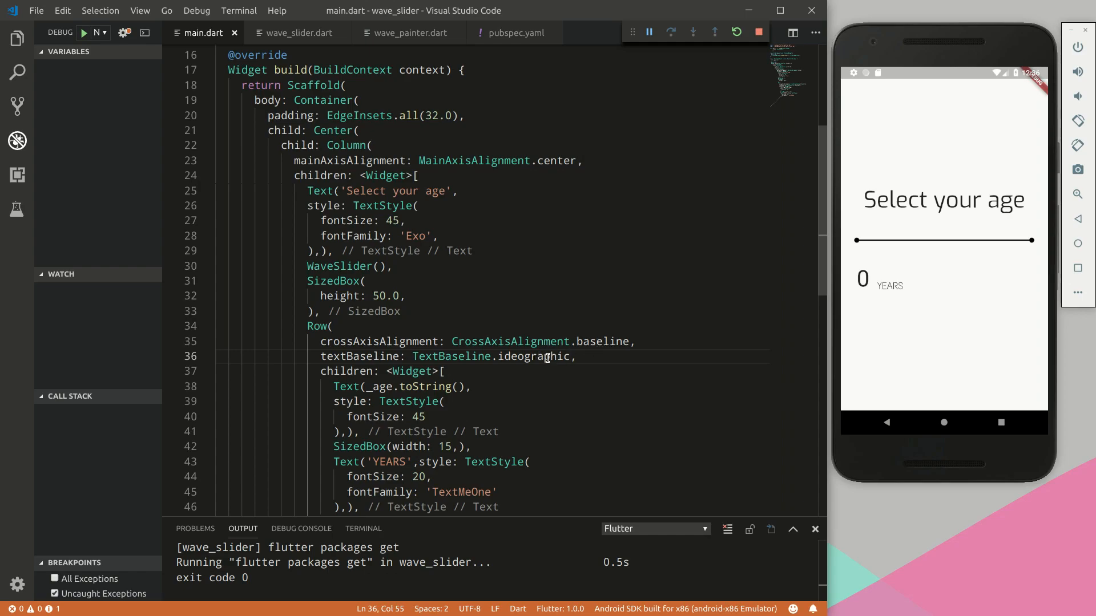
mouse_move(546, 356)
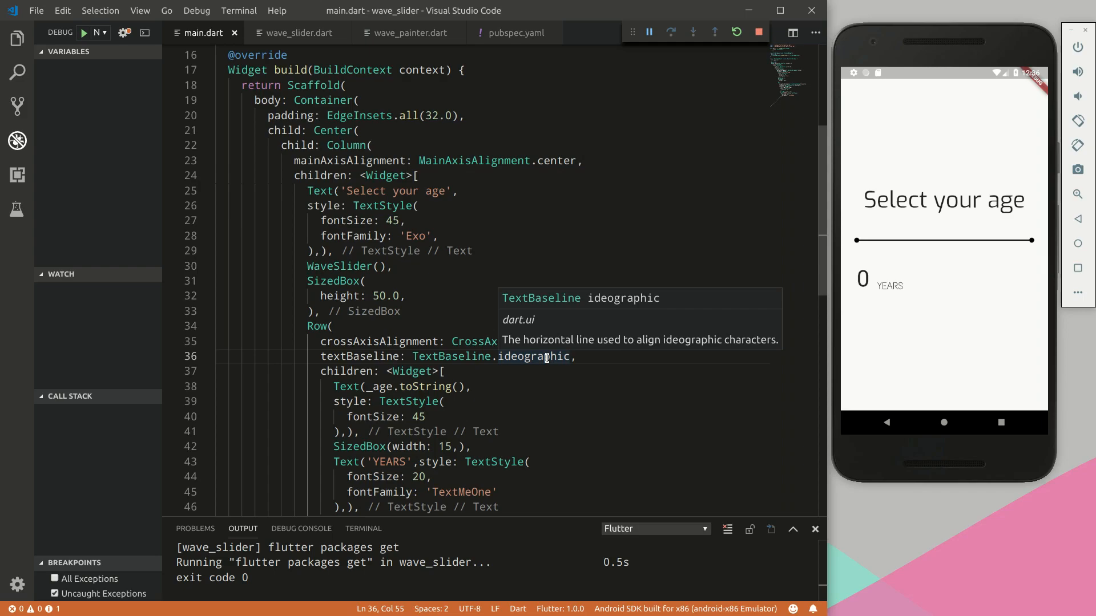
text(alphabetic)
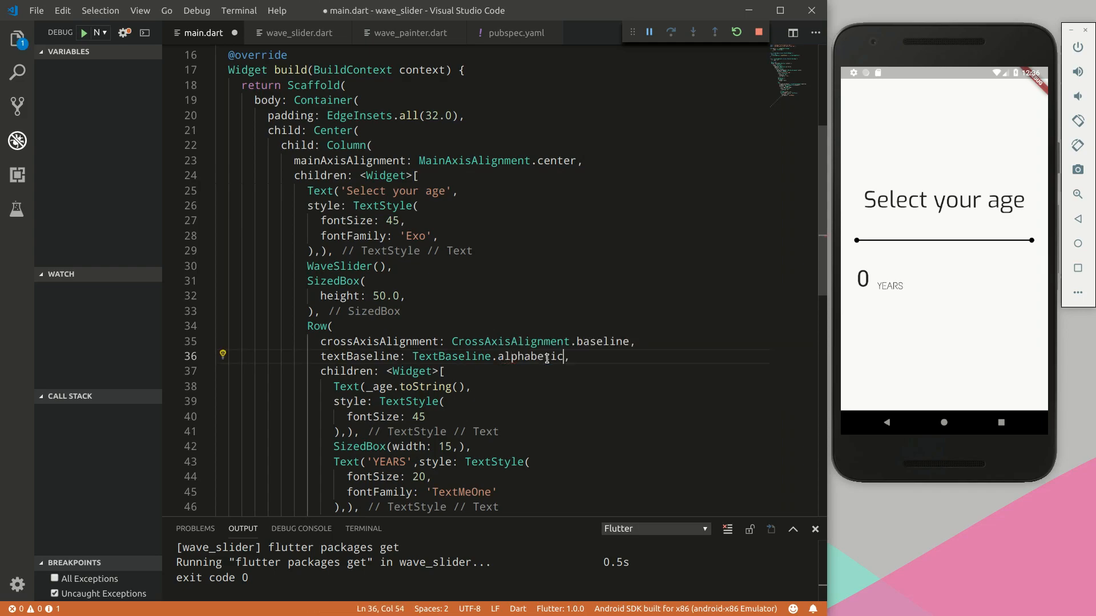
mouse_move(538, 356)
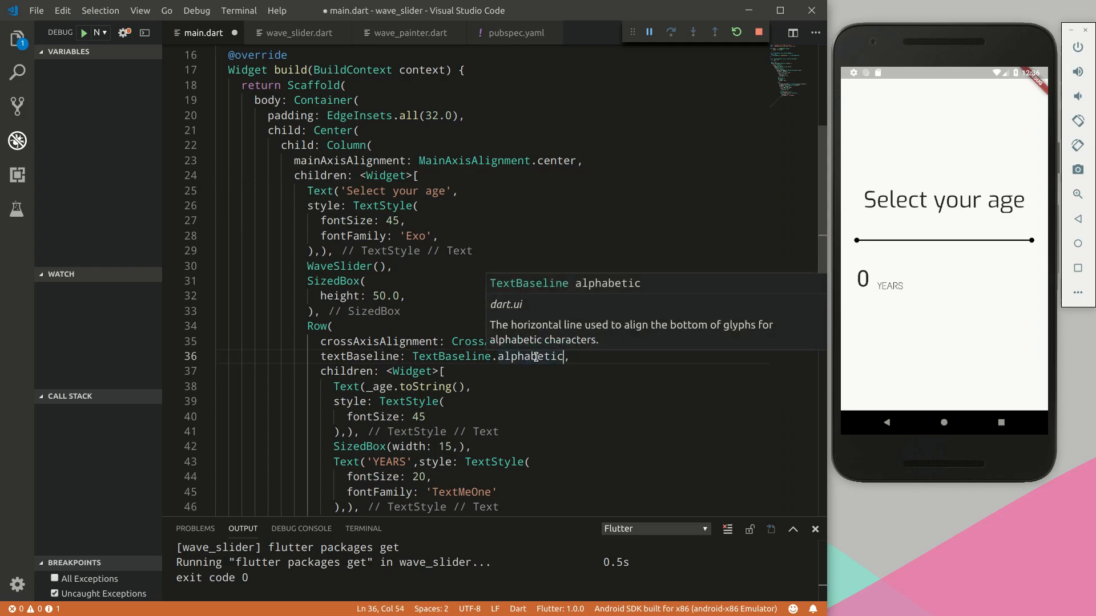
key(ctrl+s)
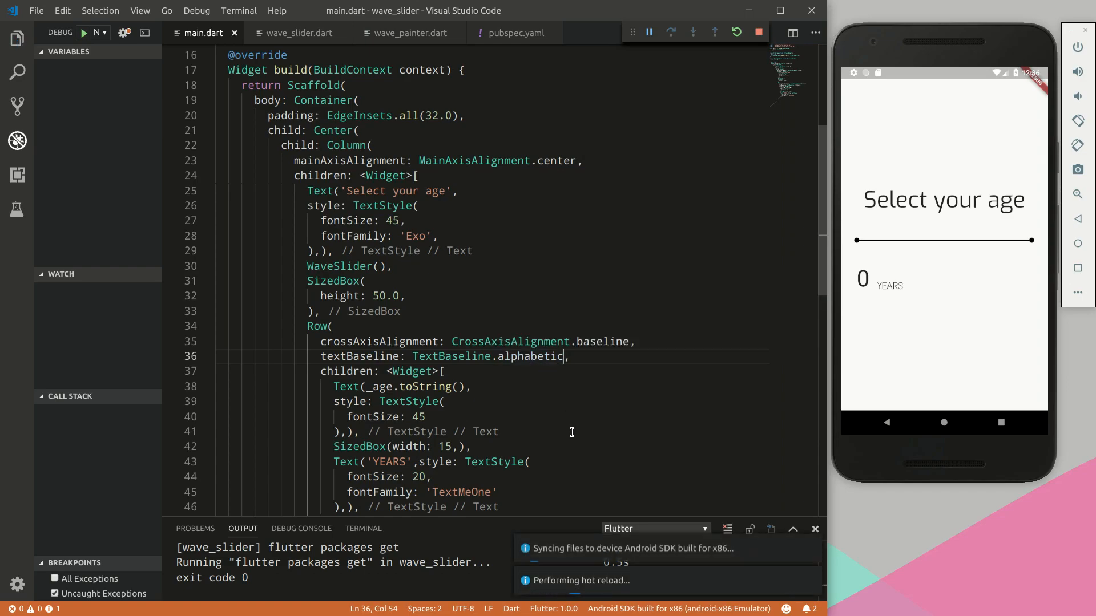
scroll(down, 3)
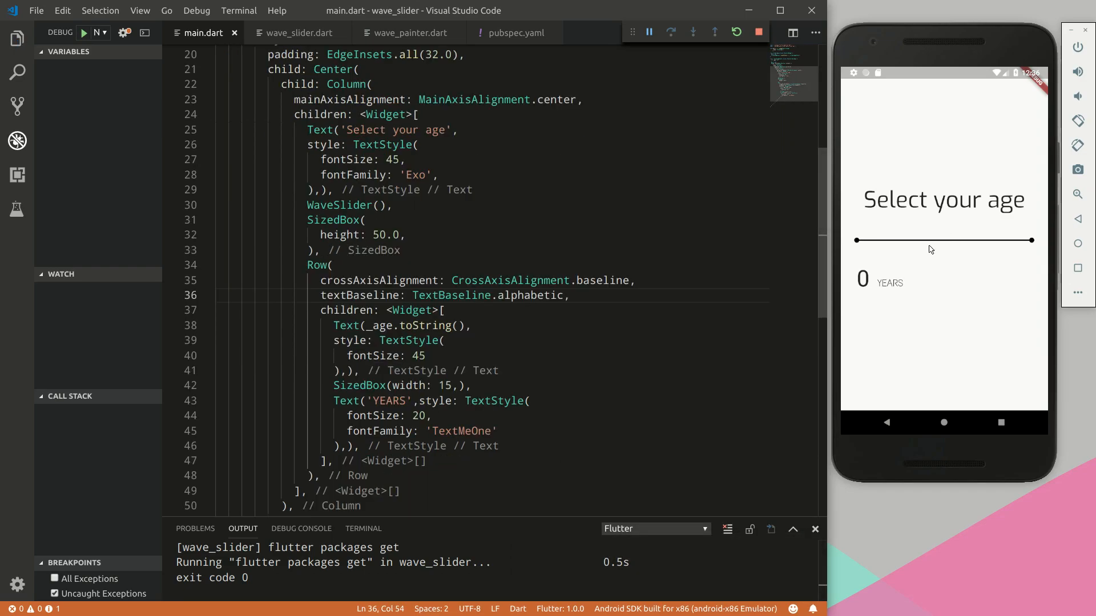
mouse_move(932, 212)
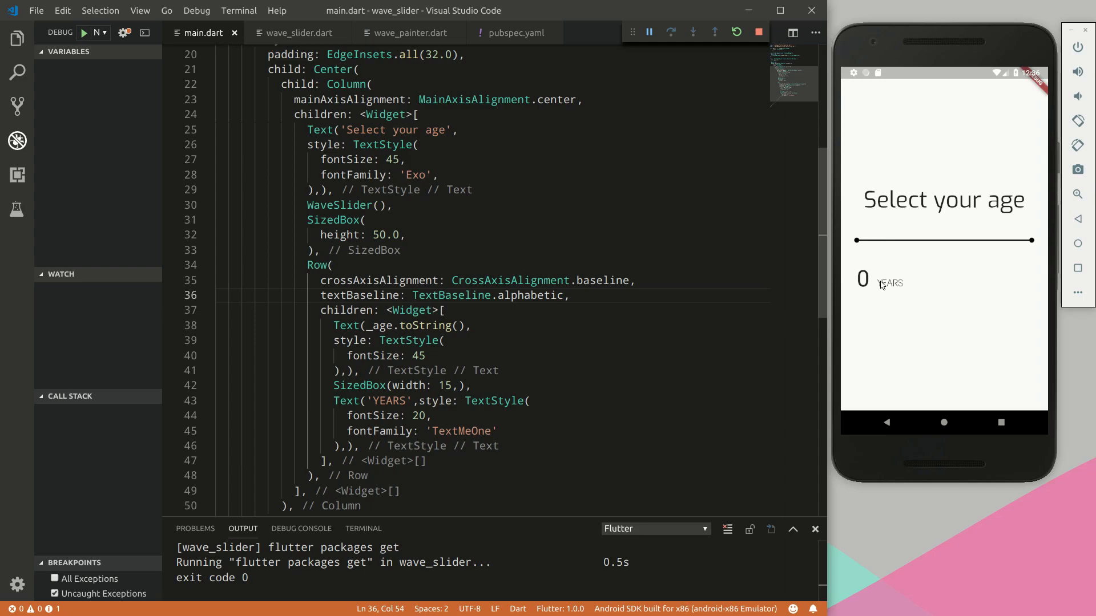
mouse_move(939, 289)
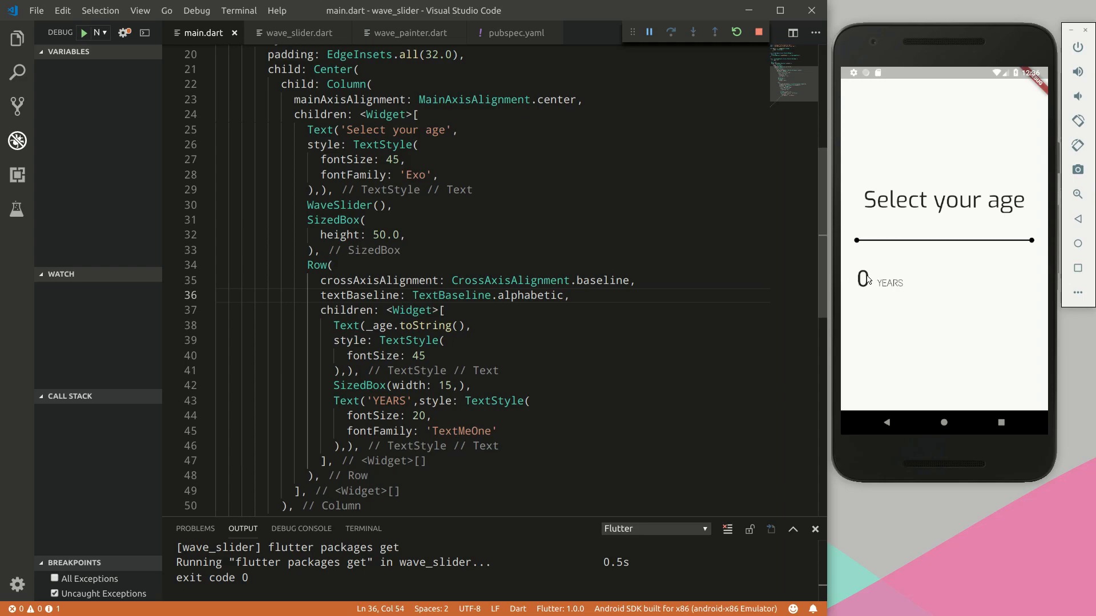
mouse_move(1018, 273)
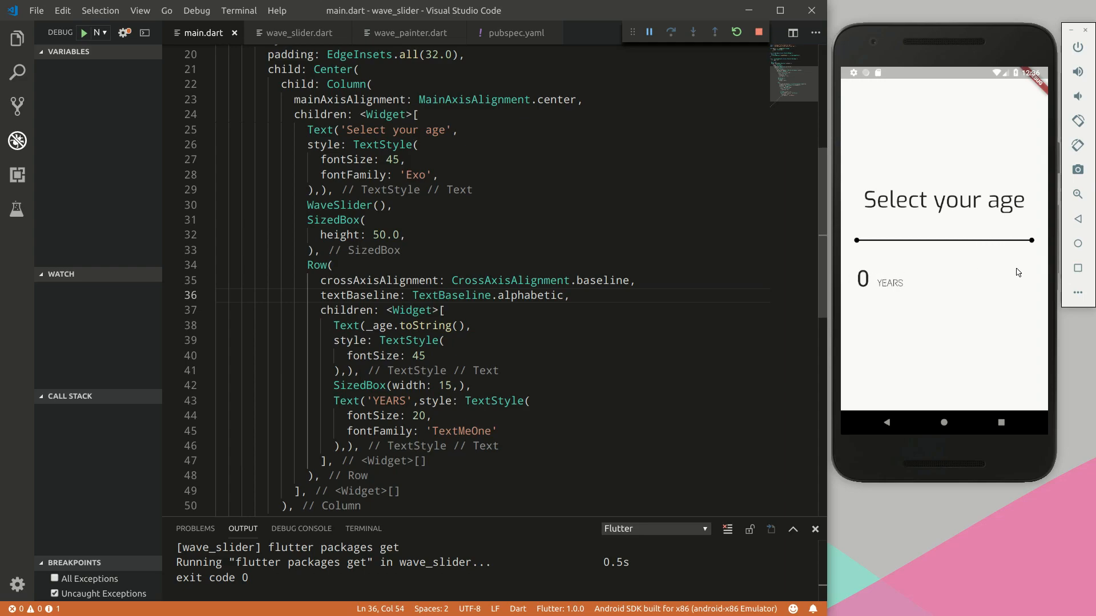
mouse_move(1002, 293)
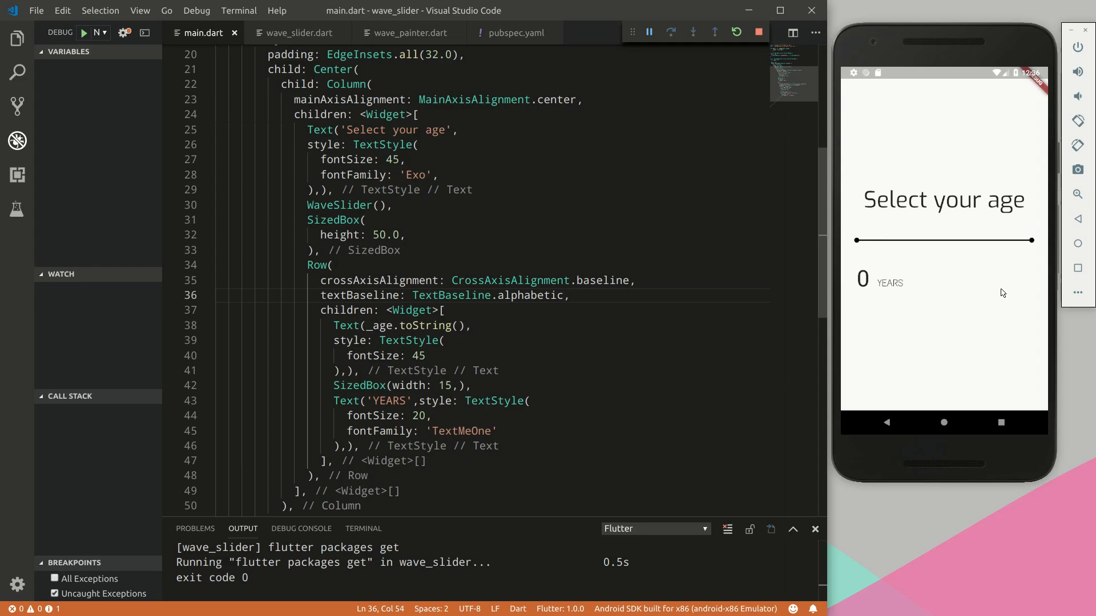
mouse_move(863, 283)
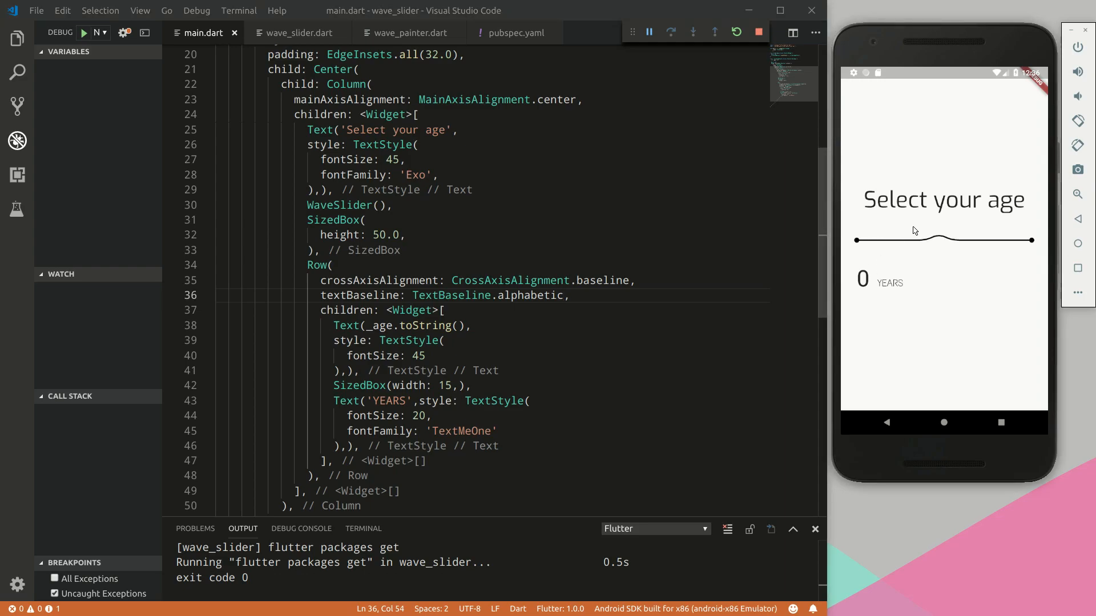
drag(915, 239, 961, 245)
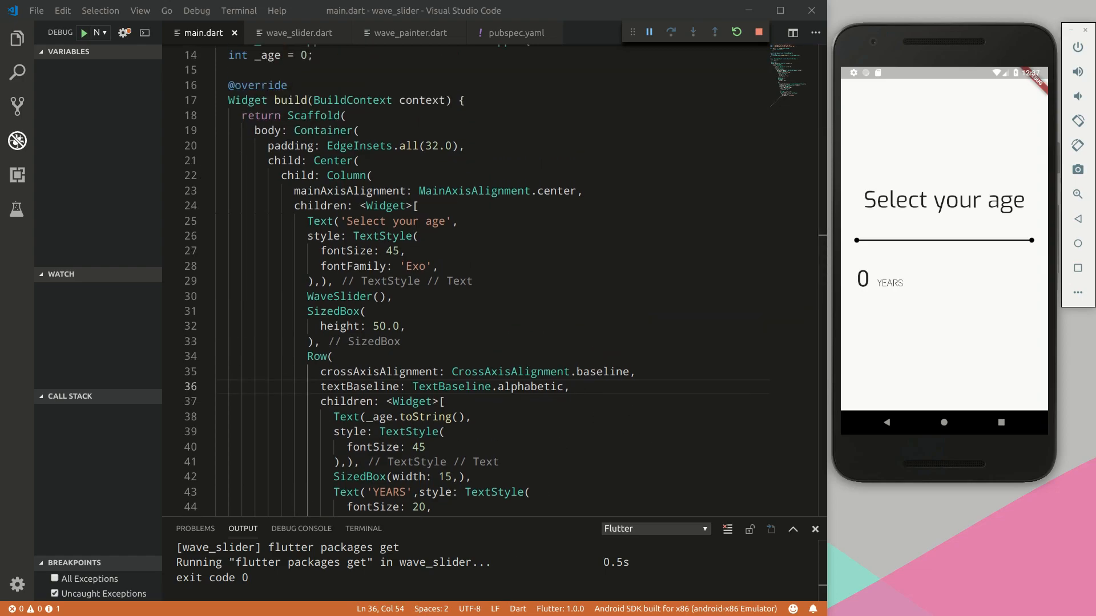
scroll(down, 3)
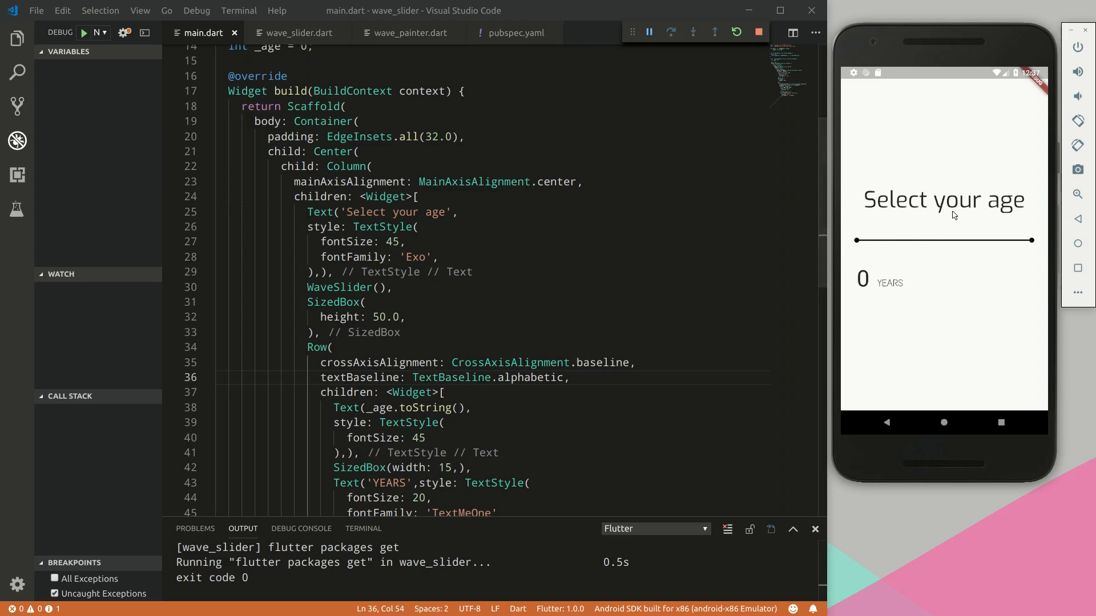
scroll(down, 3)
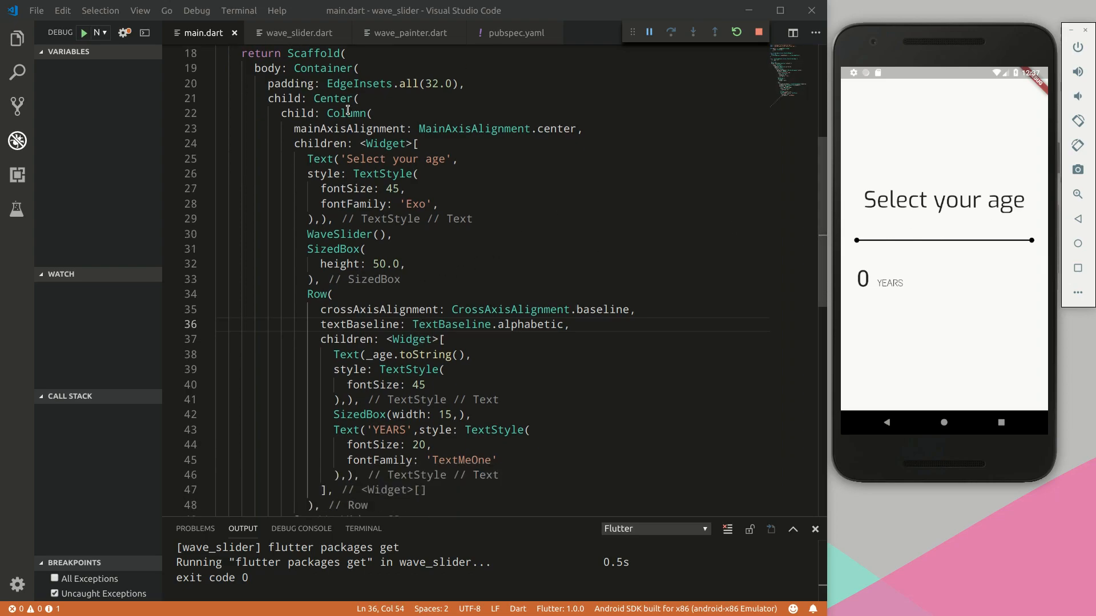
click(296, 33)
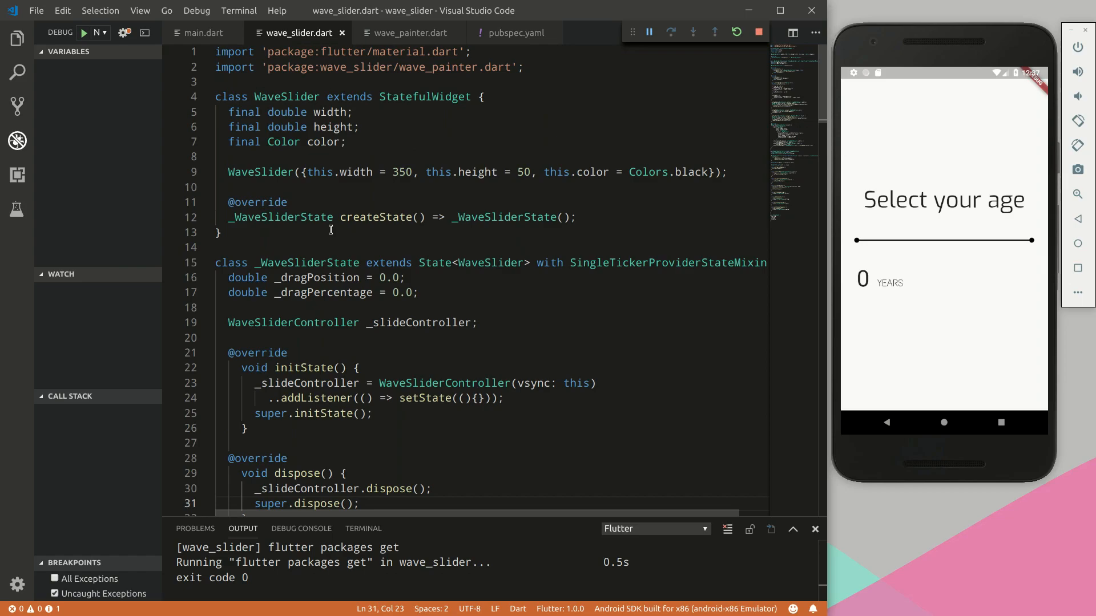
Declare 'final ValueChanged<double> onChanged;' in WaveSlider, then return to main.dart
text(final)
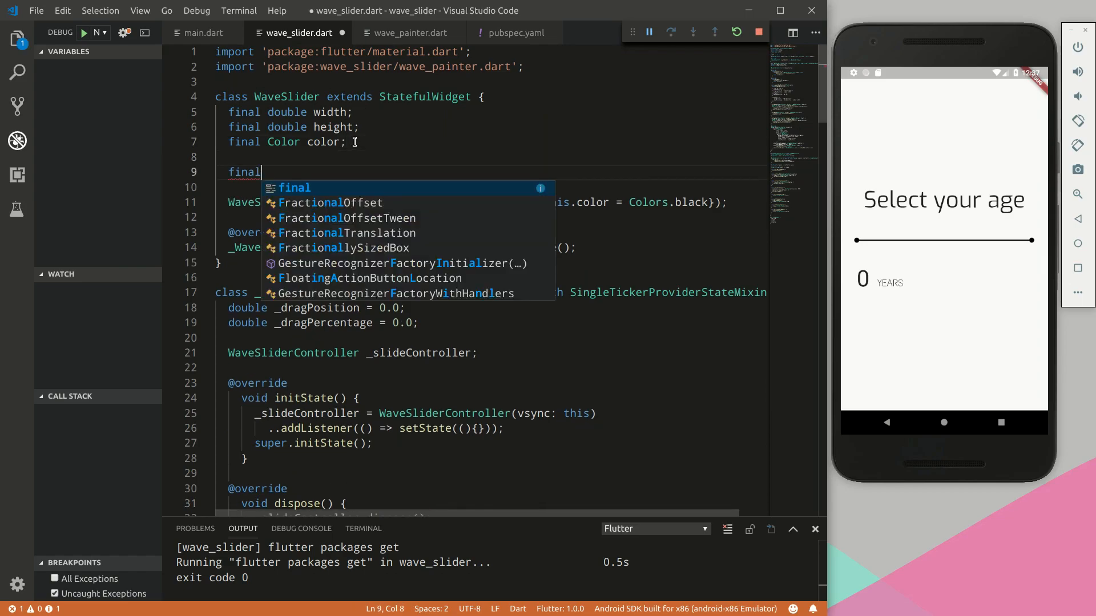
text(ValueChanged()
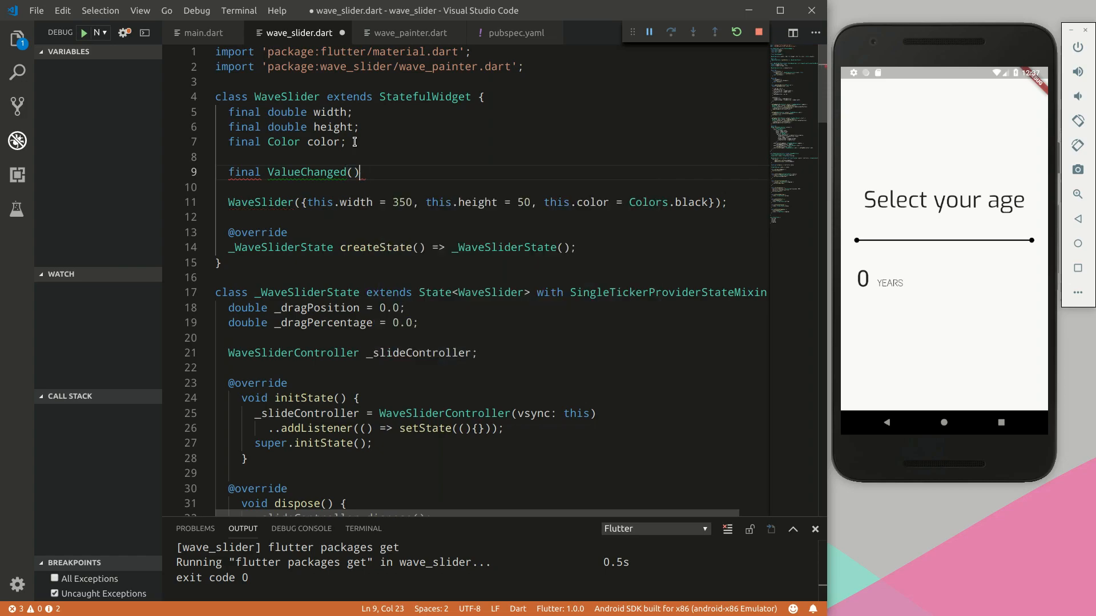
key(BackSpace)
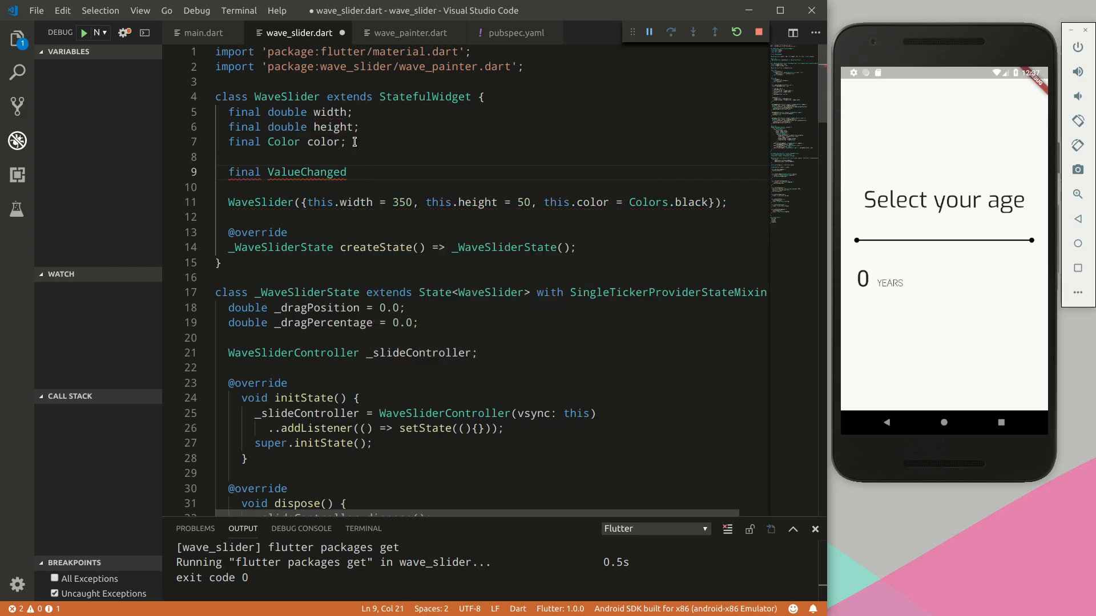
text(<double>)
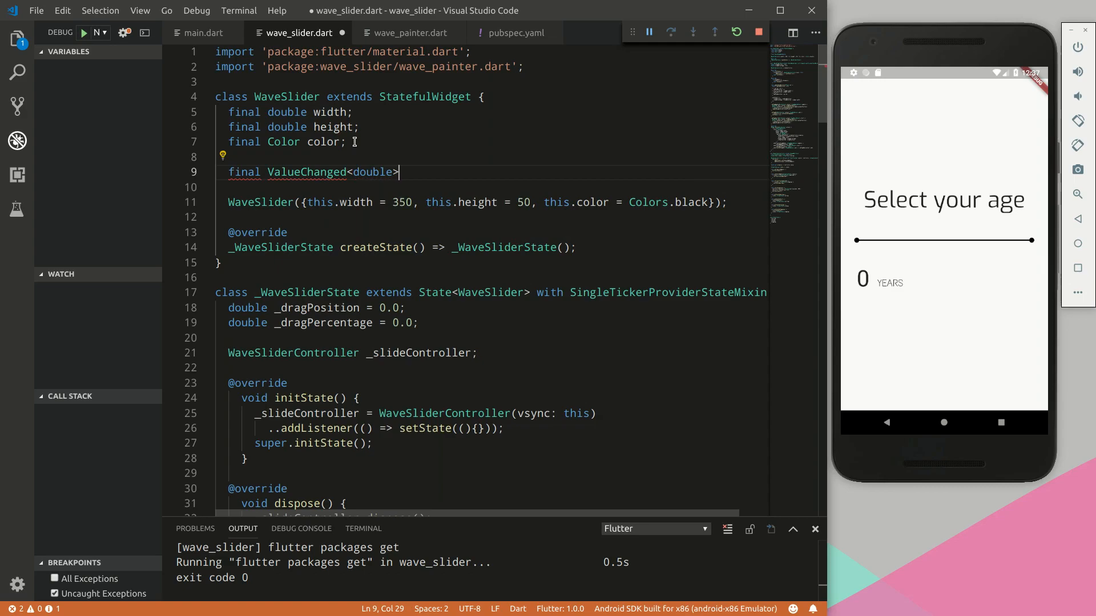
text(onC)
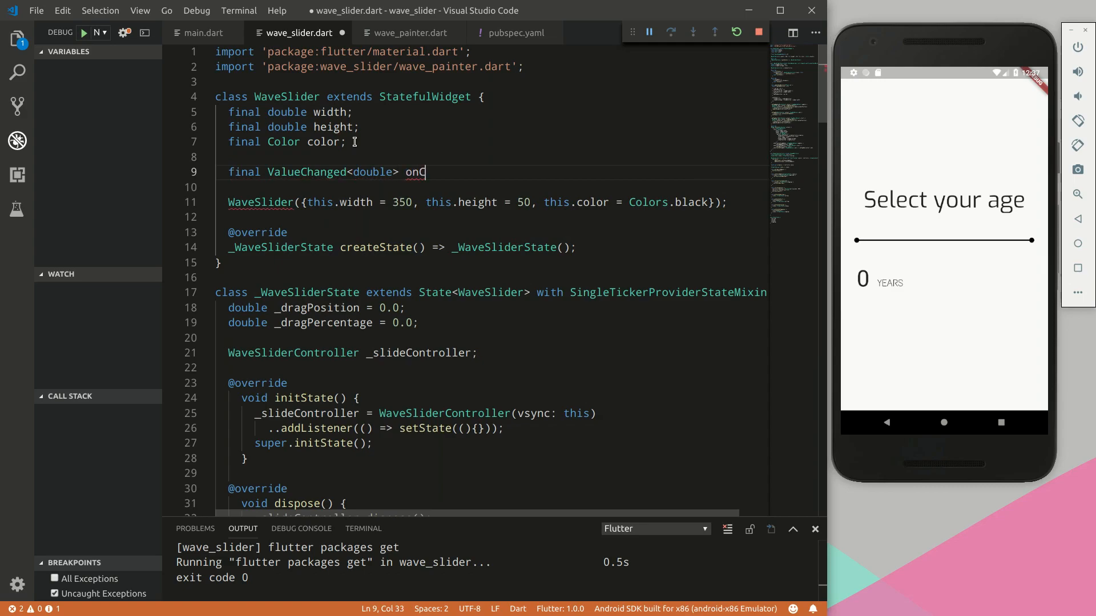
text(hanged;)
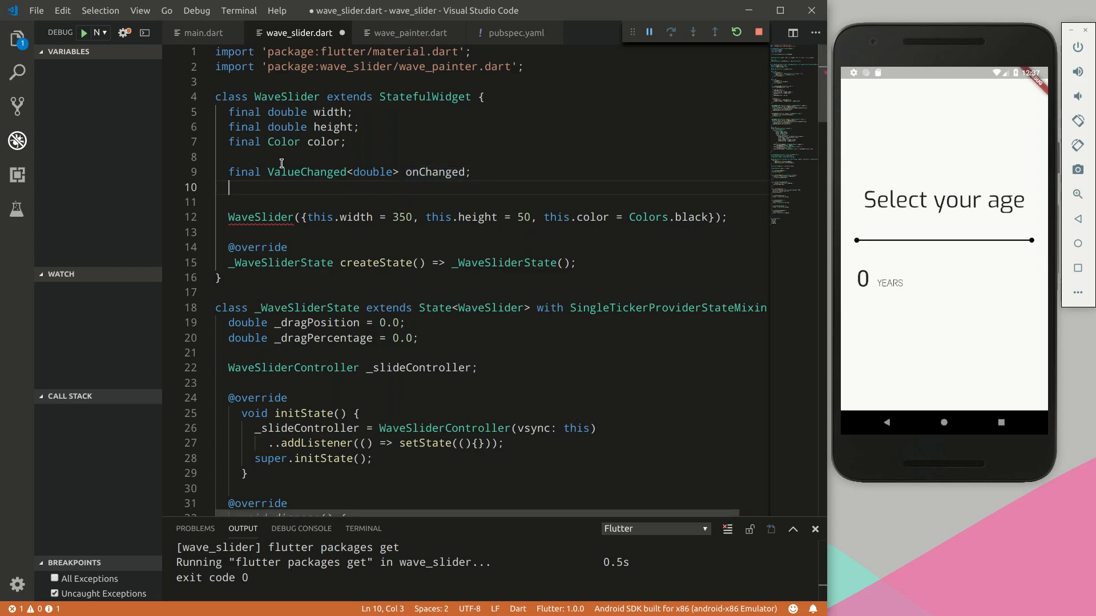
click(203, 34)
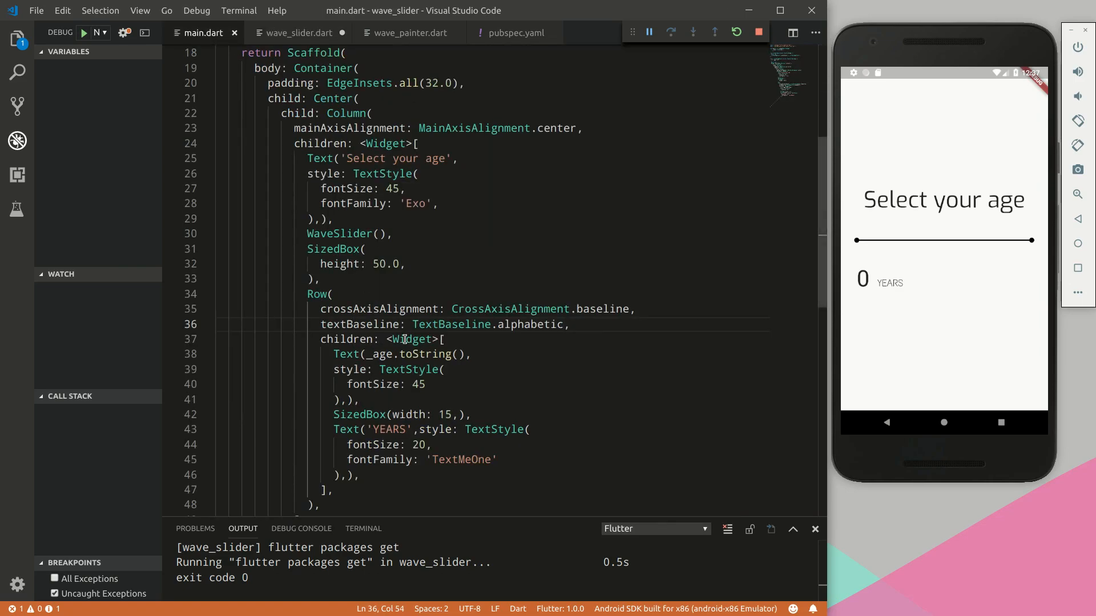
mouse_move(340, 233)
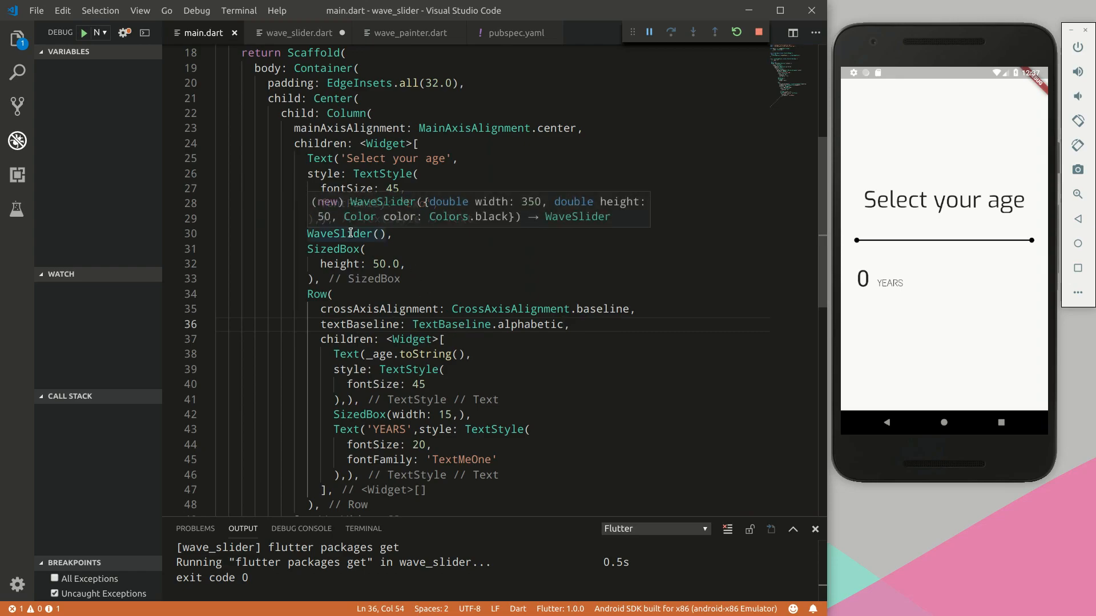
Jump from the WaveSlider usage in main.dart to its definition in wave_slider.dart
click(299, 34)
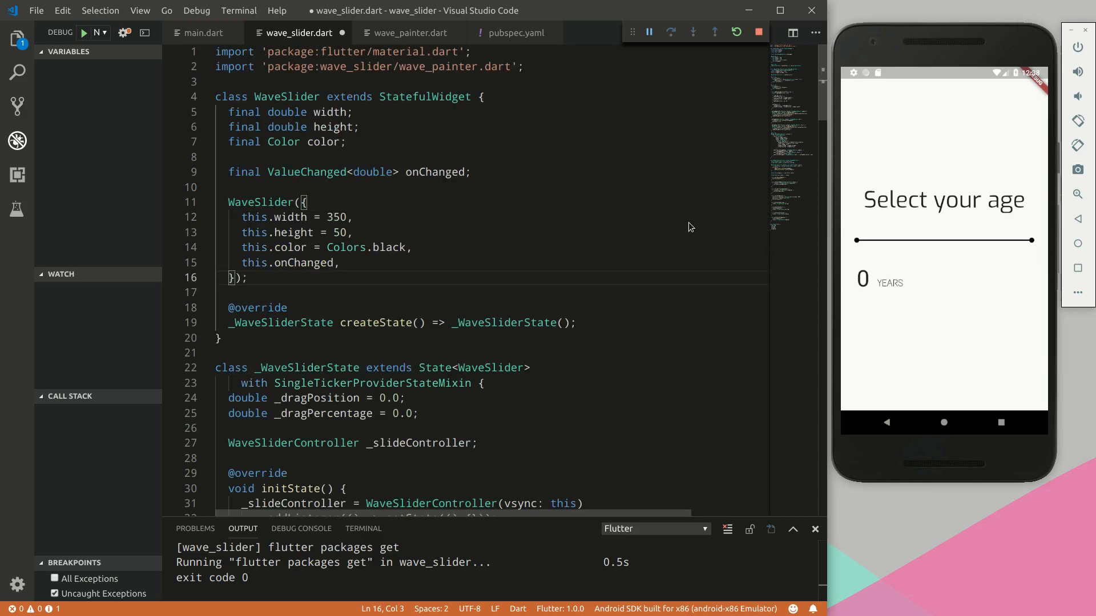
key(ctrl+s)
text(@)
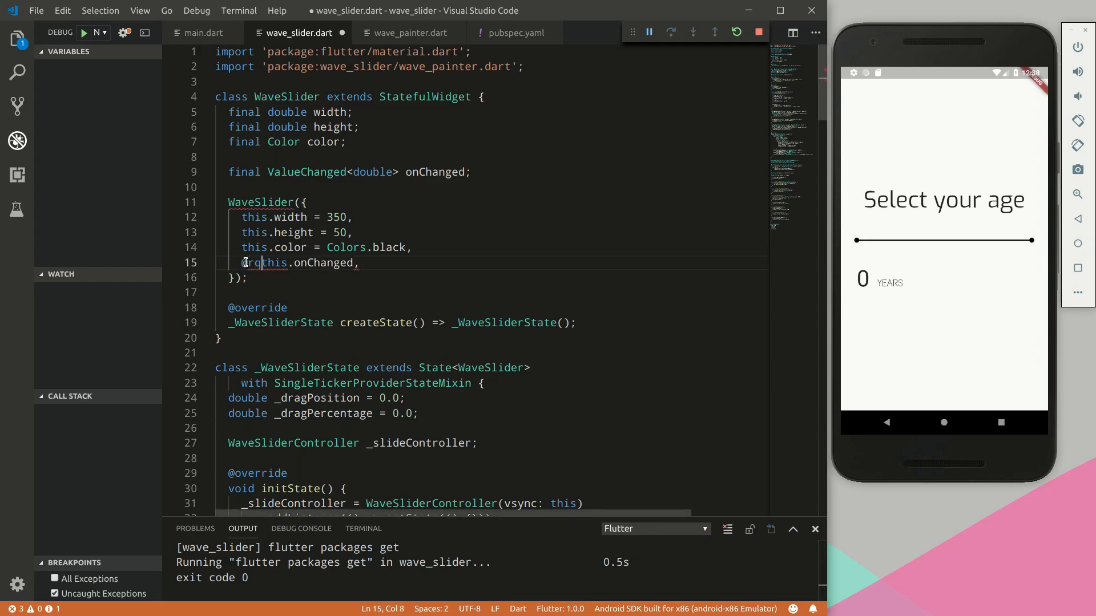
text(required)
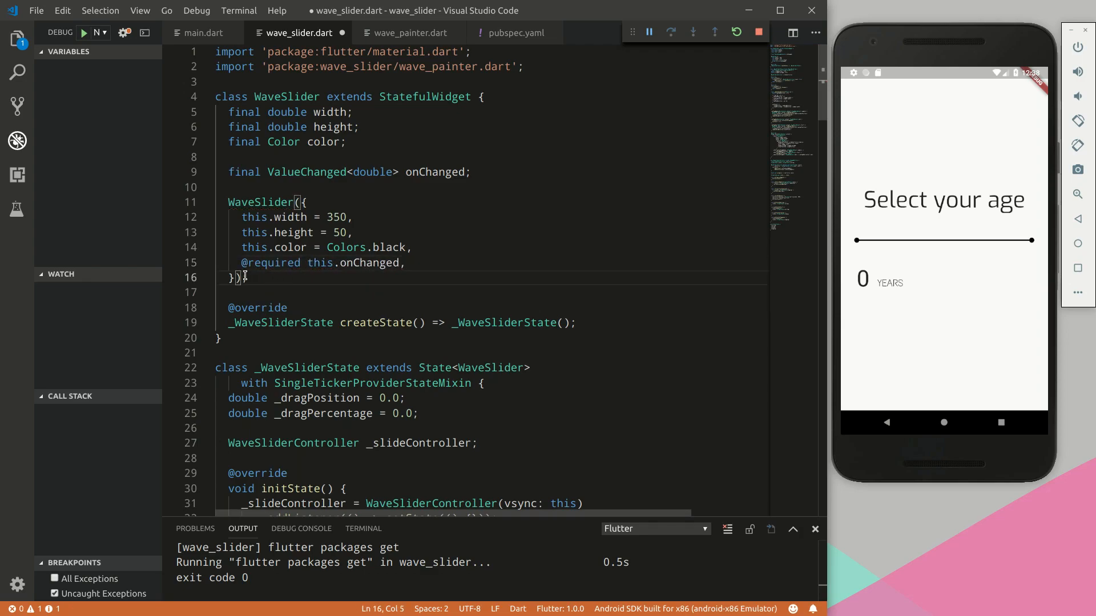
Add a constructor assert that height >= 50 && height <= 600
text(assert)
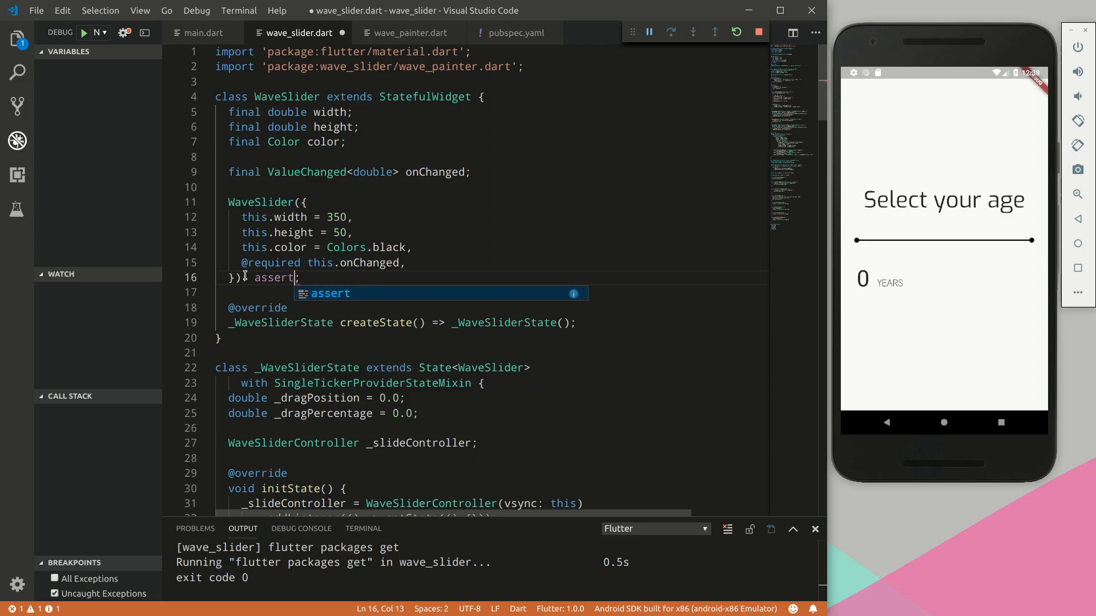
text((sliderHe)
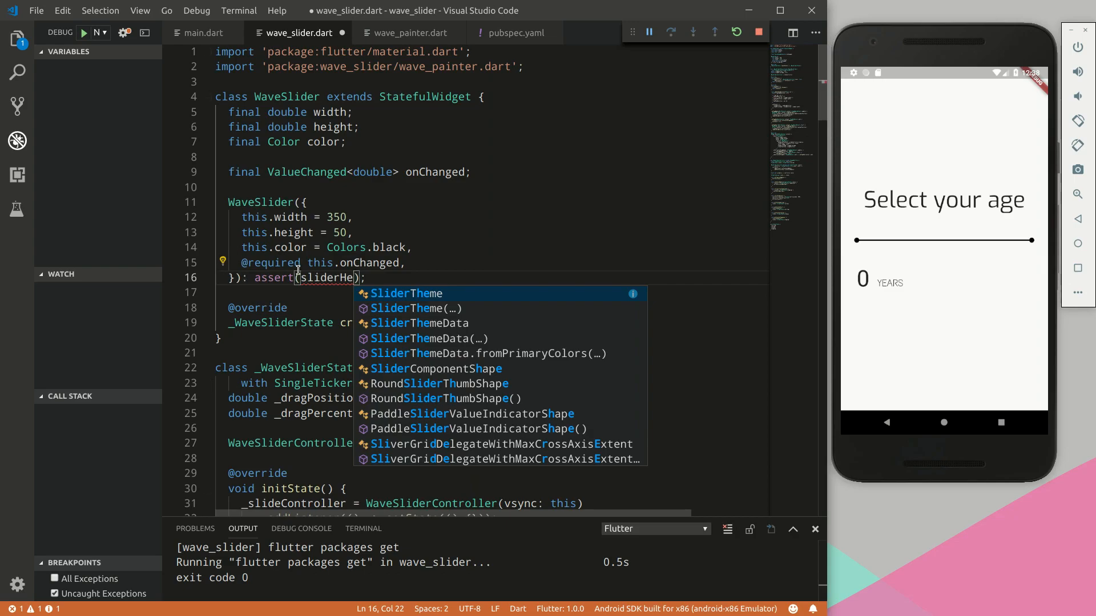
text(height)
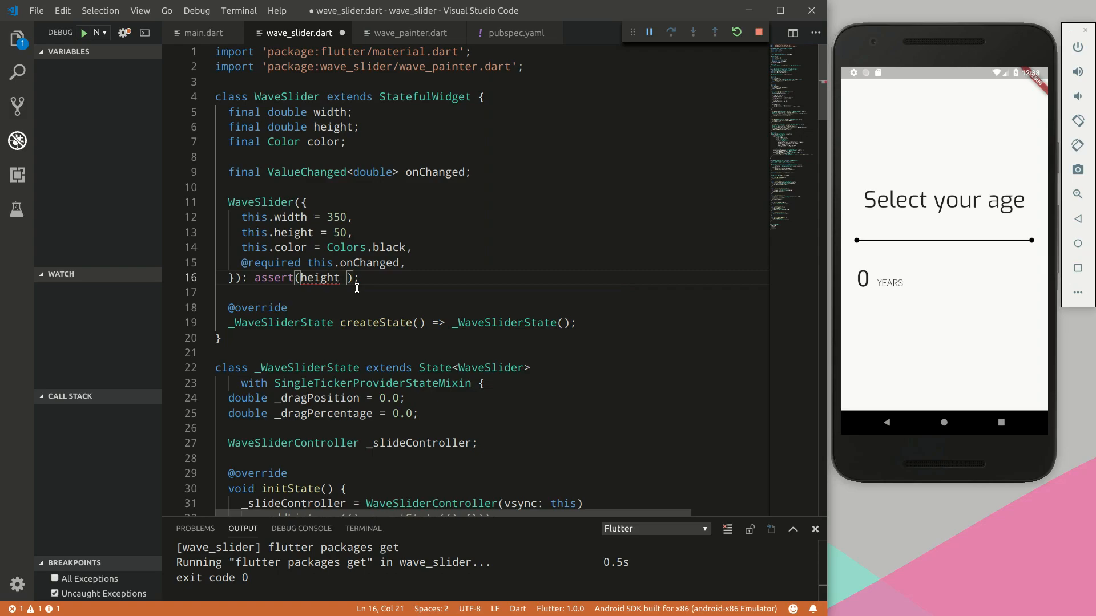
text(>=)
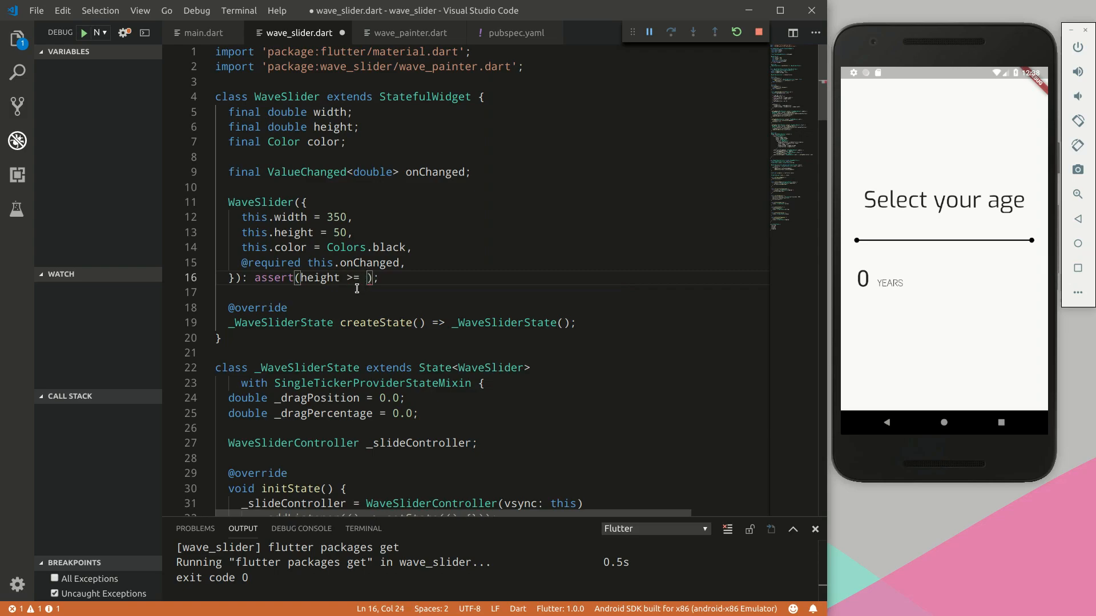
text(50)
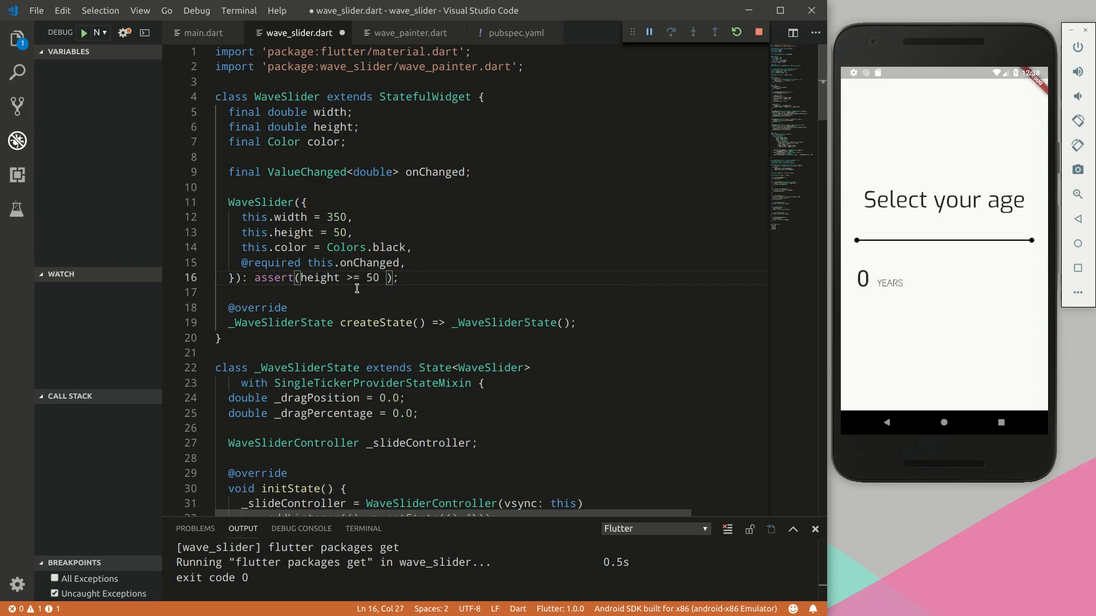
text(&& height)
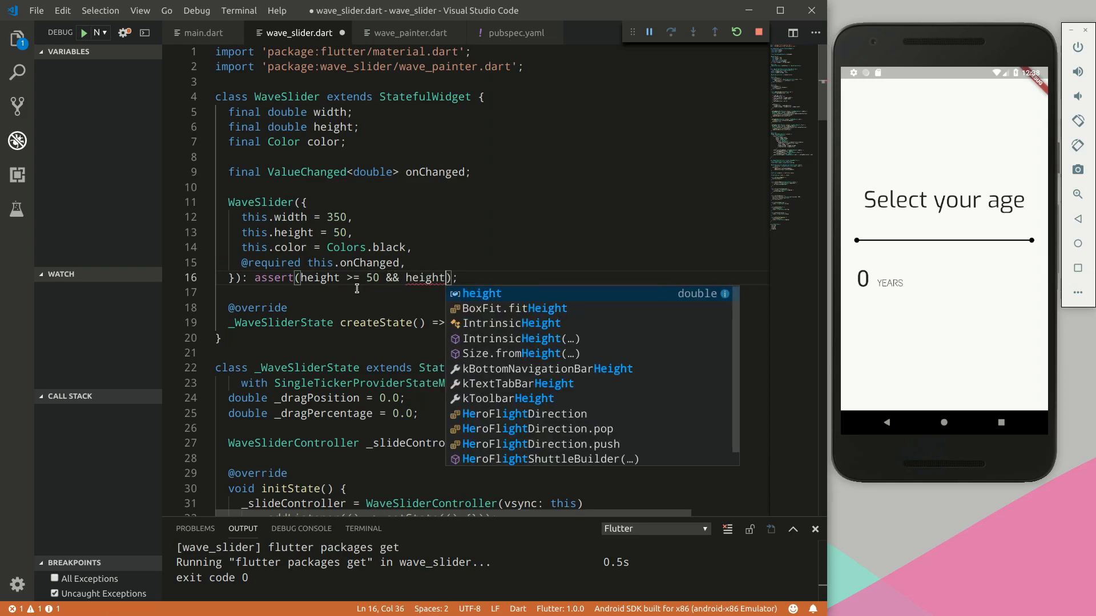
text(<=)
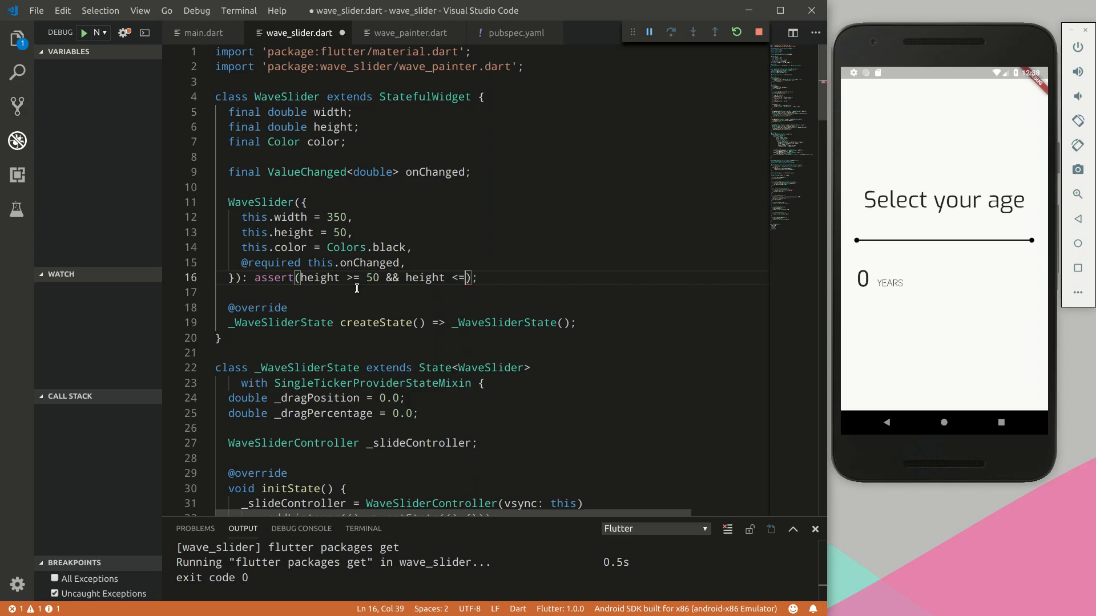
text(600)
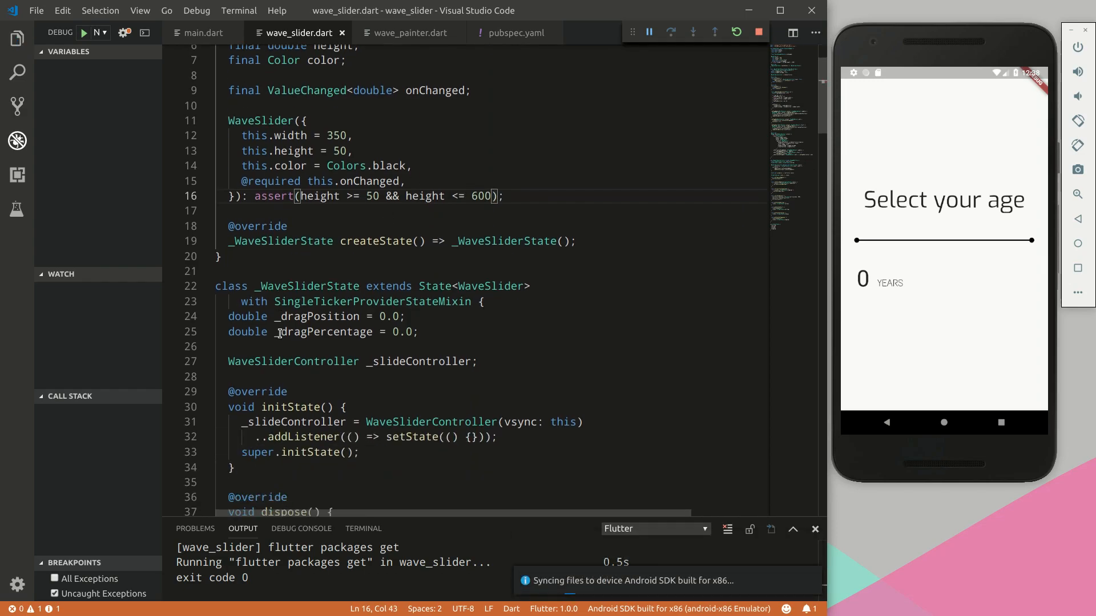
Show the Problems panel and scroll wave_slider.dart down to the _onDragUpdate handler
click(196, 528)
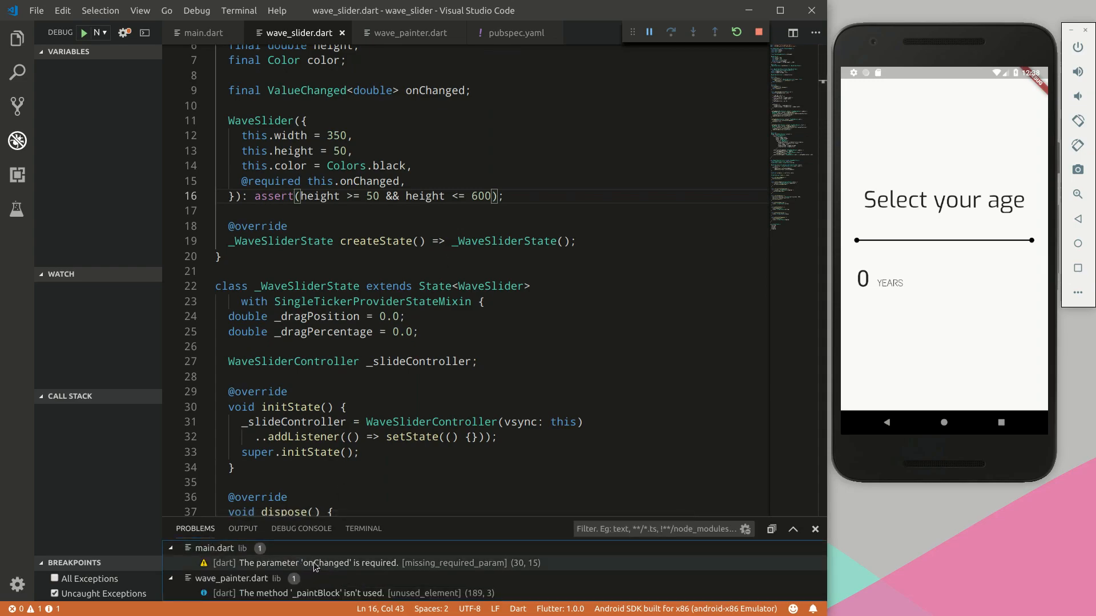
mouse_move(311, 563)
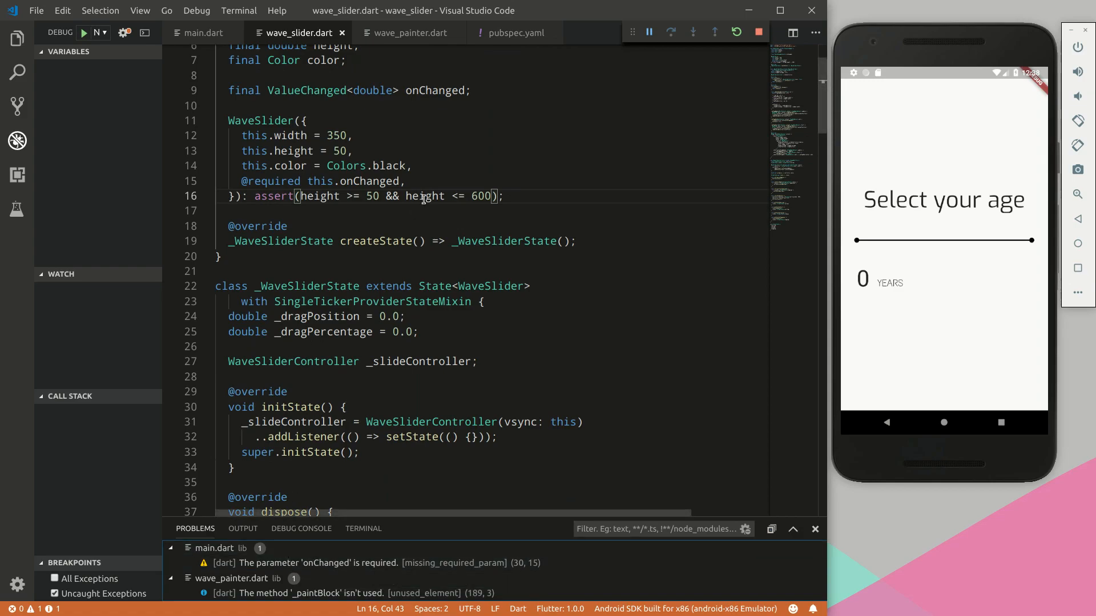
scroll(down, 3)
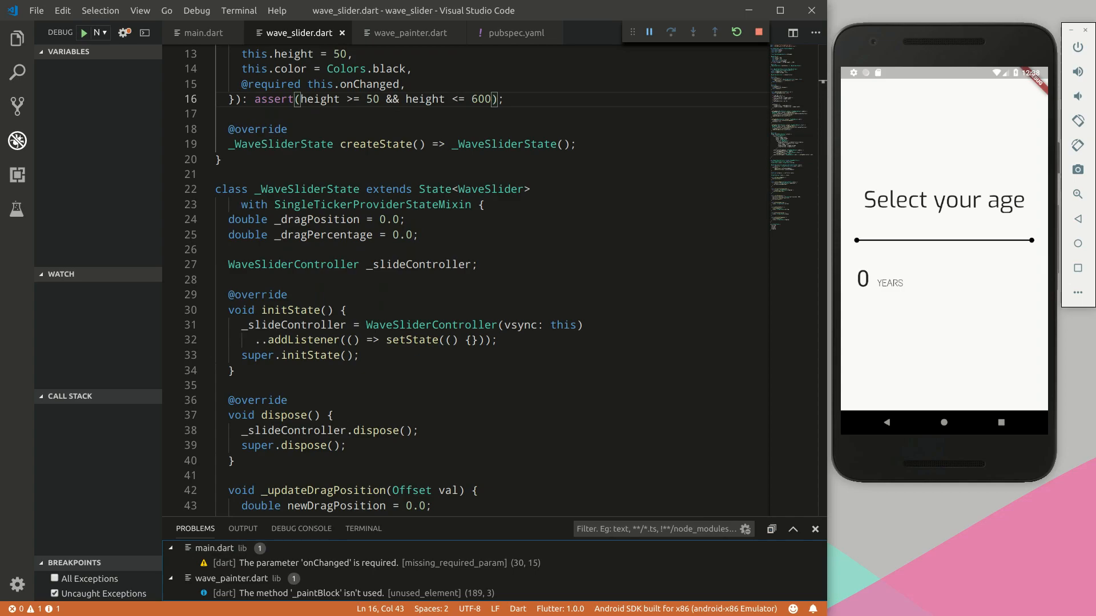
scroll(down, 3)
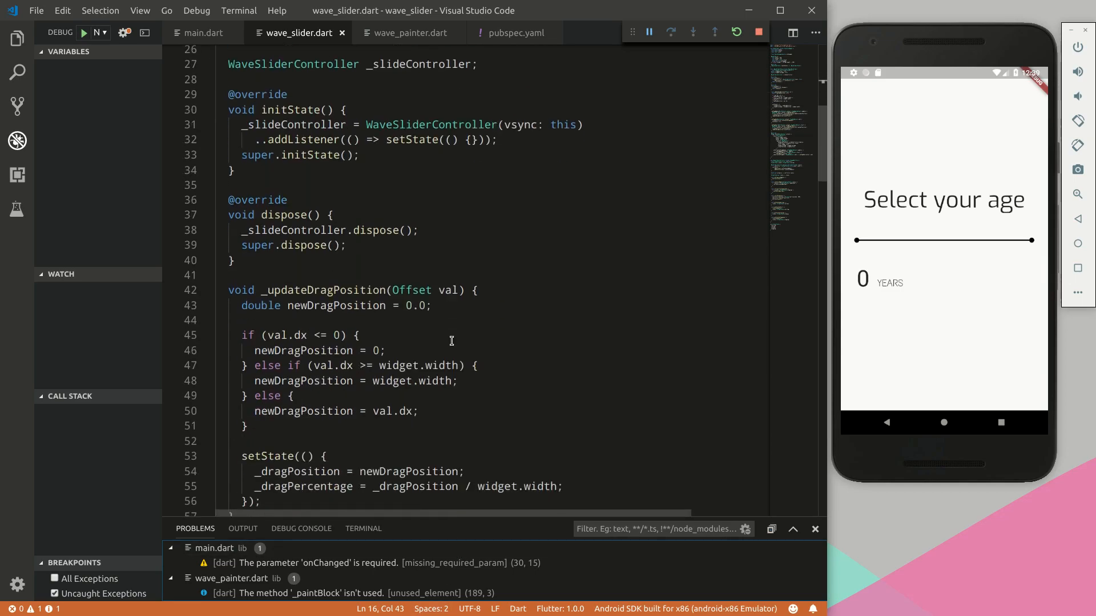
scroll(down, 3)
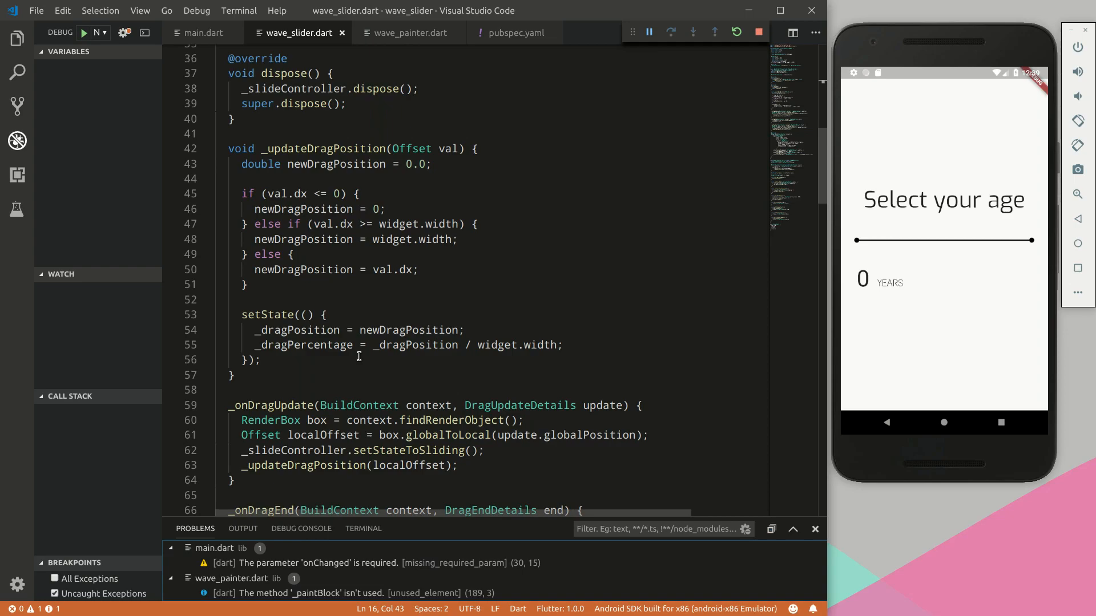
scroll(down, 3)
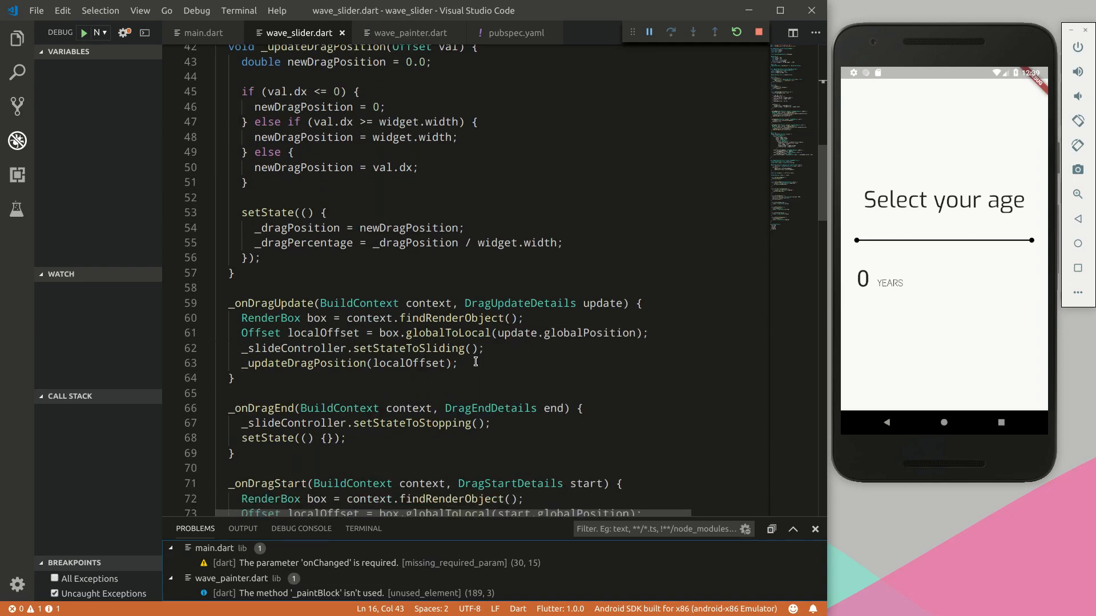
Call _handleChangeStart(_dragPercentage) at the end of _onDragUpdate
click(508, 363)
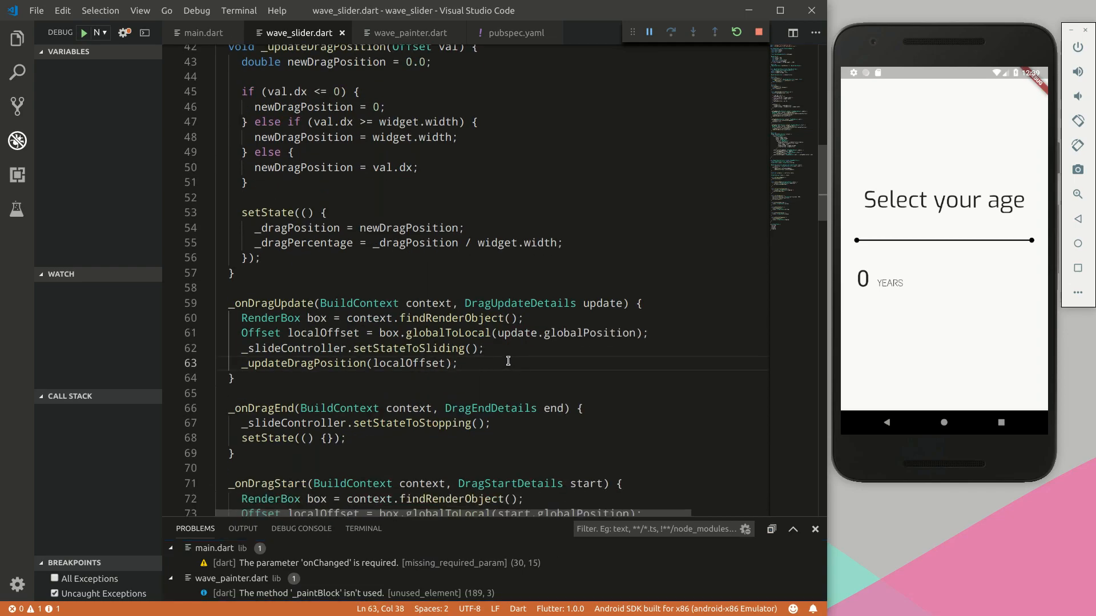
text(_hand)
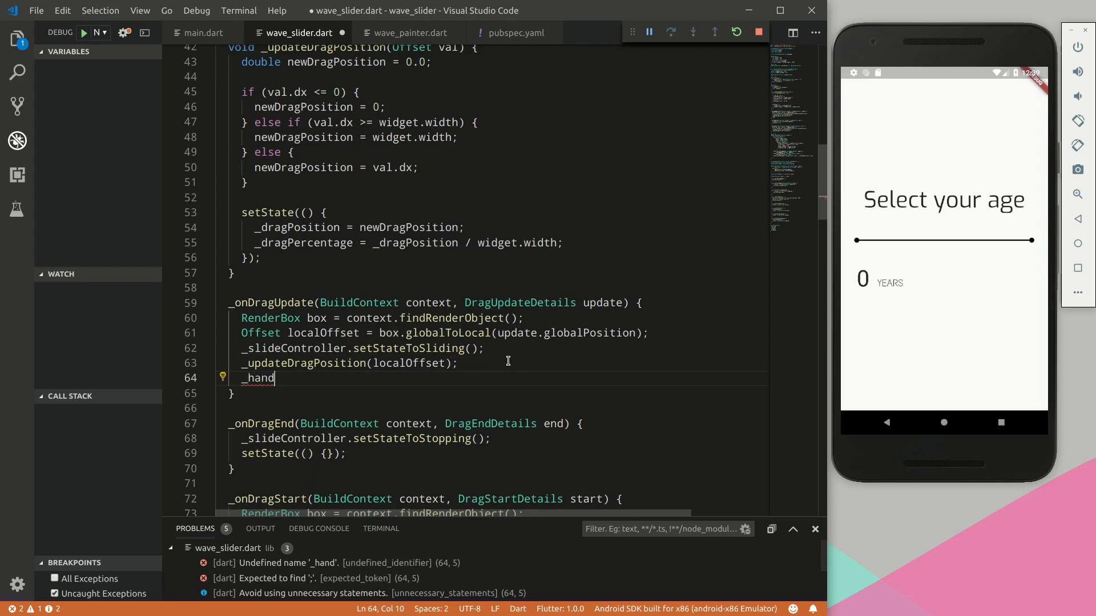
text(leCha)
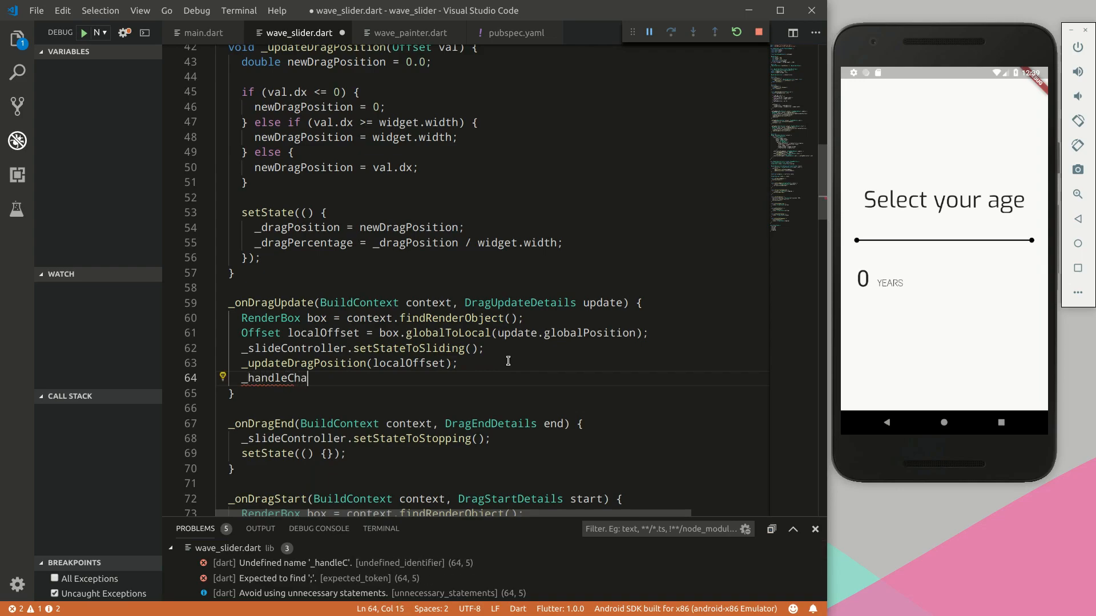
text(ngeStart)
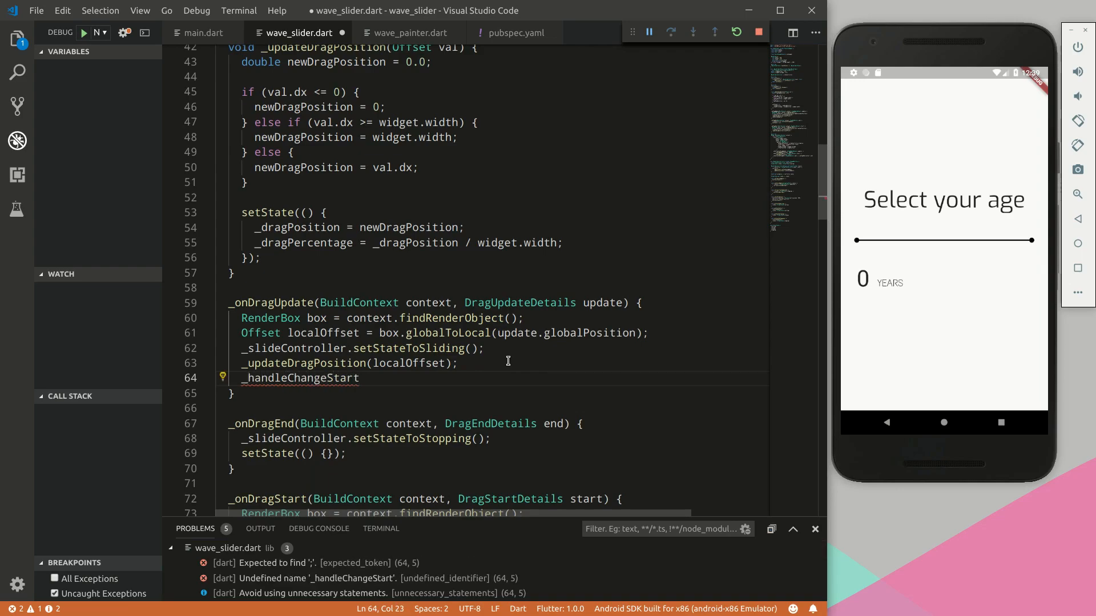
text((_dragPercentage);)
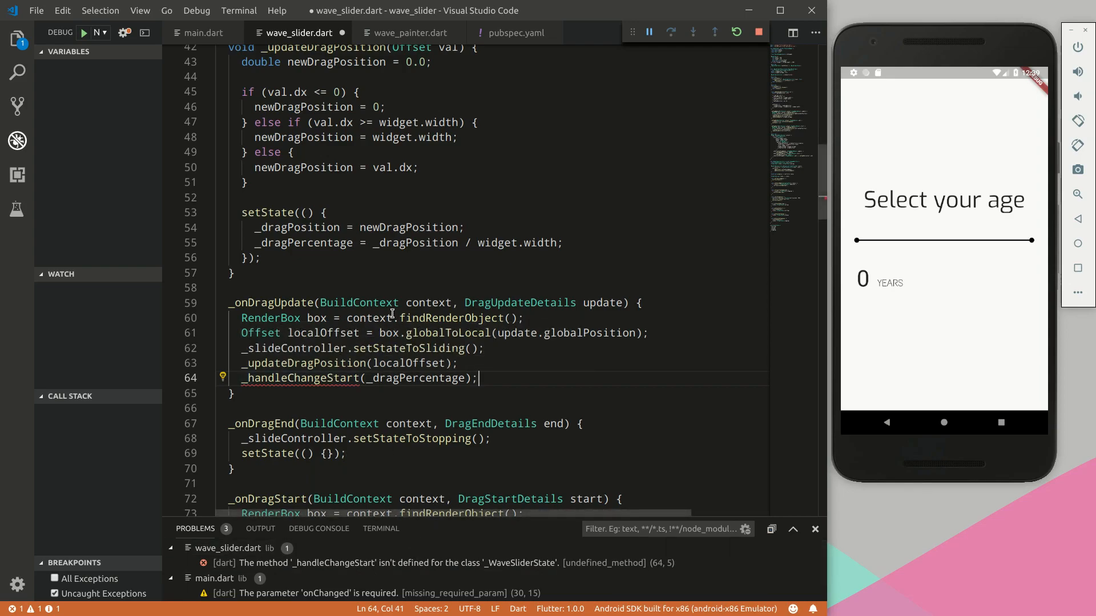
key(Enter)
text(assert()
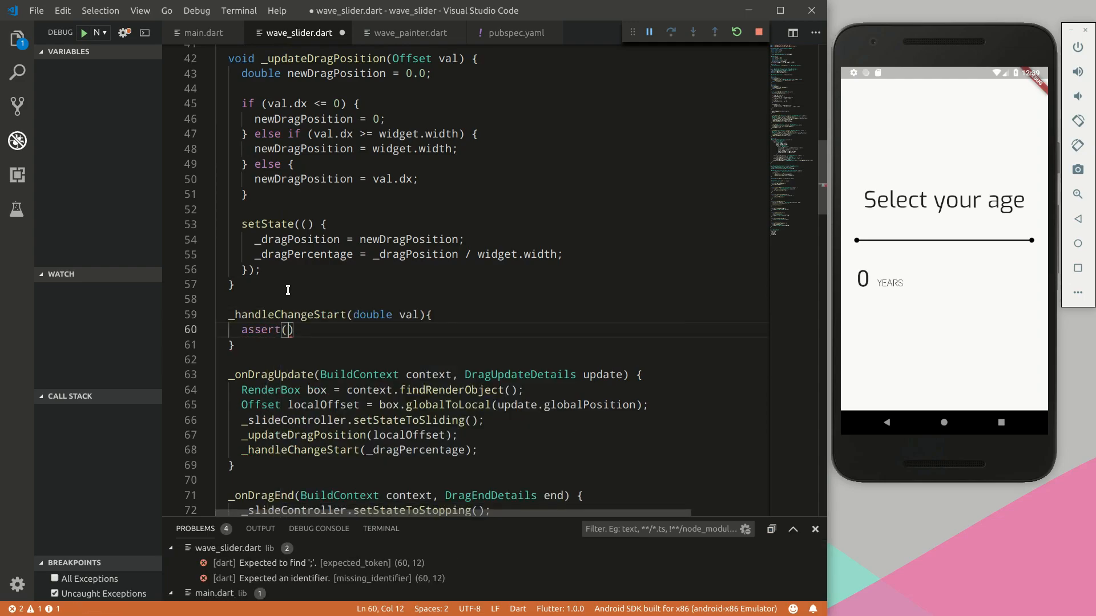
Write _handleChangeStart's body asserting widget.onChanged != null, then go to main.dart
text(widget.onChanged)
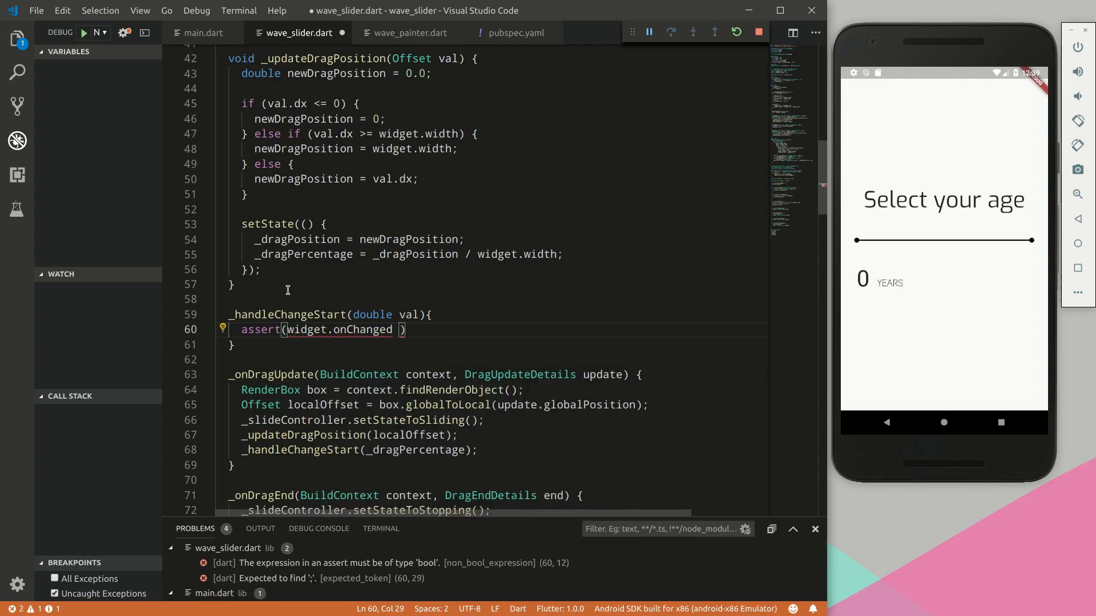
text(!= null)
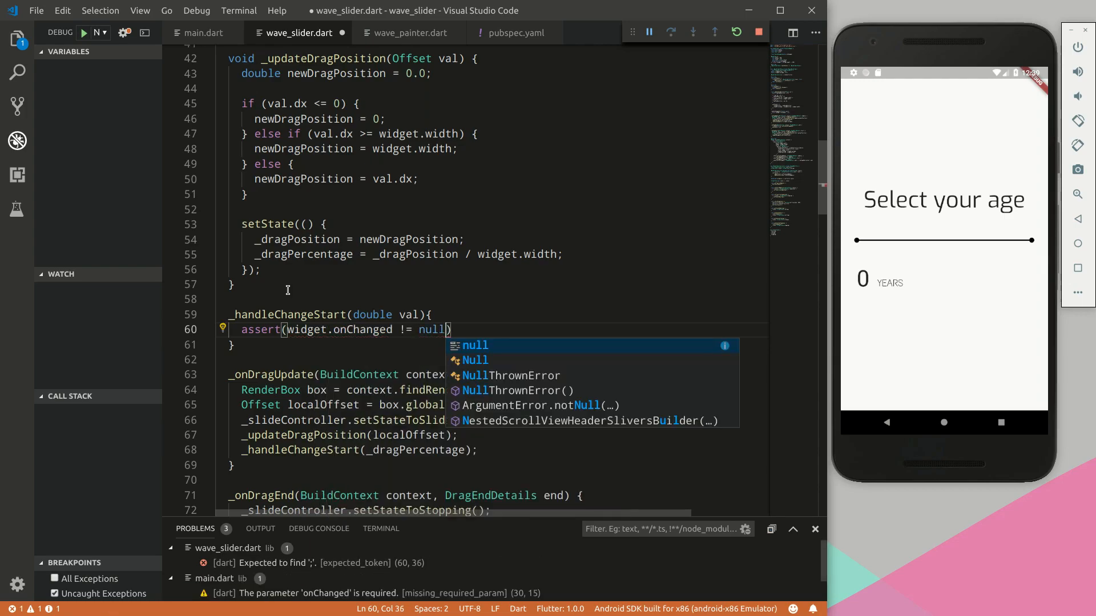
text({})
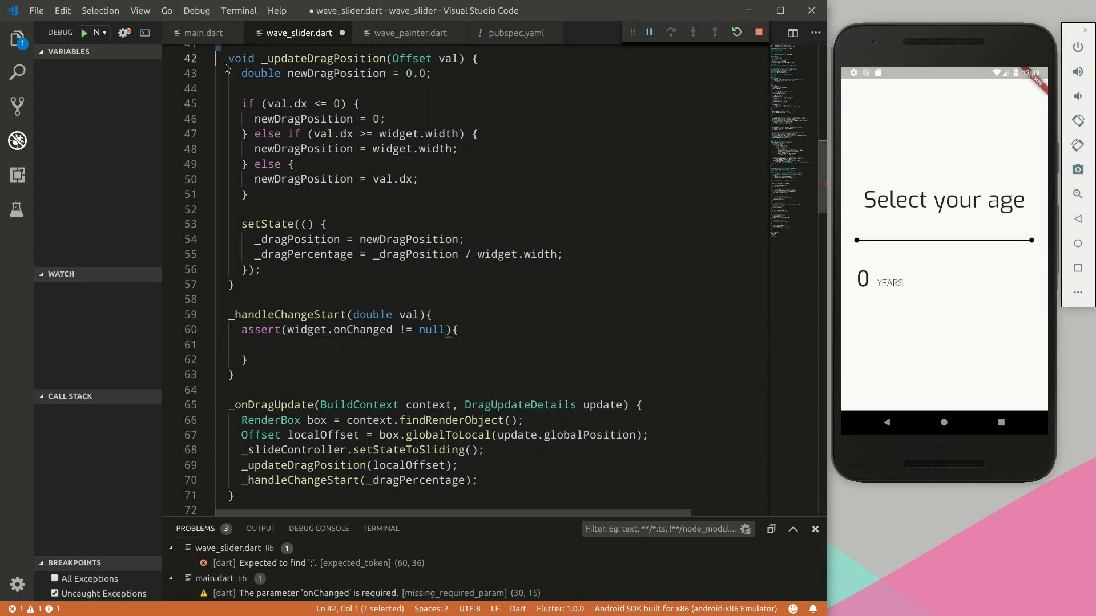
click(203, 33)
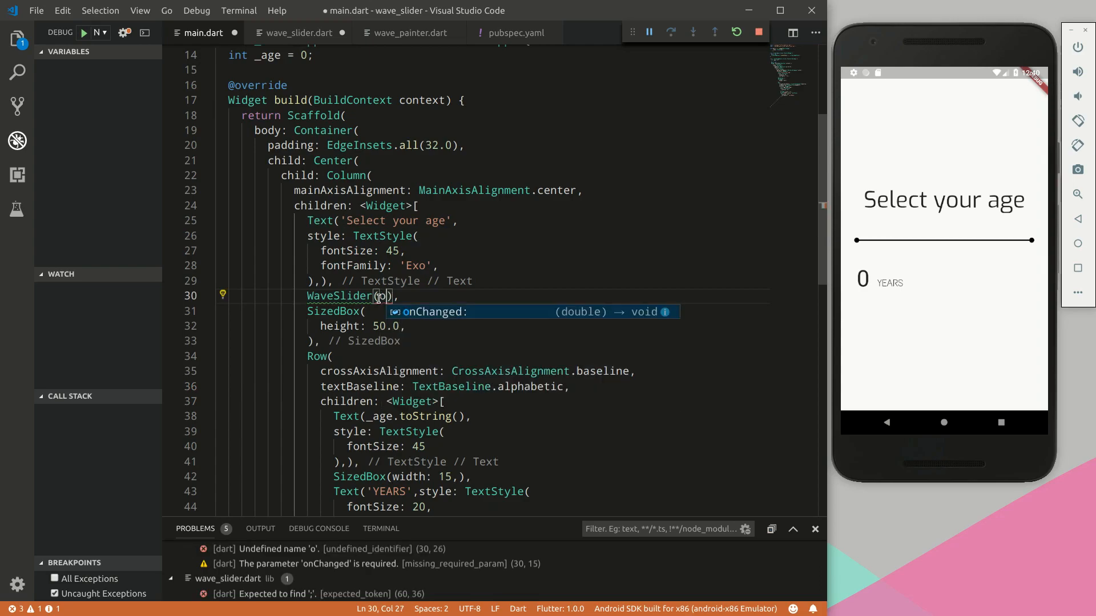
Give main.dart's WaveSlider an onChanged: null argument
text(nChanged: null)
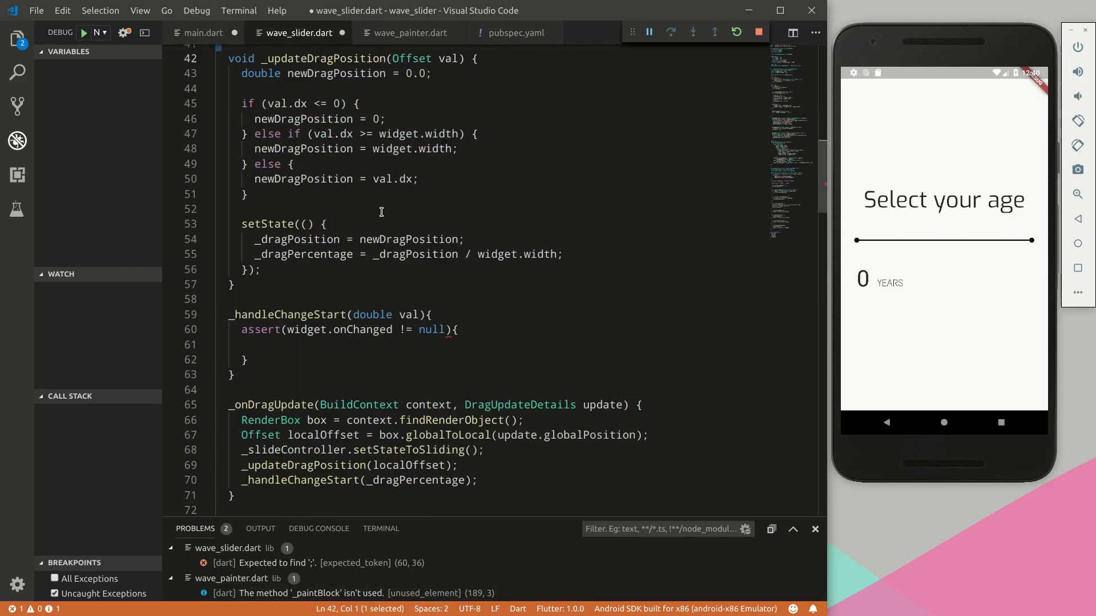
mouse_move(374, 361)
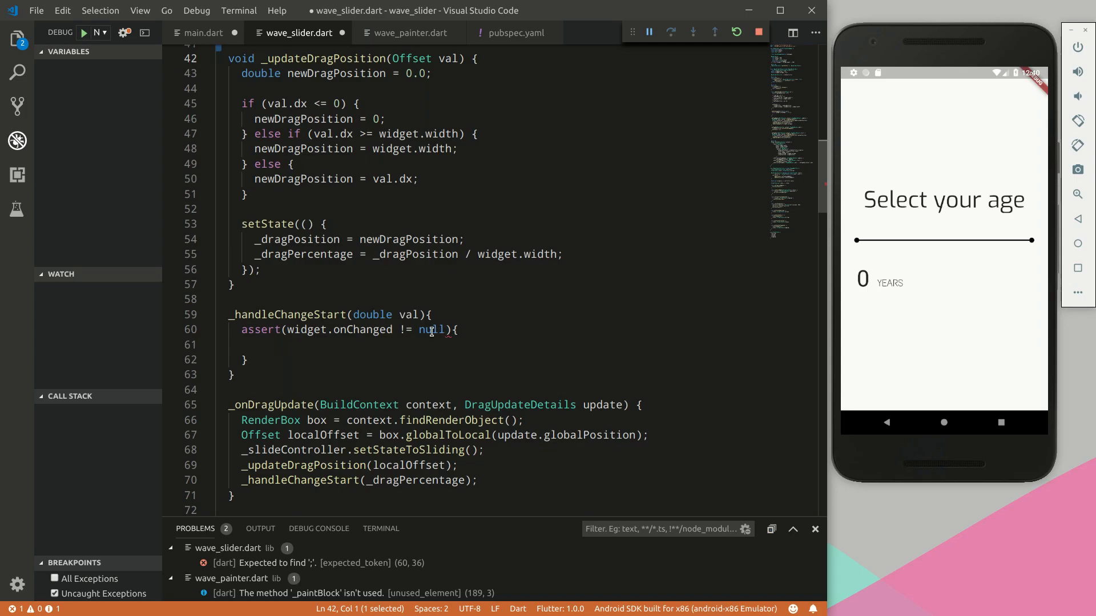
Make _handleChangeStart call widget.onChanged(val) after the non-null assert
text(wid)
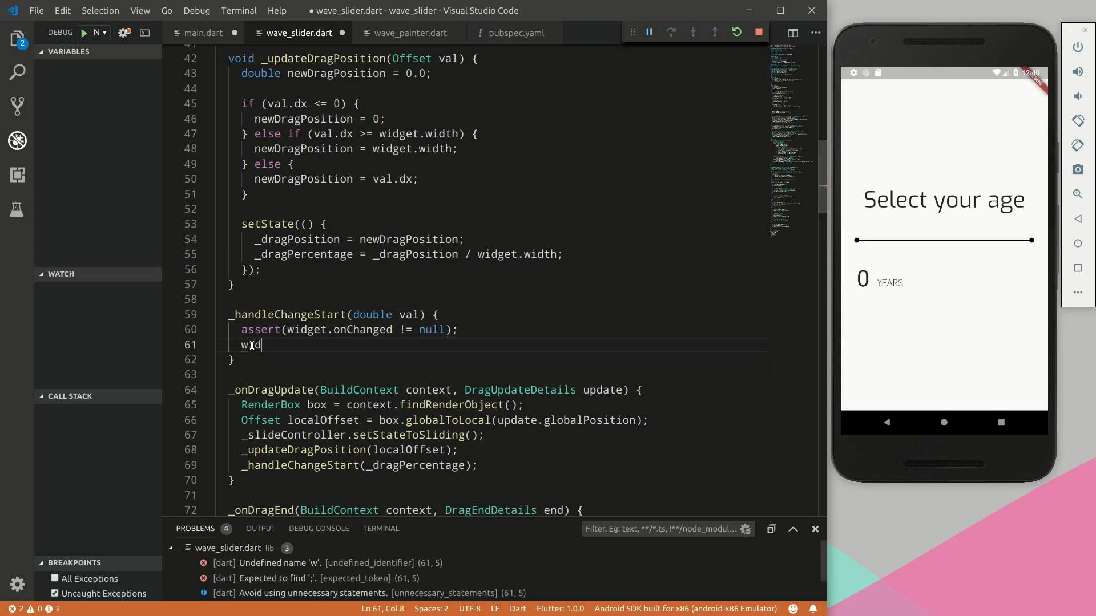
text(idget.onChanged()
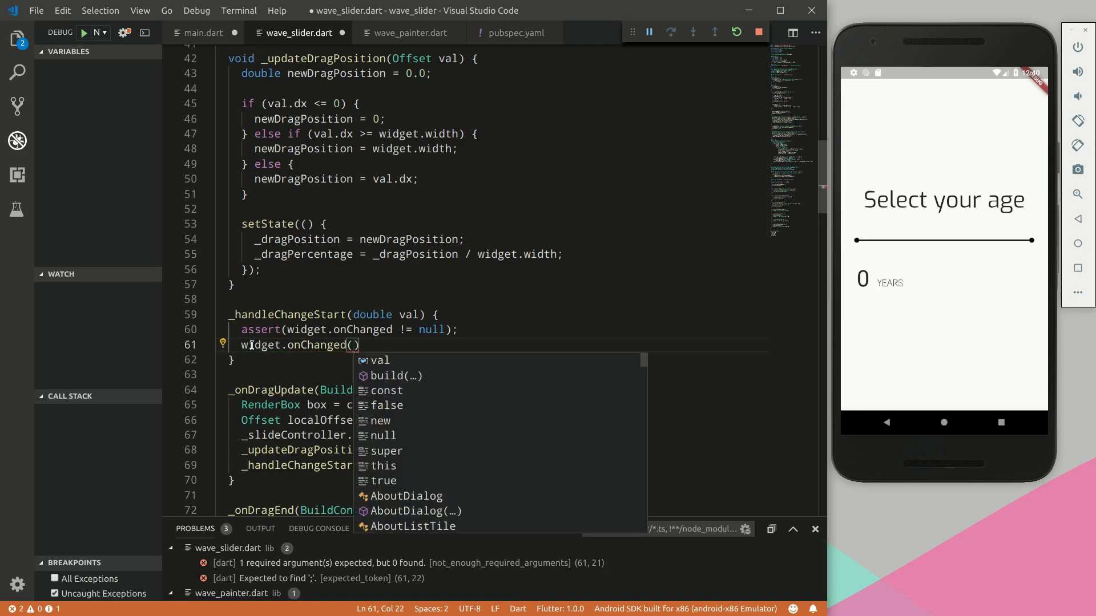
text(val)
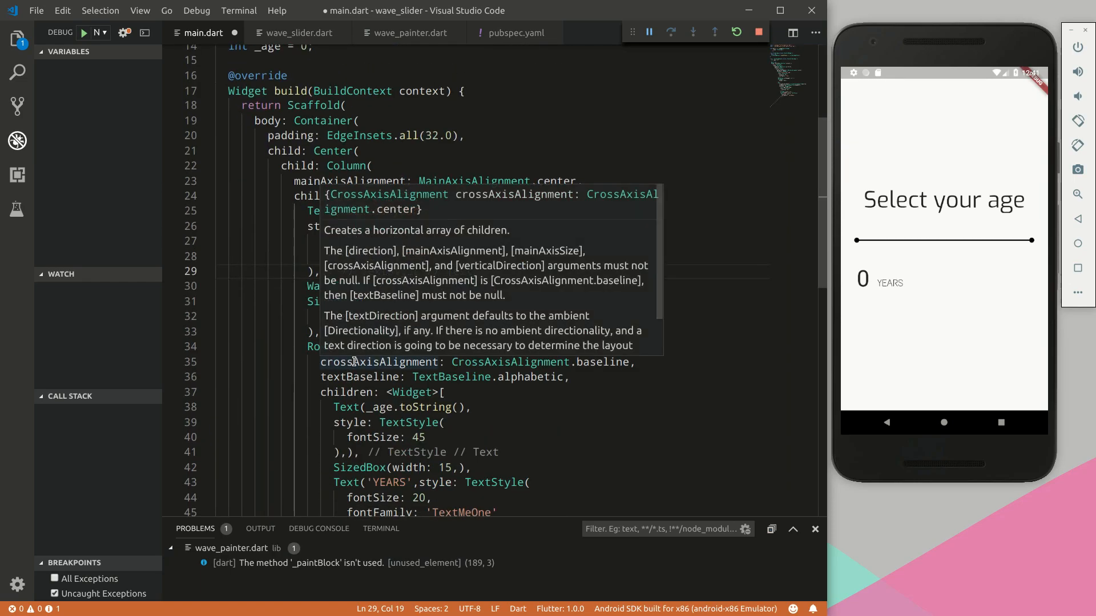
mouse_move(476, 290)
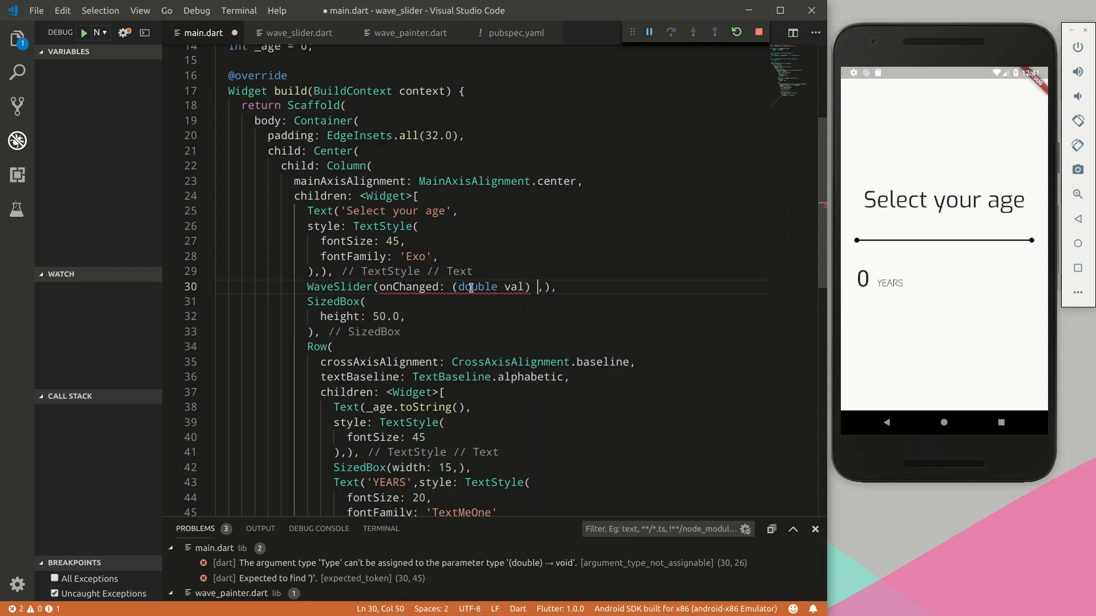
Write onChanged as setState setting _age = (val * 100).round() in main.dart
text({)
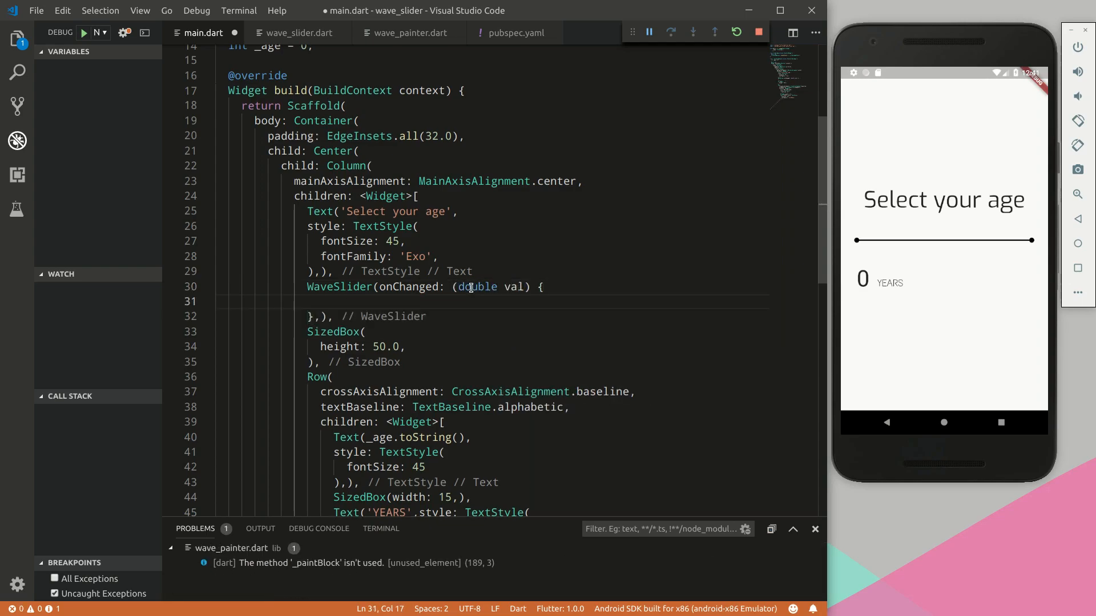
text(sets)
text(context)
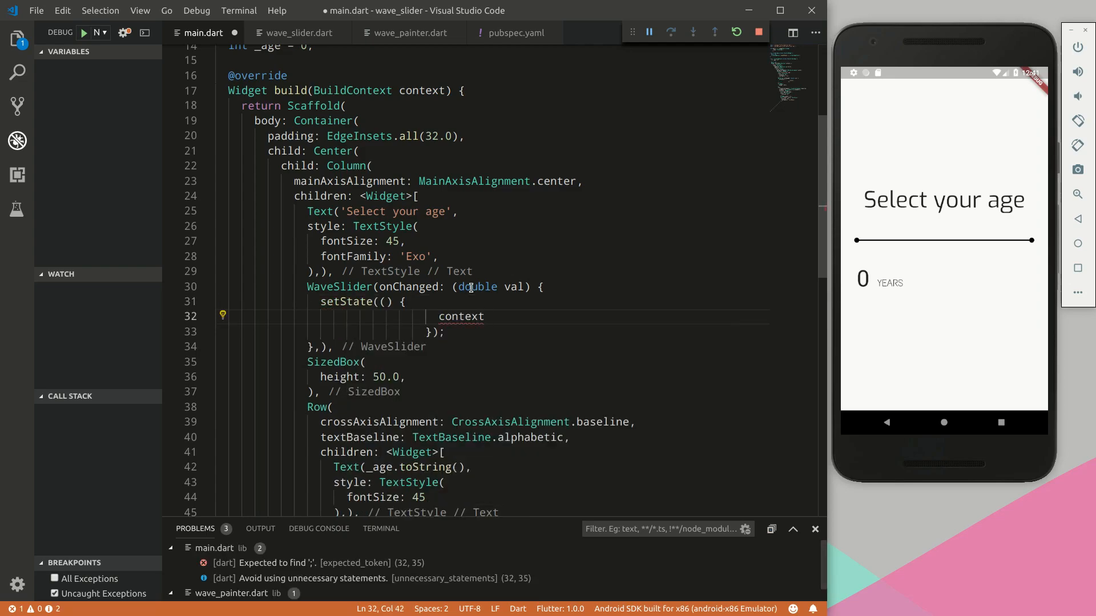
text(_age = (val *)
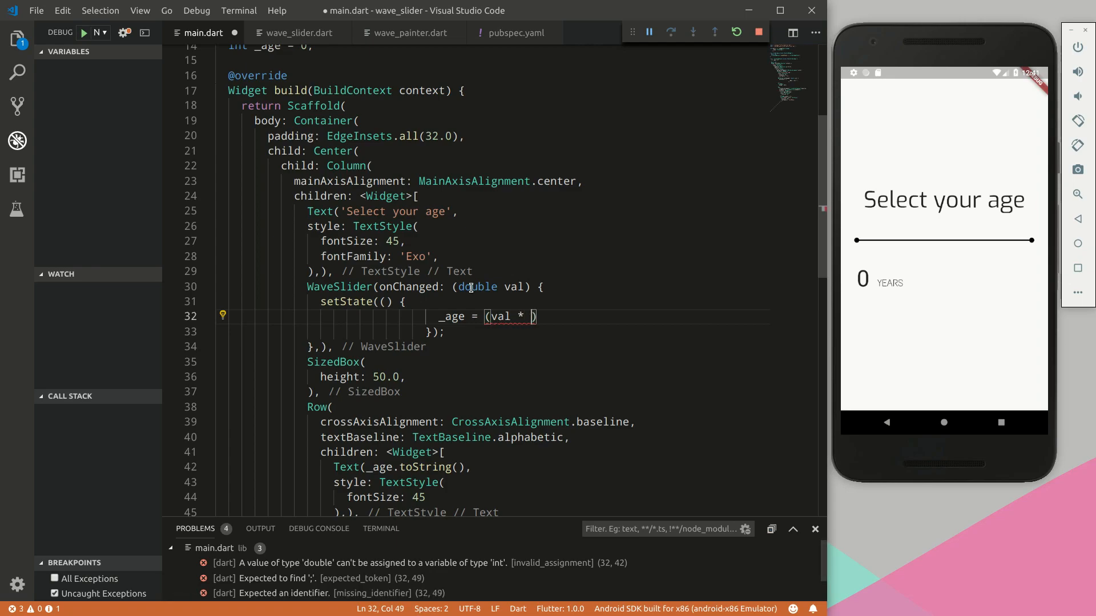
text(100)
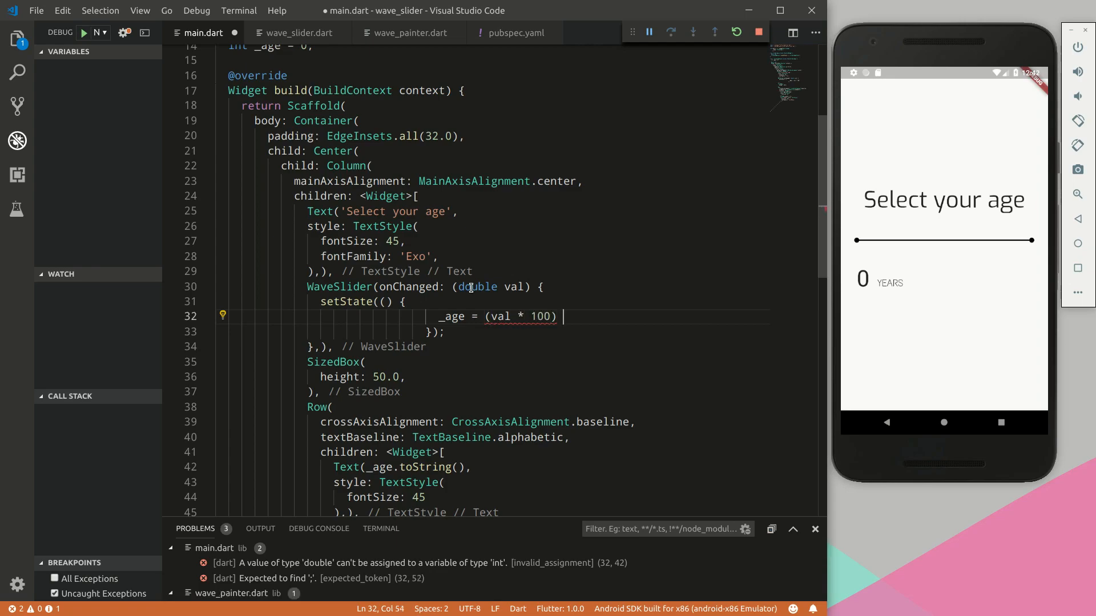
text(.roud)
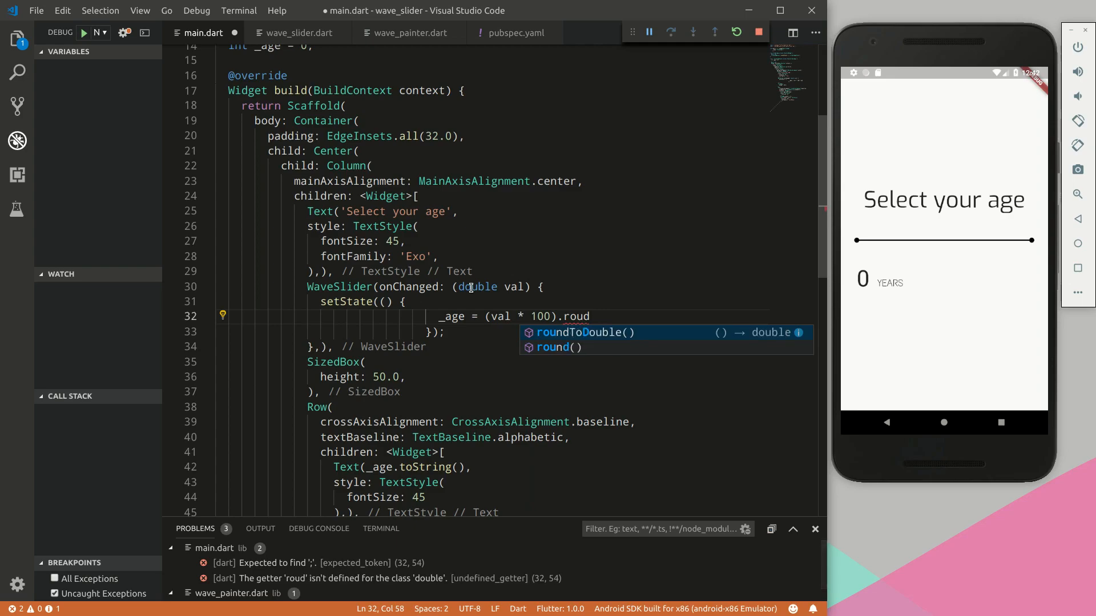
click(558, 347)
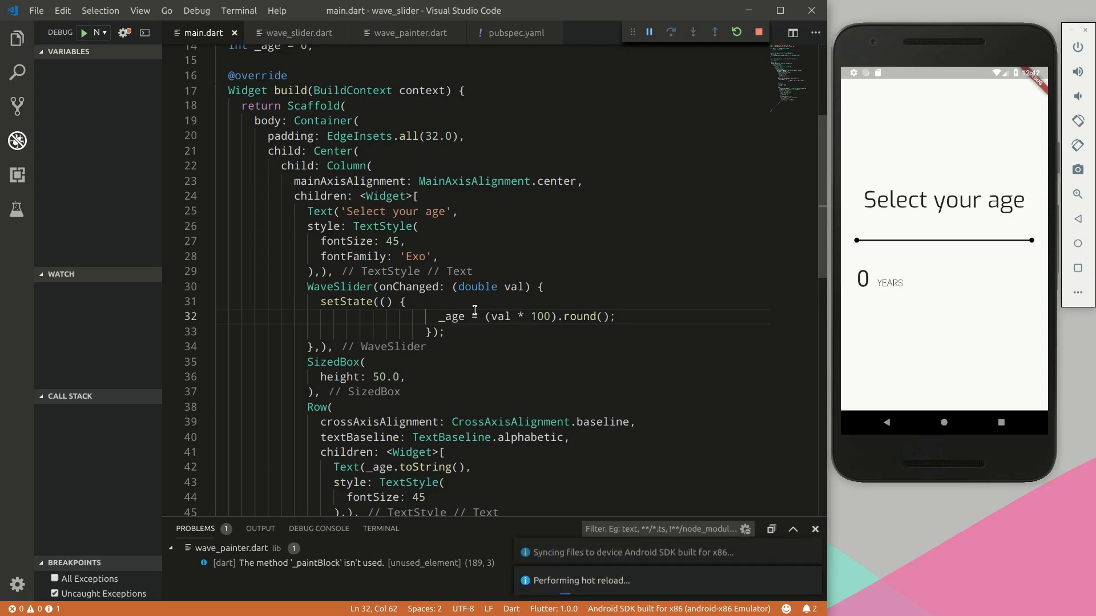
Drag the emulator's wave slider through ages 35, 17, 4, 24, 7, ending at 32 YEARS
drag(856, 240, 933, 235)
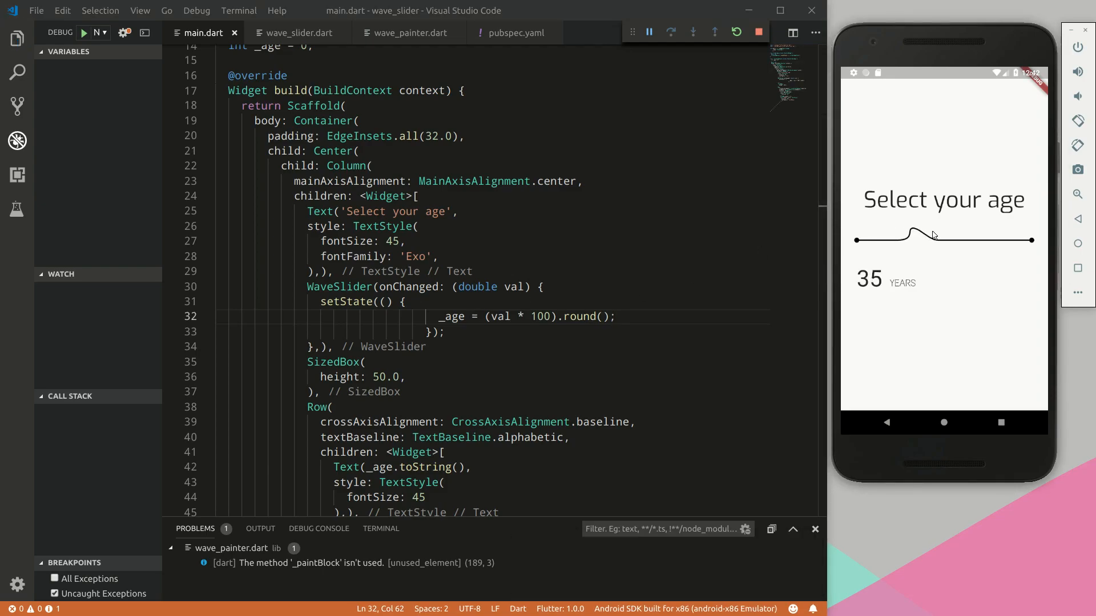
drag(926, 234, 888, 234)
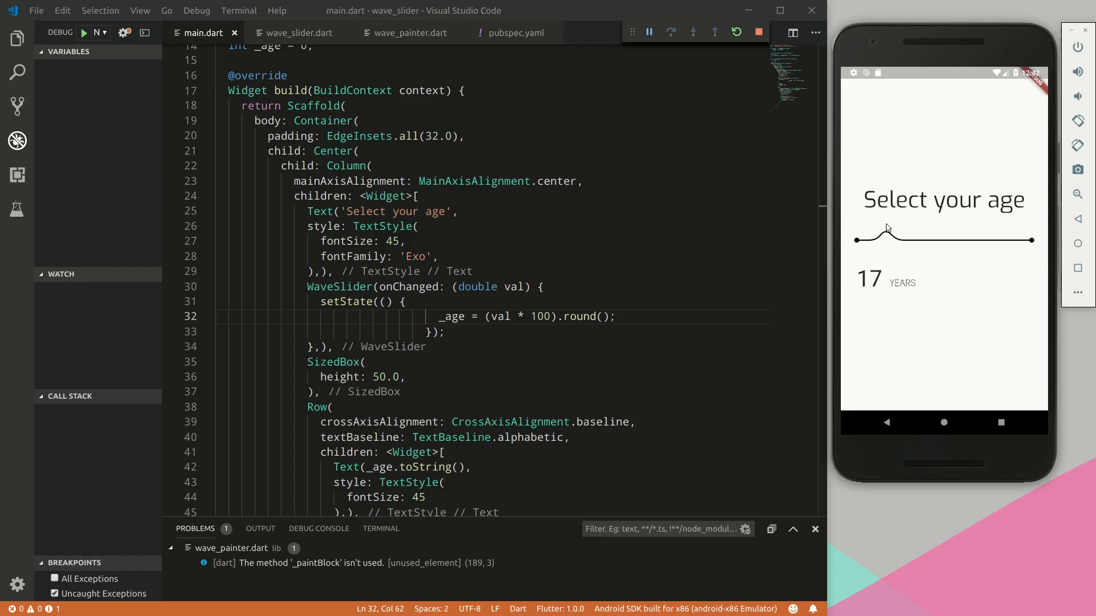
drag(887, 240, 862, 239)
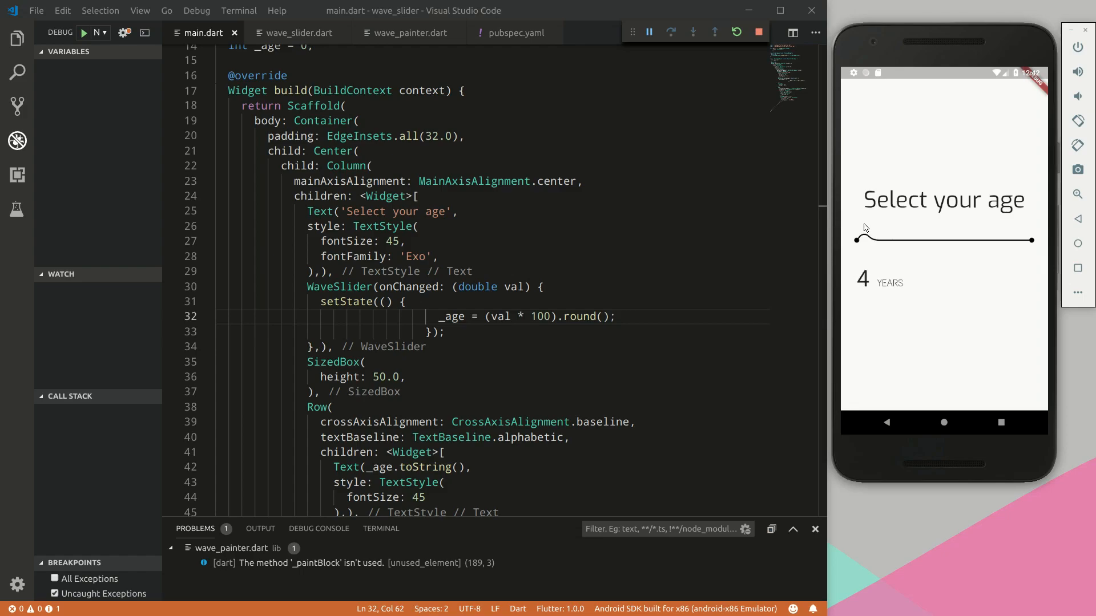
drag(858, 238, 902, 238)
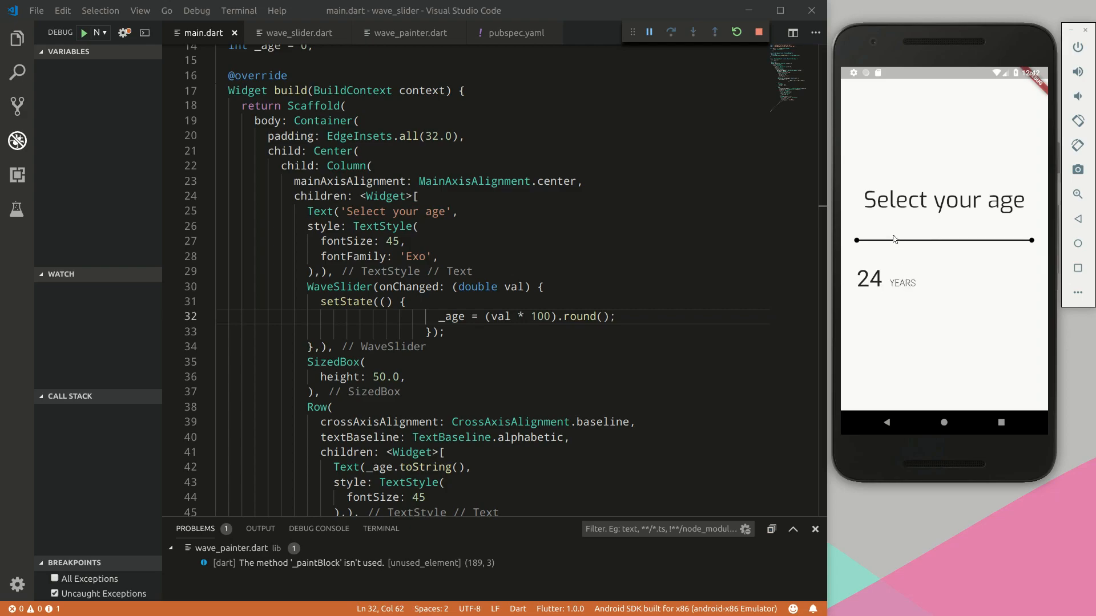
drag(893, 240, 867, 239)
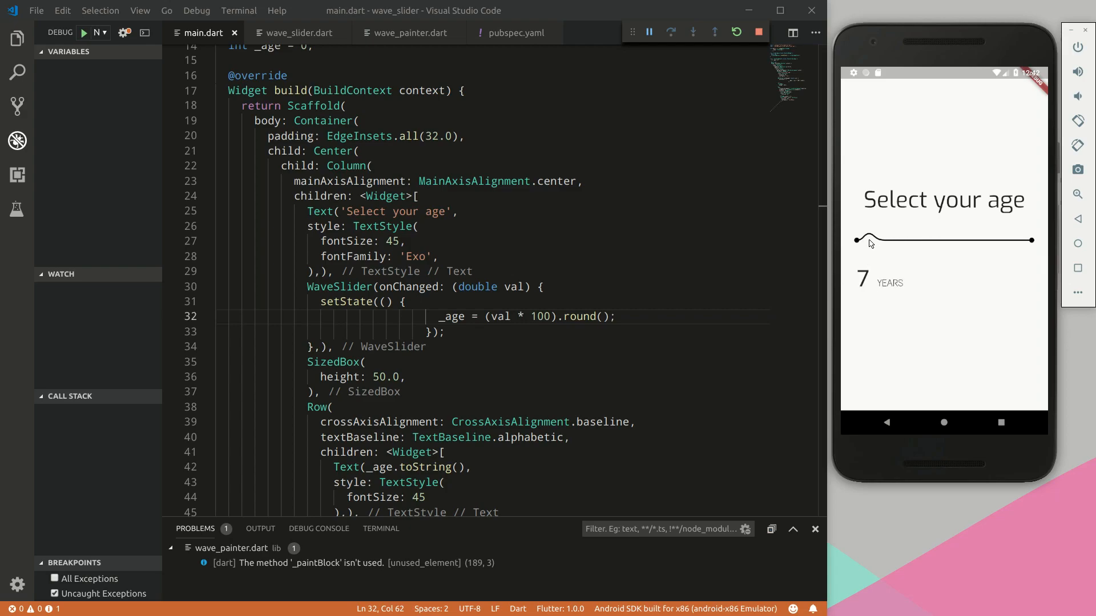
drag(867, 240, 1028, 239)
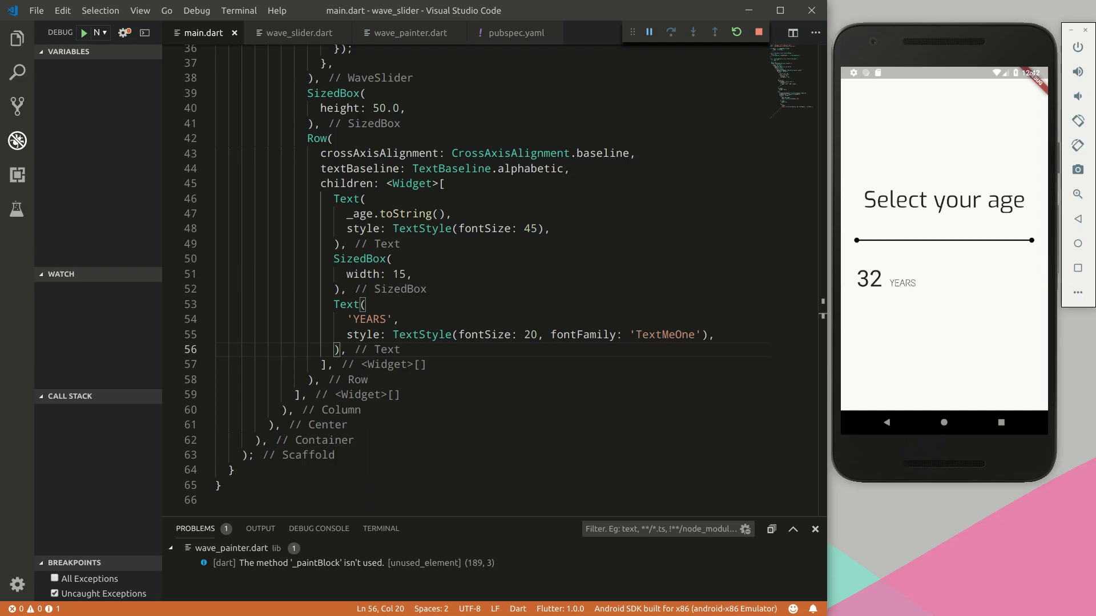
Give the age Row mainAxisAlignment: MainAxisAlignment.end in main.dart
text(main(List<String> args) {)
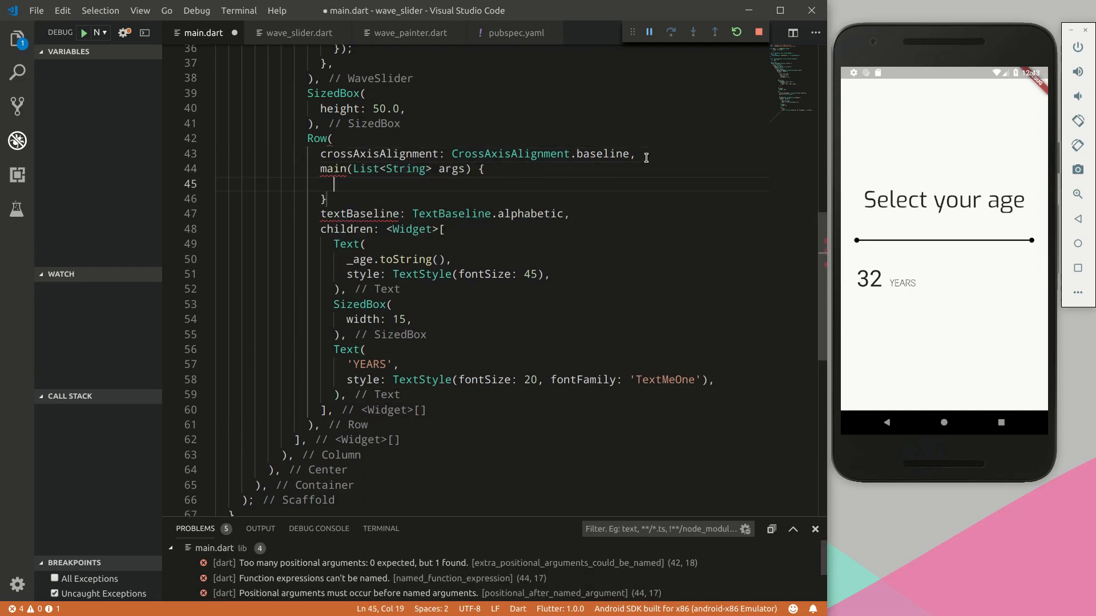
text(mainAxi)
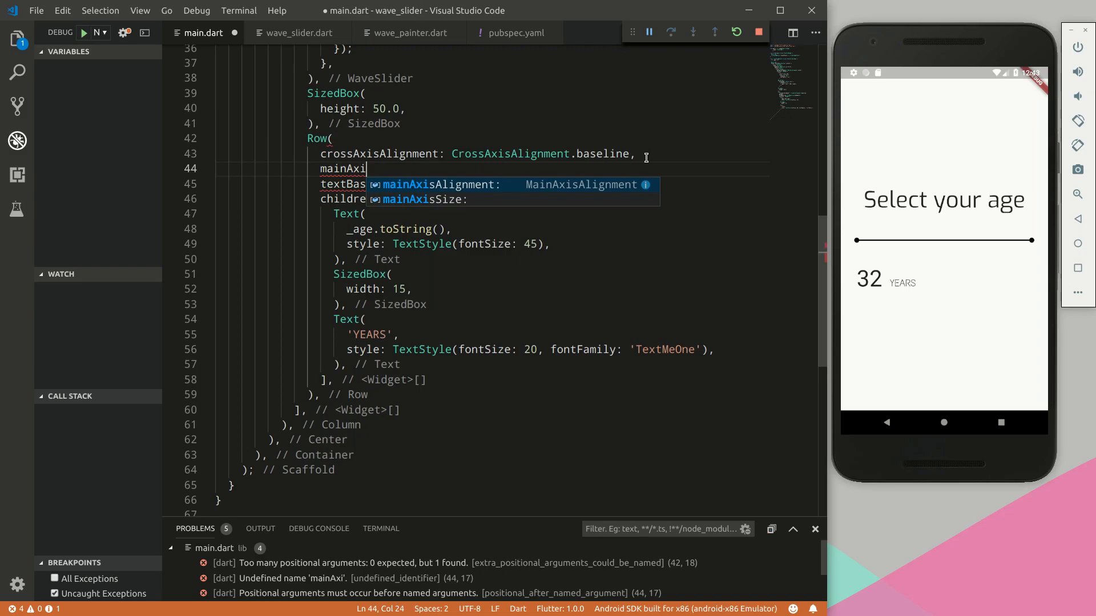
text(sAlignment: ,)
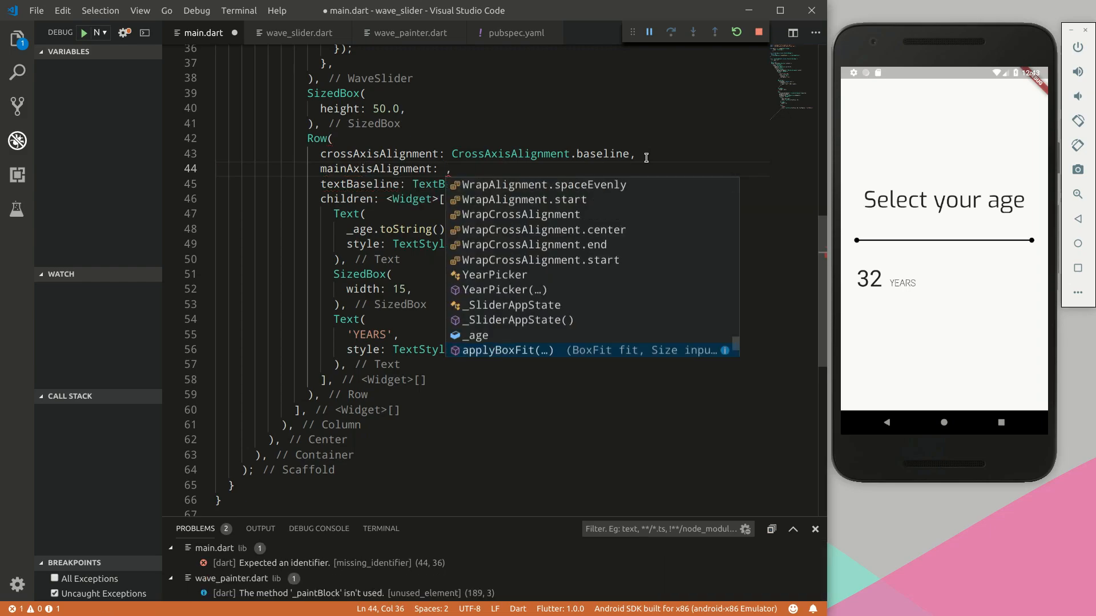
text(end)
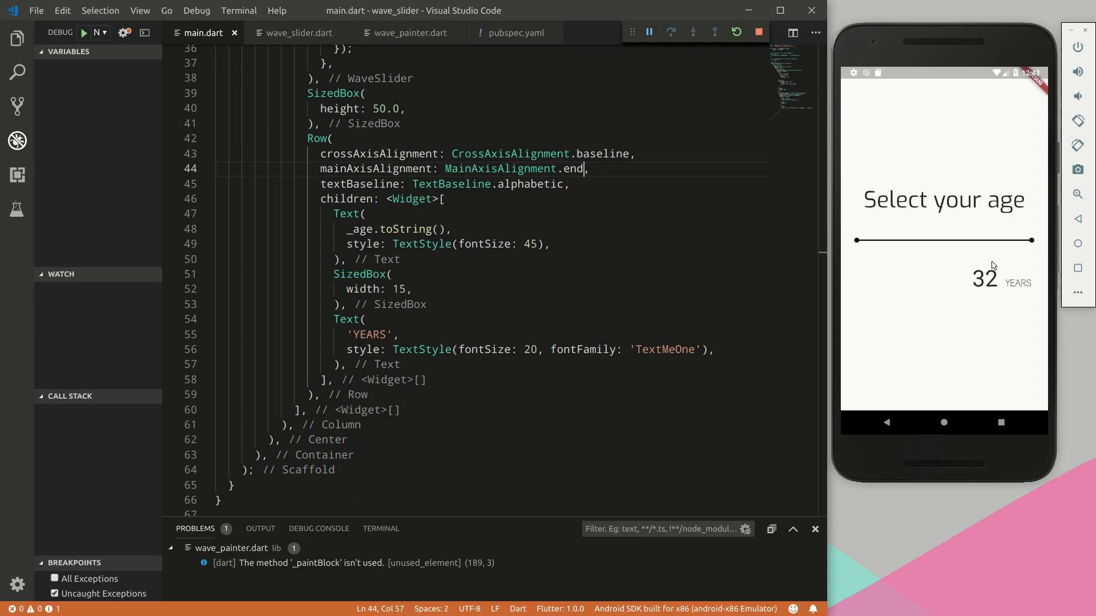
mouse_move(990, 236)
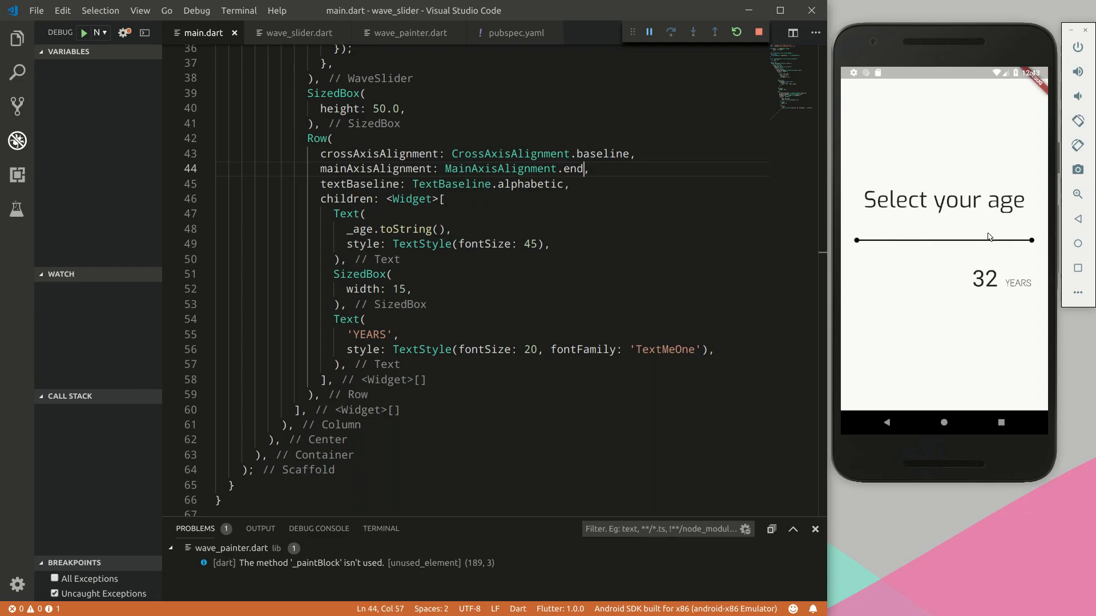
mouse_move(999, 234)
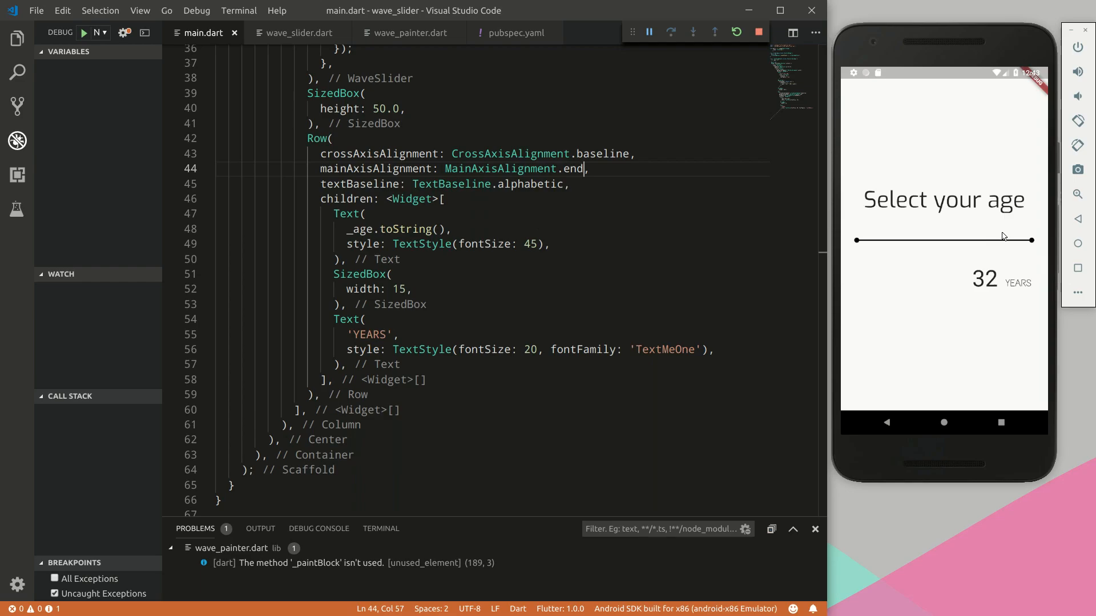
Drag the emulator slider to confirm the right-aligned age climbs through 52, 81 to 95
drag(1003, 236, 949, 240)
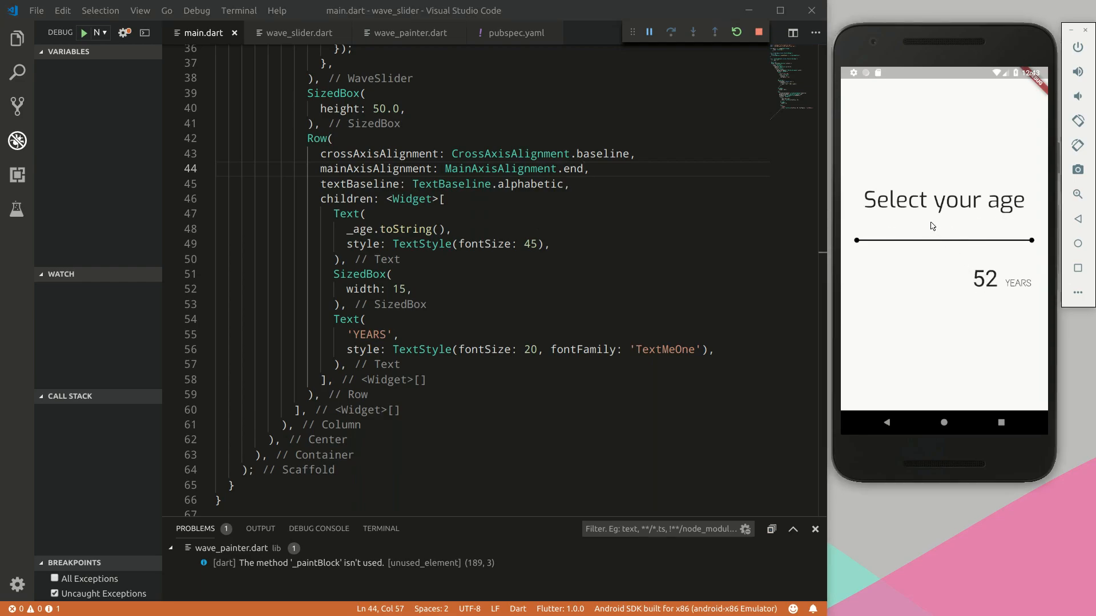
drag(944, 241, 993, 240)
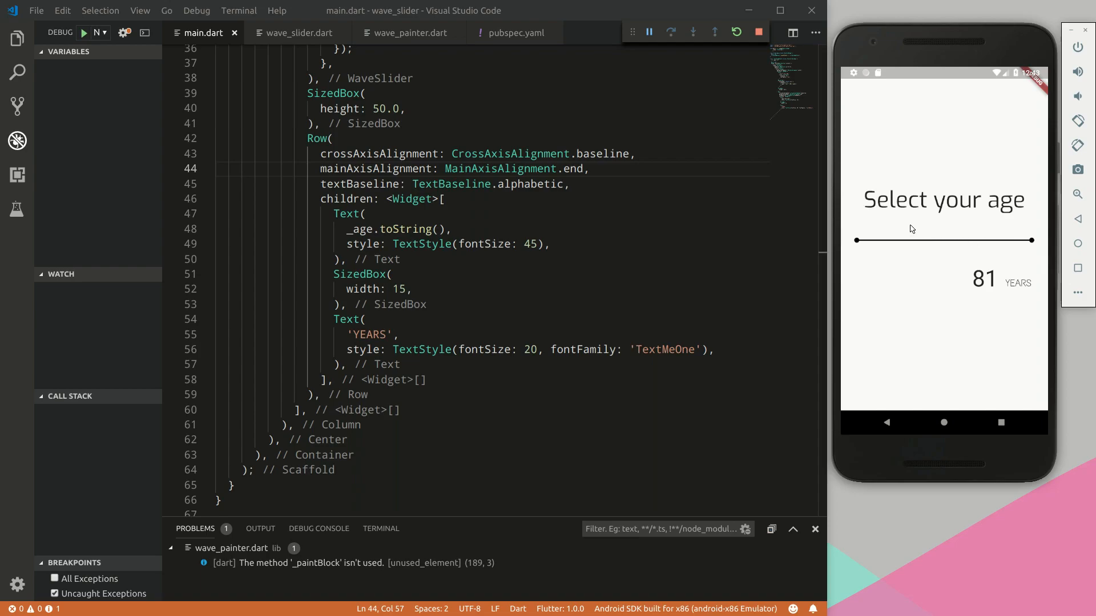
mouse_move(597, 260)
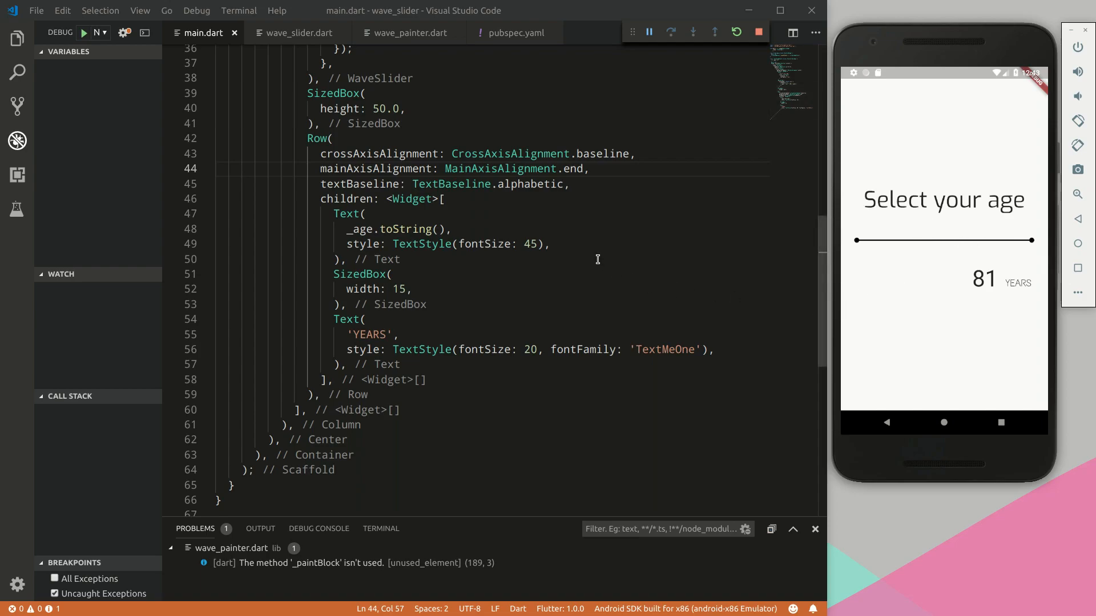
mouse_move(424, 274)
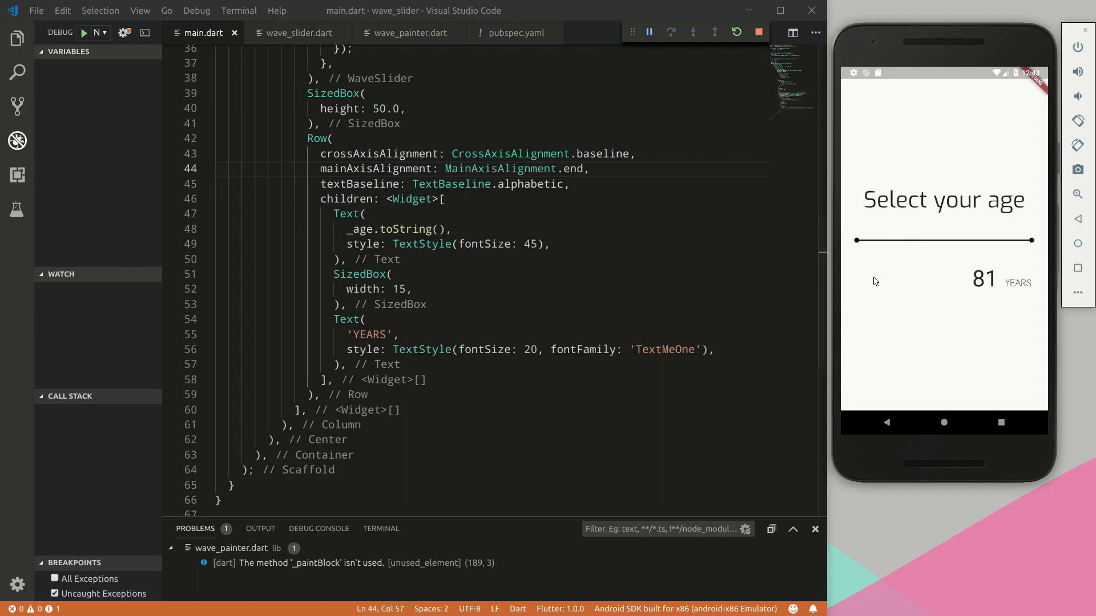
mouse_move(1006, 280)
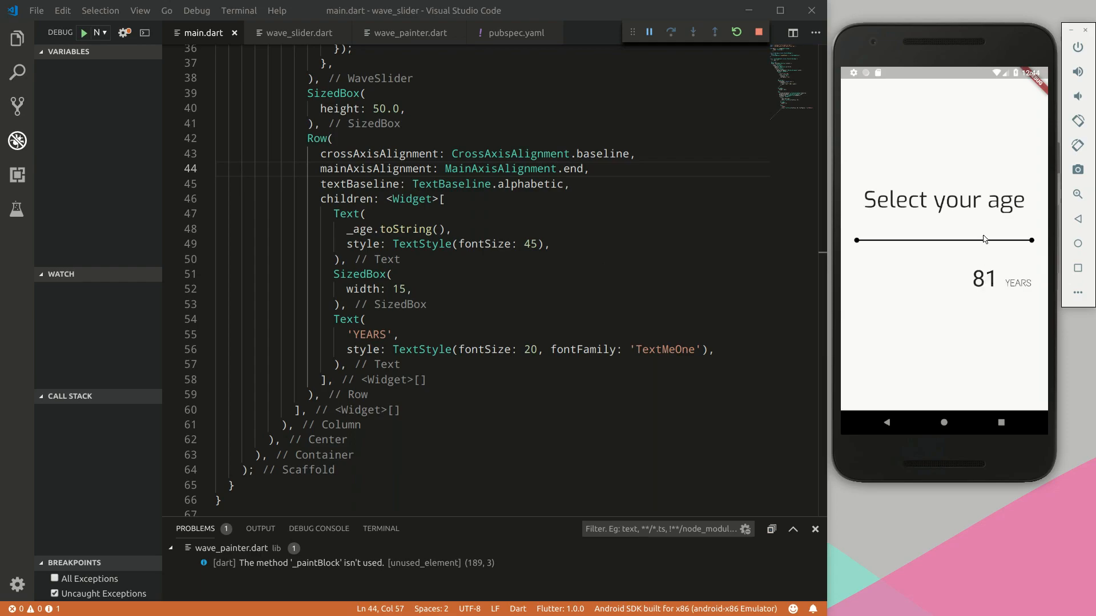
drag(984, 241, 1024, 240)
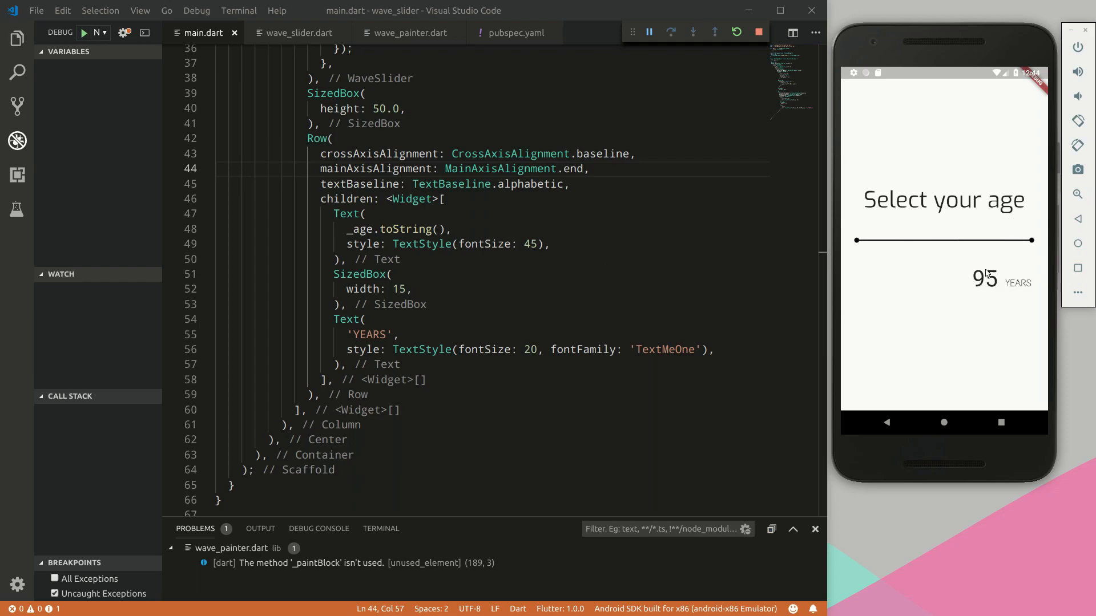
mouse_move(998, 298)
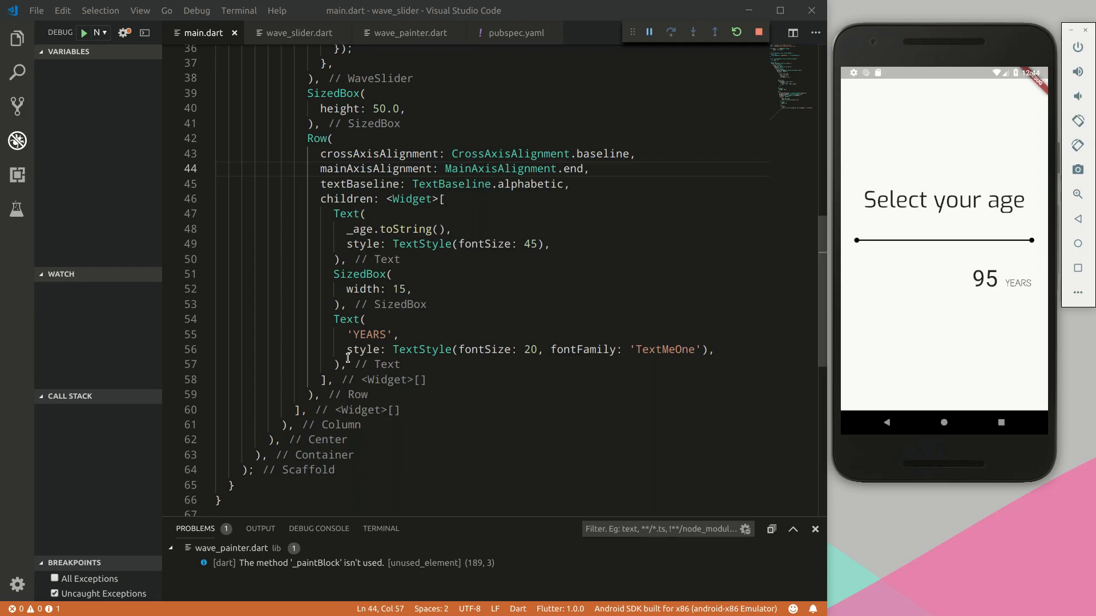
Add an Expanded with child: Container() after the YEARS text so 95 YEARS shifts left
text(E)
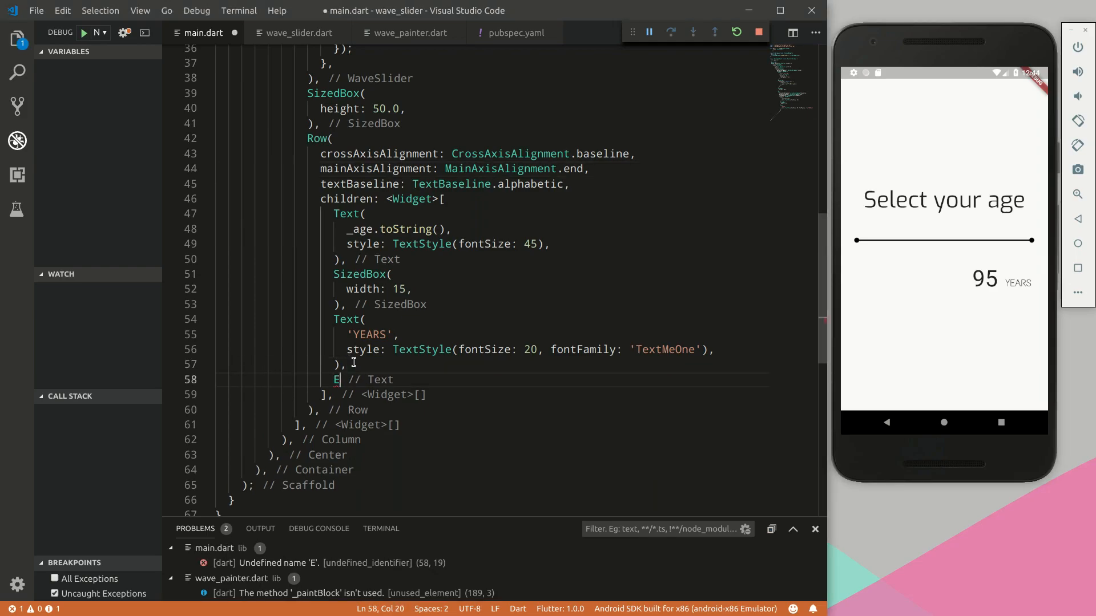
text(xpanded)
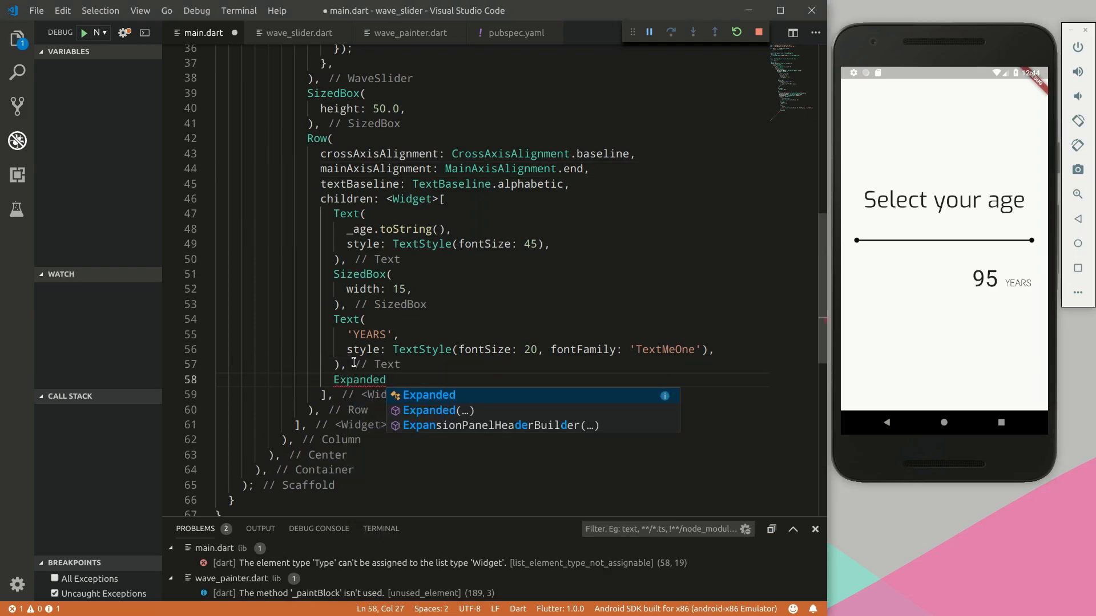
click(429, 395)
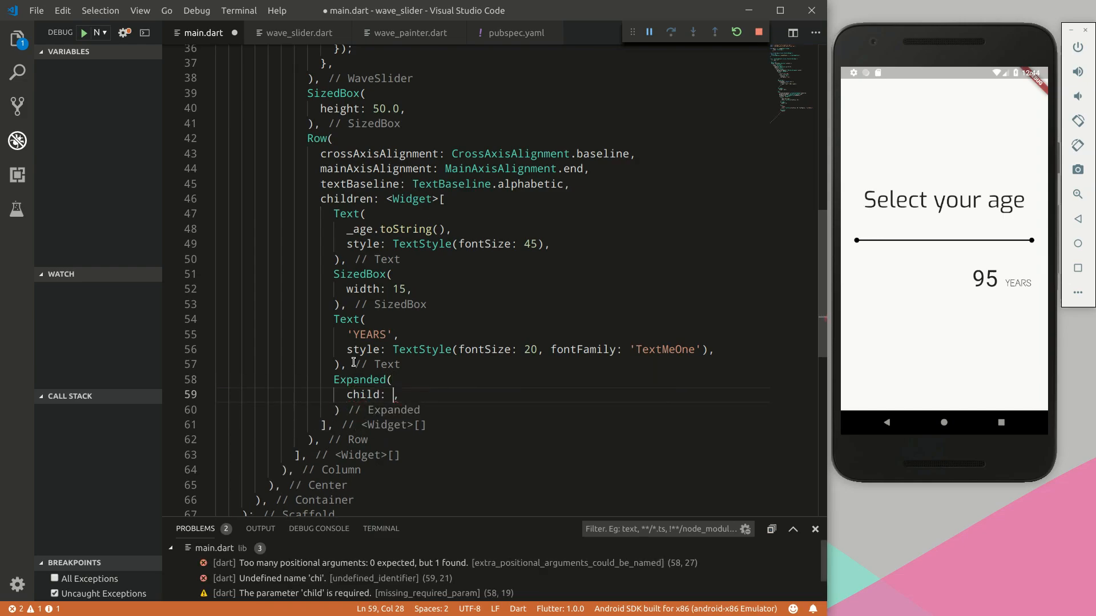
text(Container()
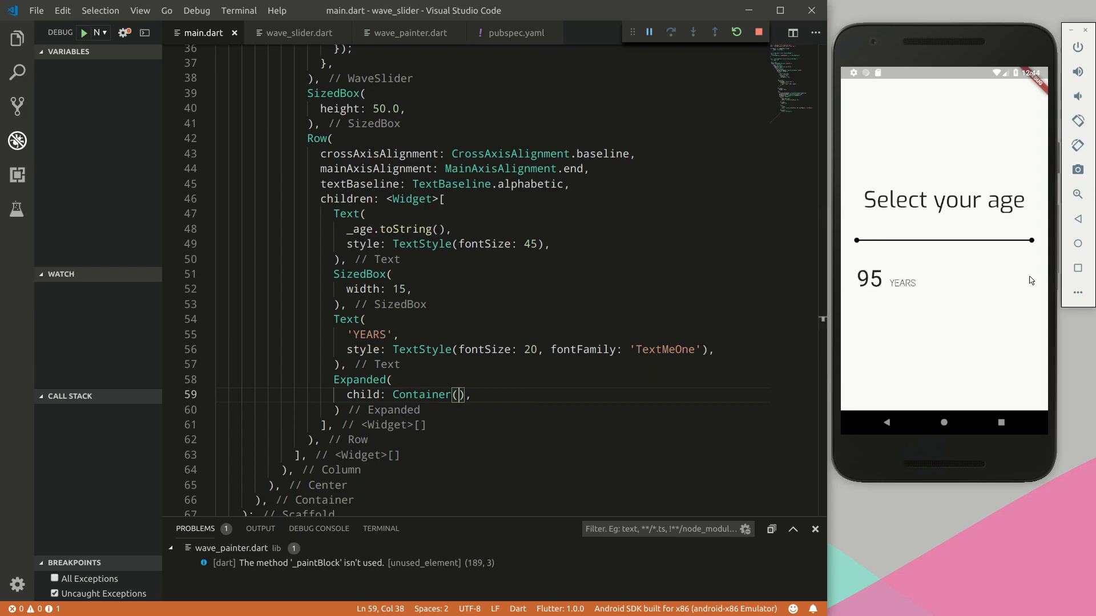
mouse_move(915, 260)
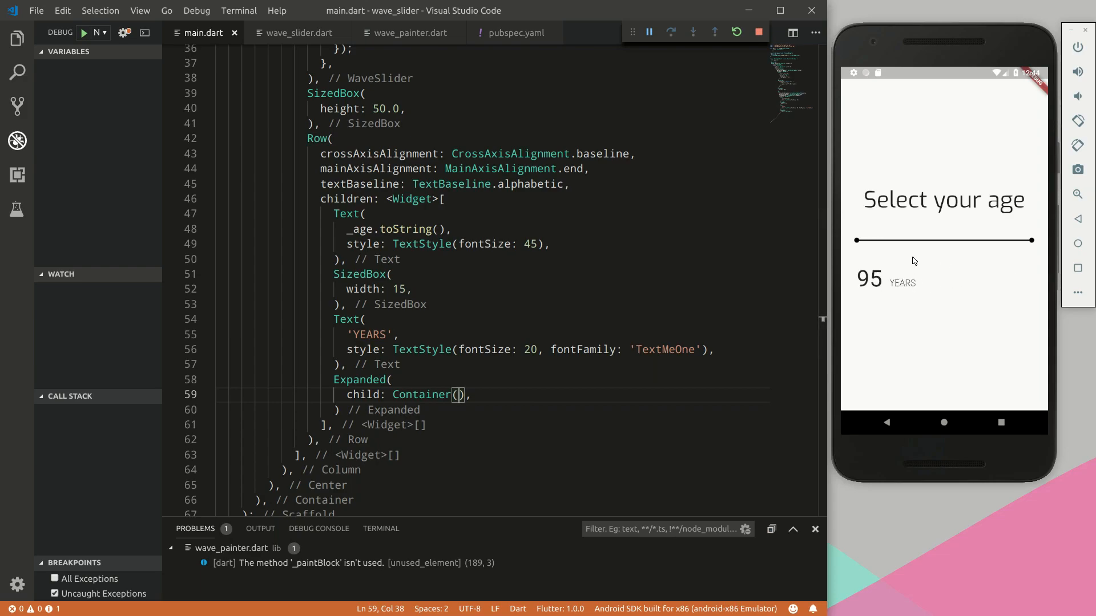
mouse_move(1005, 281)
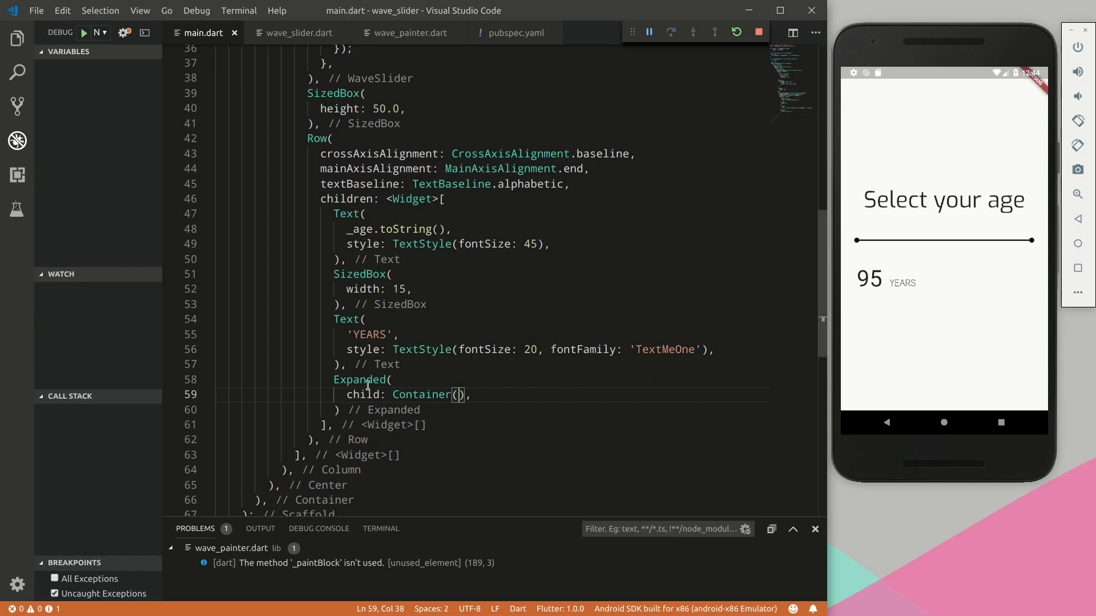
mouse_move(925, 267)
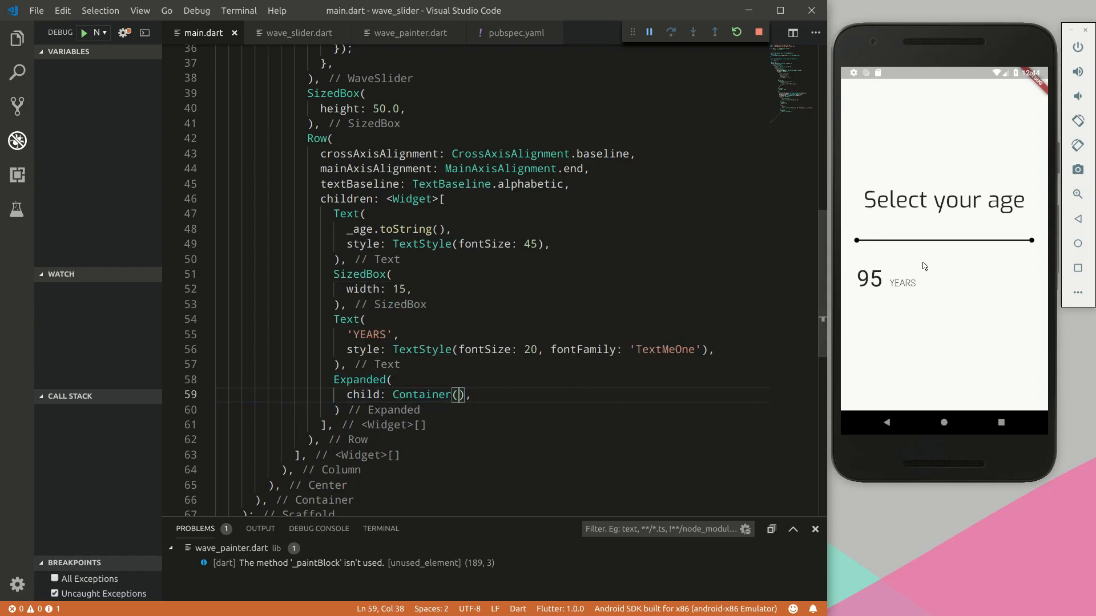
mouse_move(972, 280)
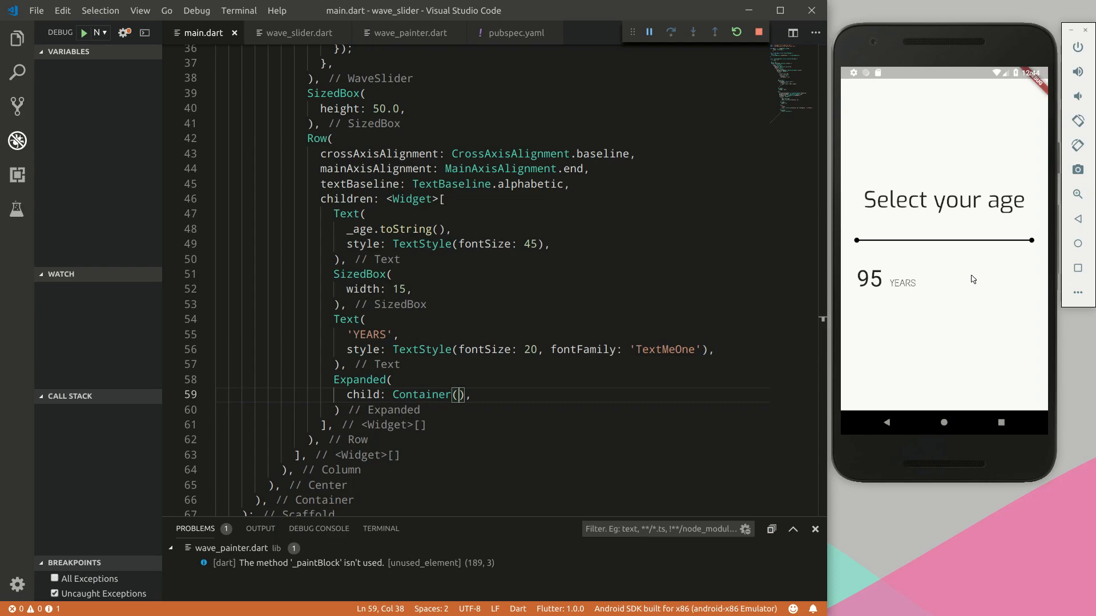
mouse_move(859, 276)
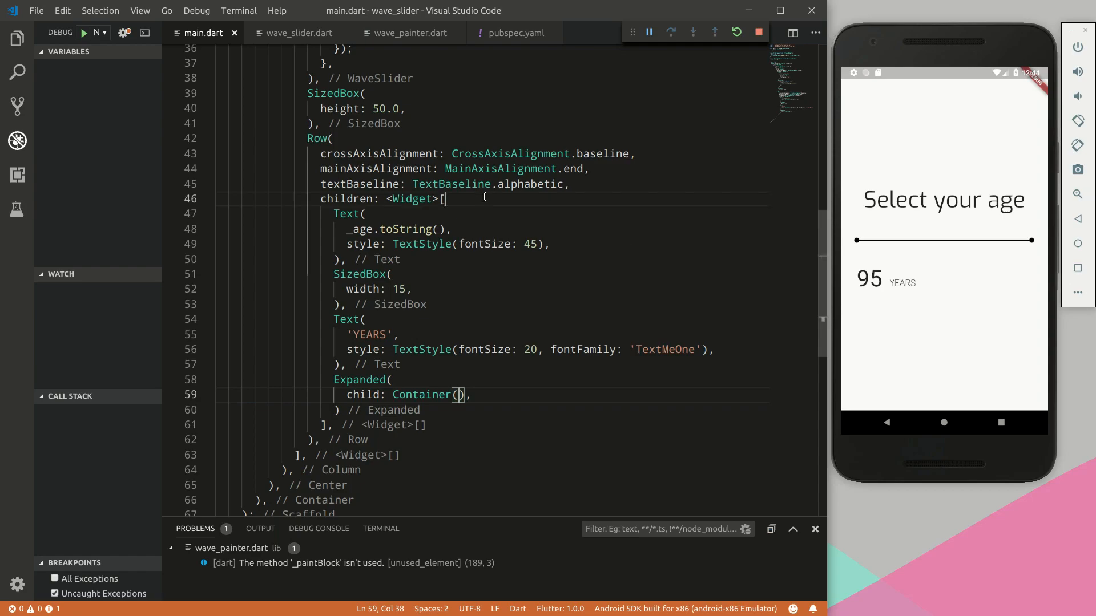
Insert SizedBox(width: 15.0) as the first child of the age Row
key(Enter)
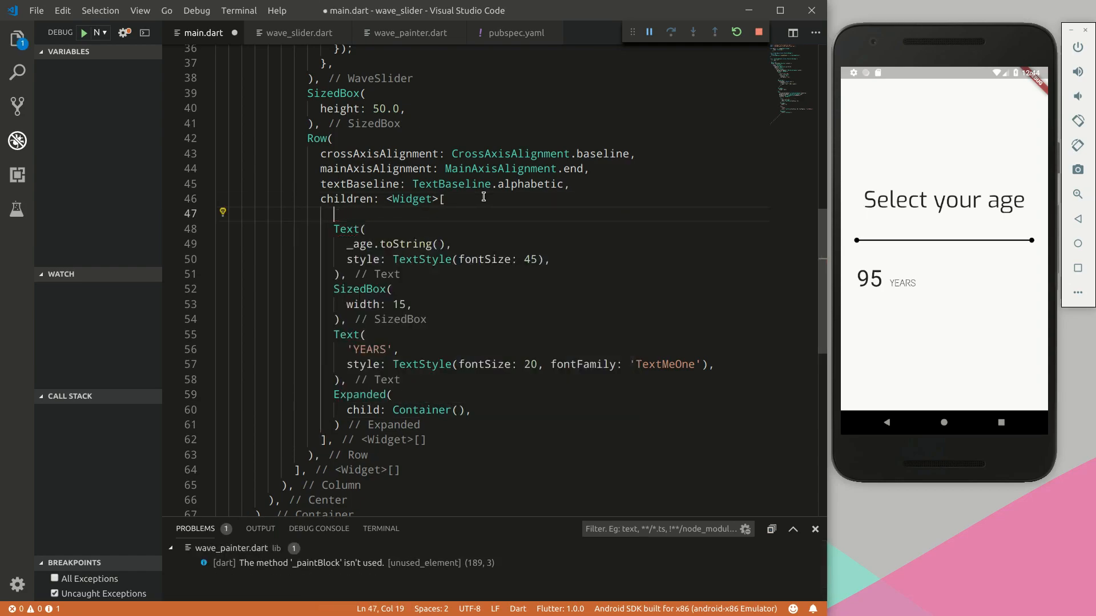
text(SizedBox)
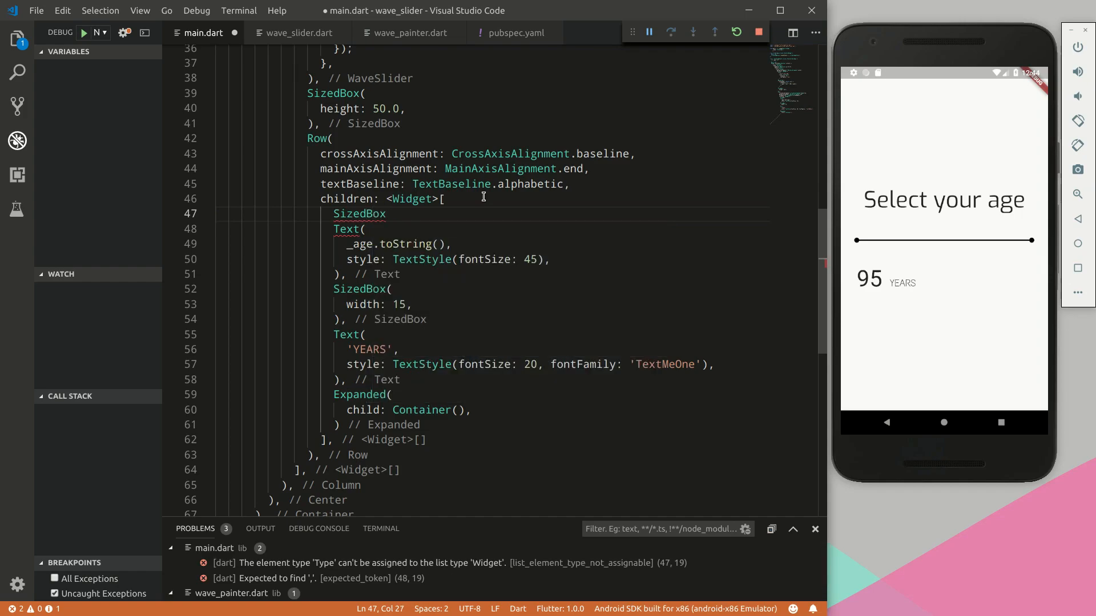
text((child: wi,)
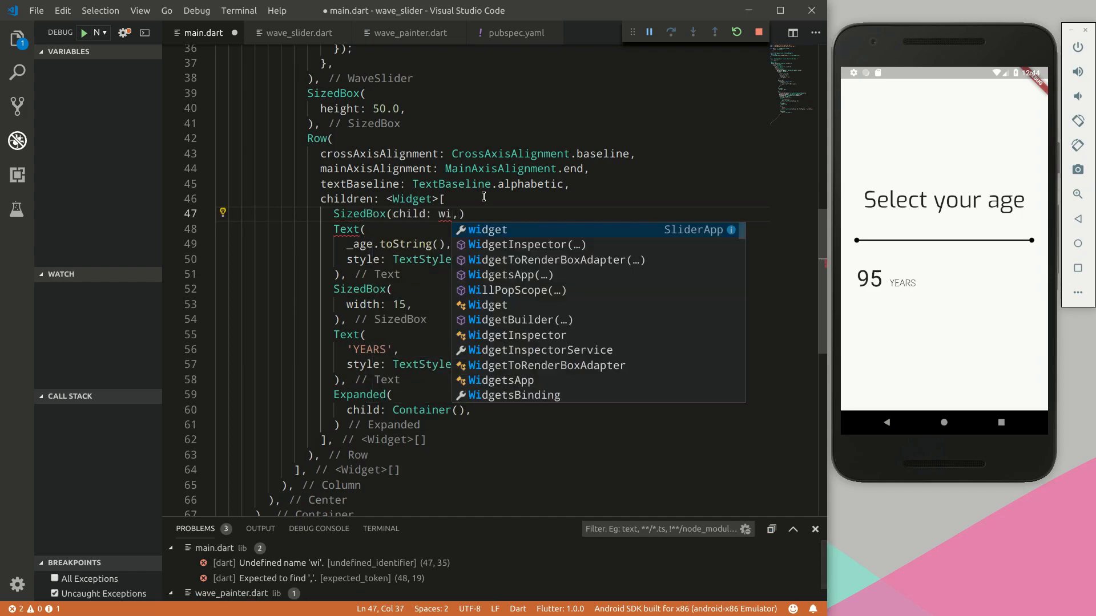
text(width:)
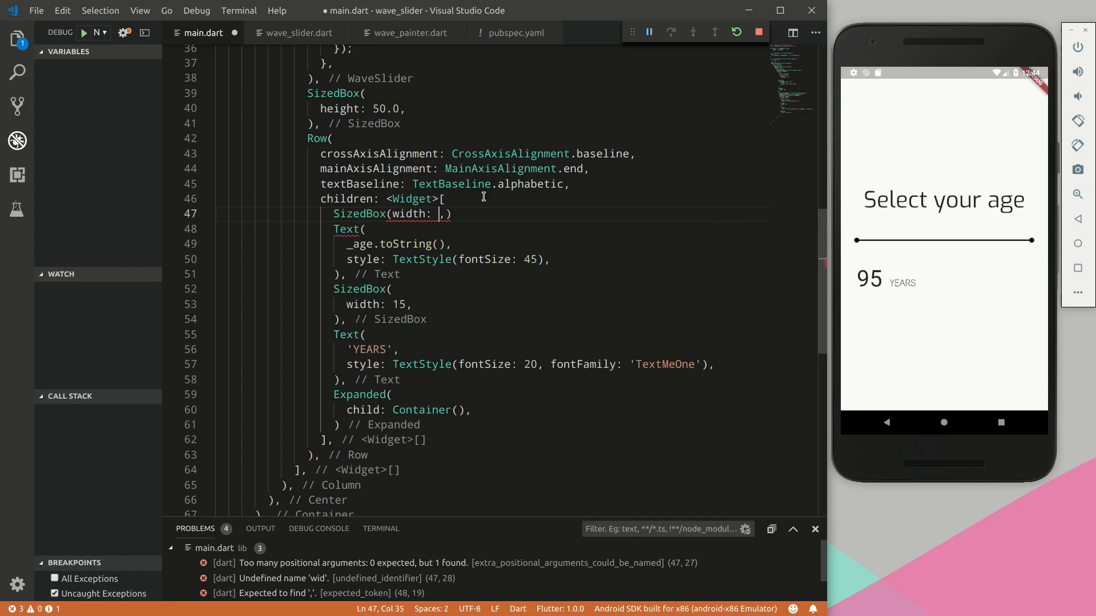
text(15.0)
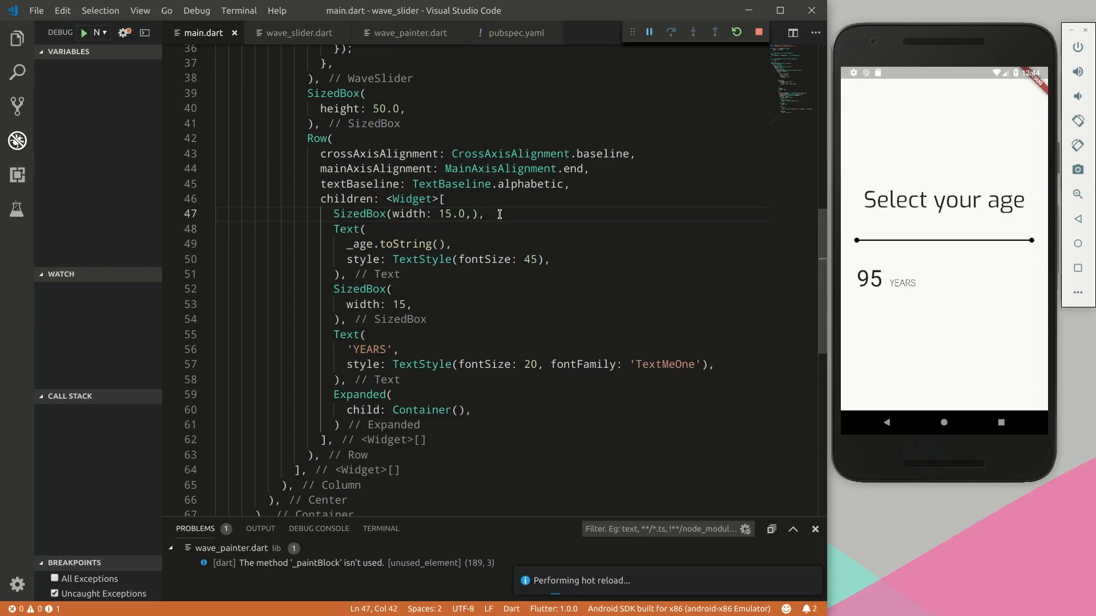
Drag the emulator slider to check the indented reading, then return to wave_slider.dart
drag(1034, 241, 884, 240)
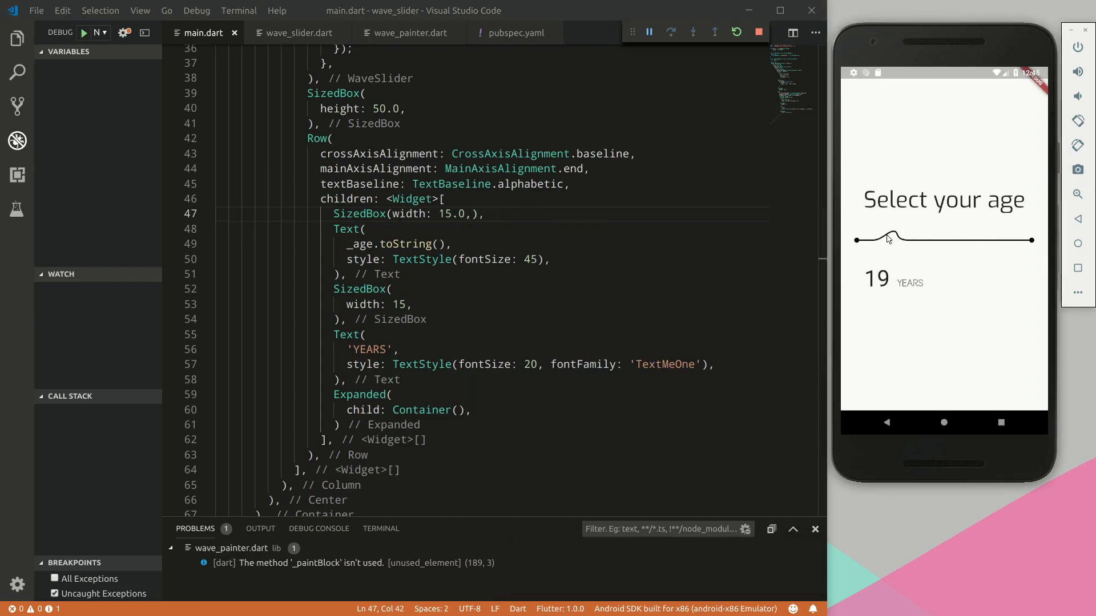
drag(886, 237, 987, 239)
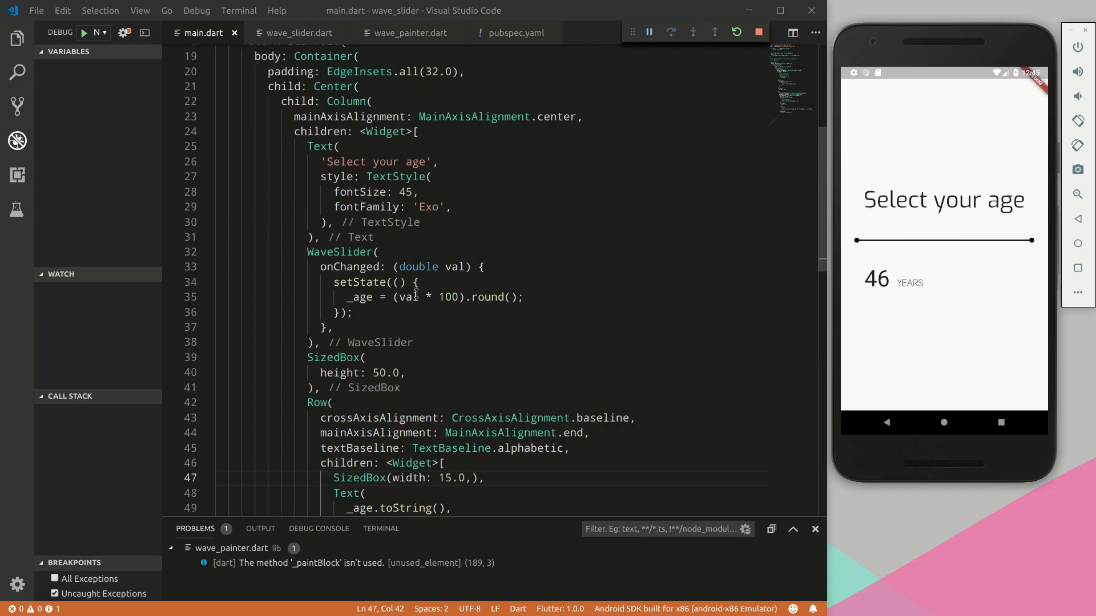
click(297, 34)
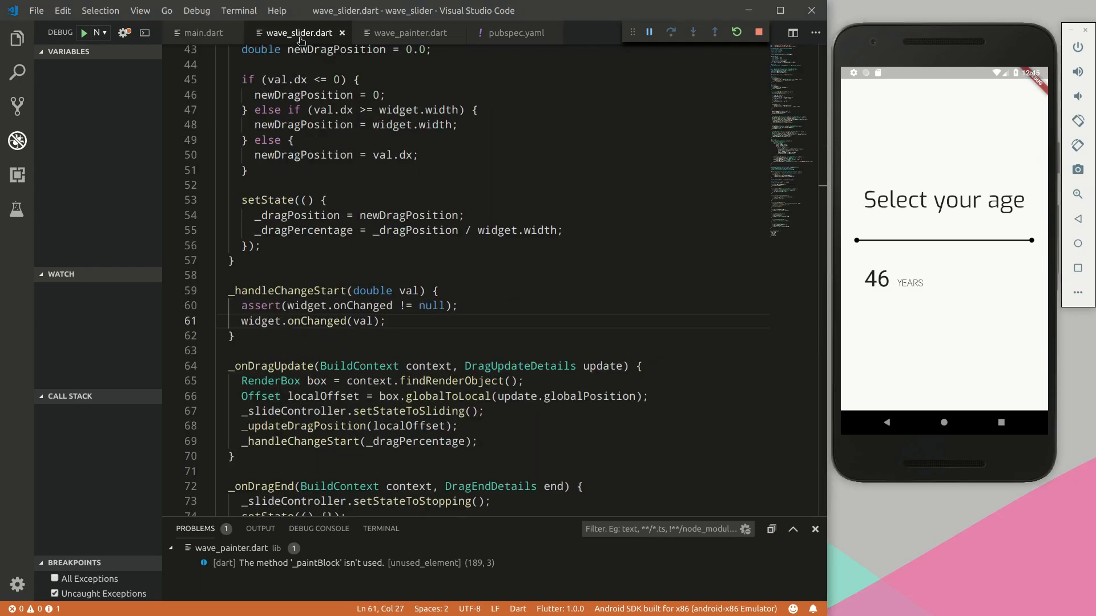
Declare final ValueChanged<double> onChangeStart in WaveSlider and add this.onChangeStart to the constructor
scroll(up, 3)
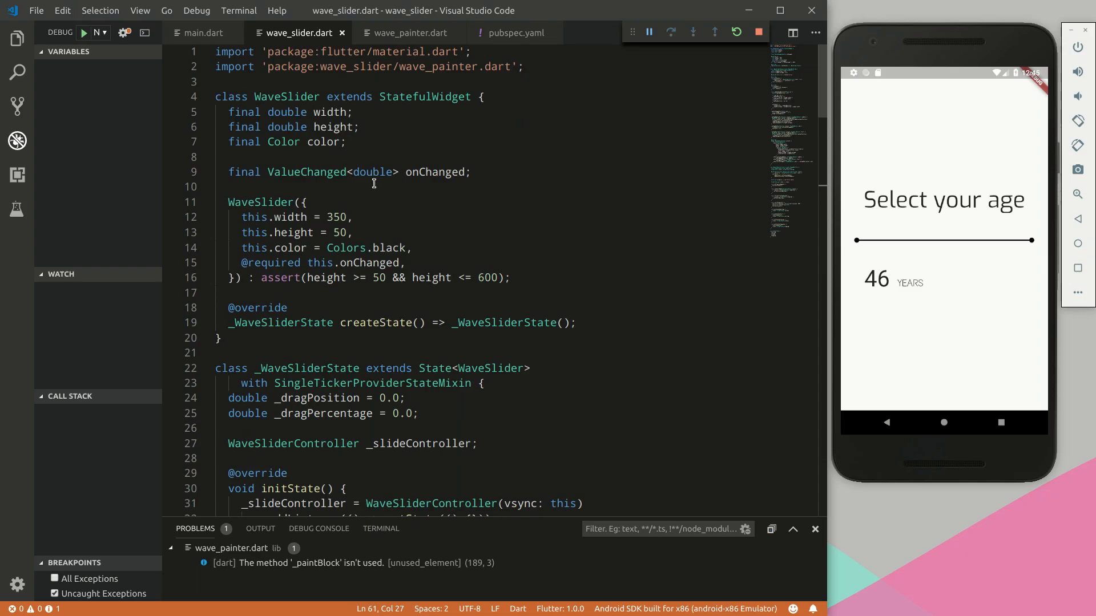
text(fina)
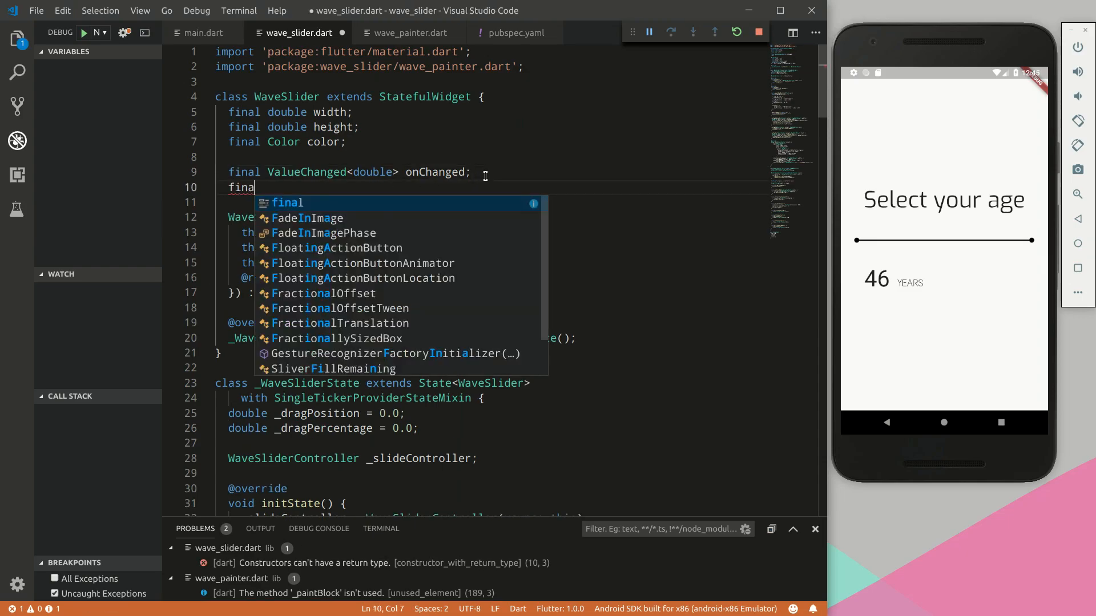
text(ValueChanged<doub)
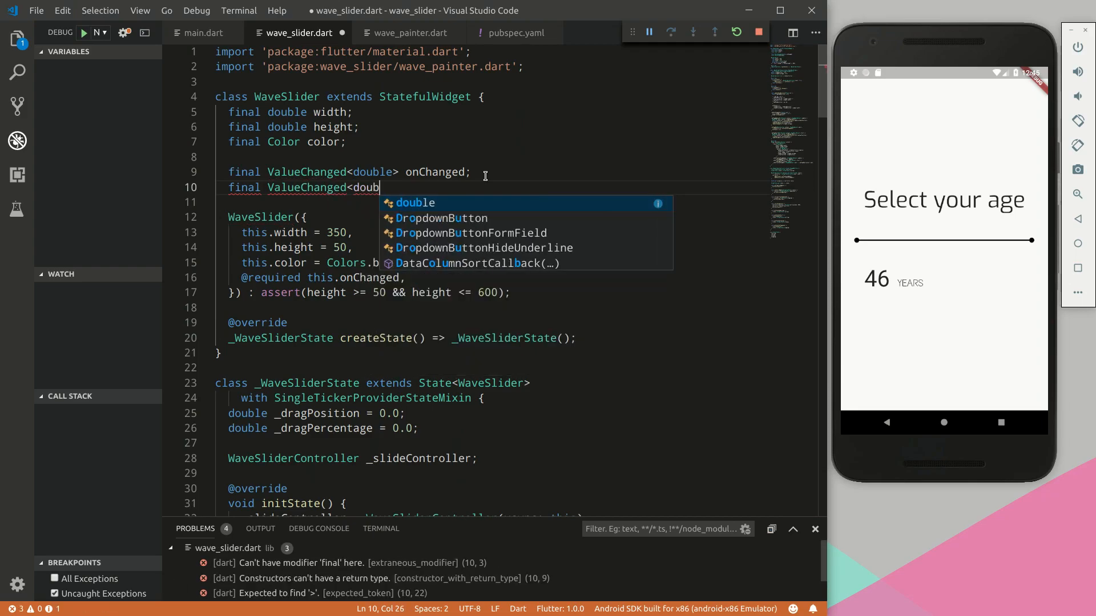
text(le> onCh)
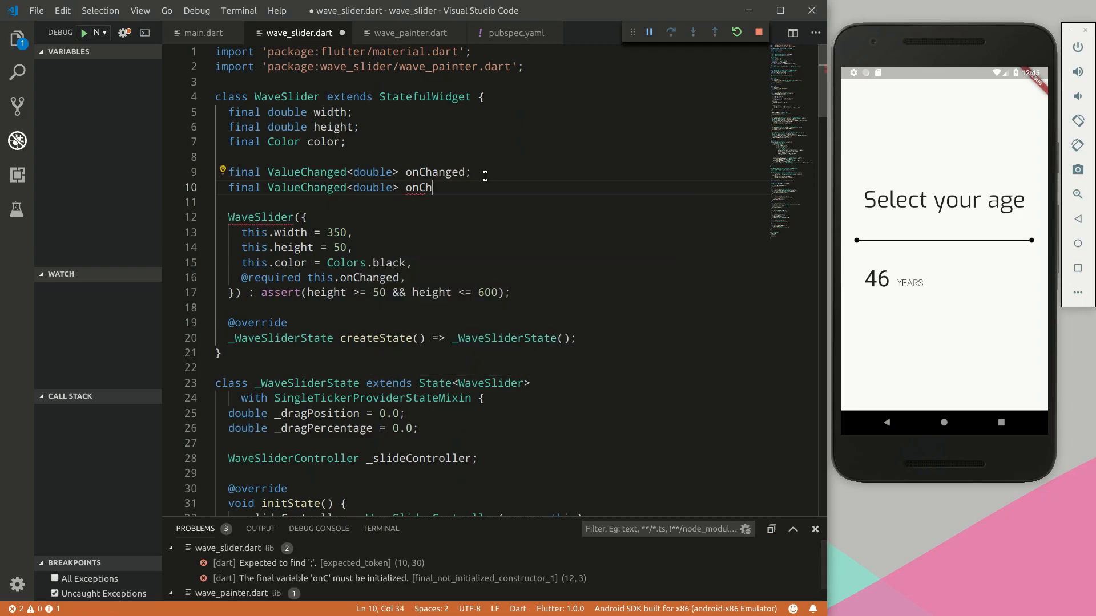
text(angeStart;)
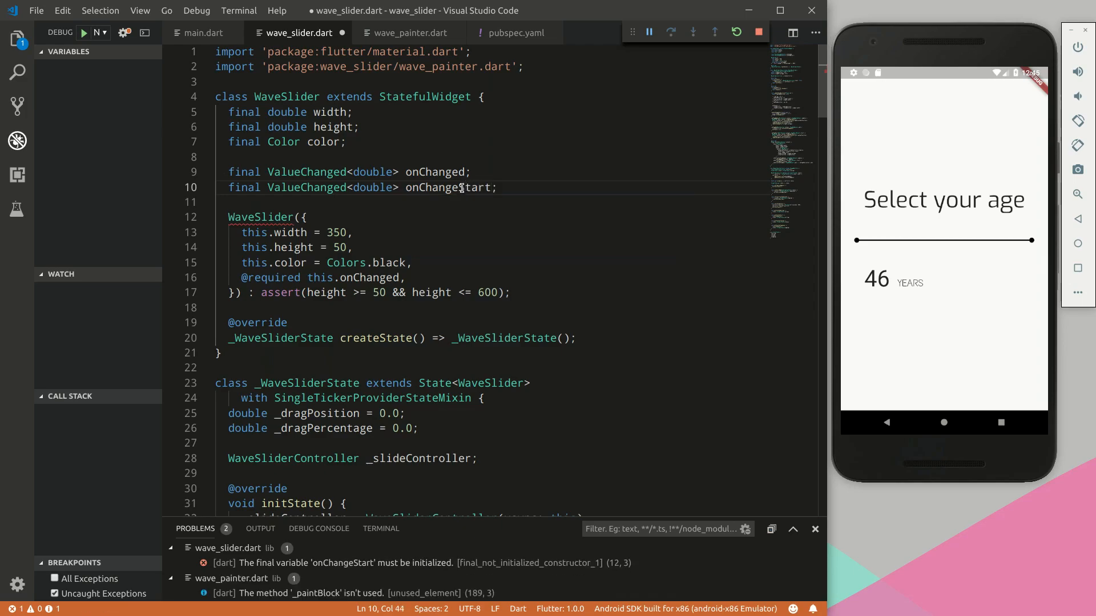
click(261, 217)
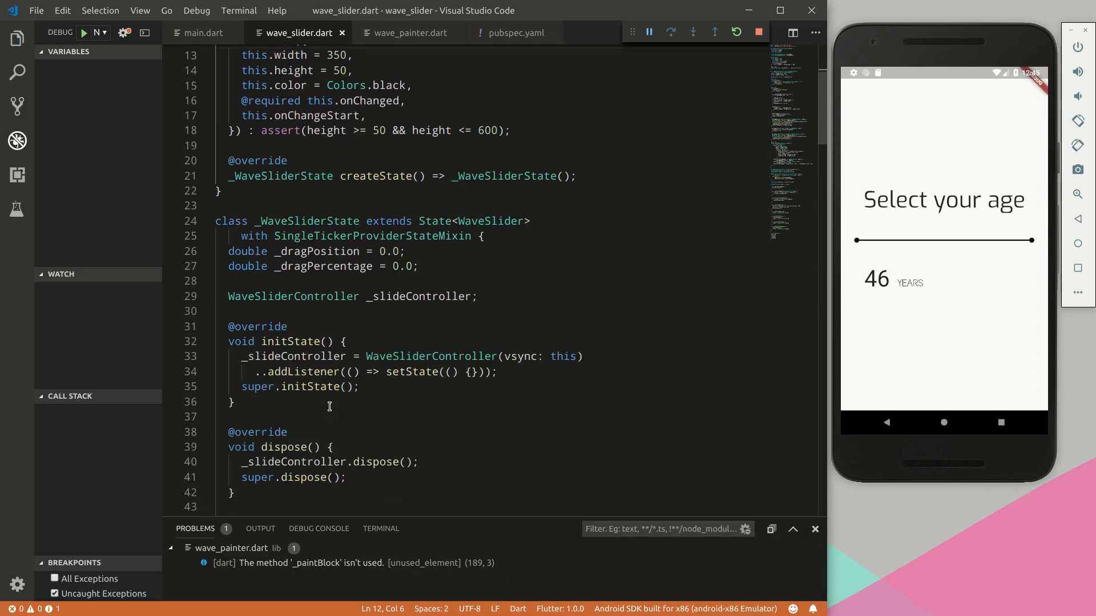
Duplicate the change handler as _handleChangeUpdate for drag updates alongside _handleChangeStart
scroll(down, 3)
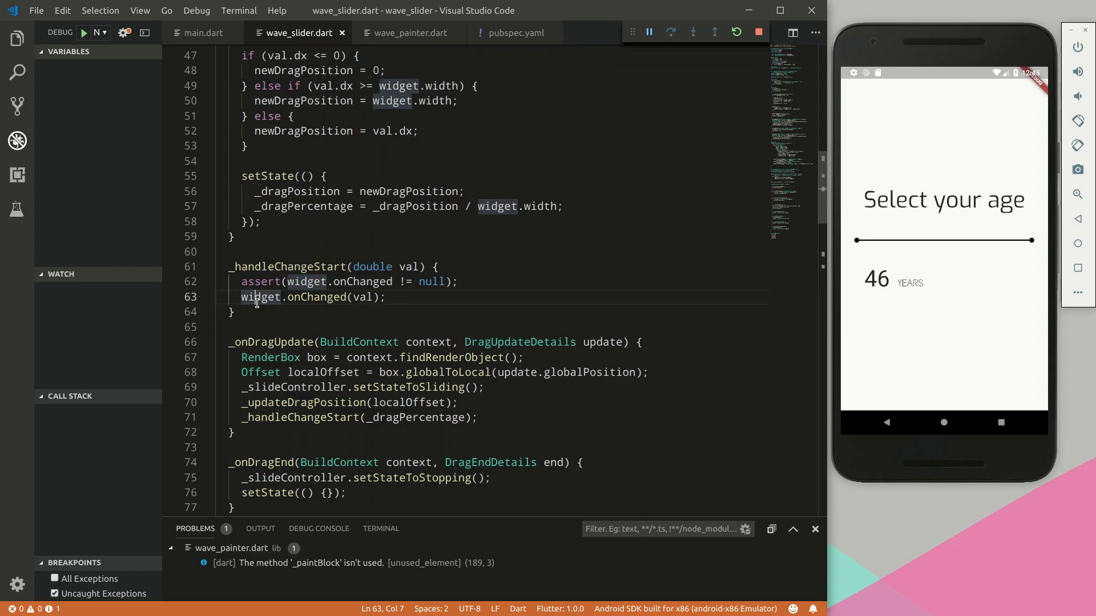
drag(230, 266, 234, 312)
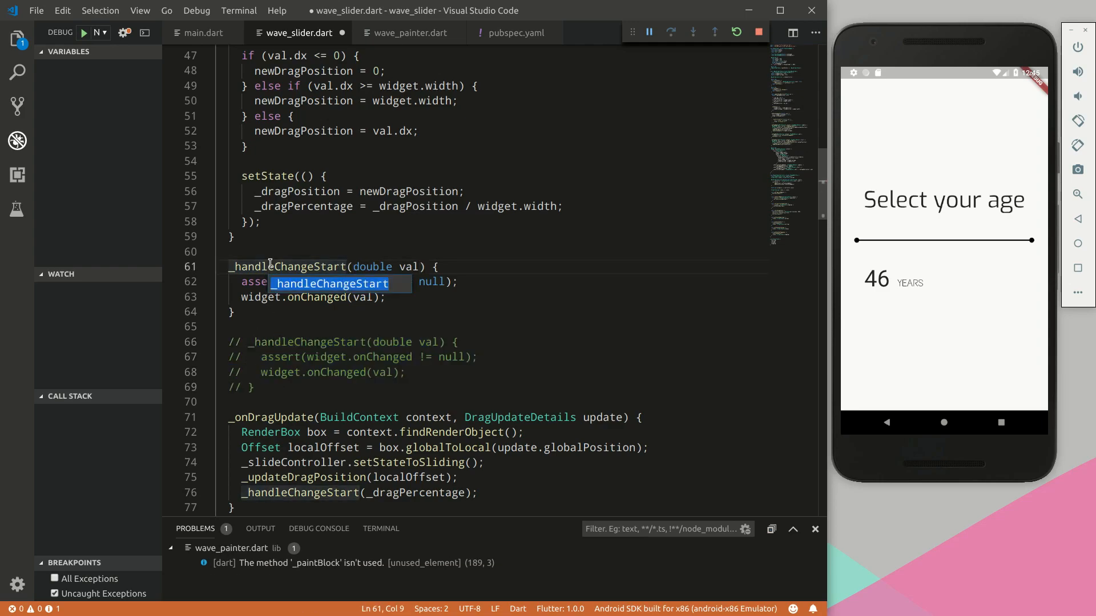
text(_handleChangeUpdate)
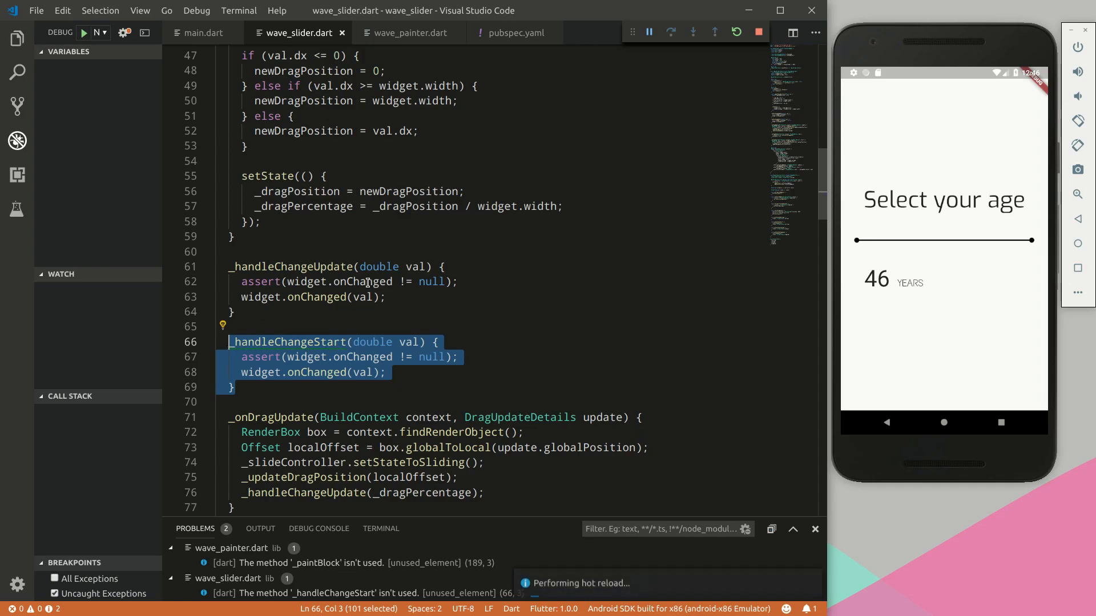
double_click(363, 357)
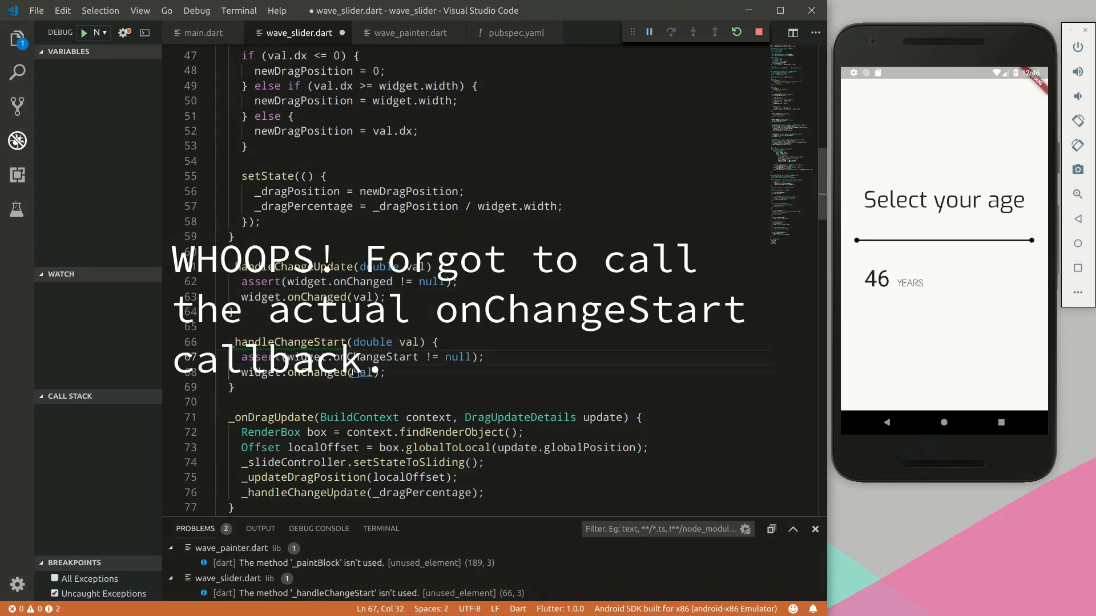
double_click(288, 342)
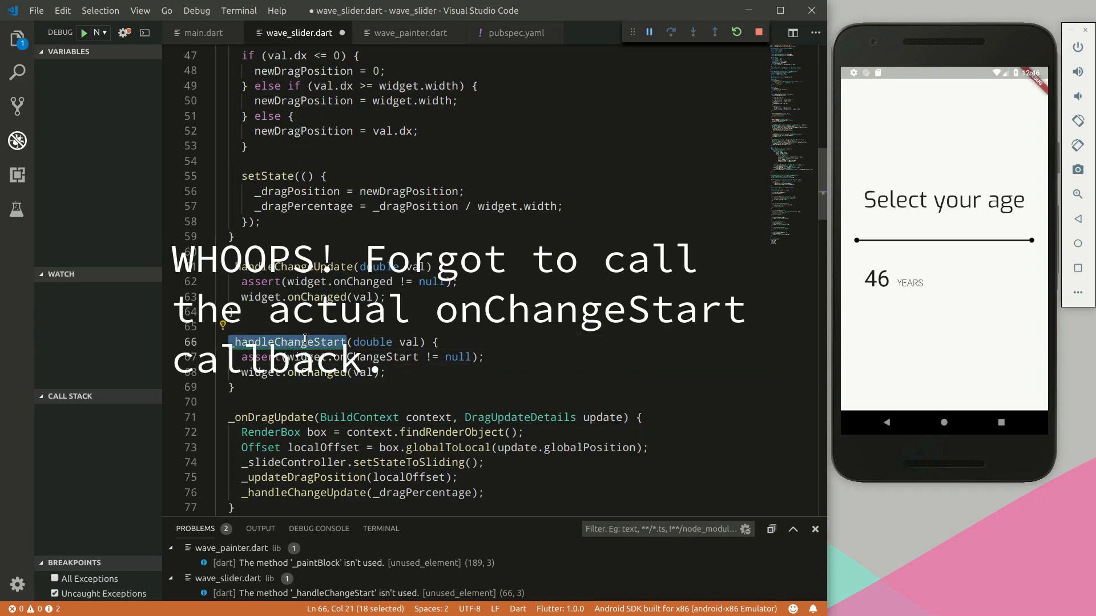
Call _handleChangeStart(_dragPercentage) from _onDragStart with horizontal drag starts wired to it
scroll(down, 3)
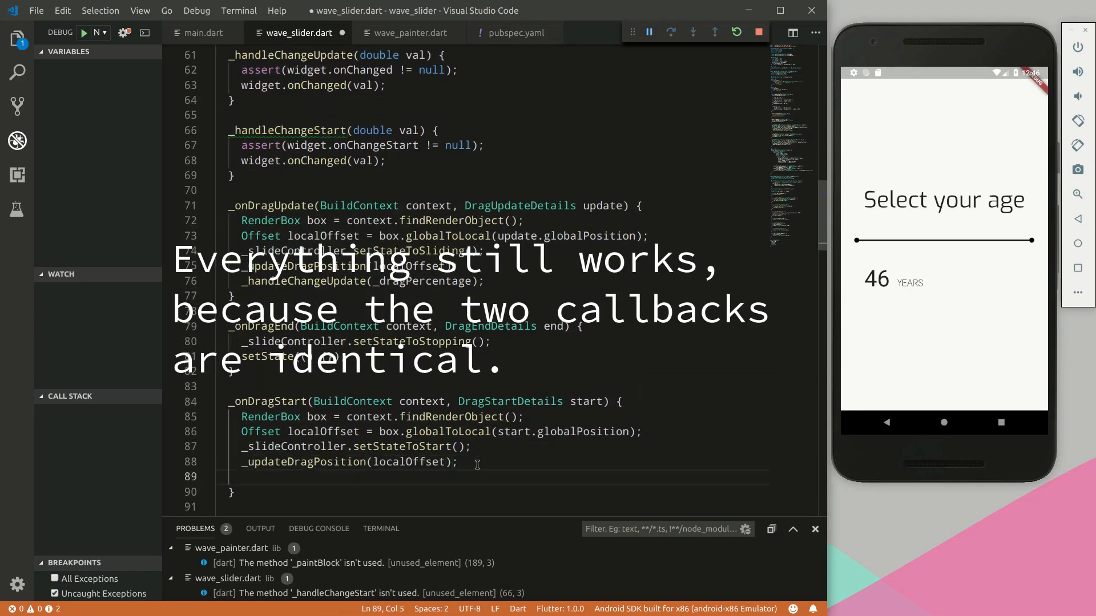
text(_handleChangeStart(val)
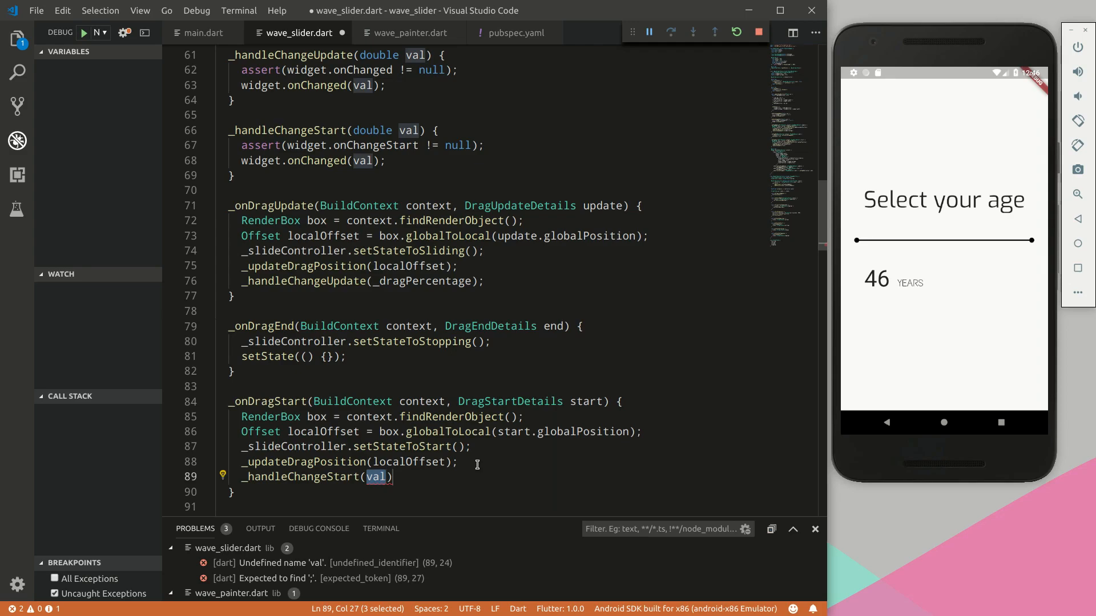
text(_dragPercentage)
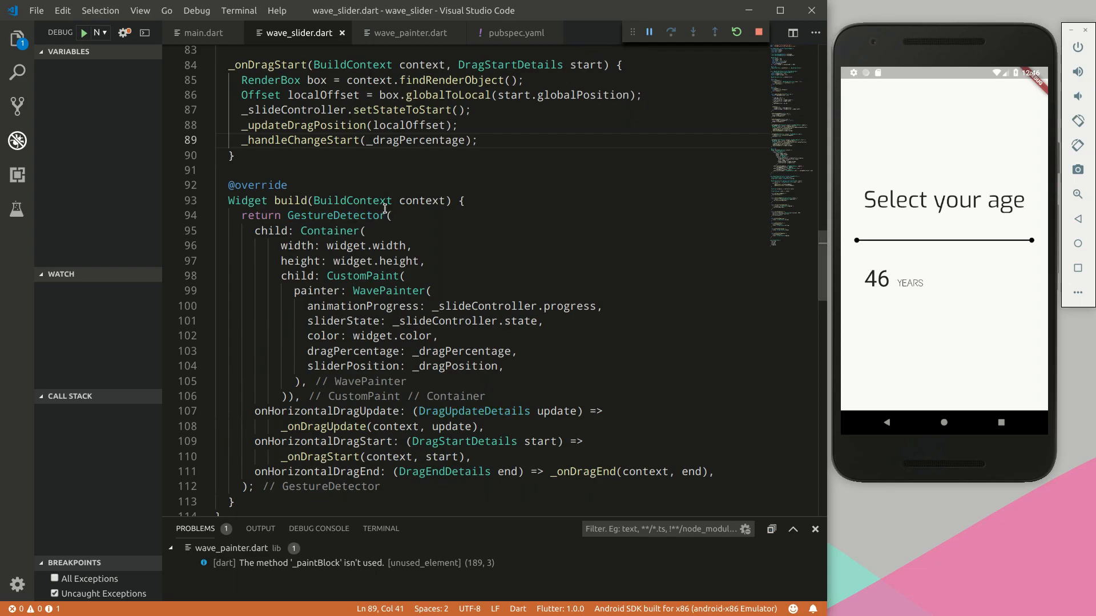
Add onChangeStart: (double val) setting _age = (val * 100).round() via setState in main.dart
click(203, 33)
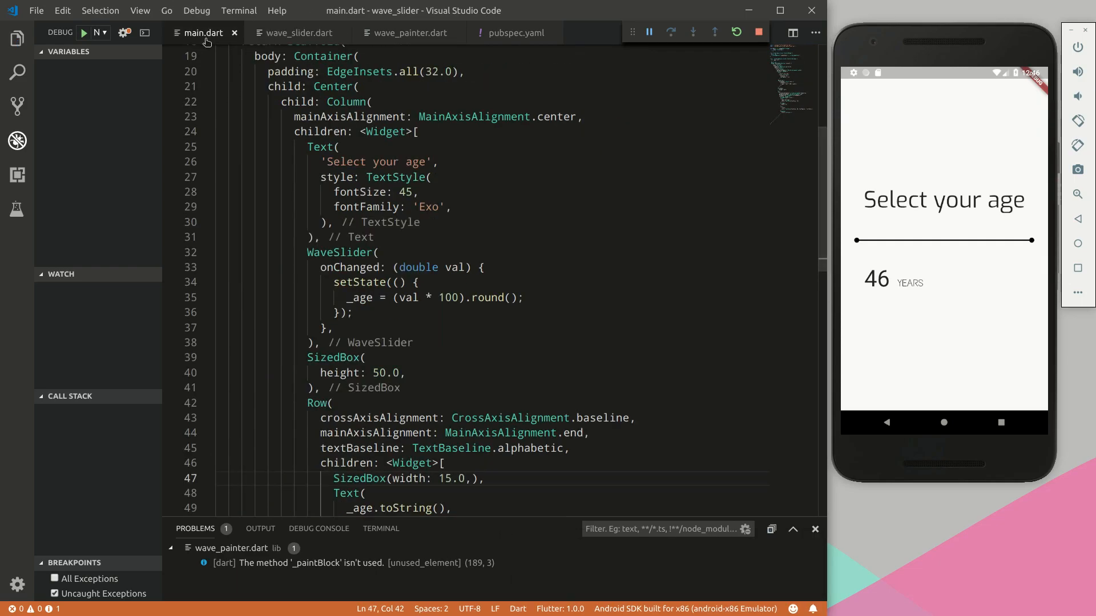
scroll(down, 3)
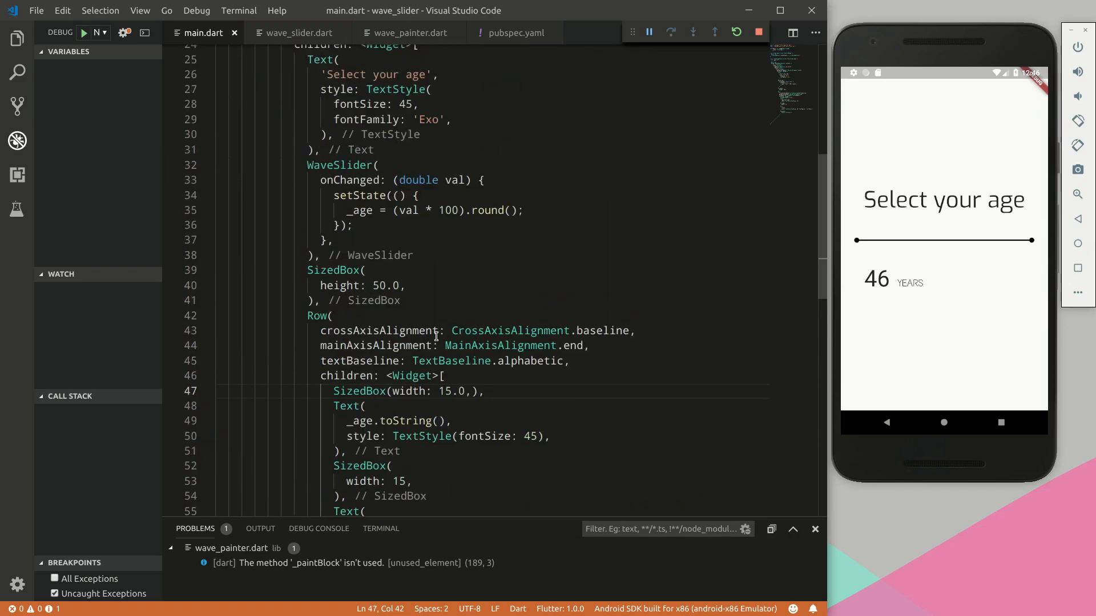
mouse_move(411, 421)
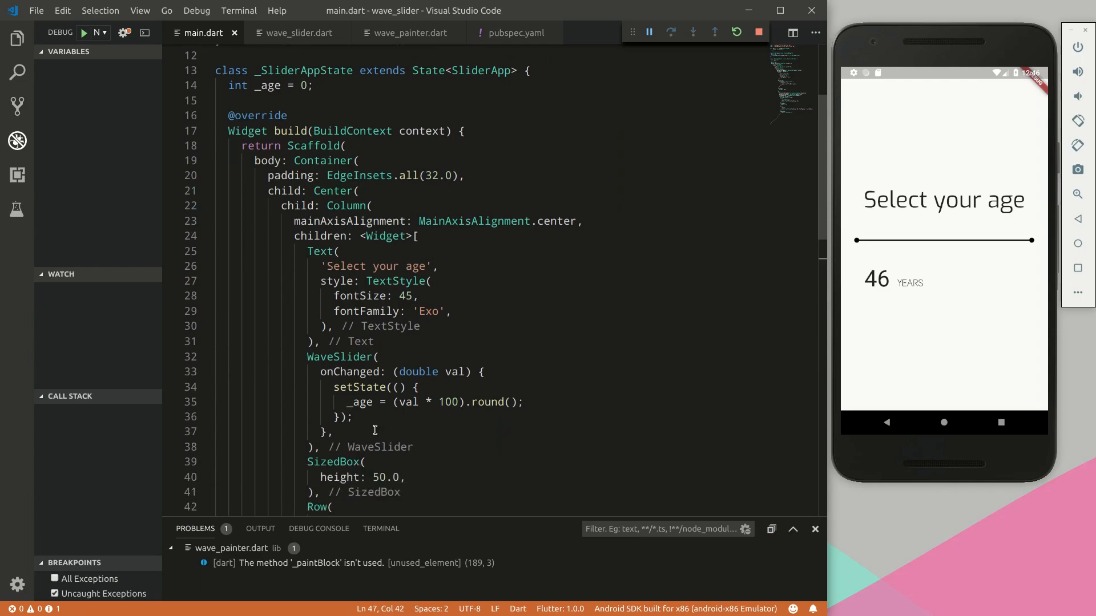
key(enter)
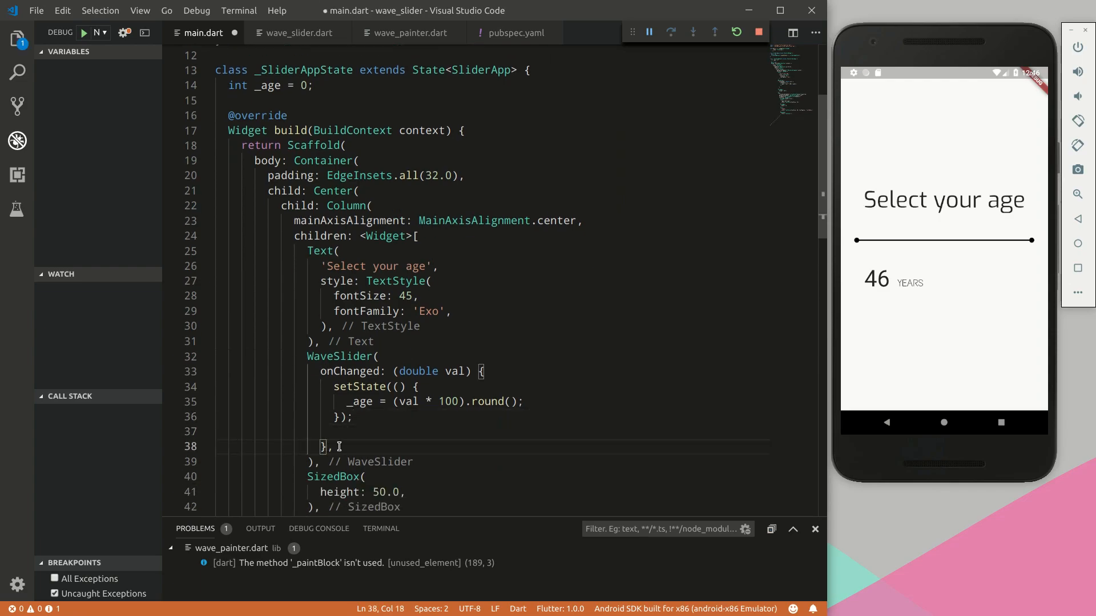
text(onChangeStart: (),)
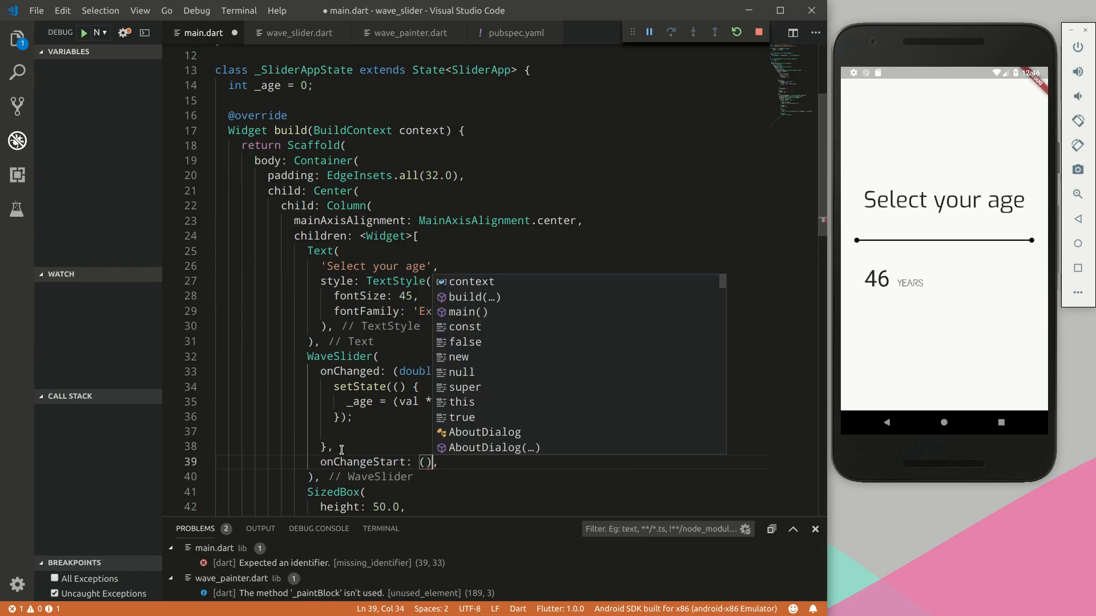
text(double val)
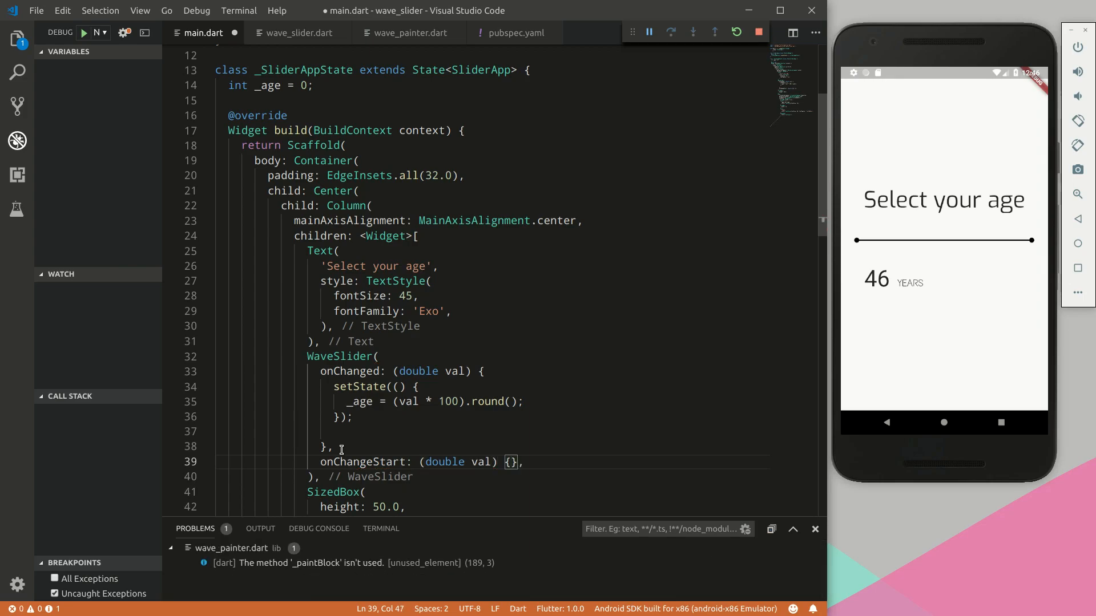
text(setState(() {)
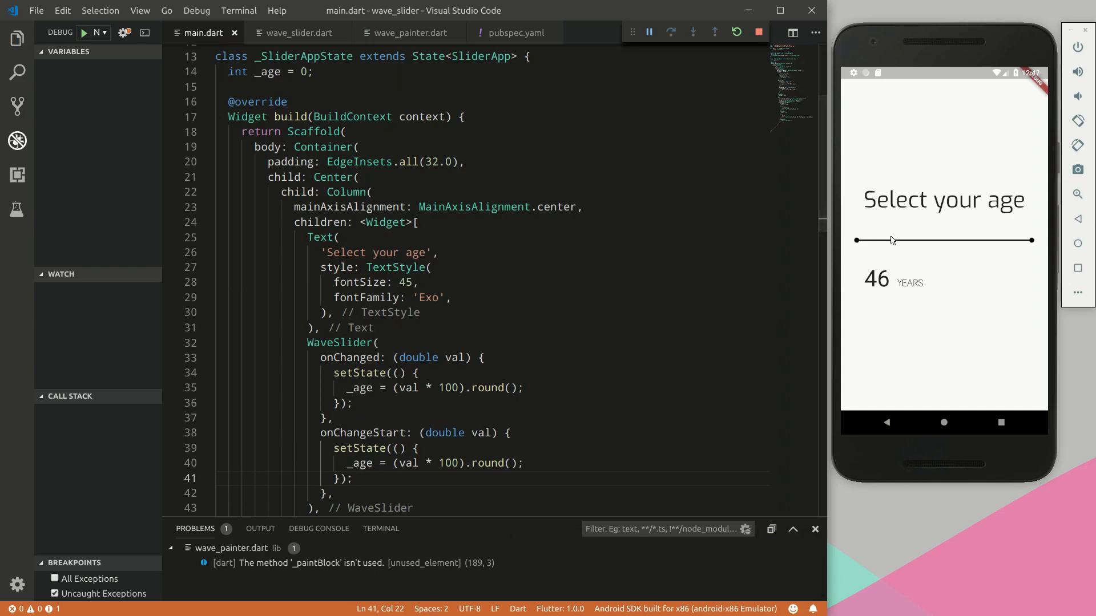
Drag the emulator slider through 74, 100 and back to 55, then return to wave_slider.dart
drag(891, 241, 906, 241)
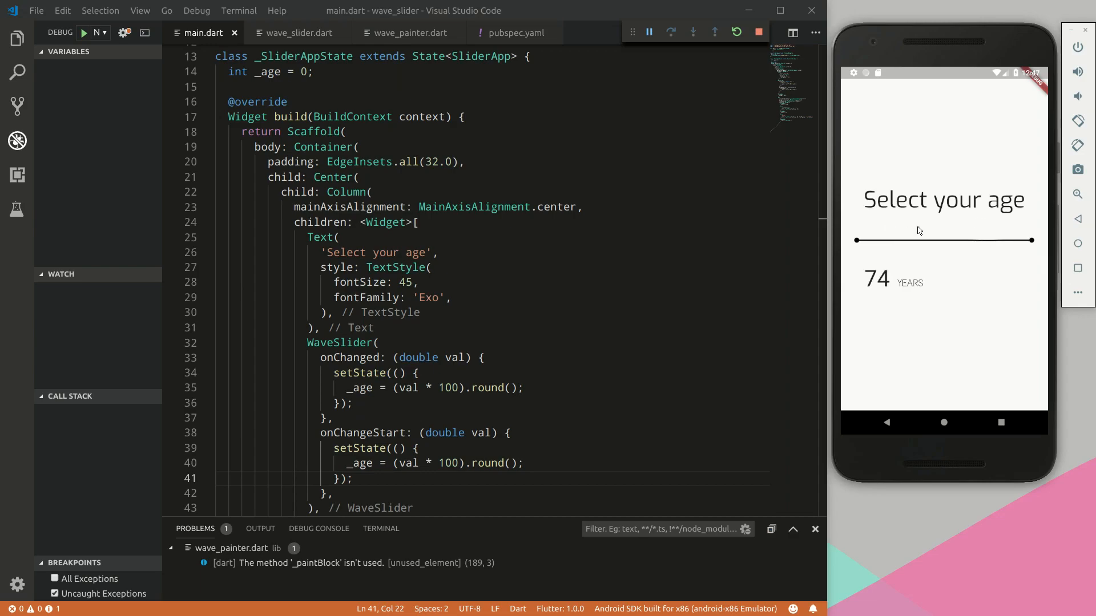
drag(920, 240, 1030, 240)
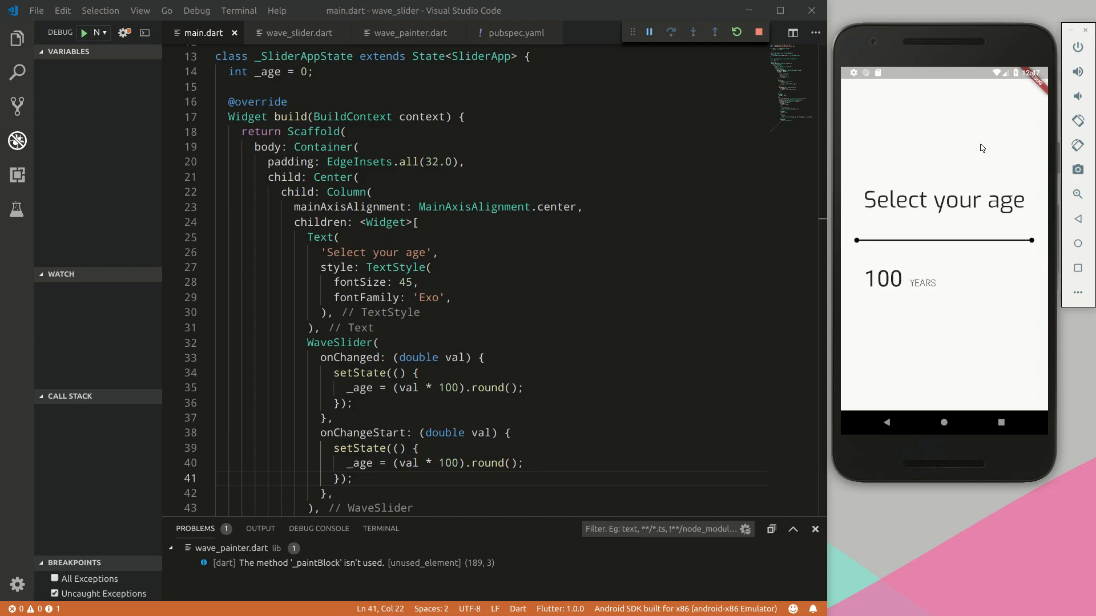
drag(1034, 240, 944, 240)
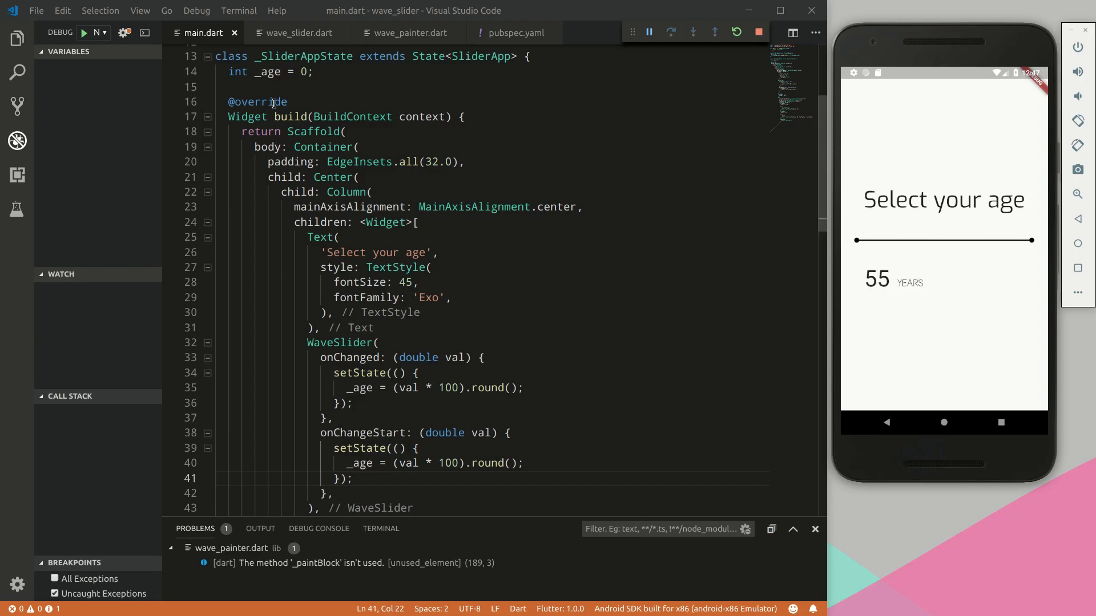
click(300, 33)
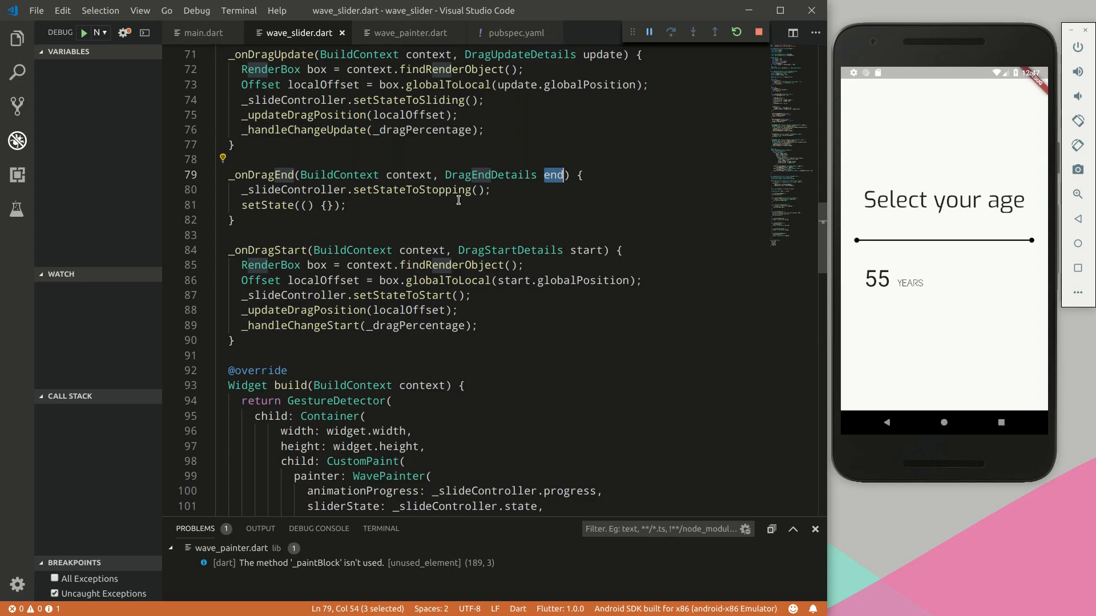
text(end.)
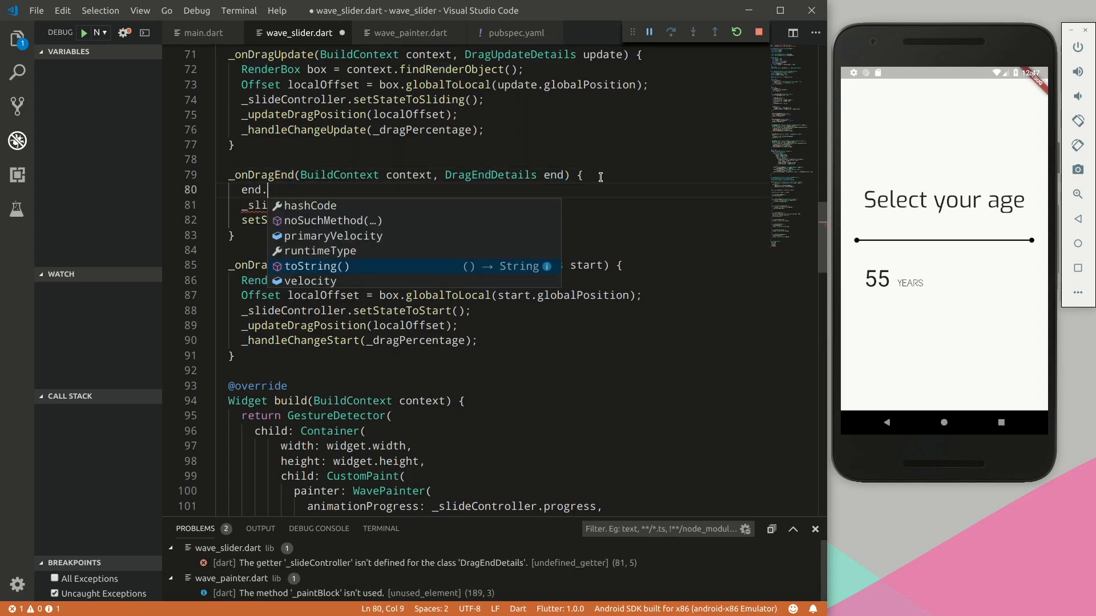
mouse_move(548, 84)
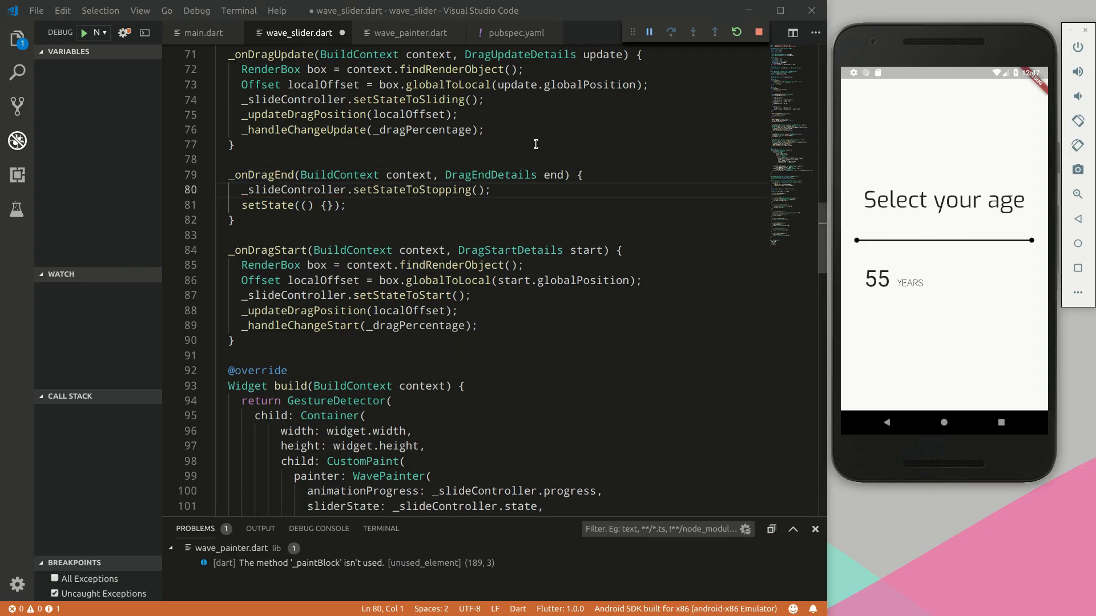
click(203, 33)
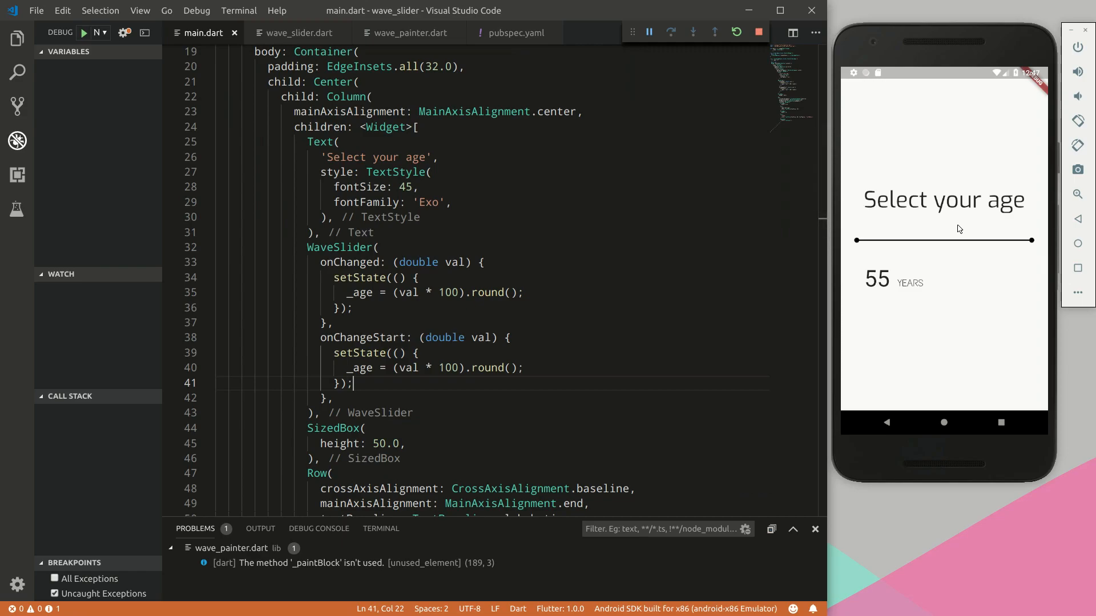
Drag the wave slider back and forth, watching the age update through 35, 13, 68, 29, 70 to 83 YEARS
drag(1029, 239, 917, 239)
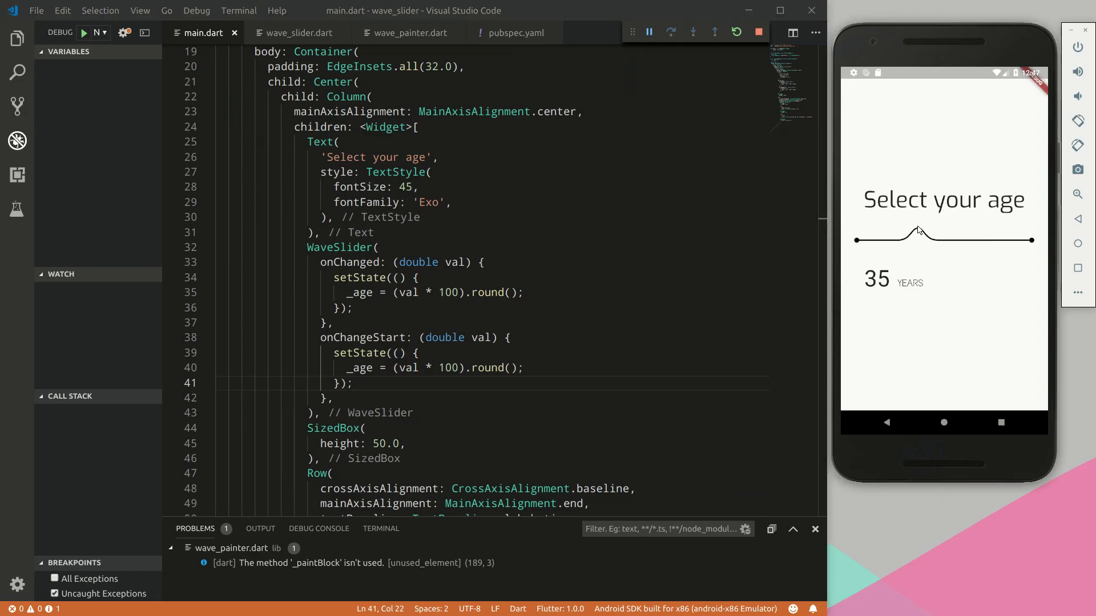
drag(918, 240, 944, 240)
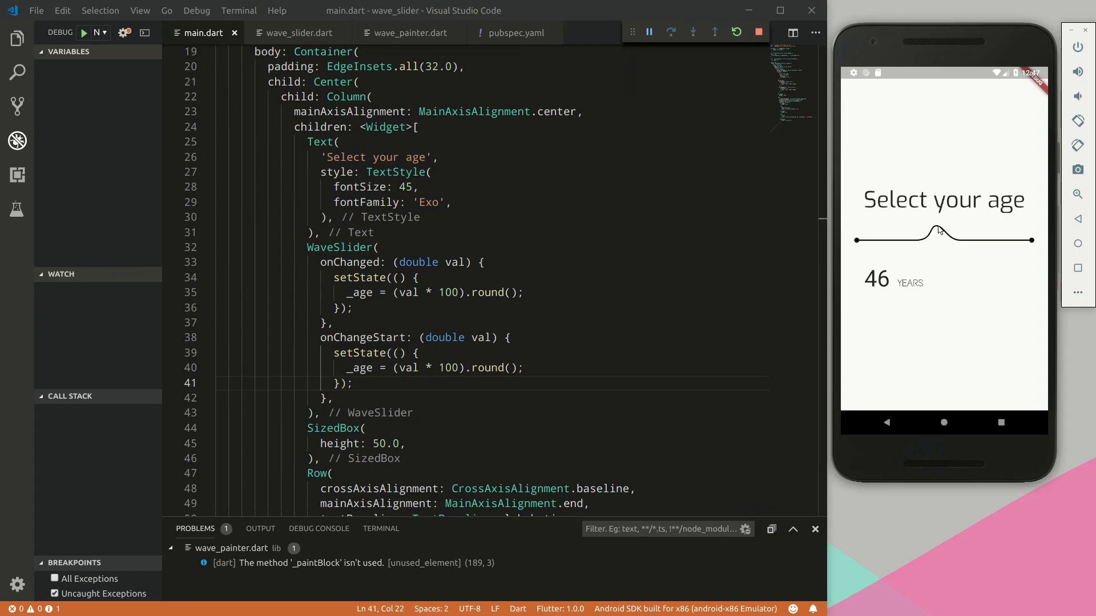
drag(944, 239, 884, 240)
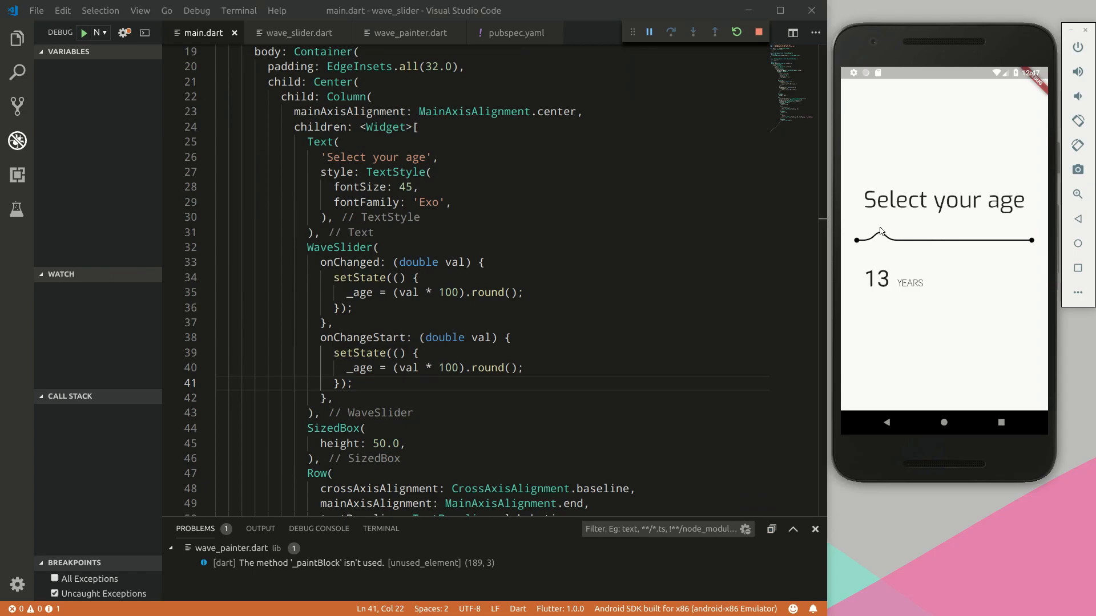
drag(881, 240, 895, 240)
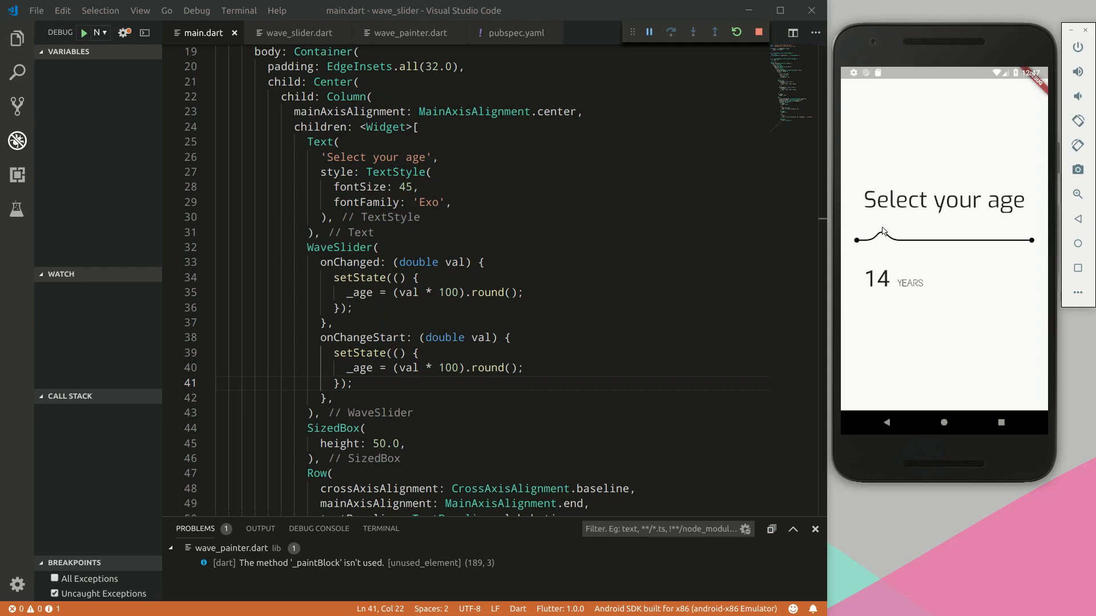
drag(883, 240, 978, 239)
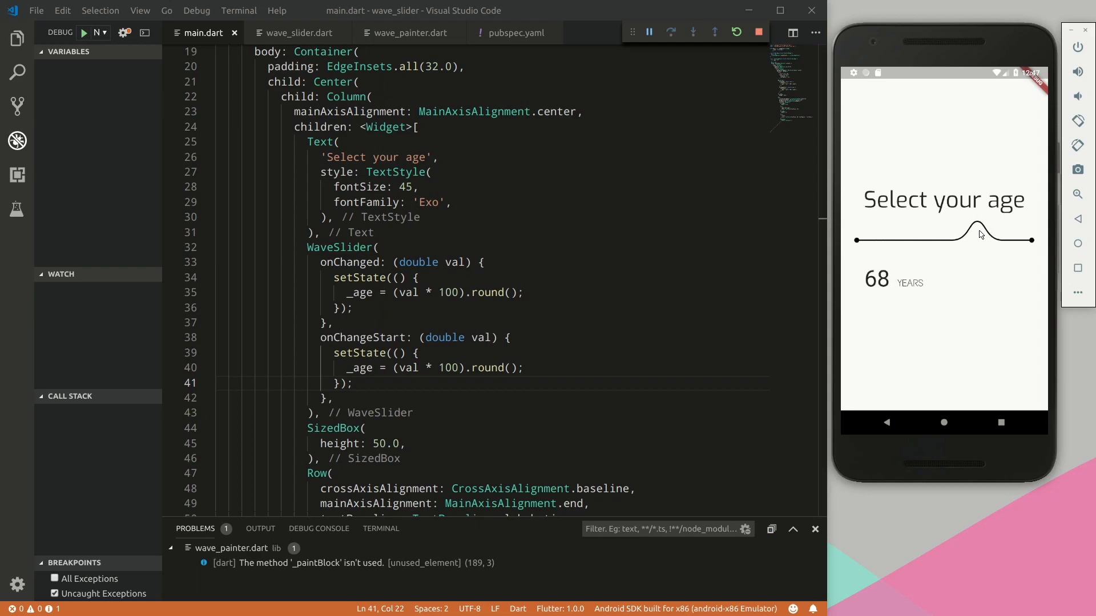
drag(978, 236, 908, 236)
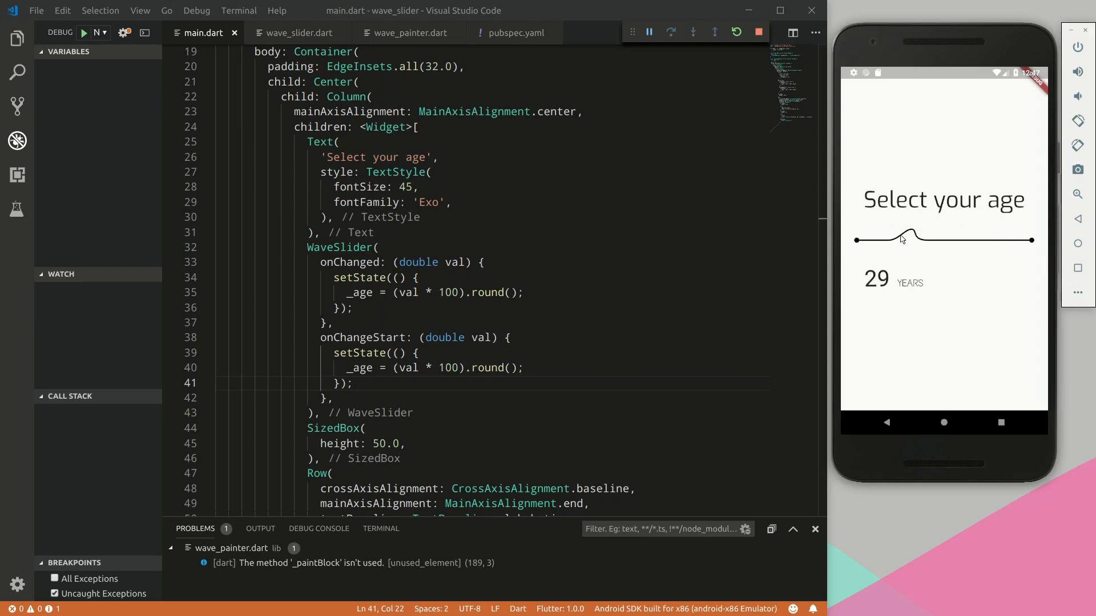
drag(911, 237, 898, 238)
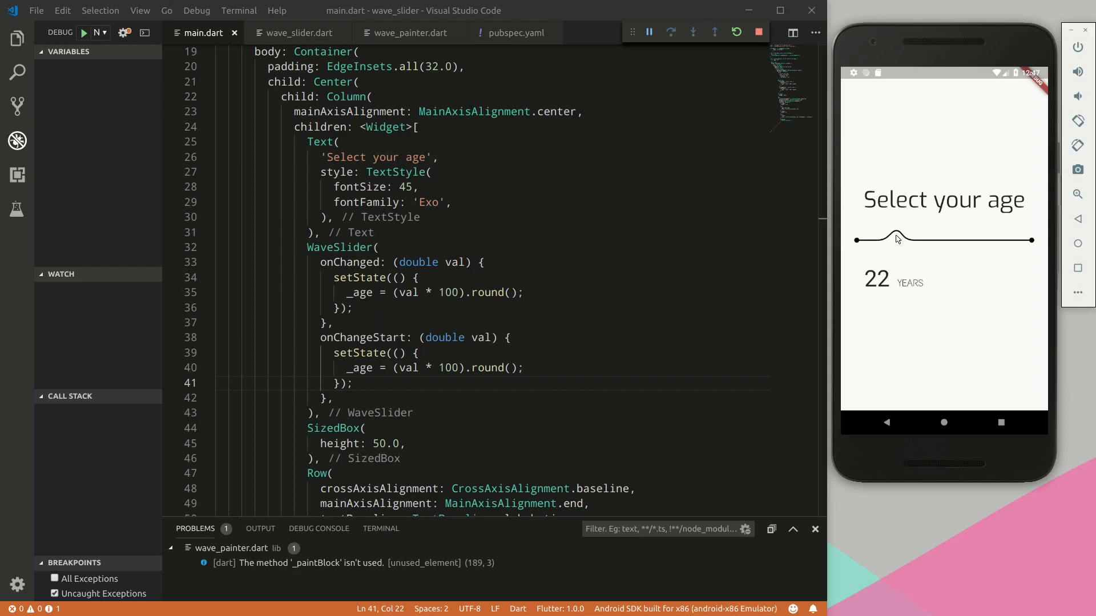
drag(896, 240, 908, 240)
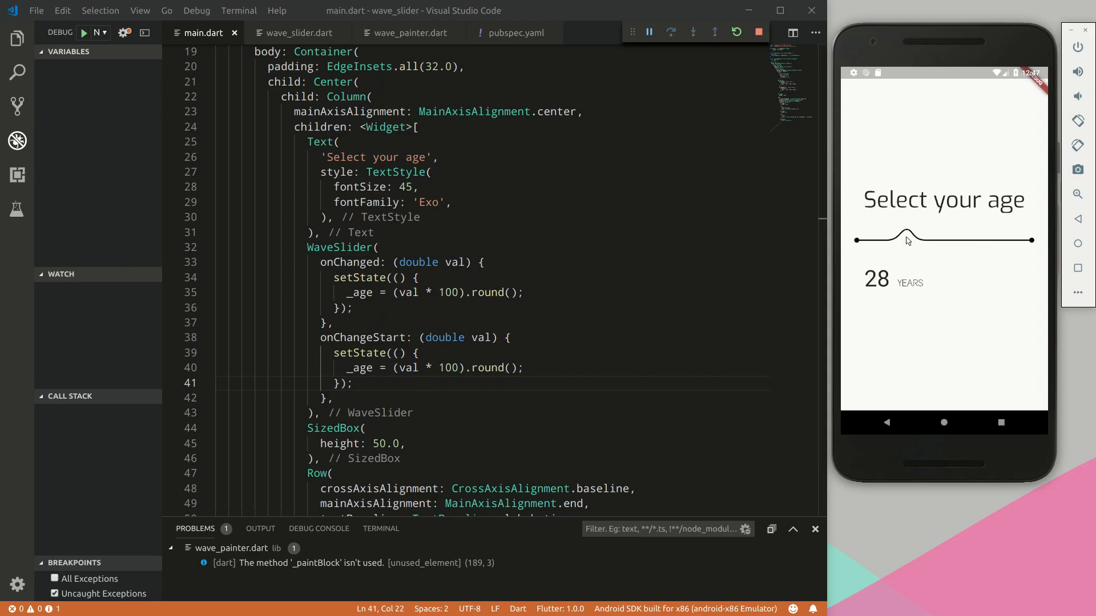
drag(909, 240, 981, 240)
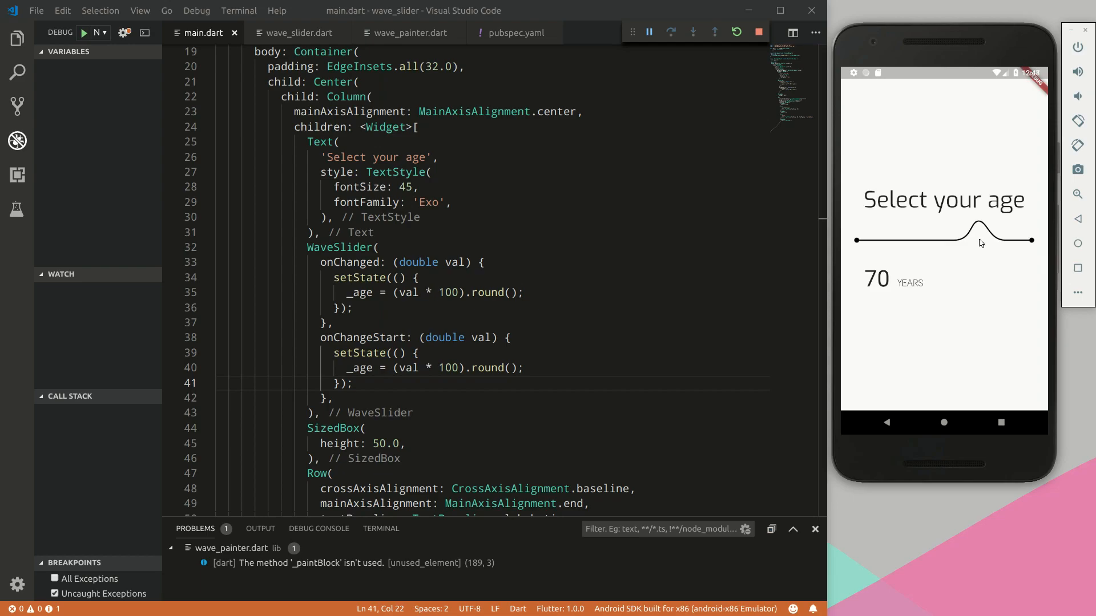
drag(979, 240, 989, 230)
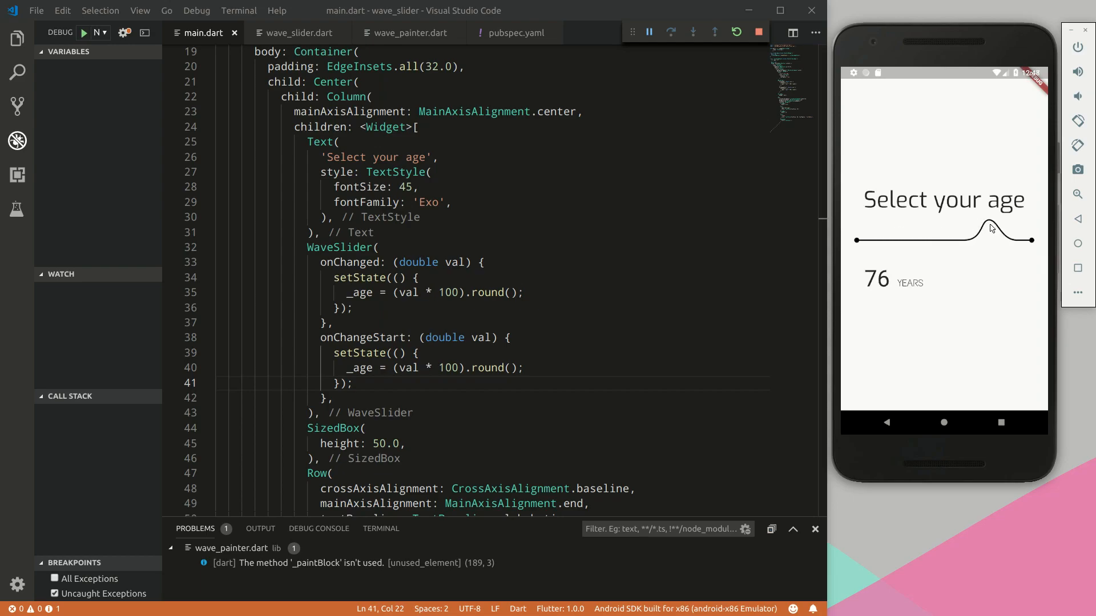
drag(991, 229, 1005, 230)
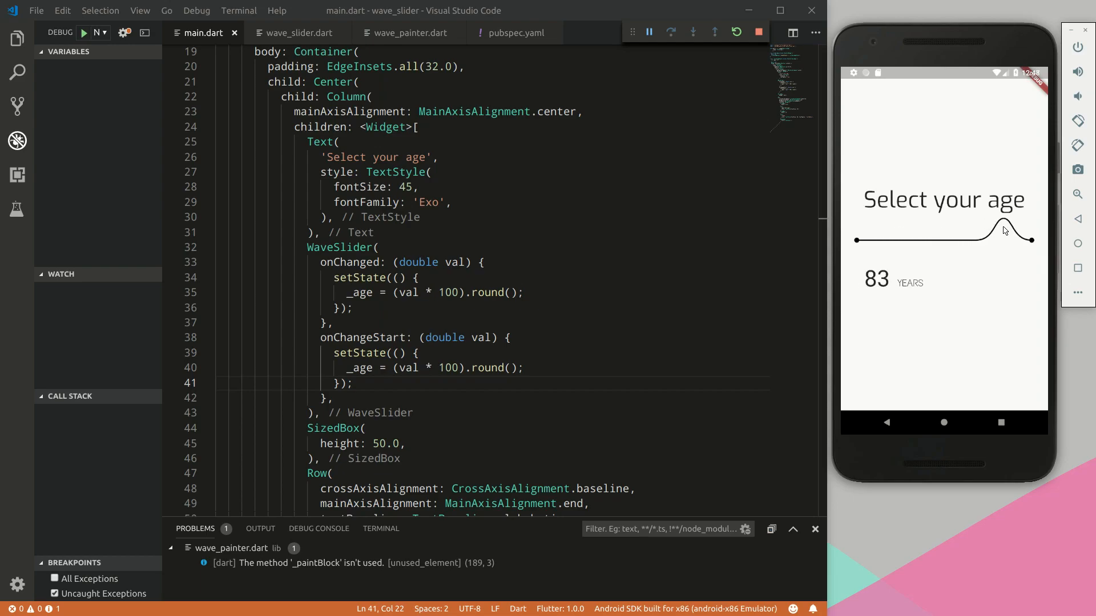